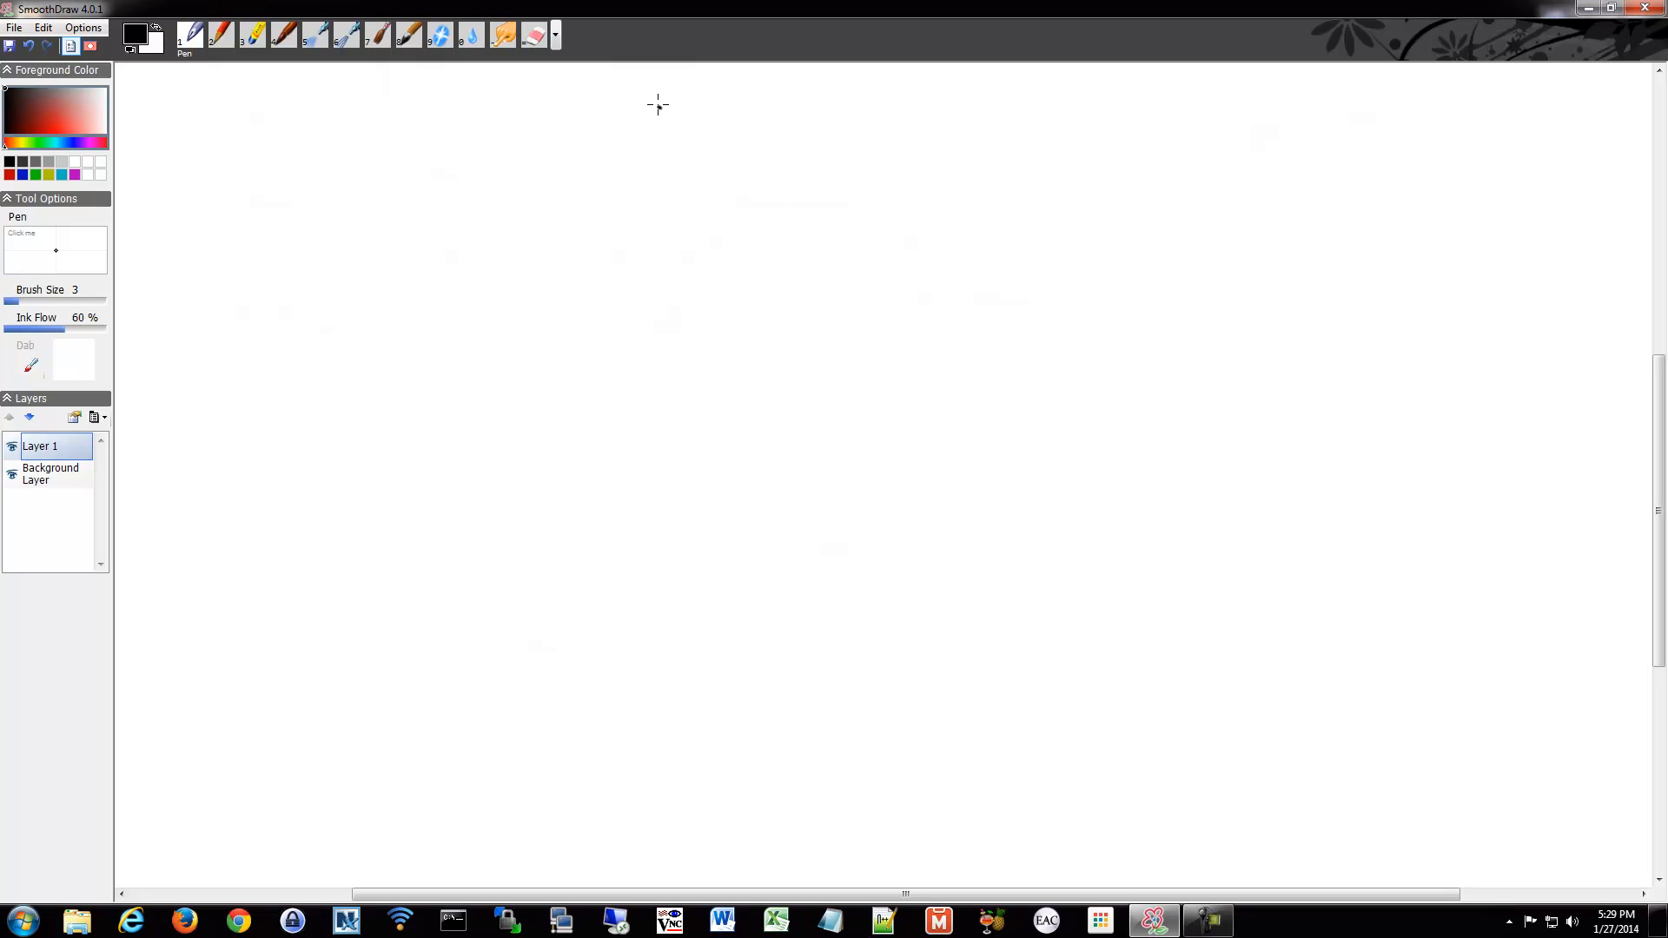
- Handwrite the underlined 'IPv4' heading, the '32 bit' note and the address 192.168.1.1
{"action": "left_click_drag", "start_coordinate": [638, 121], "coordinate": [756, 127]}
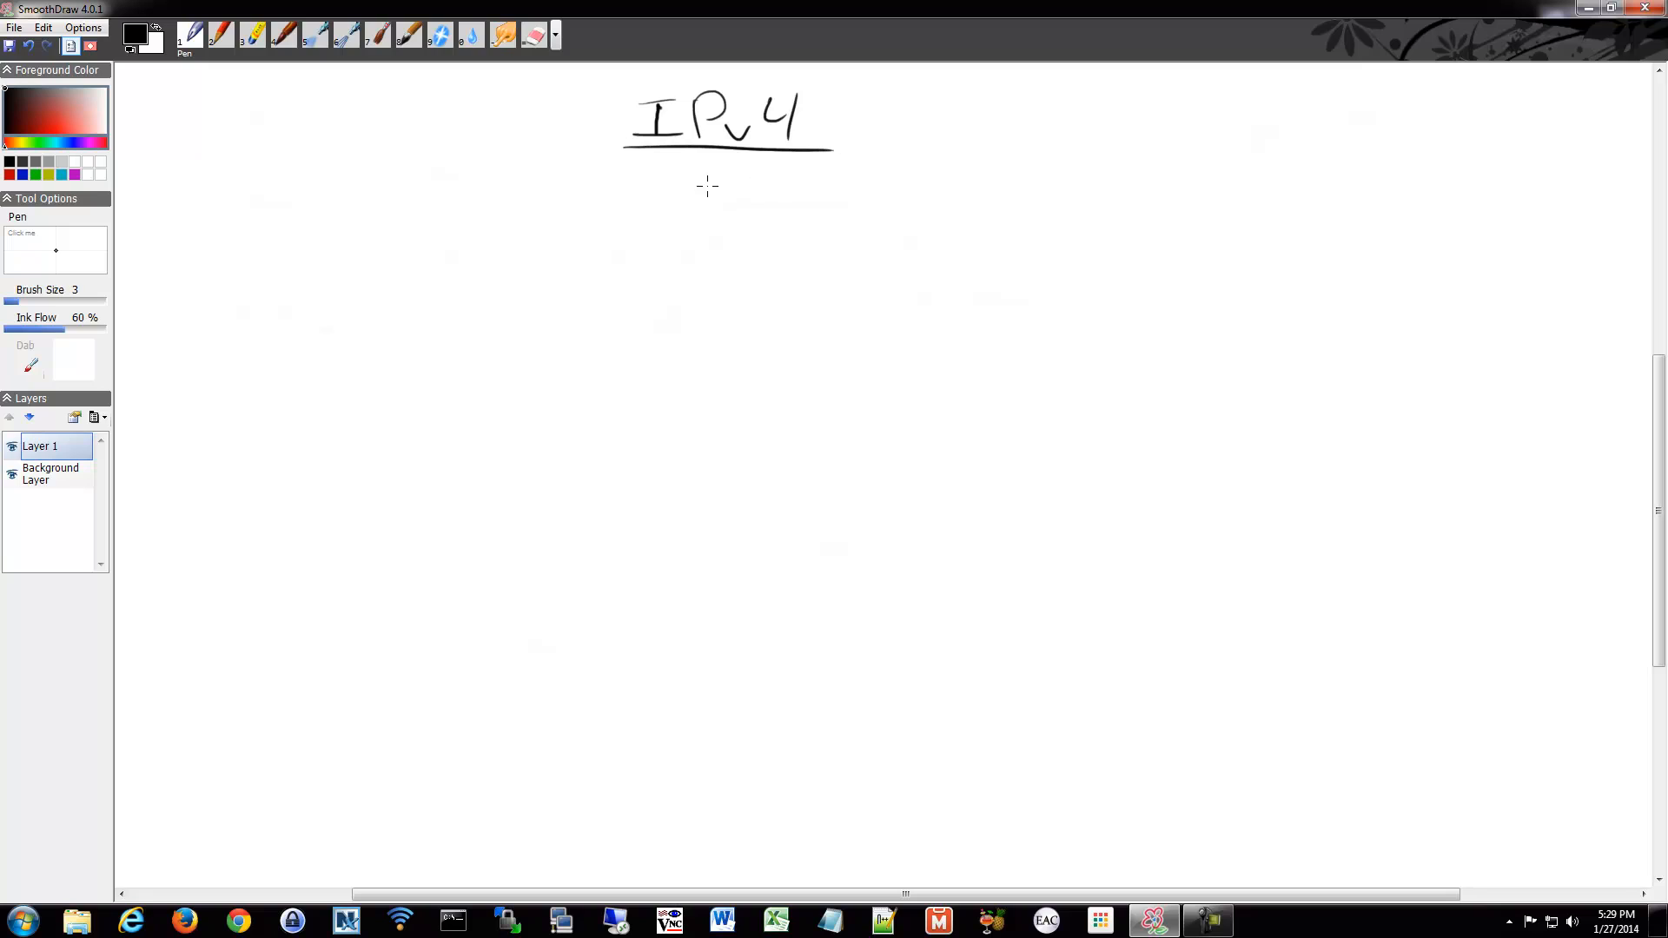
{"action": "mouse_move", "coordinate": [316, 200]}
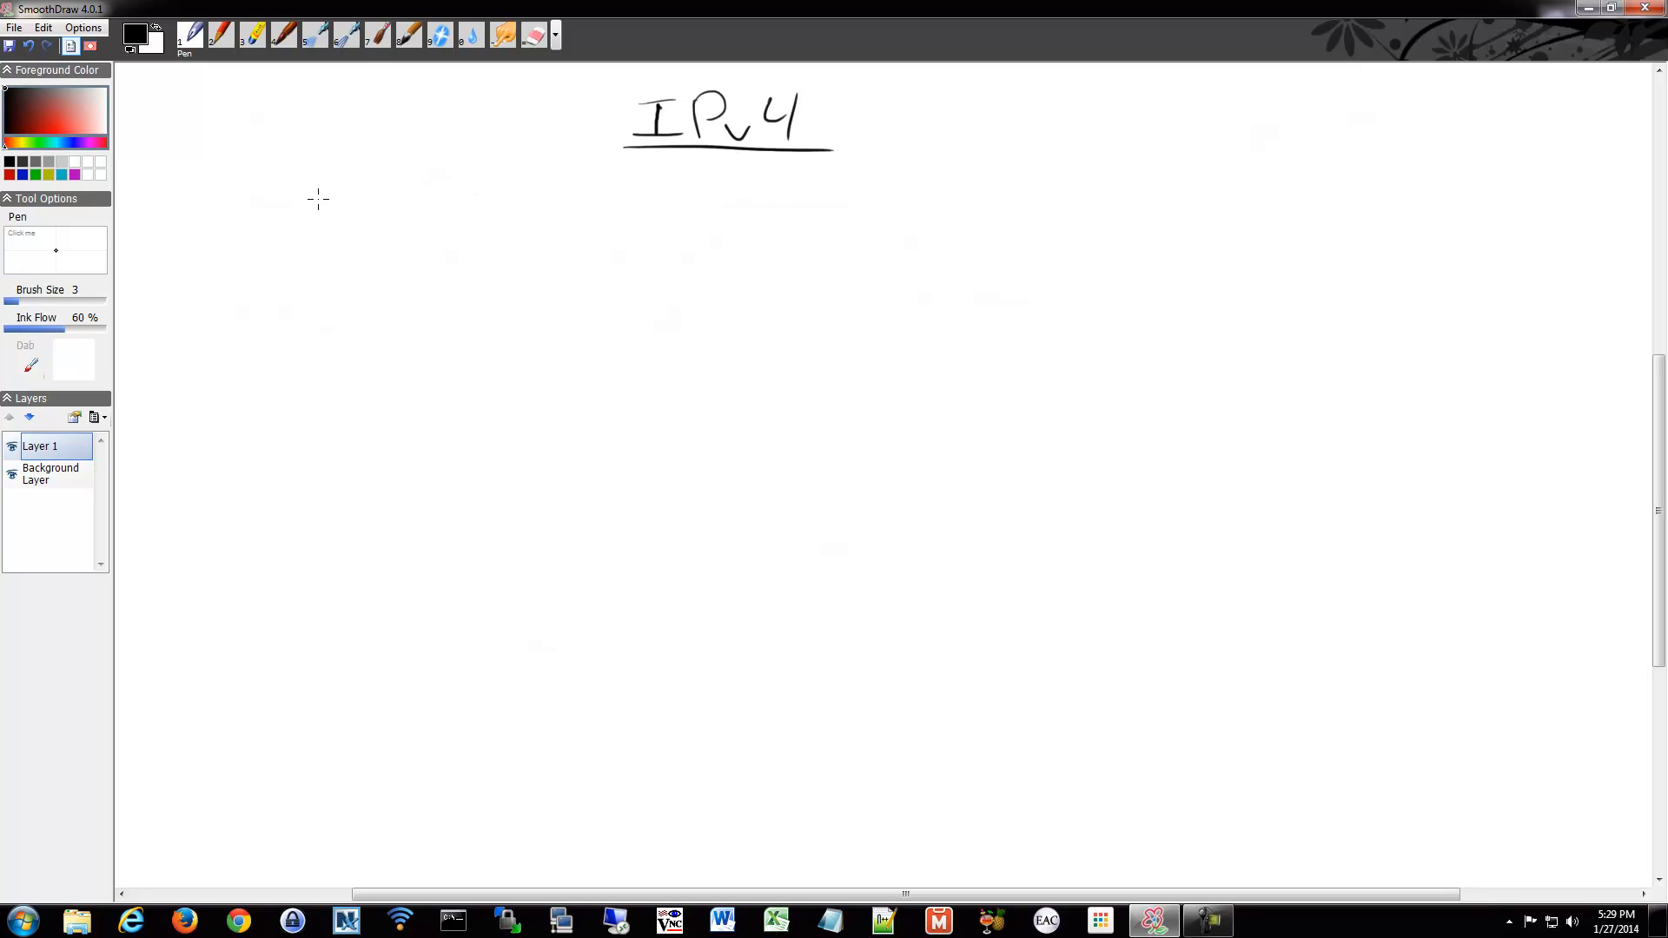
{"action": "left_click_drag", "start_coordinate": [335, 207], "coordinate": [382, 202]}
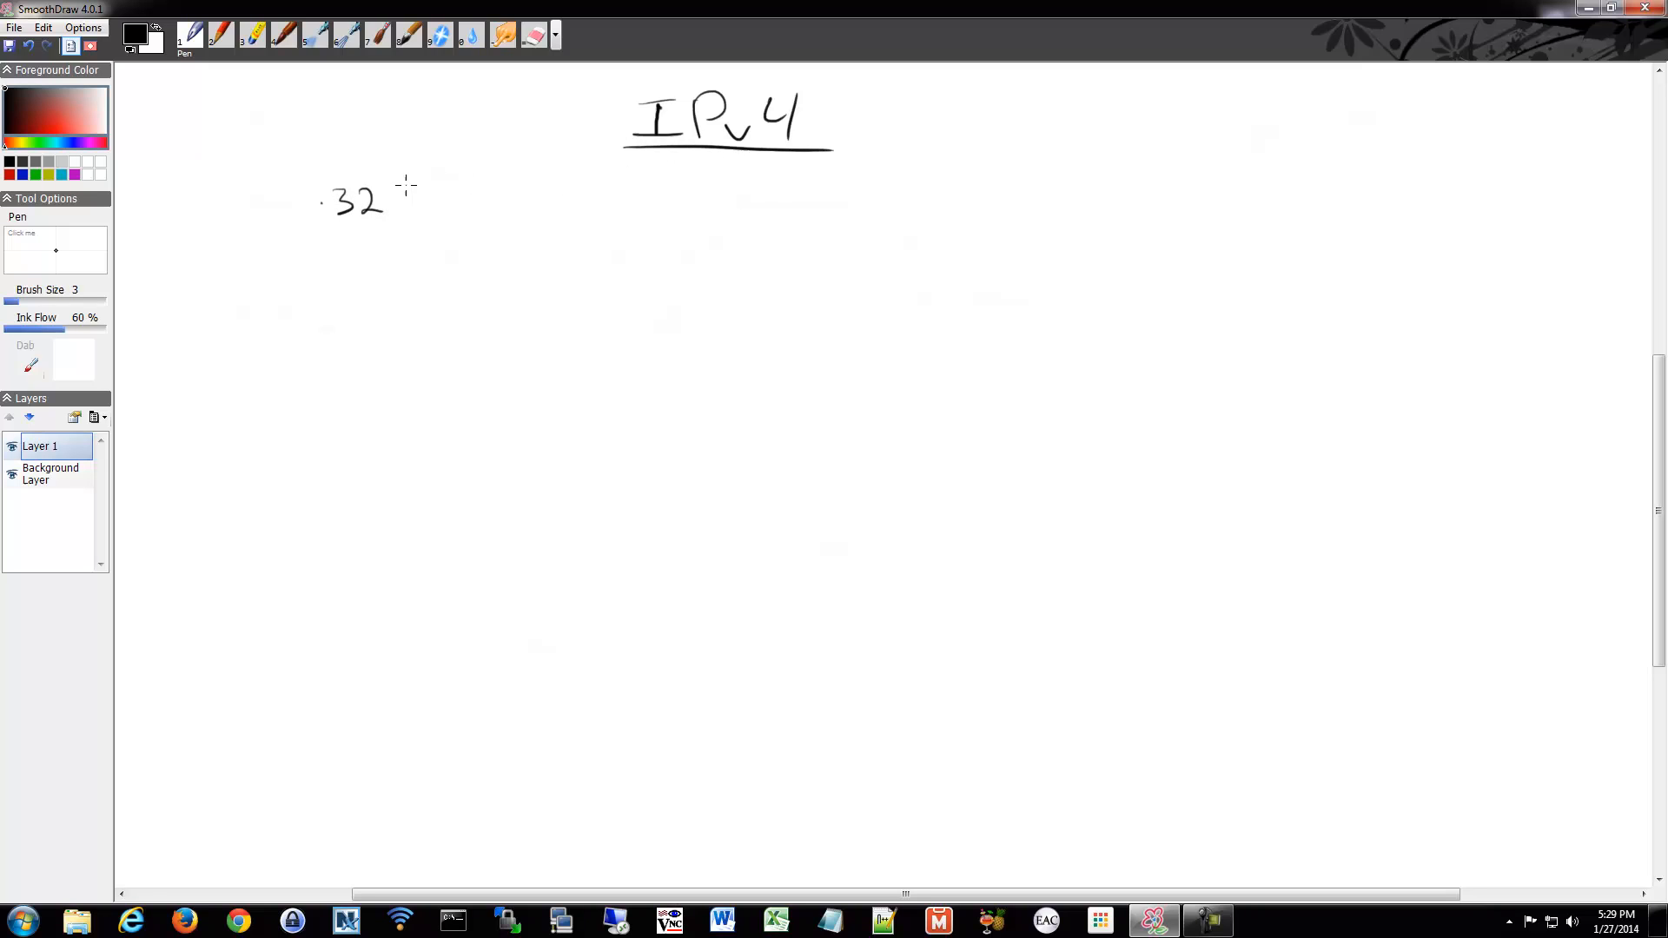
{"action": "left_click_drag", "start_coordinate": [405, 197], "coordinate": [462, 196]}
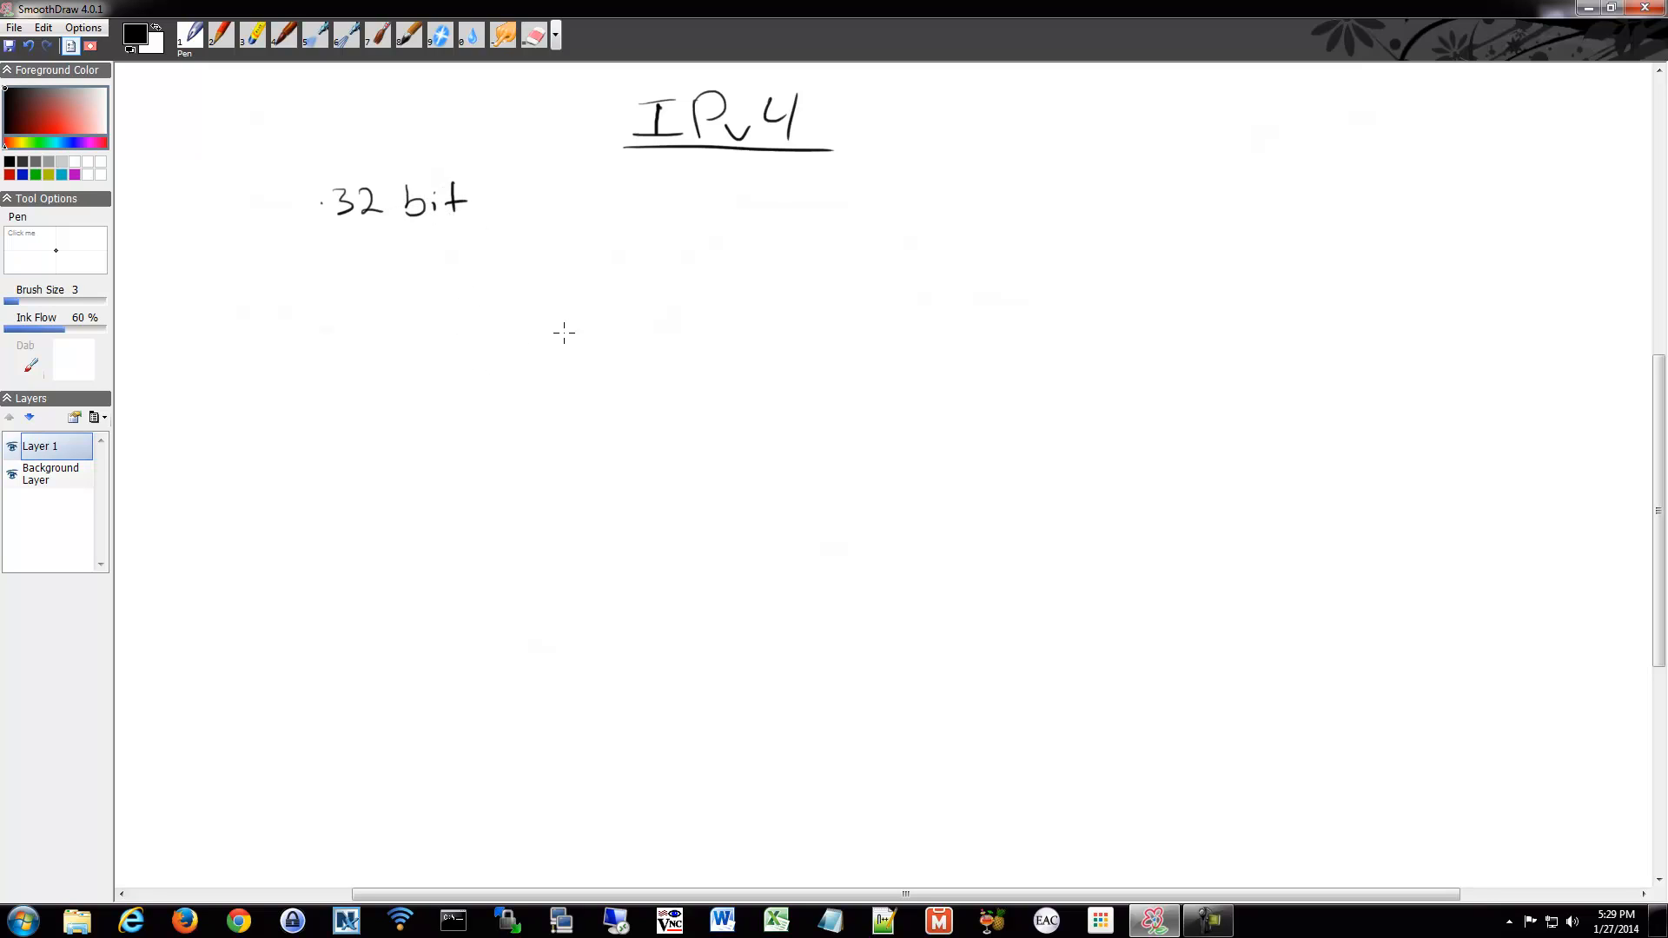
{"action": "mouse_move", "coordinate": [517, 121]}
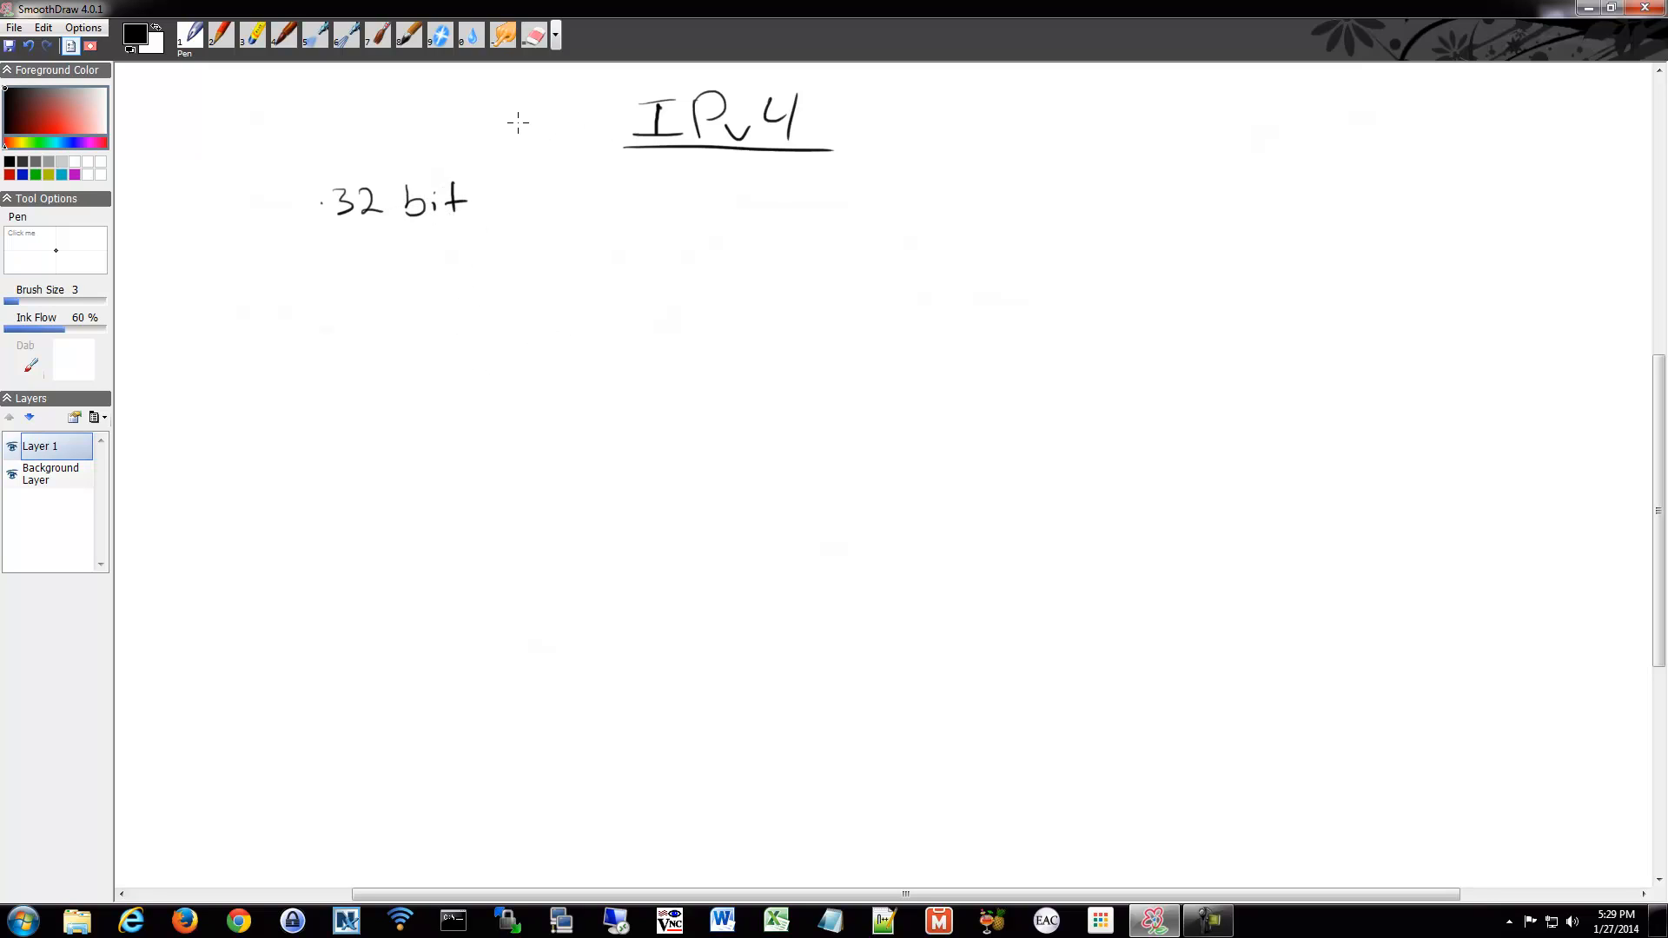
{"action": "mouse_move", "coordinate": [436, 268]}
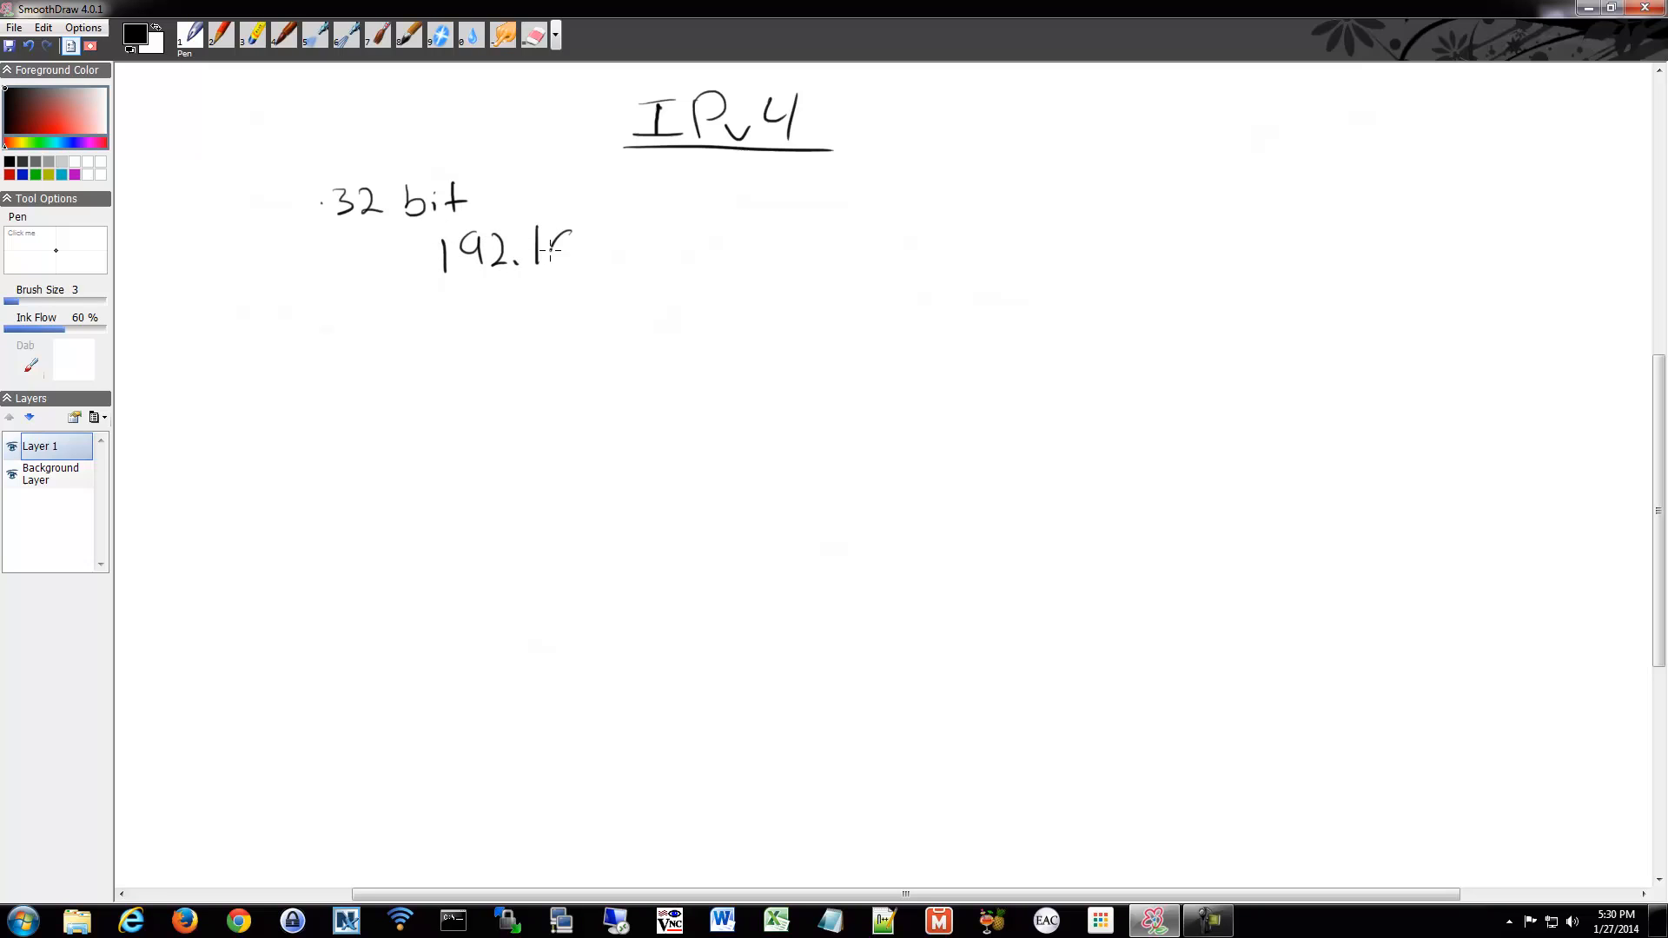
{"action": "left_click_drag", "start_coordinate": [552, 250], "coordinate": [632, 256]}
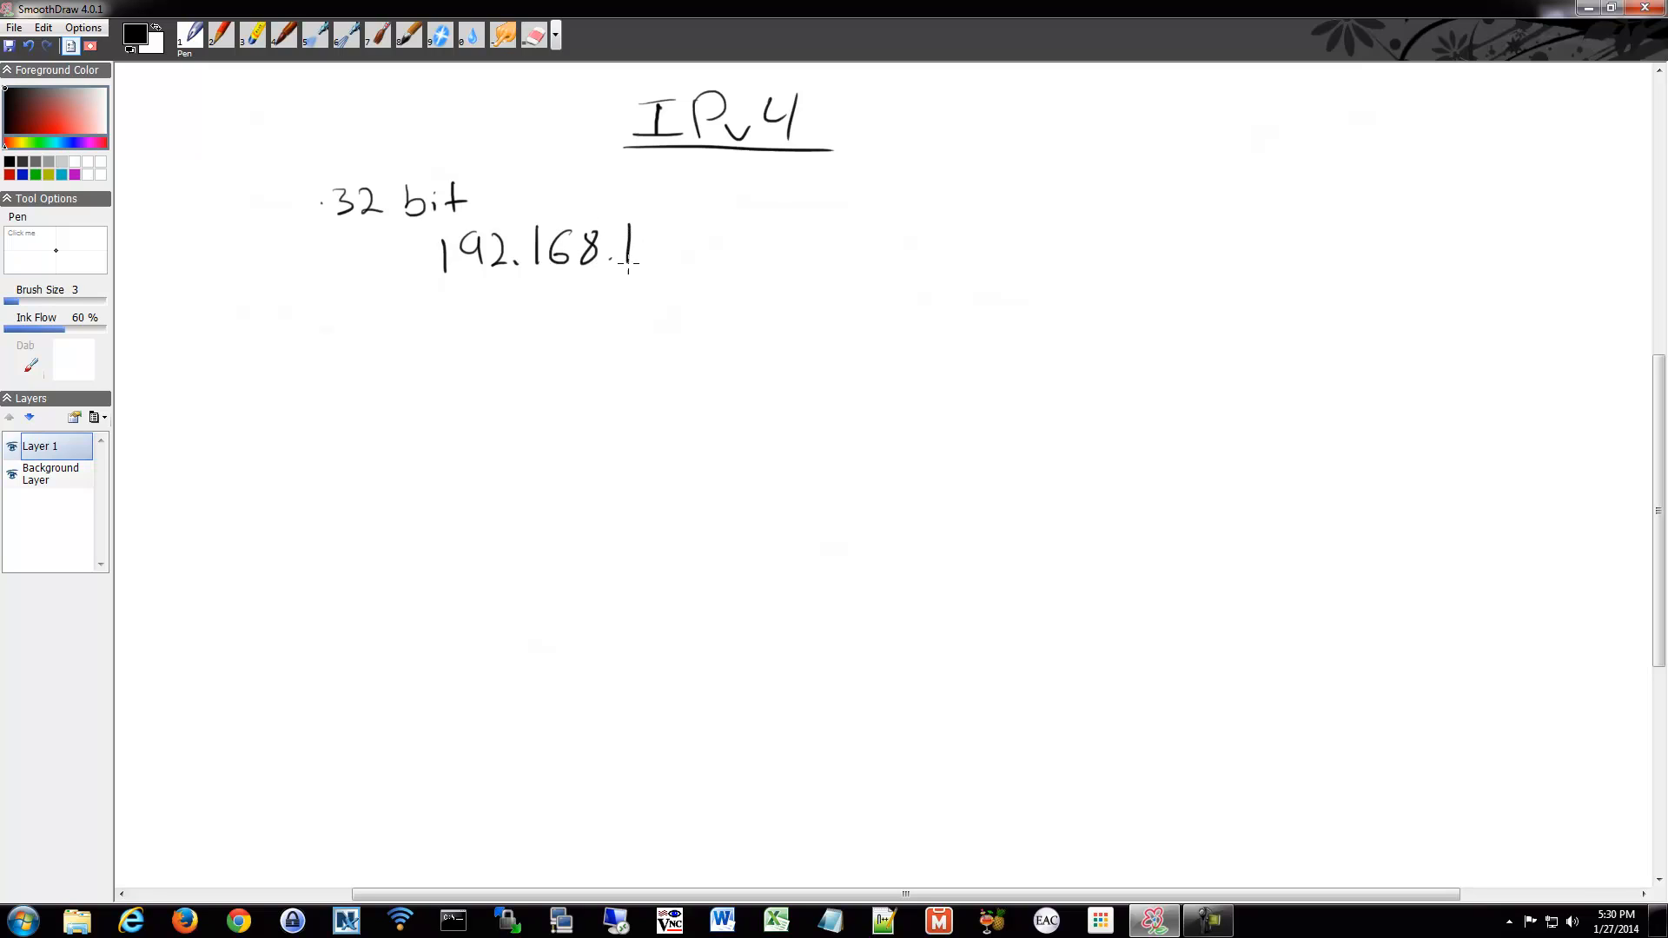
{"action": "left_click_drag", "start_coordinate": [660, 251], "coordinate": [676, 277]}
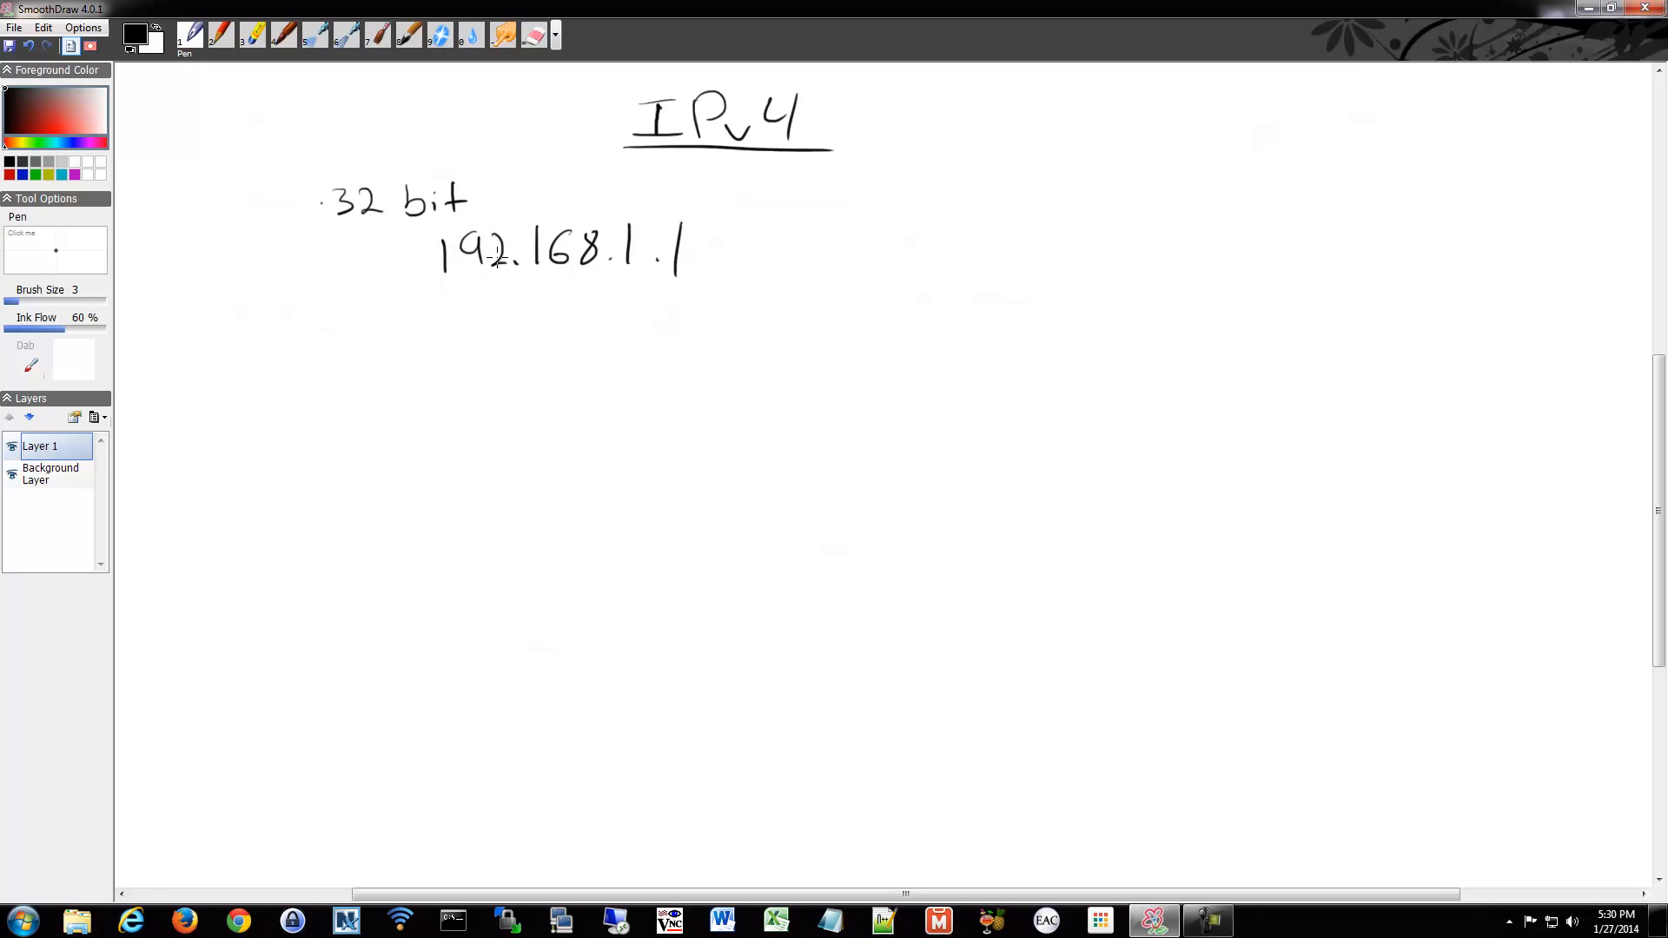
{"action": "mouse_move", "coordinate": [533, 302]}
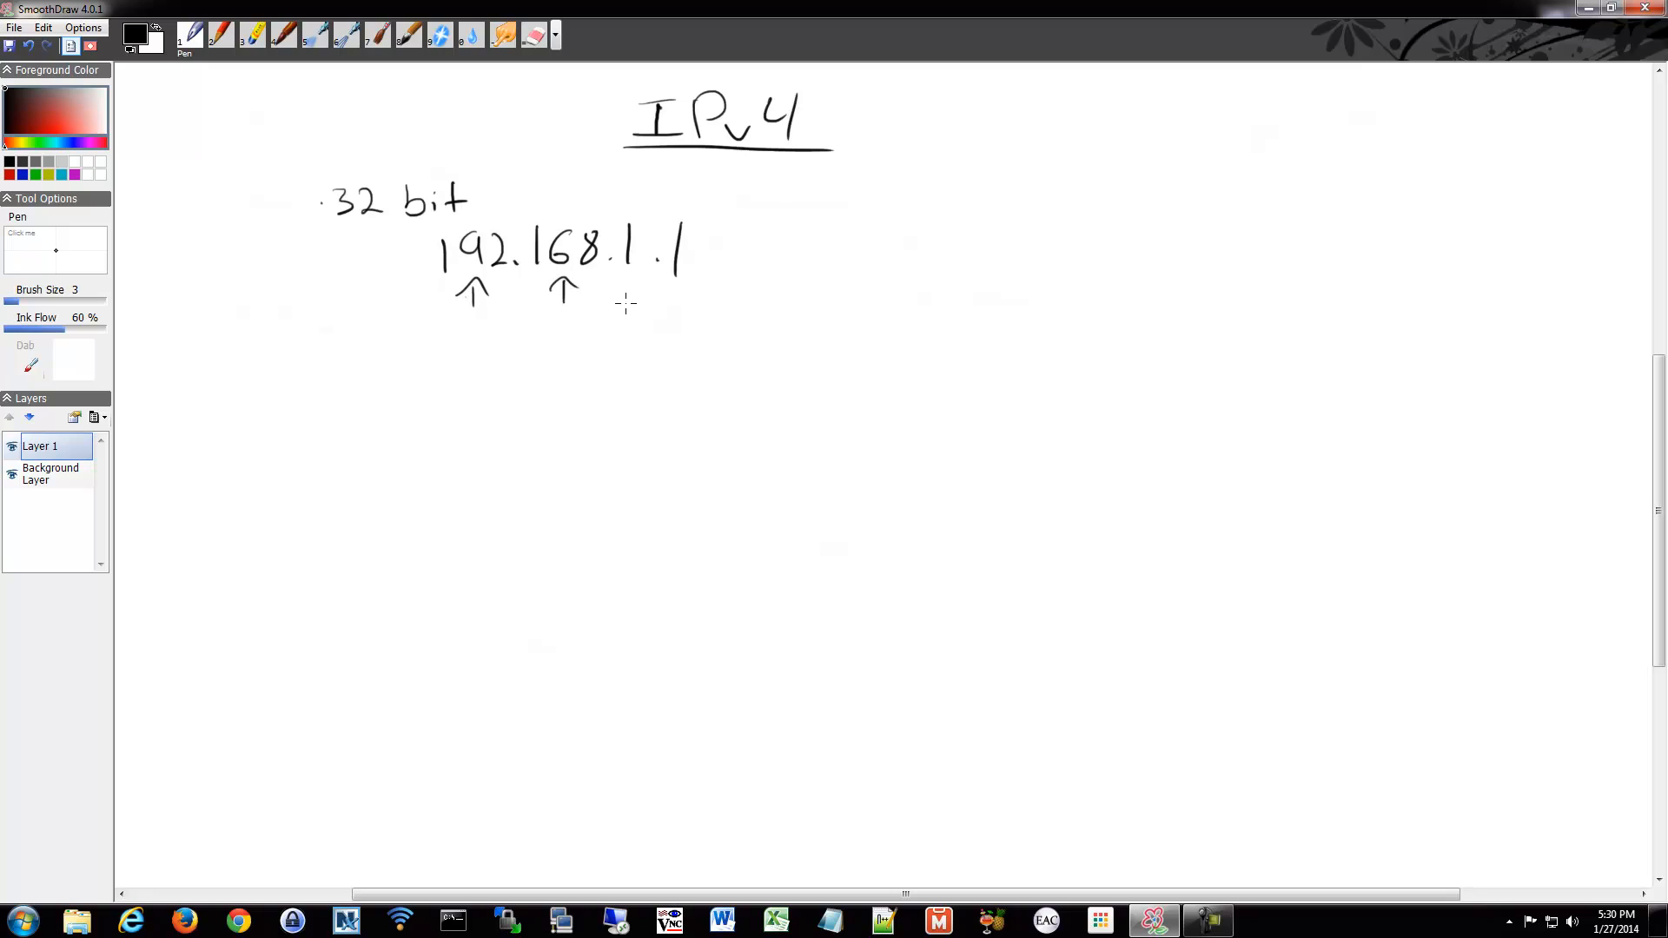
- Draw an upward arrow beneath each of the four octets of 192.168.1.1
{"action": "left_click_drag", "start_coordinate": [626, 309], "coordinate": [690, 281]}
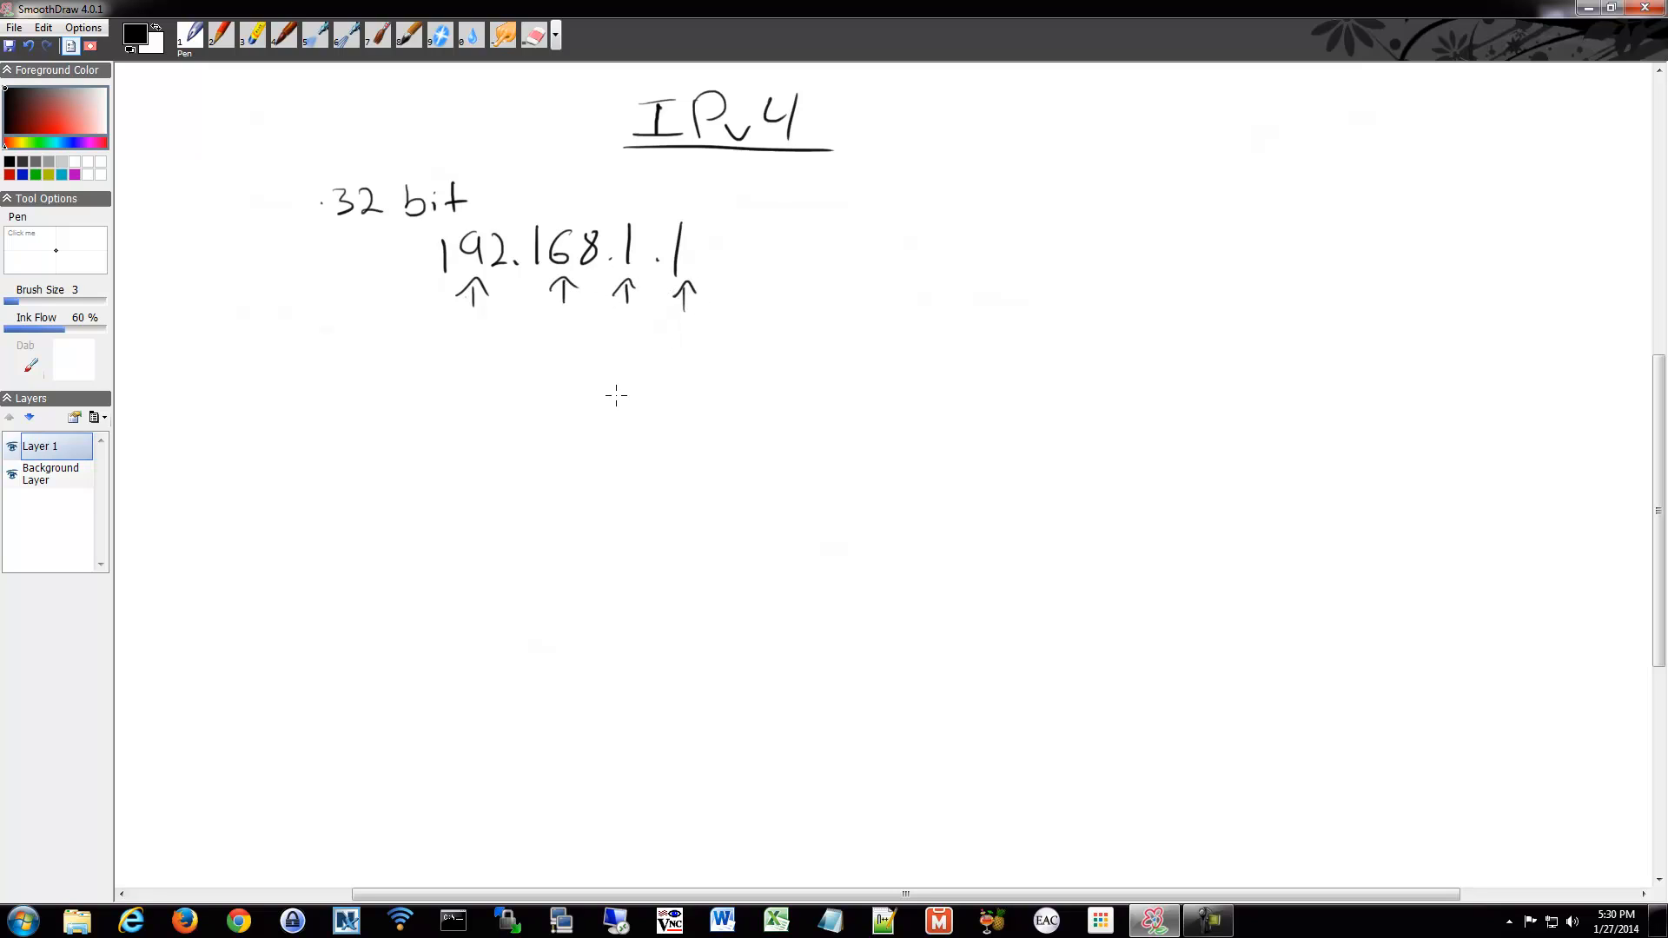
{"action": "mouse_move", "coordinate": [563, 384]}
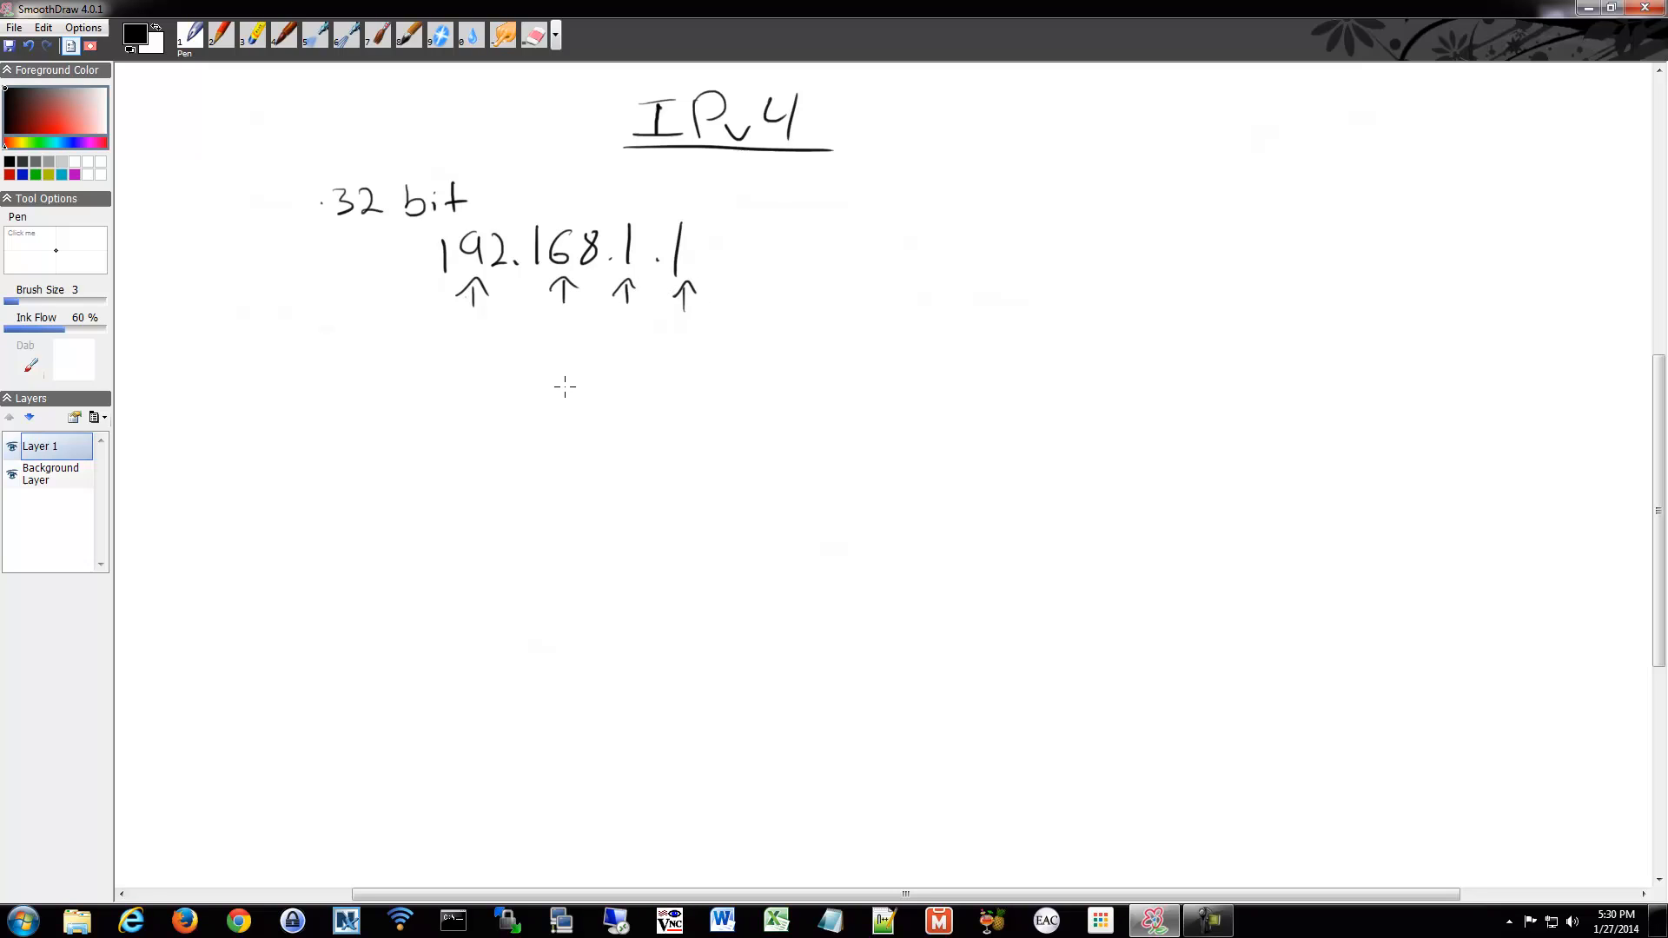
{"action": "mouse_move", "coordinate": [752, 257]}
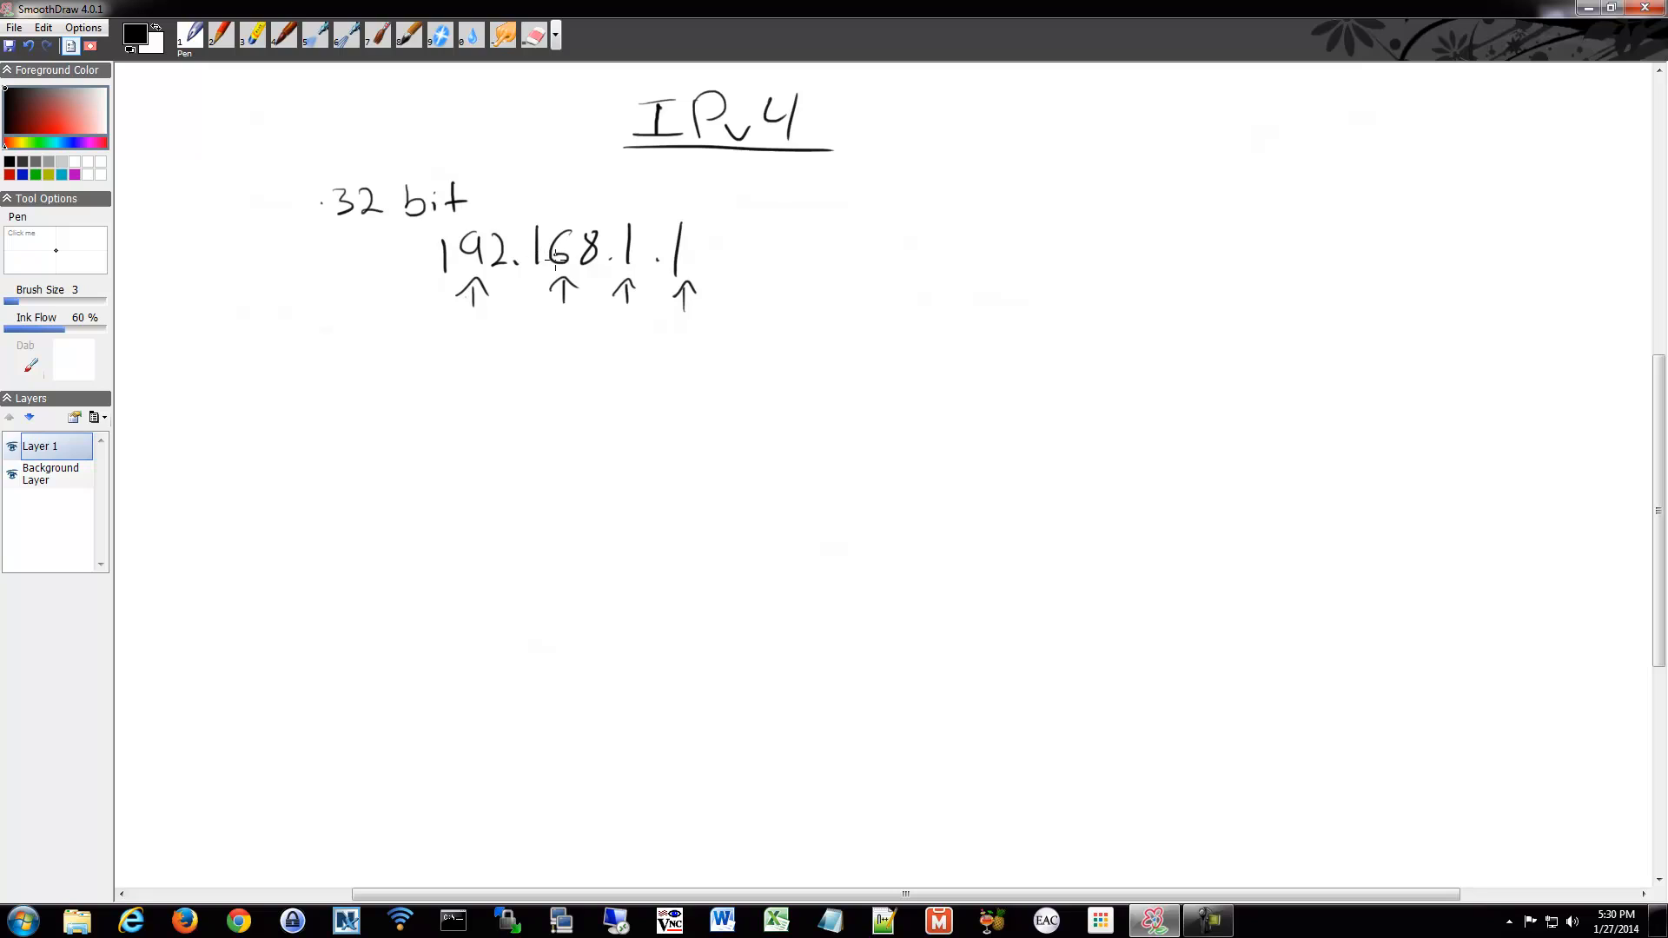
{"action": "mouse_move", "coordinate": [439, 368]}
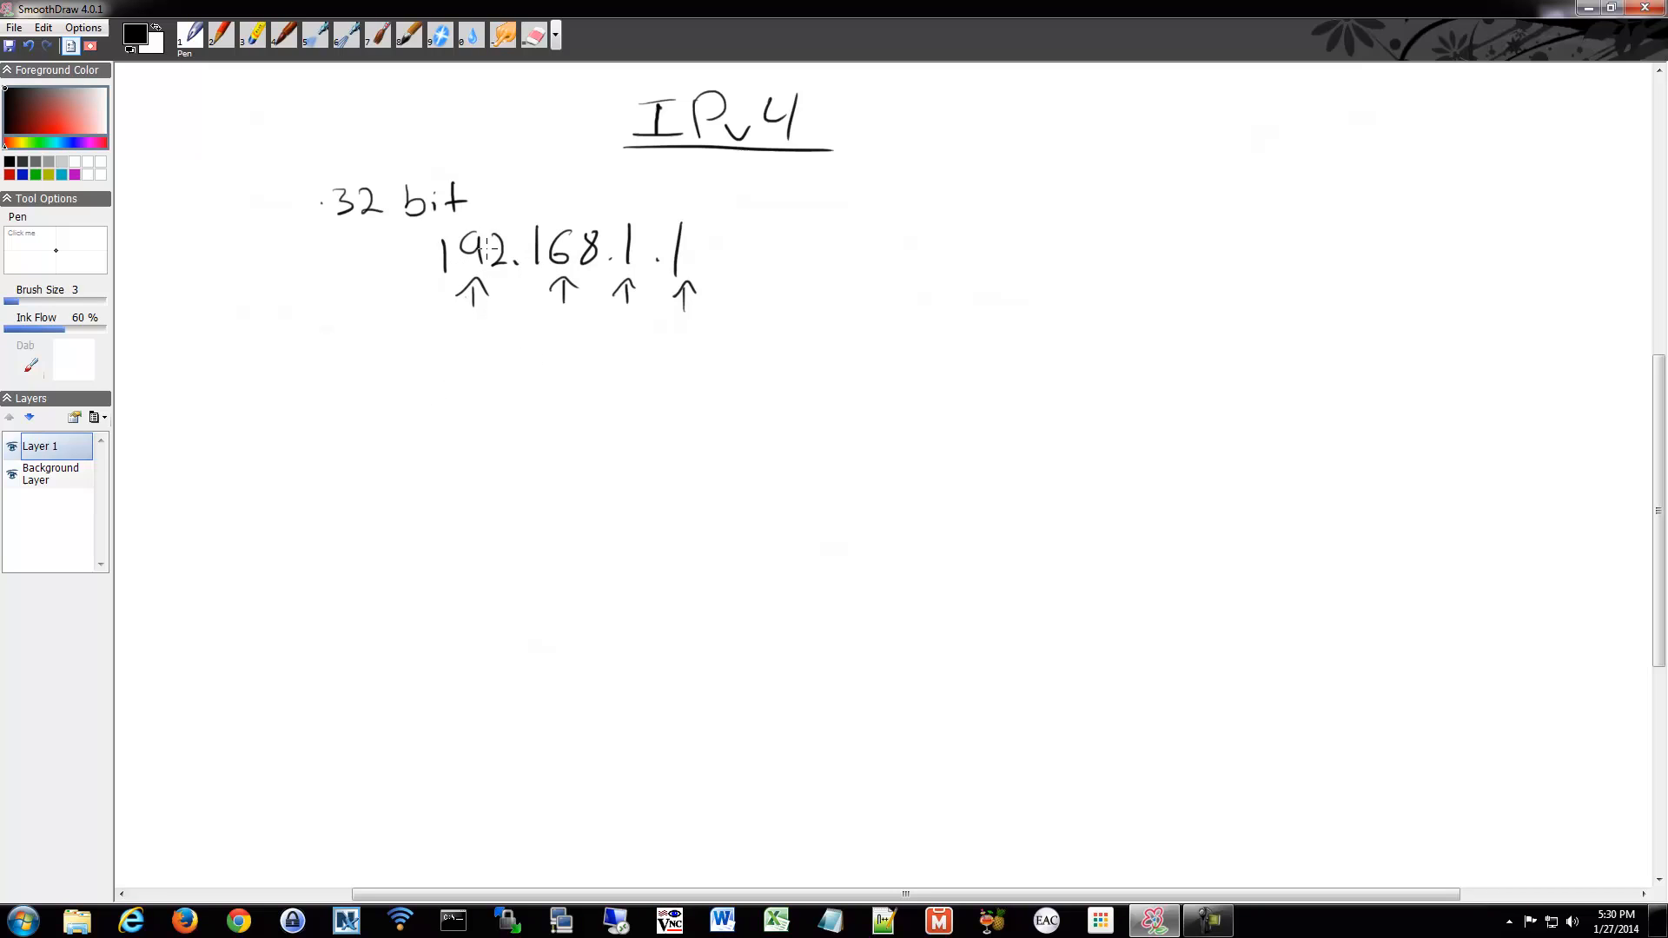
{"action": "mouse_move", "coordinate": [441, 378]}
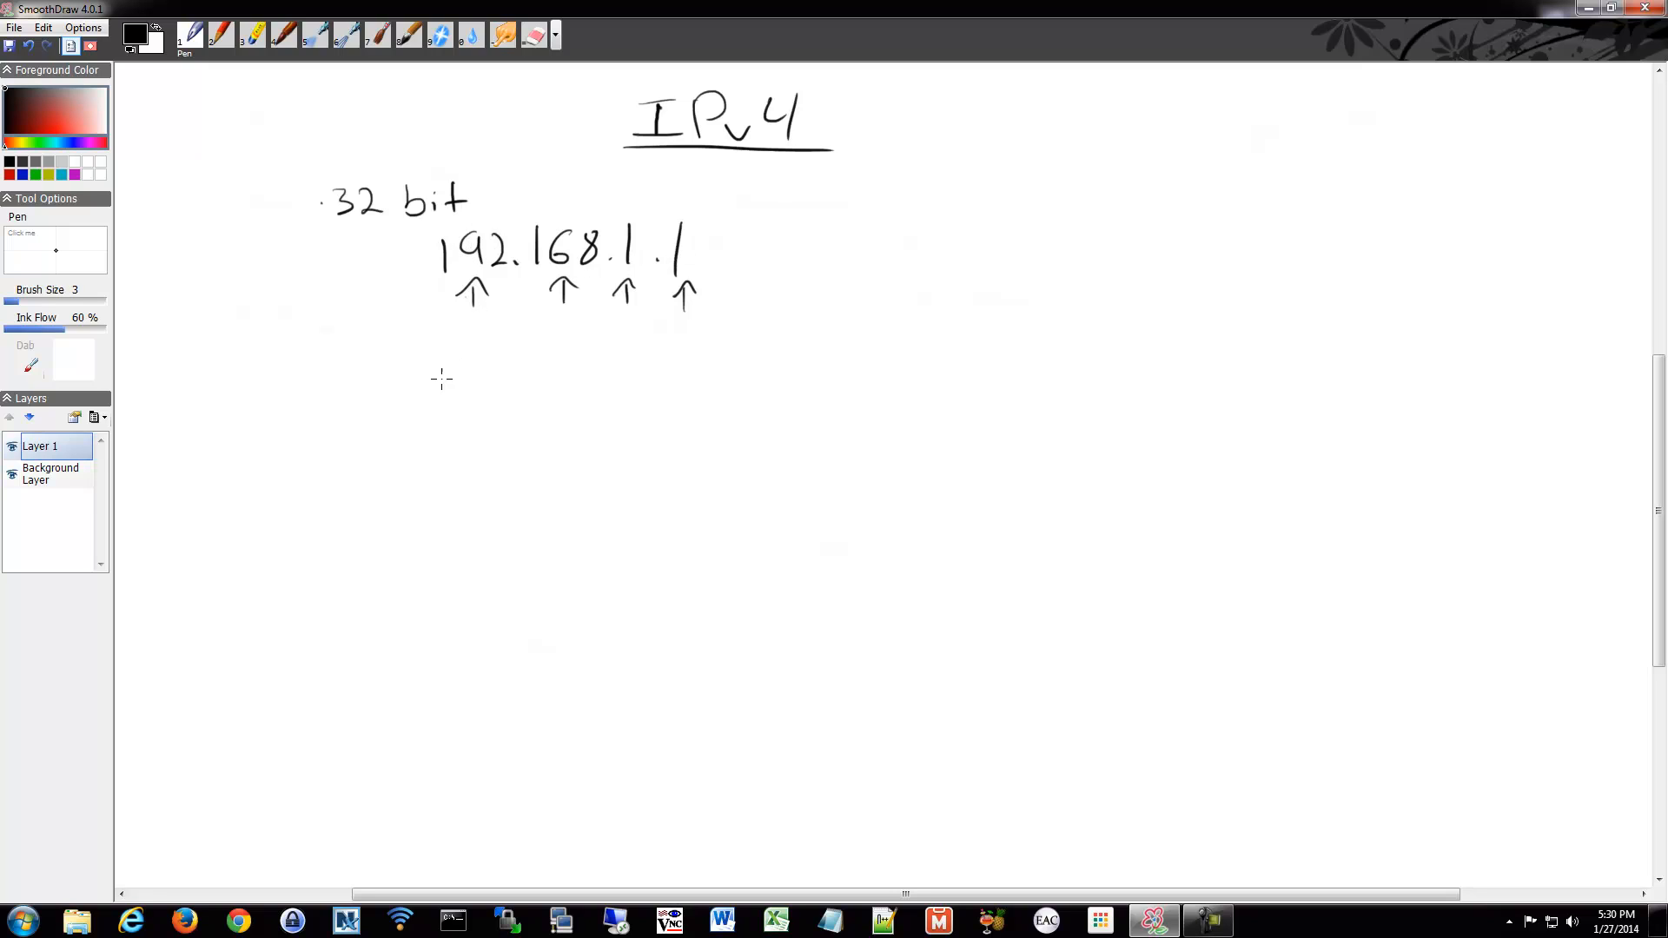
{"action": "mouse_move", "coordinate": [431, 337]}
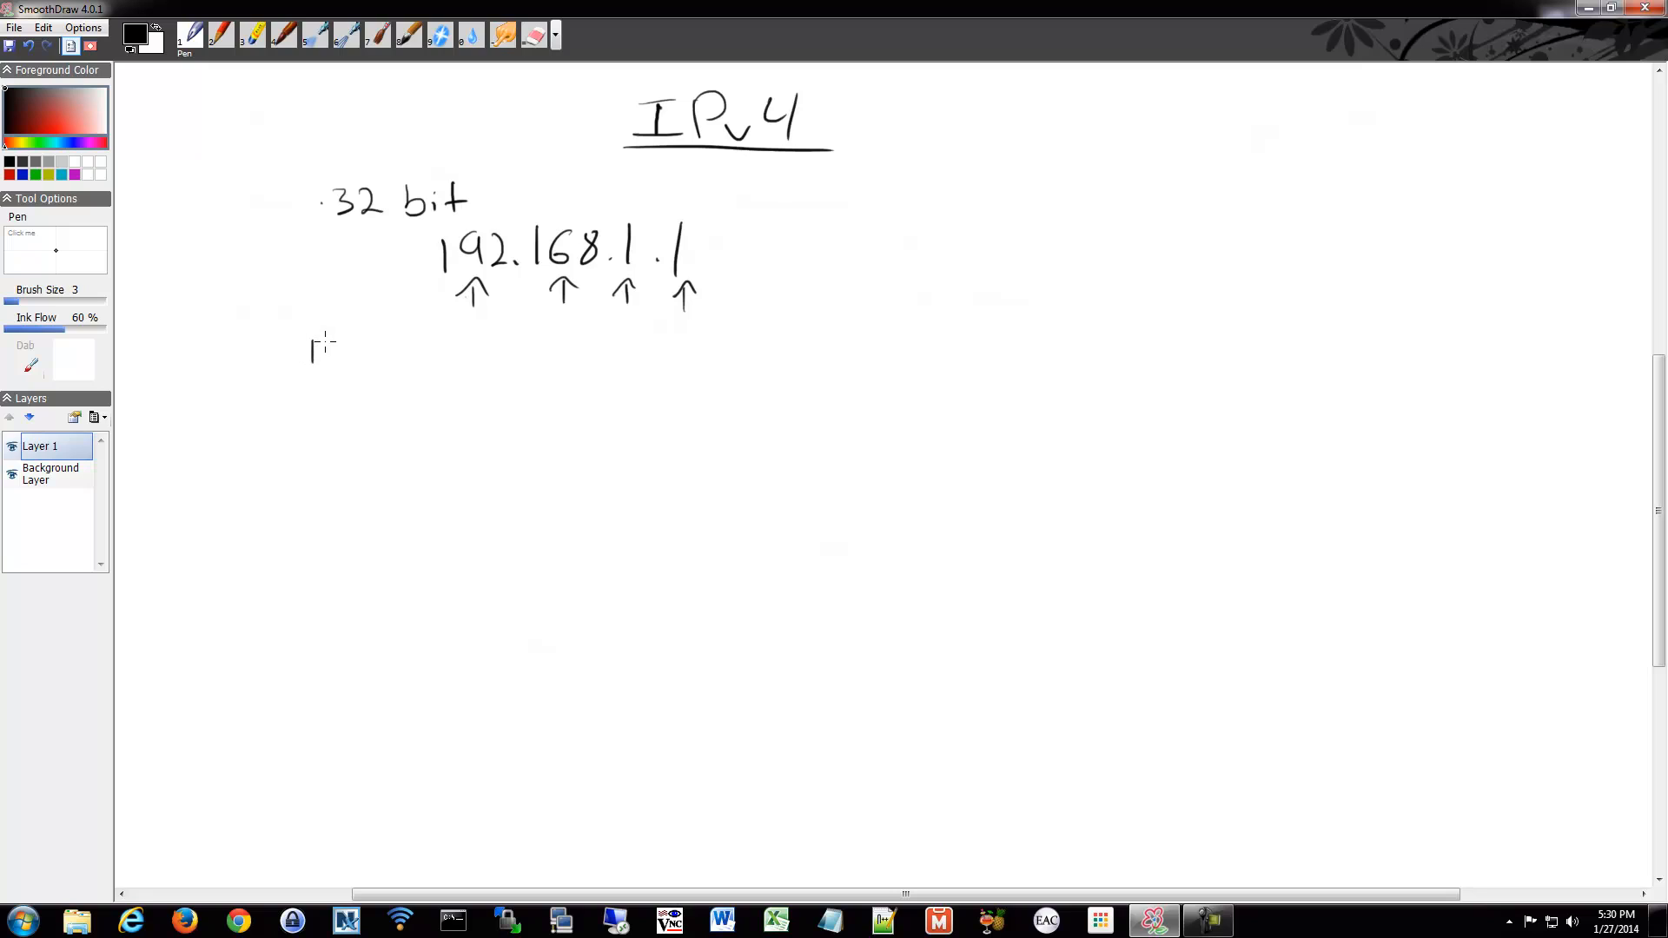
- Handwrite the first two binary octets 11000000 and 10101000 under the arrows
{"action": "left_click_drag", "start_coordinate": [340, 335], "coordinate": [341, 362]}
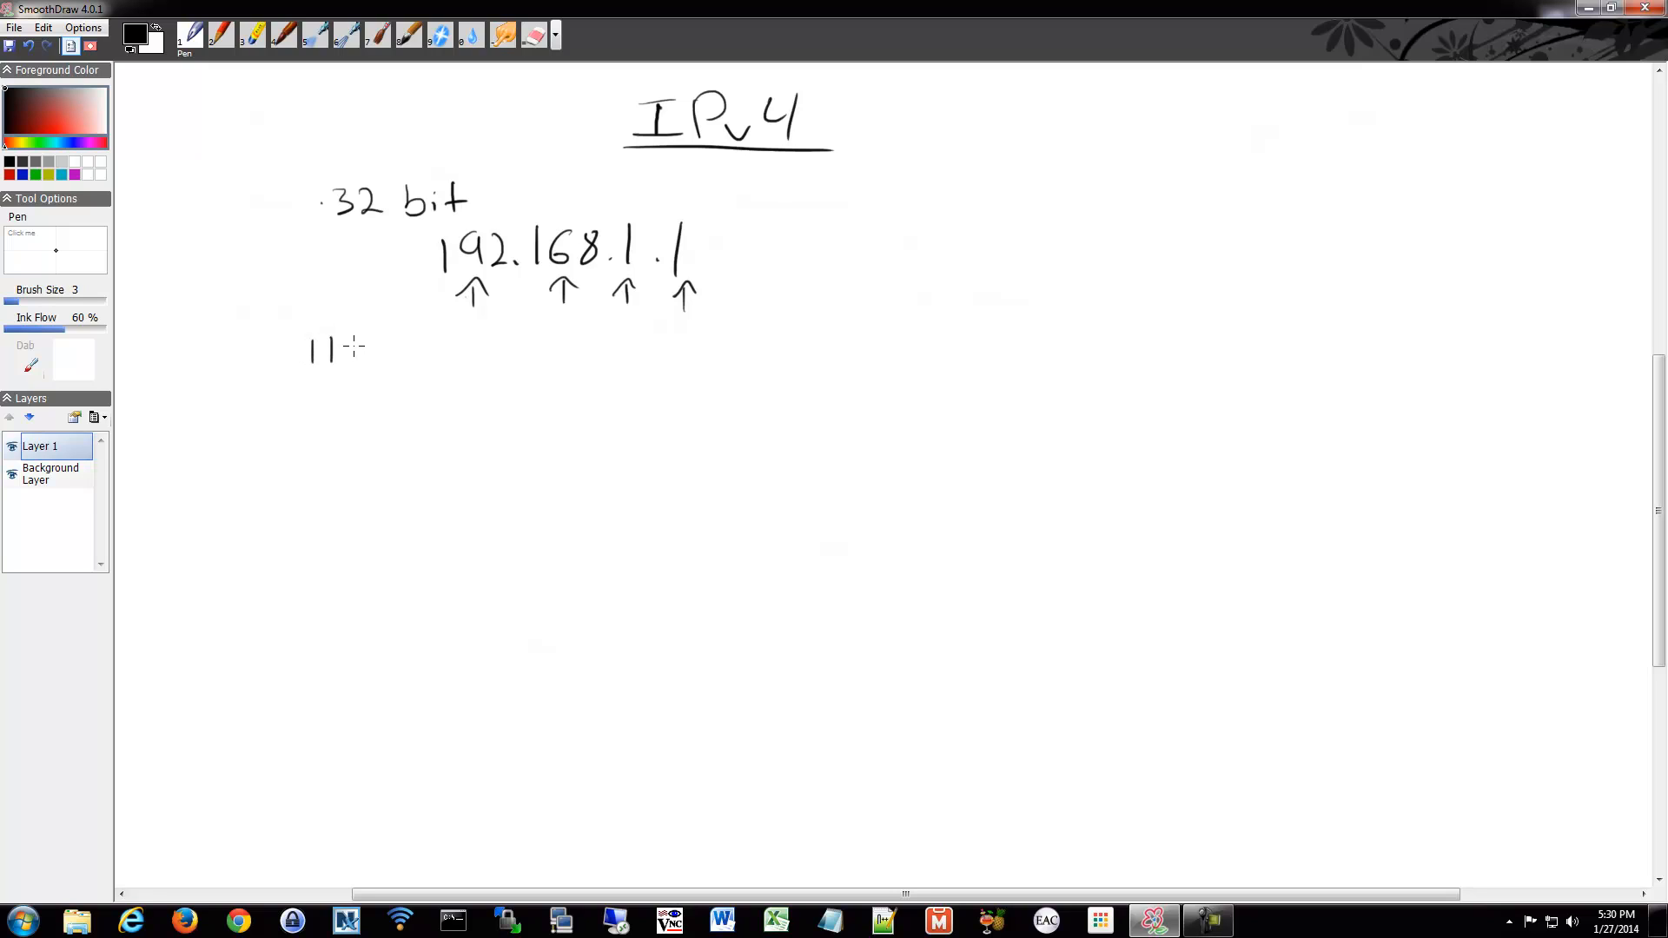
{"action": "left_click_drag", "start_coordinate": [361, 349], "coordinate": [441, 350]}
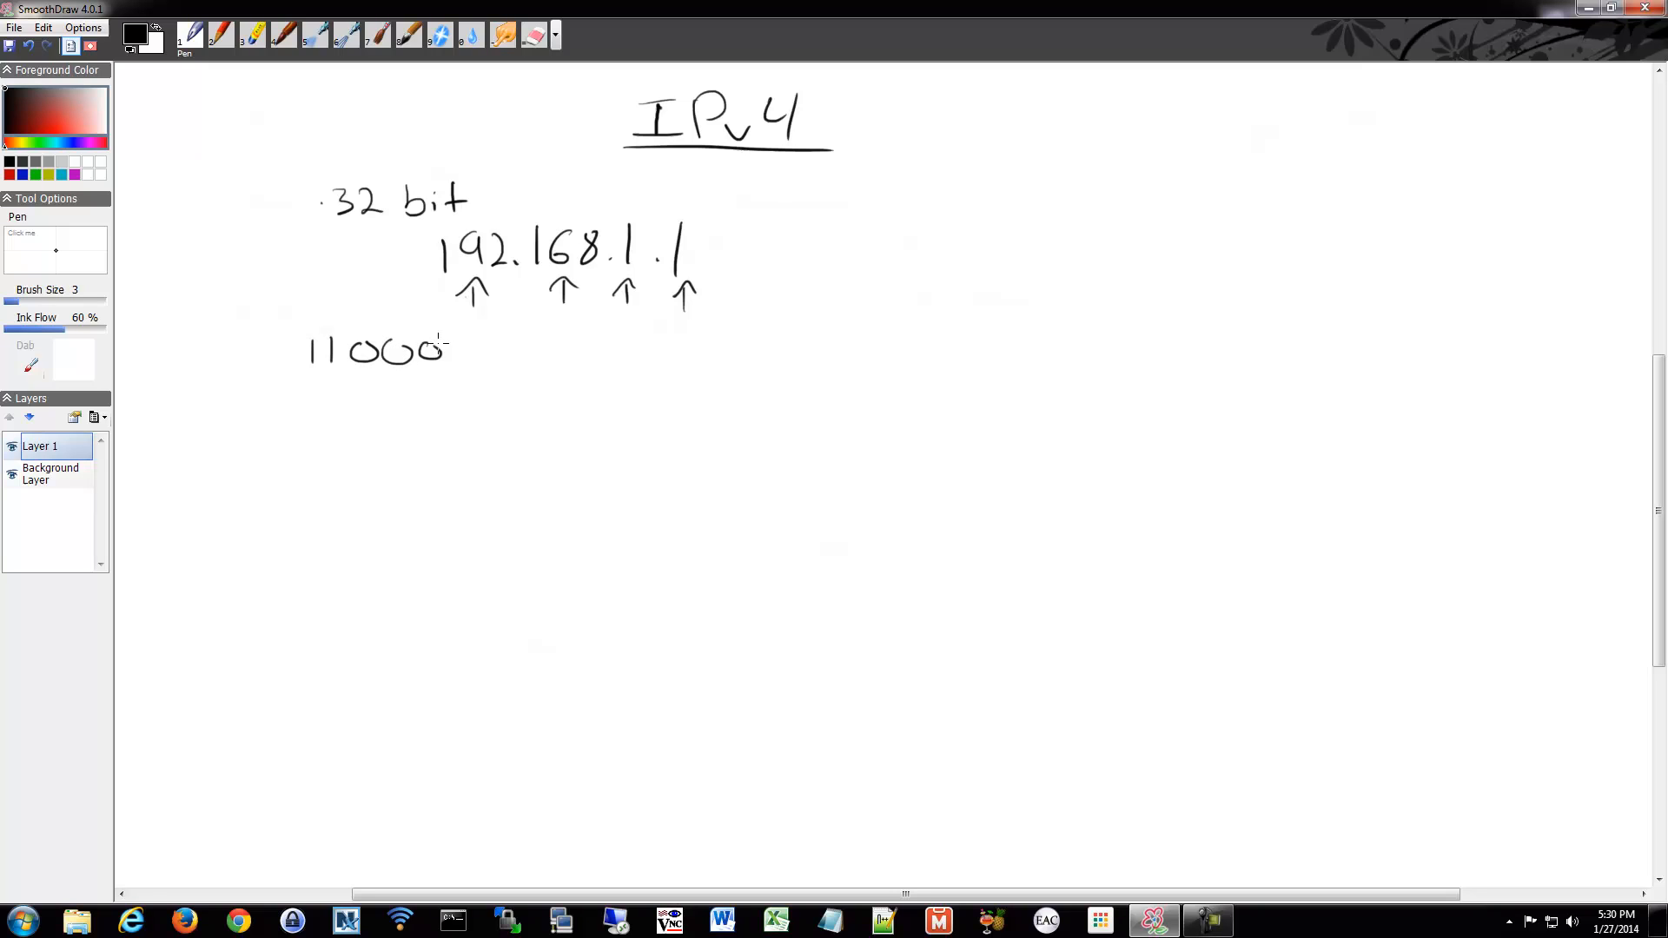
{"action": "left_click_drag", "start_coordinate": [441, 349], "coordinate": [505, 349]}
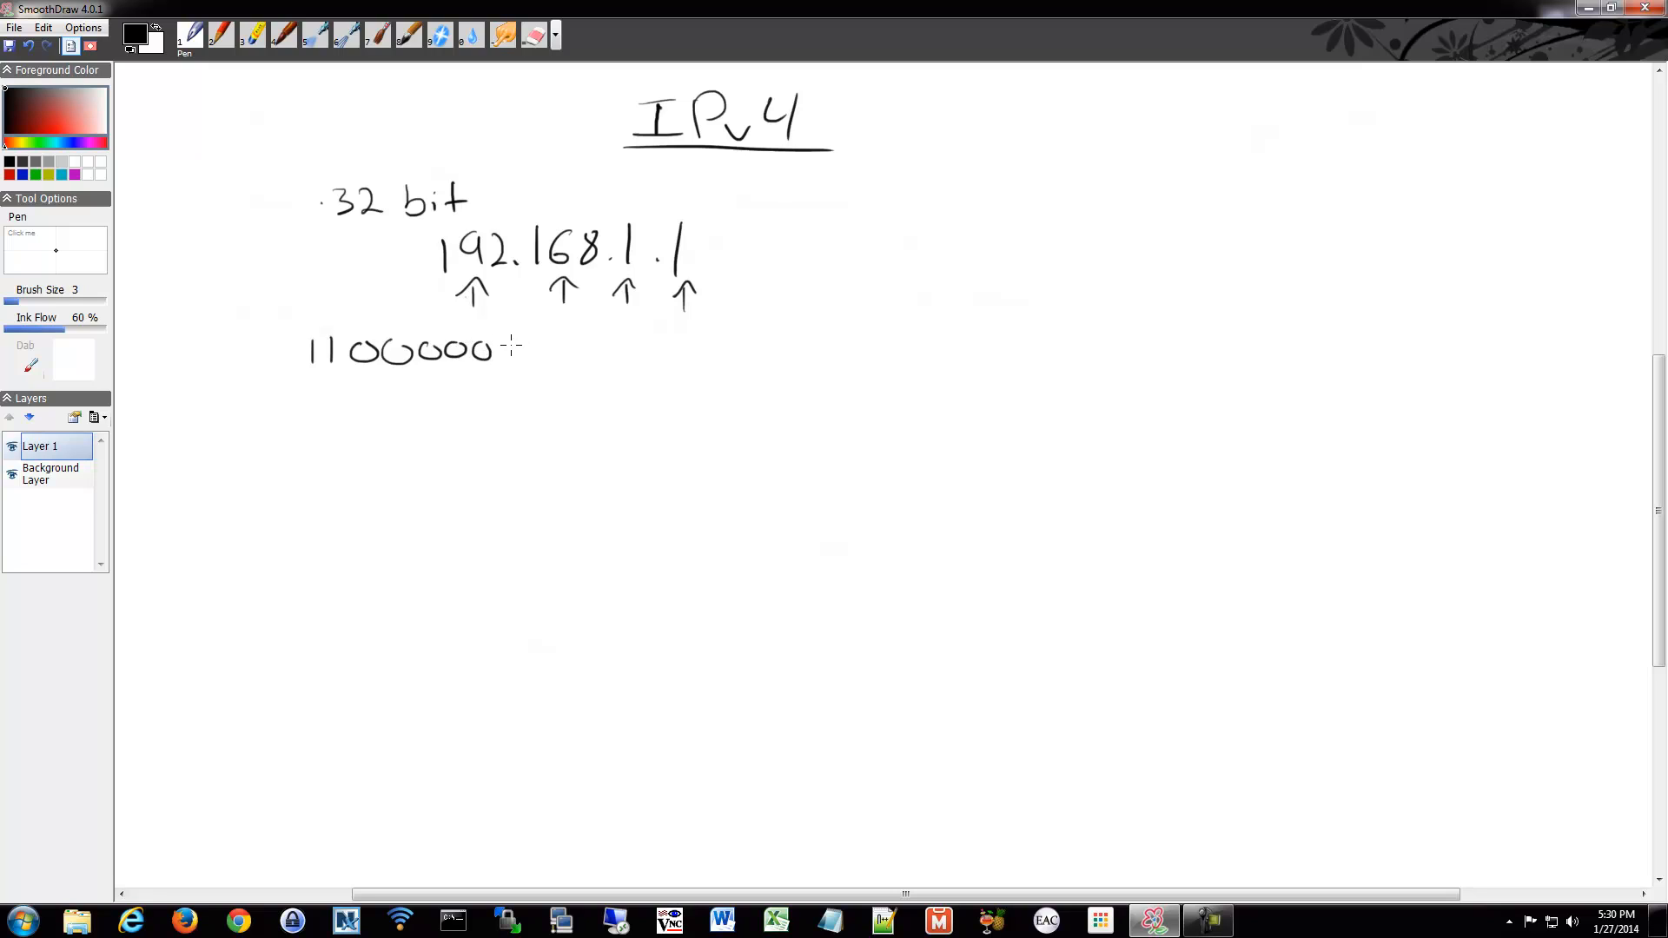
{"action": "left_click_drag", "start_coordinate": [511, 351], "coordinate": [537, 356]}
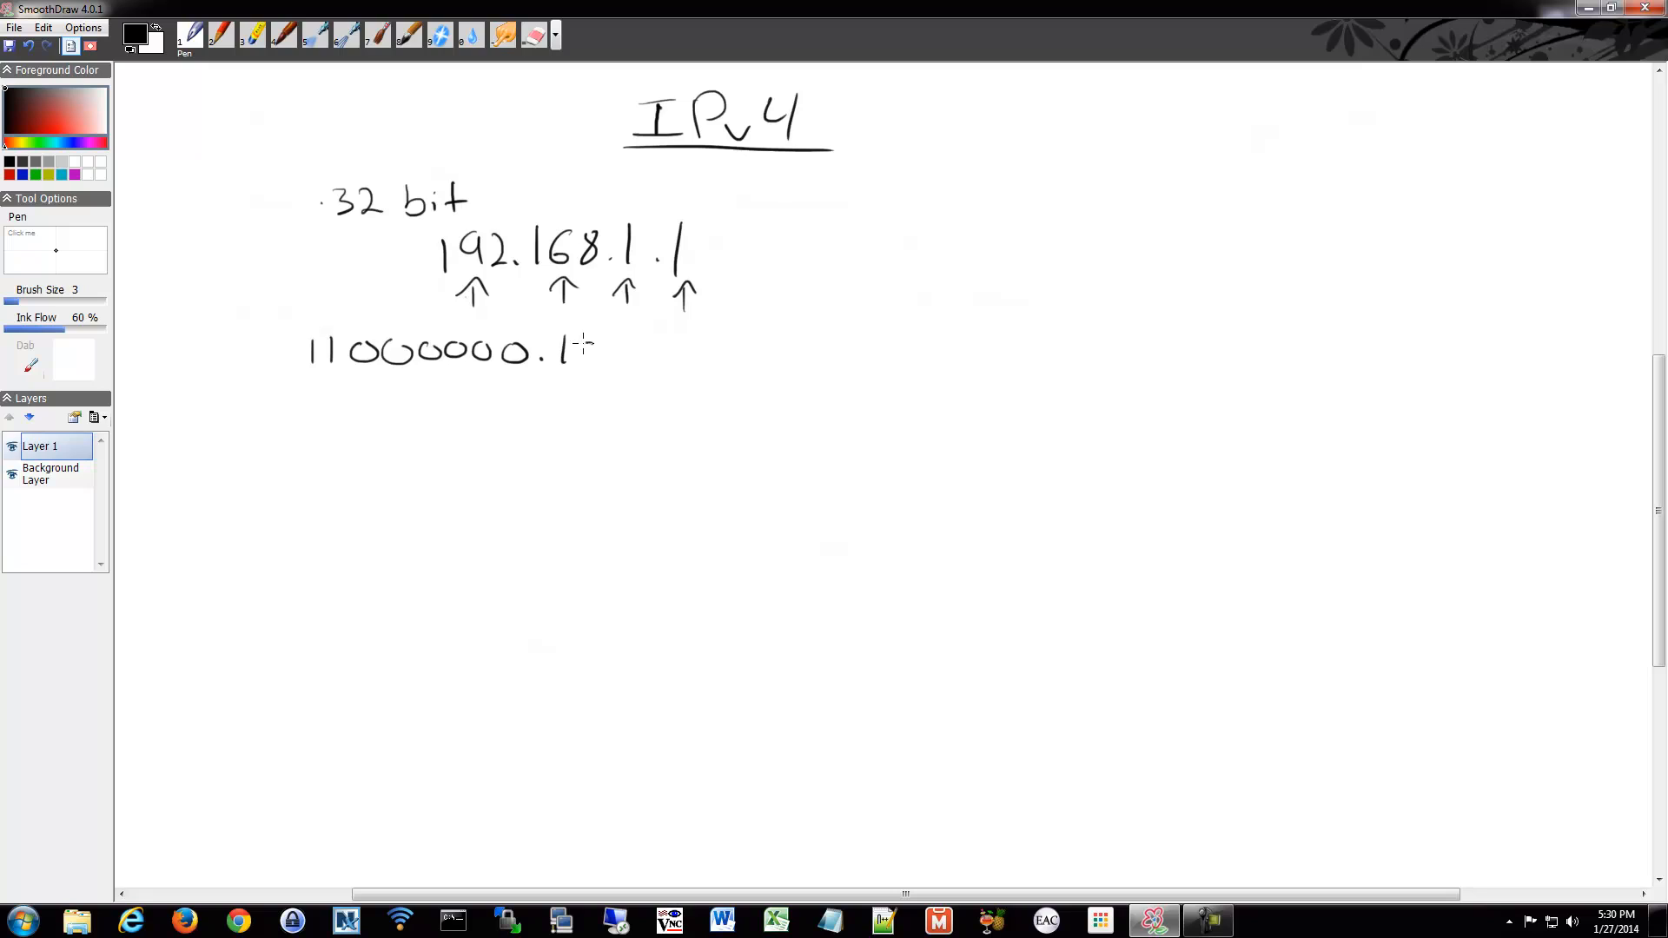
{"action": "left_click_drag", "start_coordinate": [570, 351], "coordinate": [655, 350]}
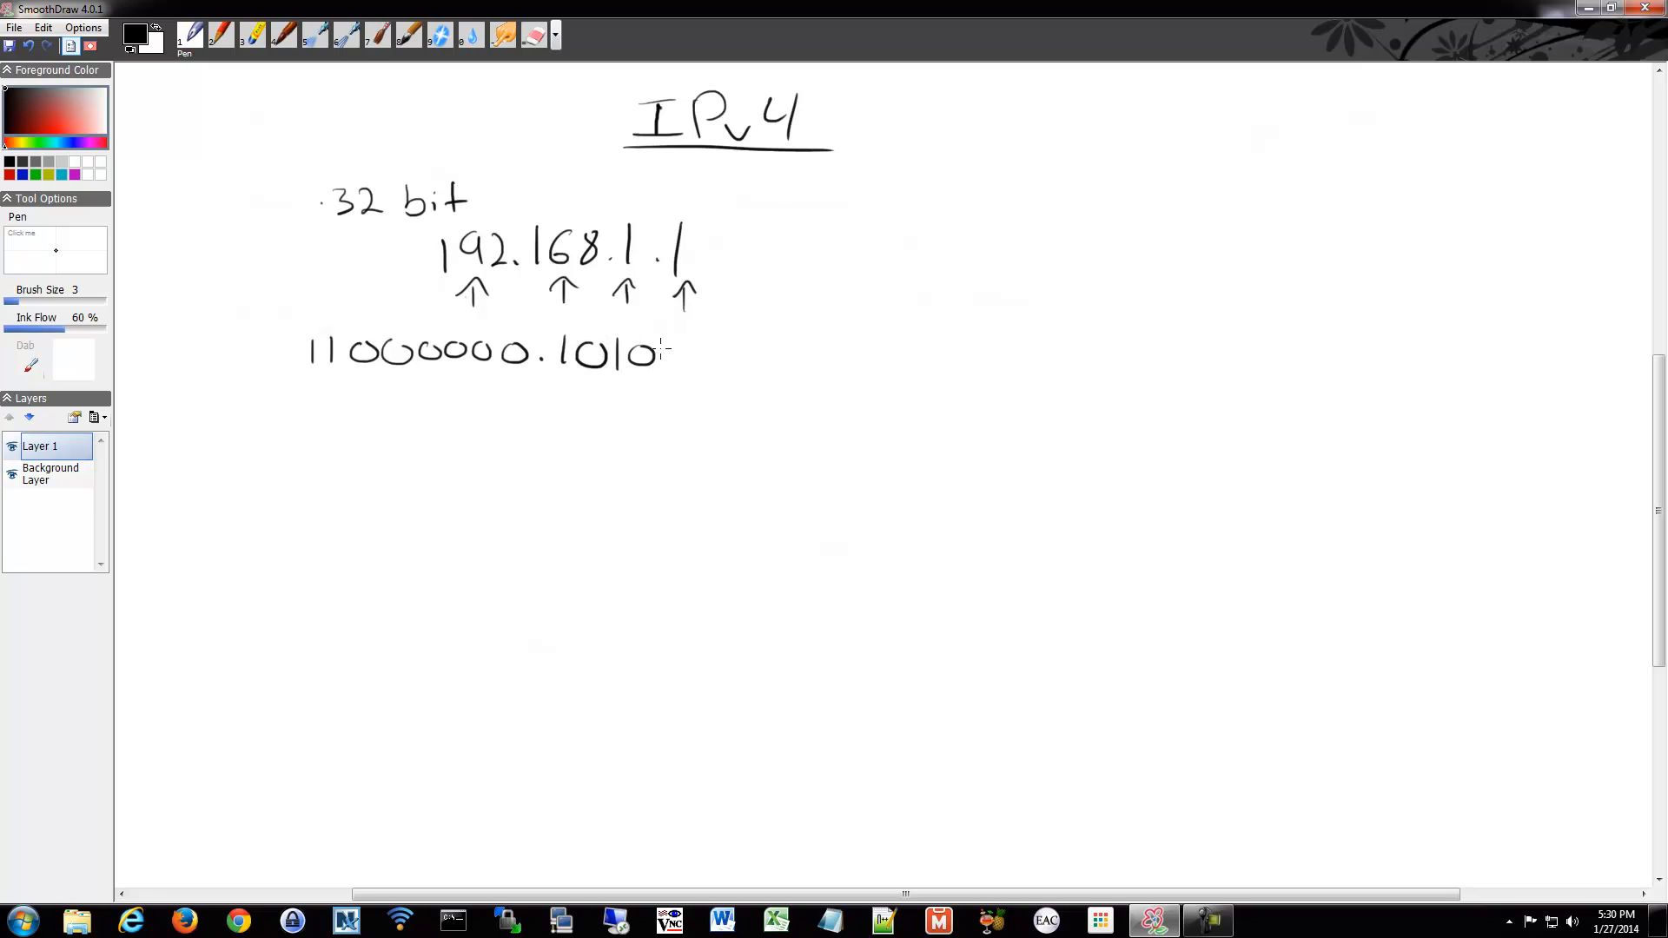
{"action": "left_click_drag", "start_coordinate": [675, 366], "coordinate": [687, 340]}
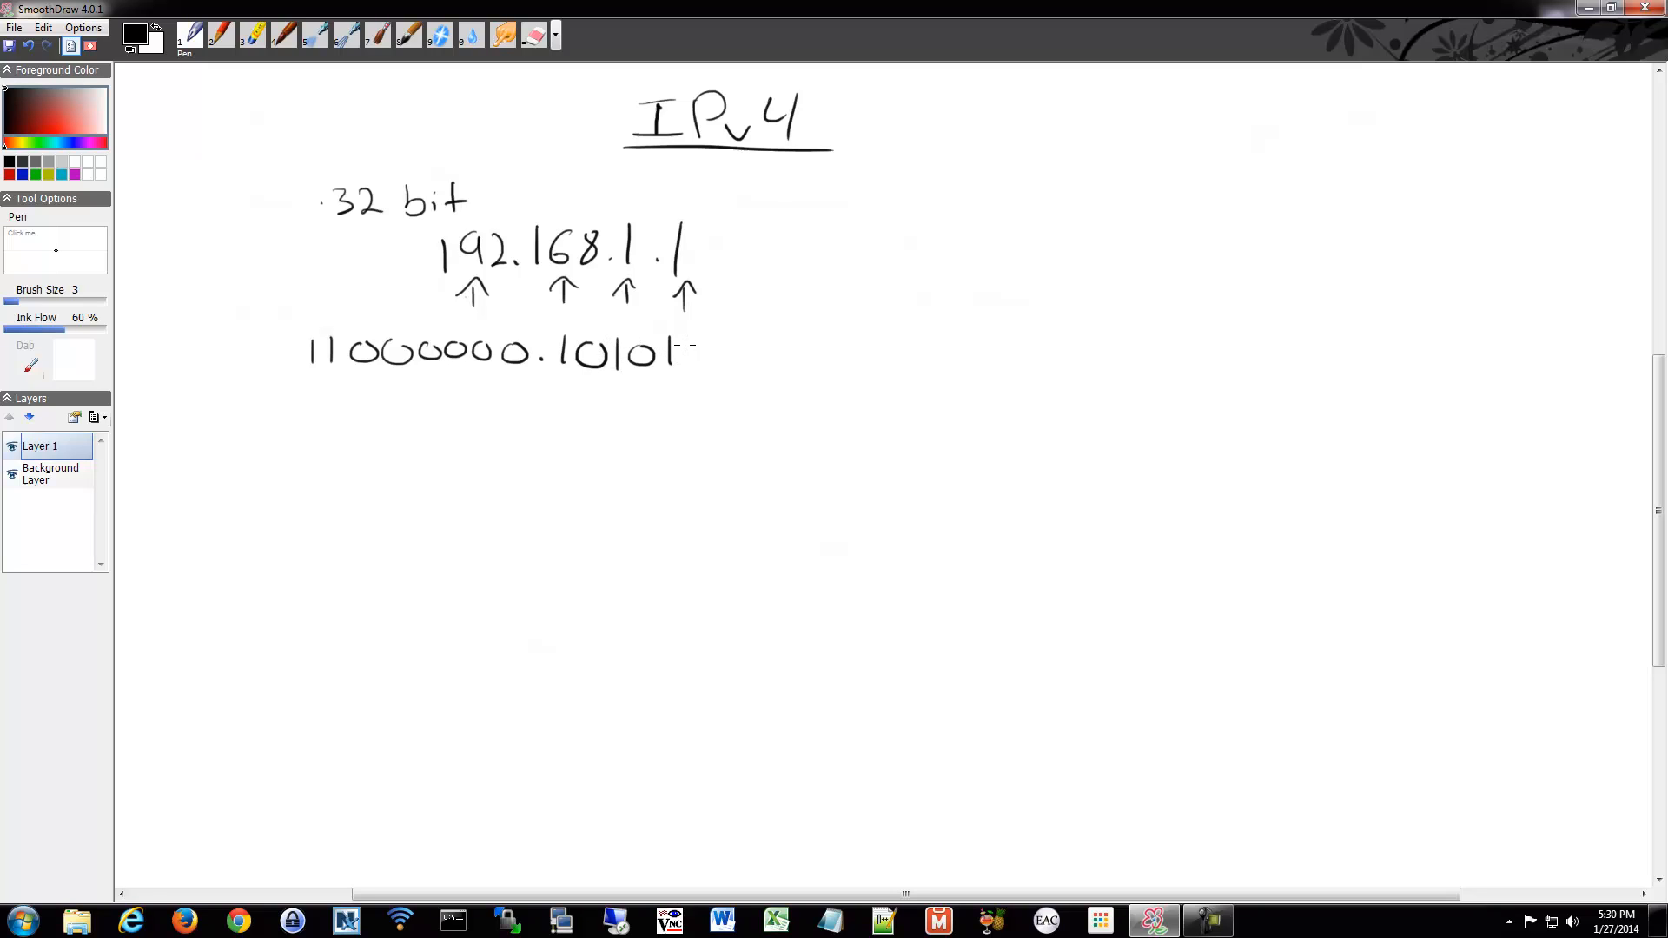
{"action": "left_click_drag", "start_coordinate": [670, 351], "coordinate": [766, 351]}
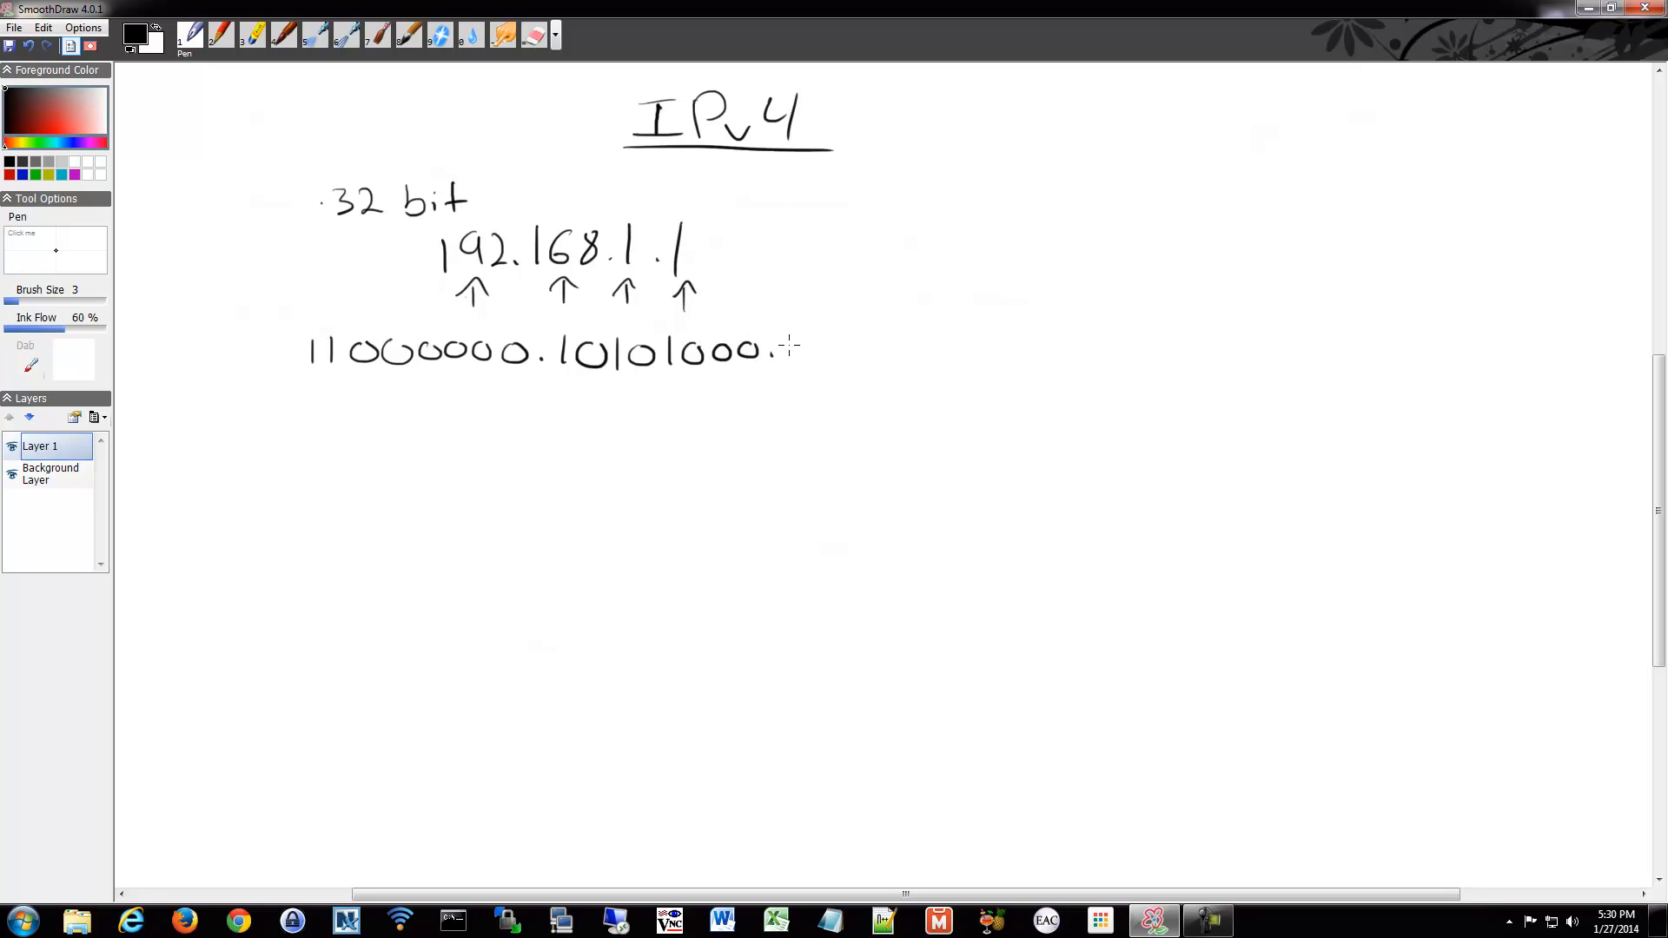
- Handwrite the last two binary octets 00000001 and 00000001 to complete the row
{"action": "left_click_drag", "start_coordinate": [808, 339], "coordinate": [822, 351]}
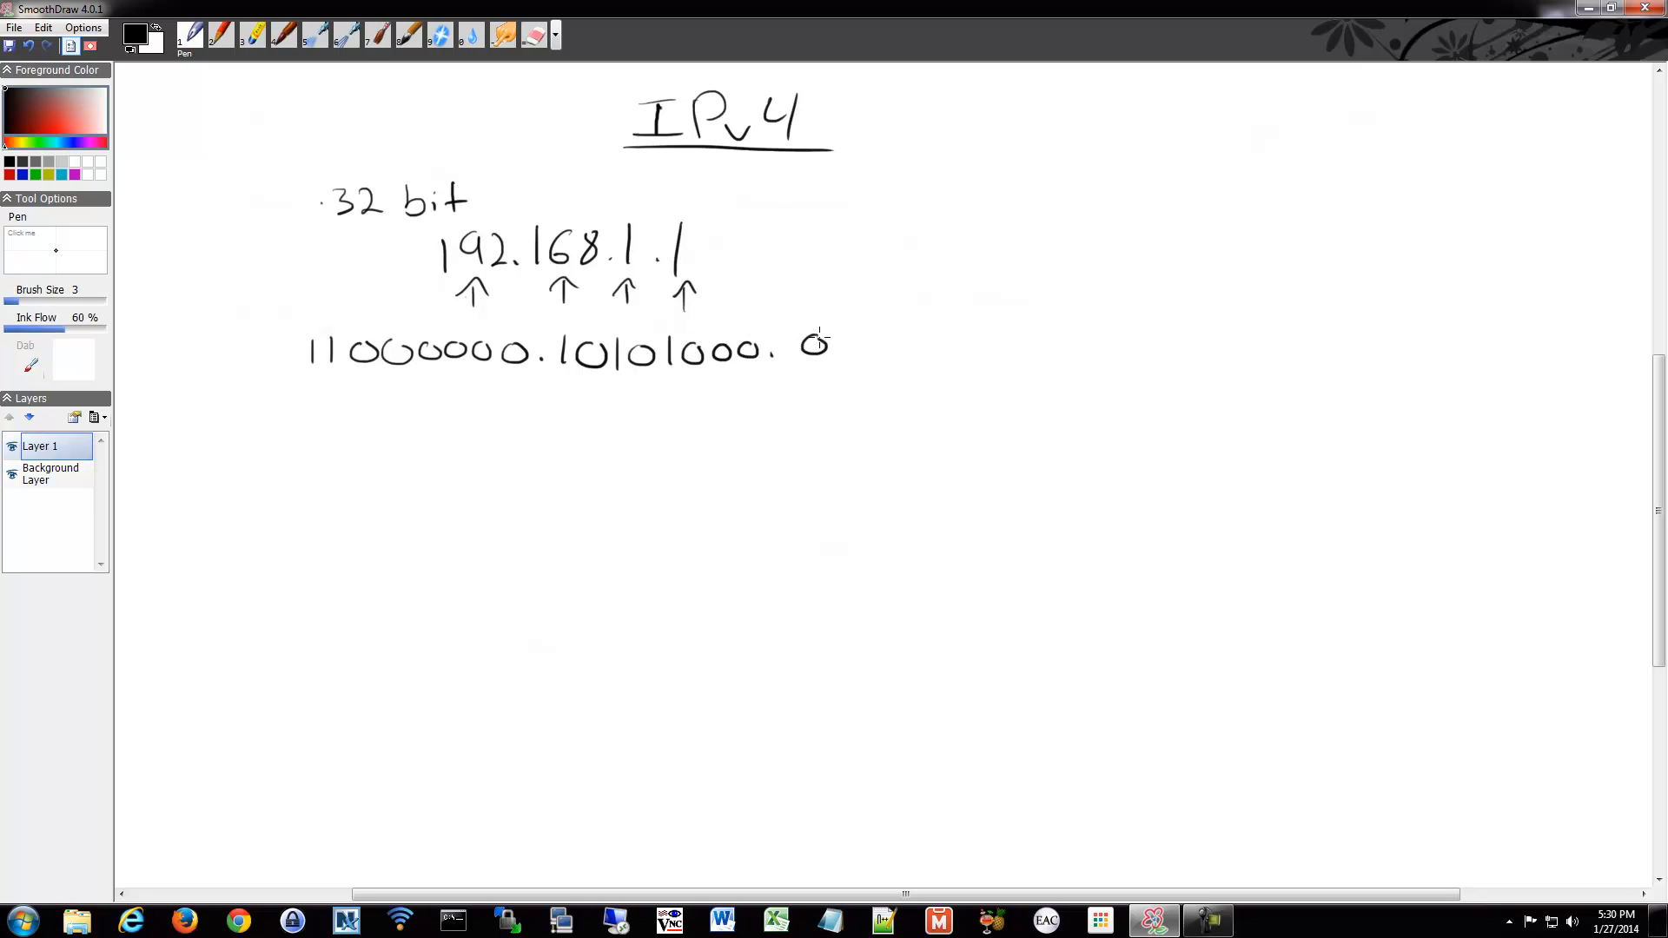
{"action": "left_click_drag", "start_coordinate": [808, 342], "coordinate": [957, 342]}
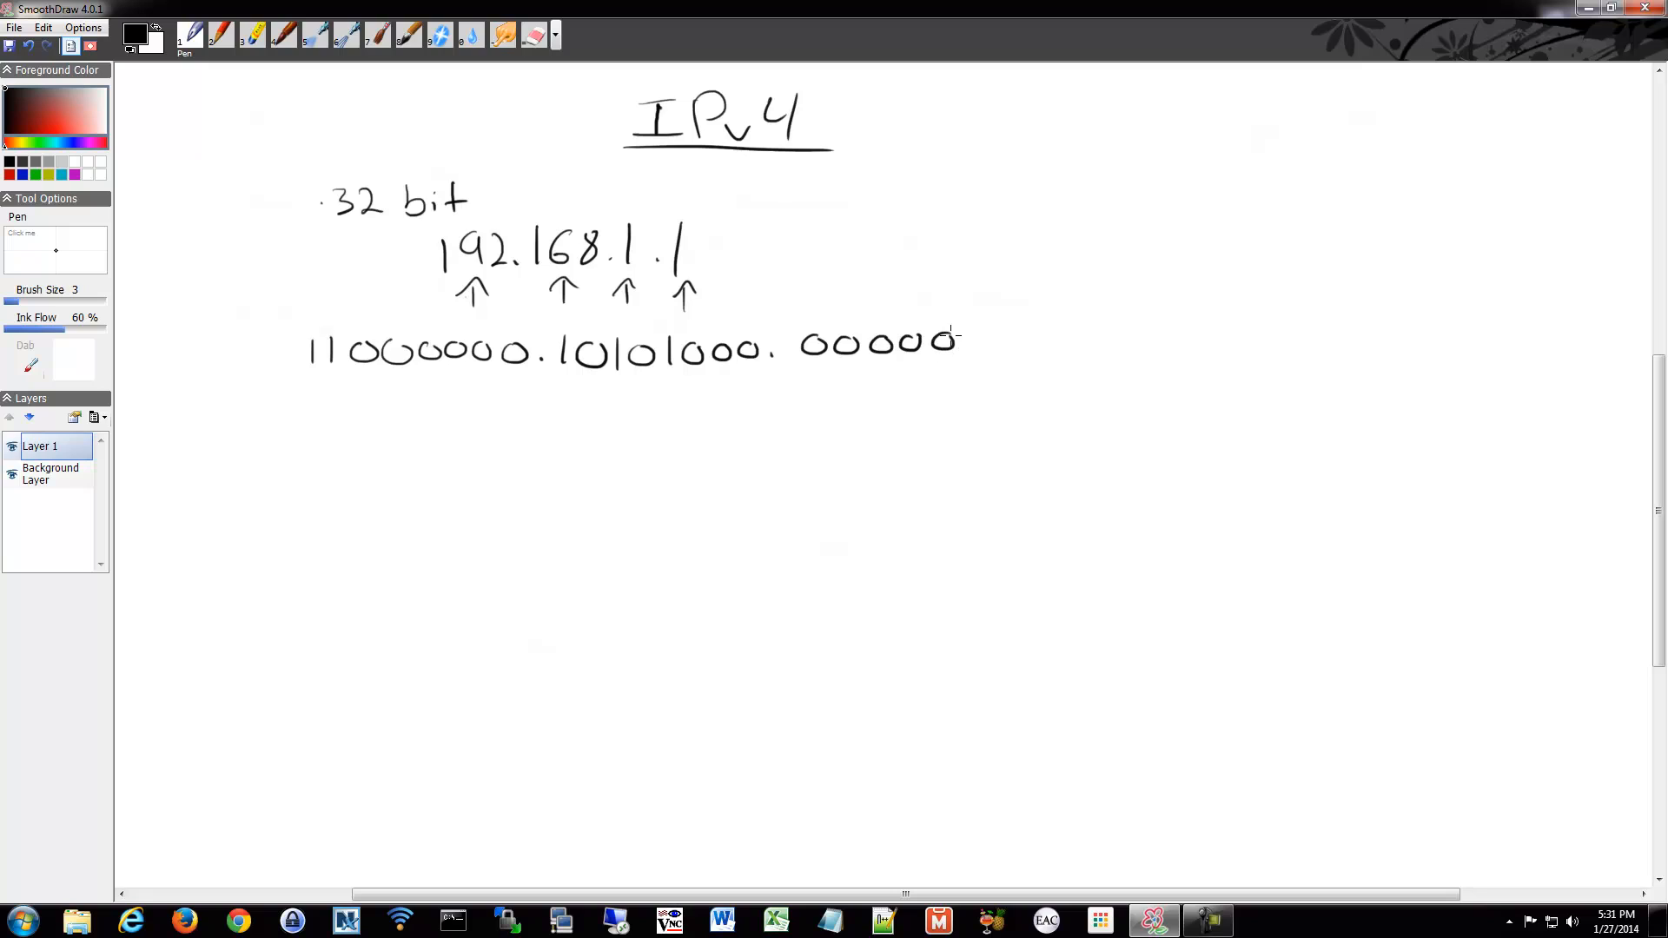
{"action": "left_click_drag", "start_coordinate": [957, 341], "coordinate": [1022, 341]}
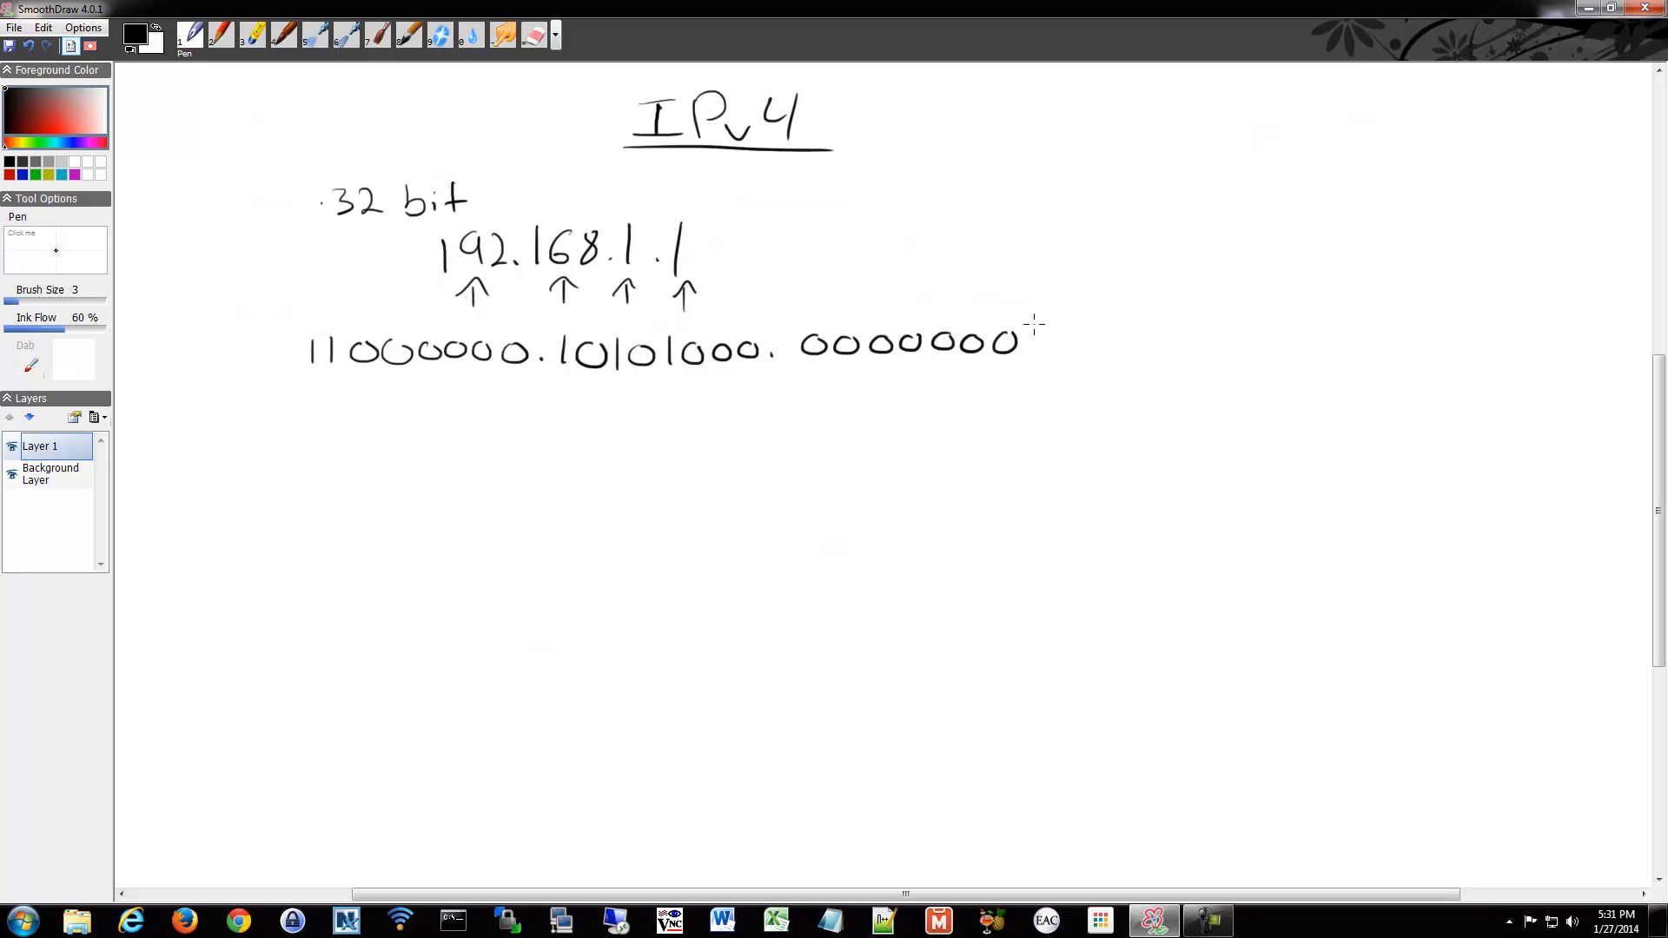
{"action": "left_click_drag", "start_coordinate": [1022, 341], "coordinate": [1138, 340]}
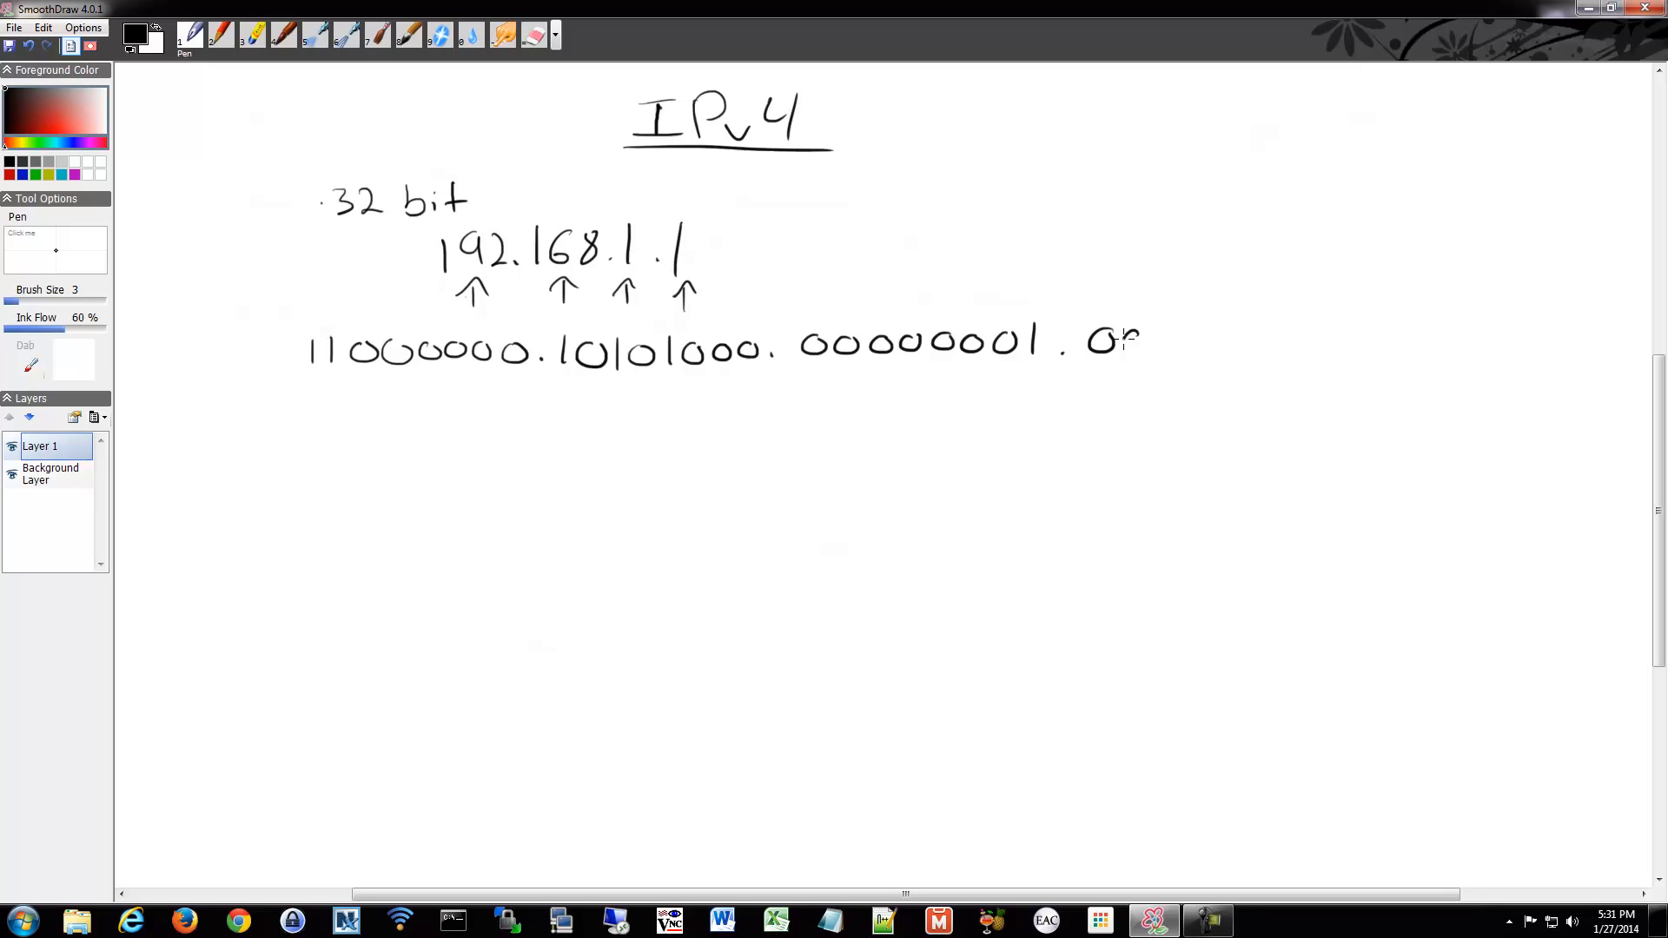
{"action": "left_click_drag", "start_coordinate": [1084, 339], "coordinate": [1233, 339]}
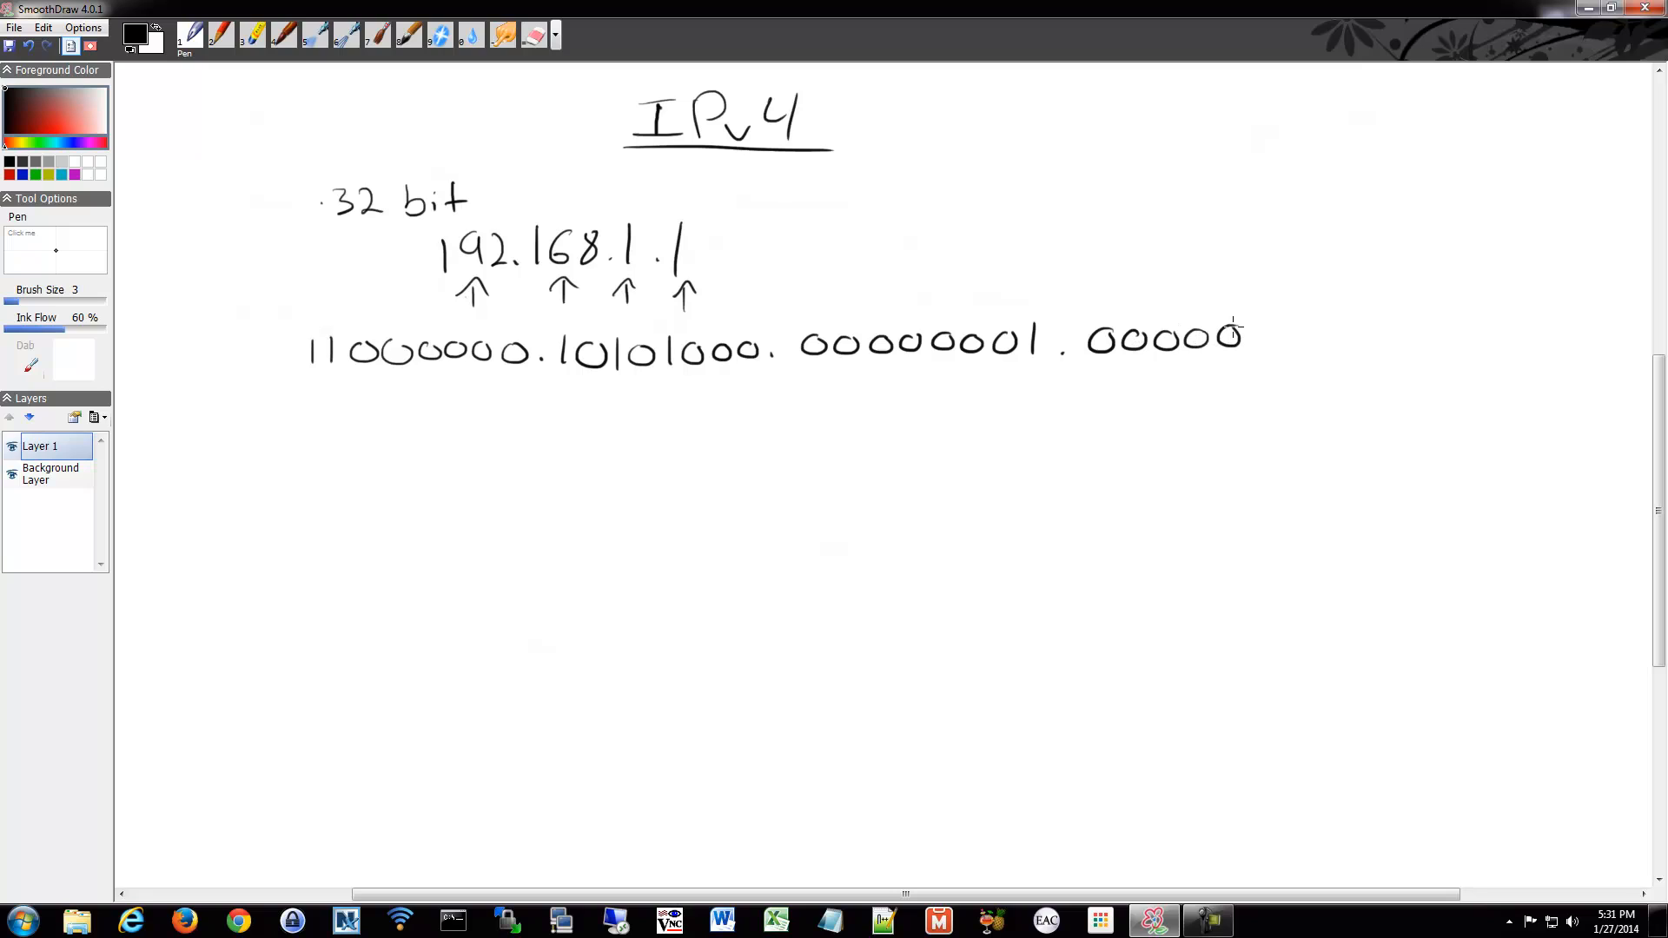
{"action": "left_click_drag", "start_coordinate": [1234, 339], "coordinate": [1324, 339]}
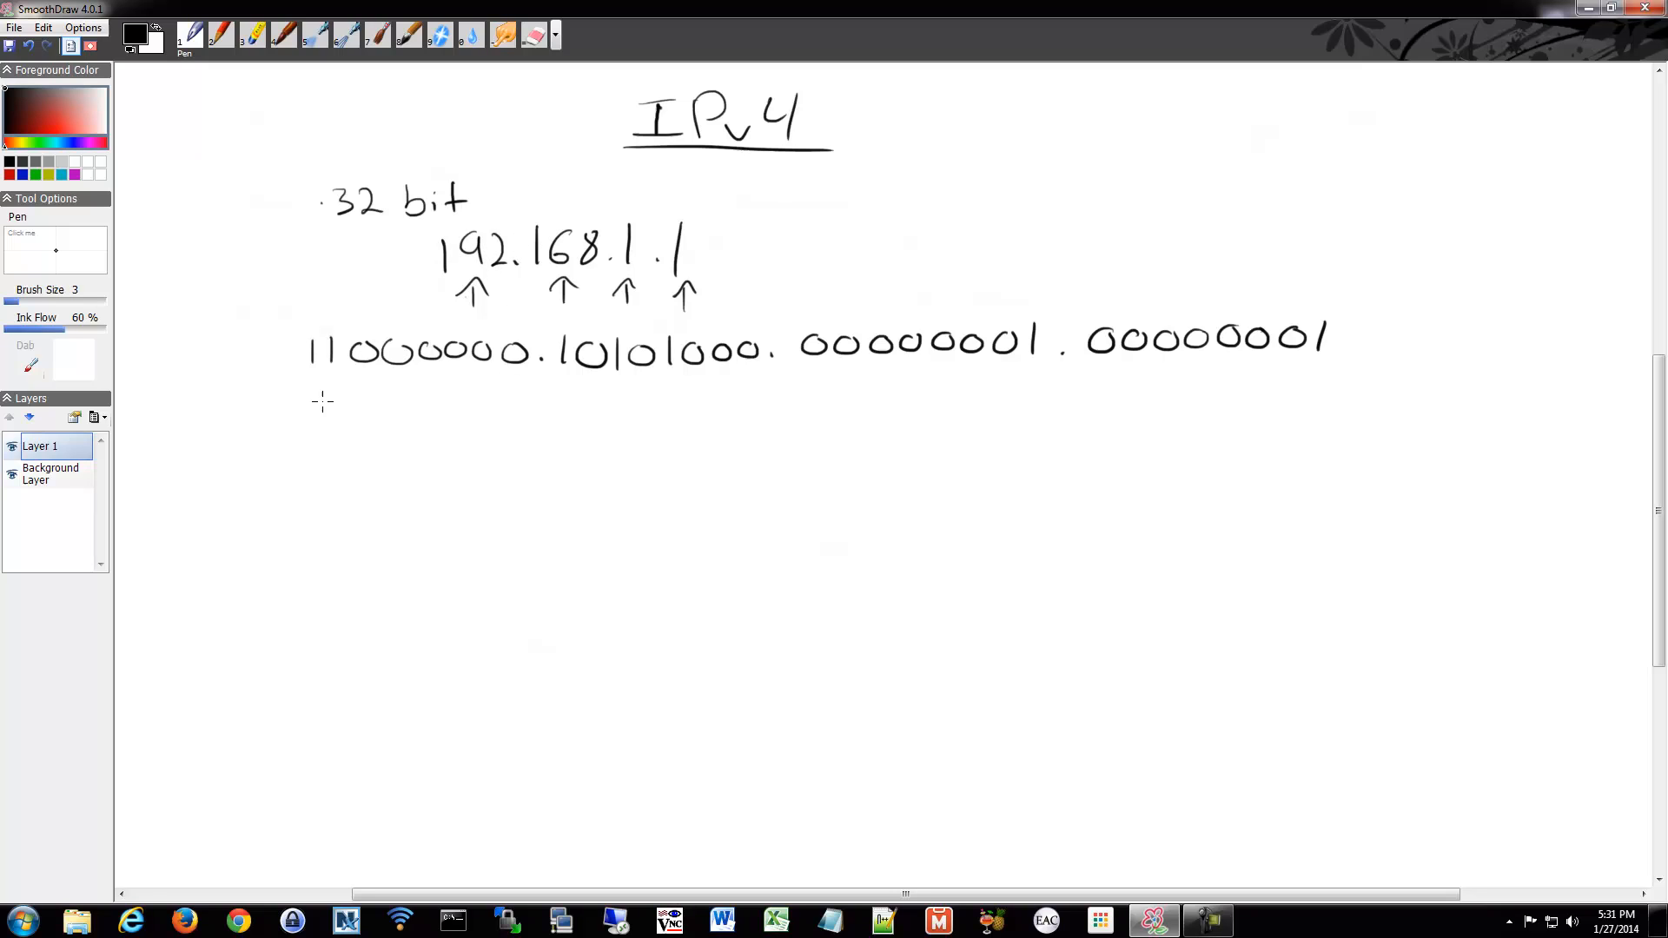
{"action": "mouse_move", "coordinate": [417, 412]}
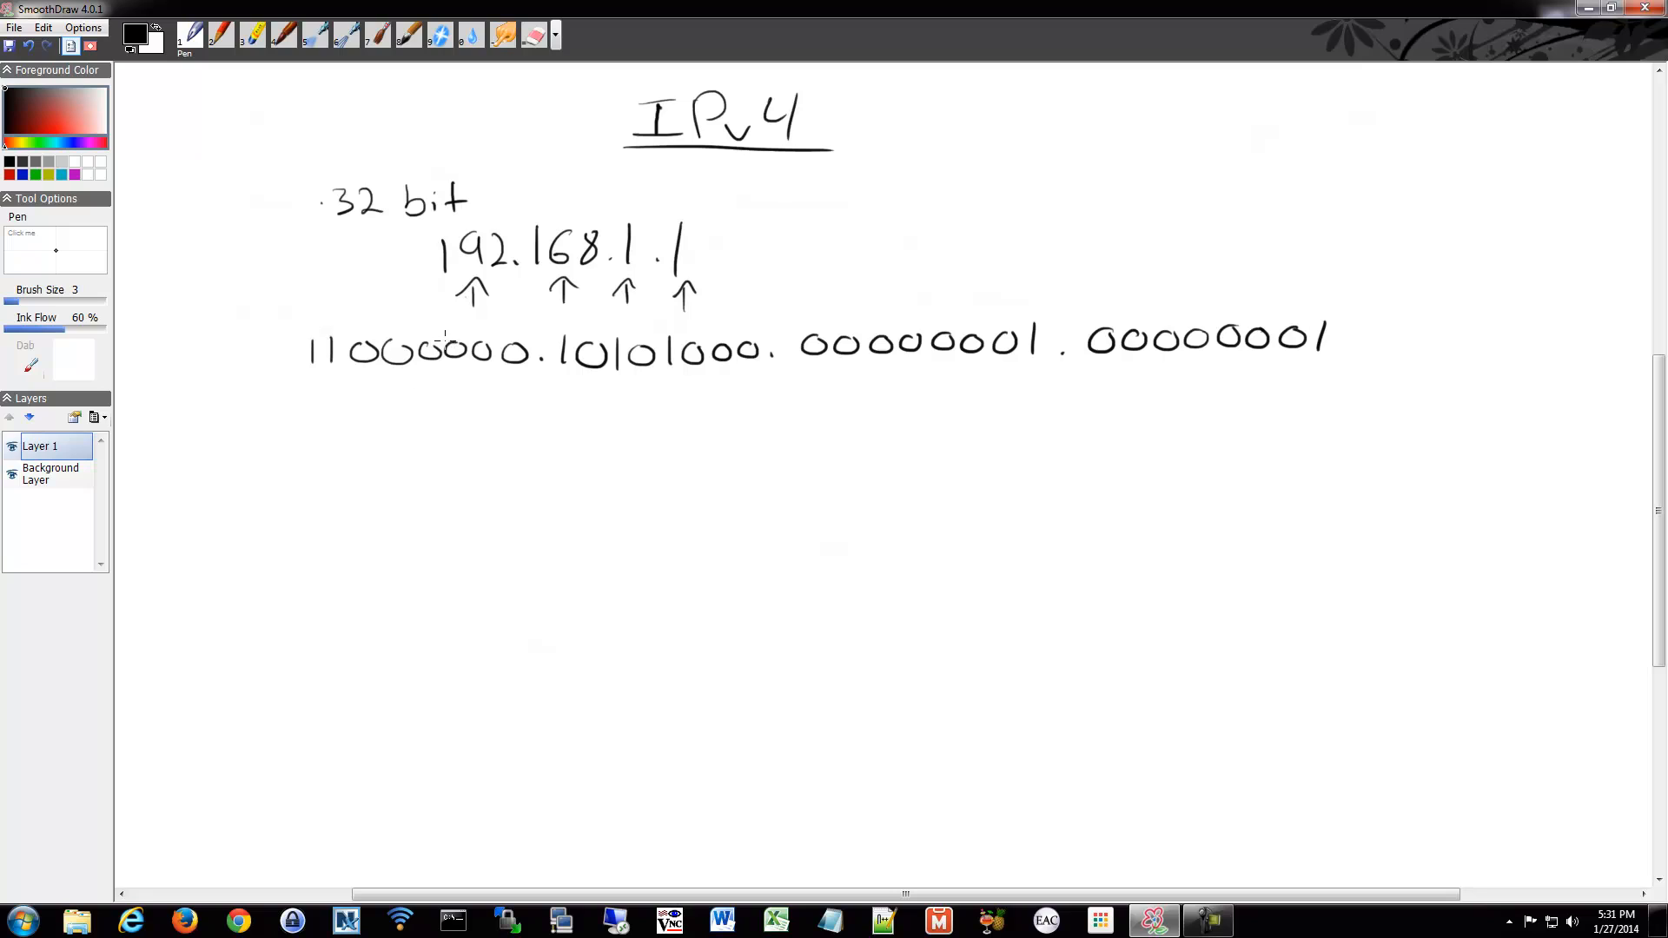
{"action": "mouse_move", "coordinate": [648, 205]}
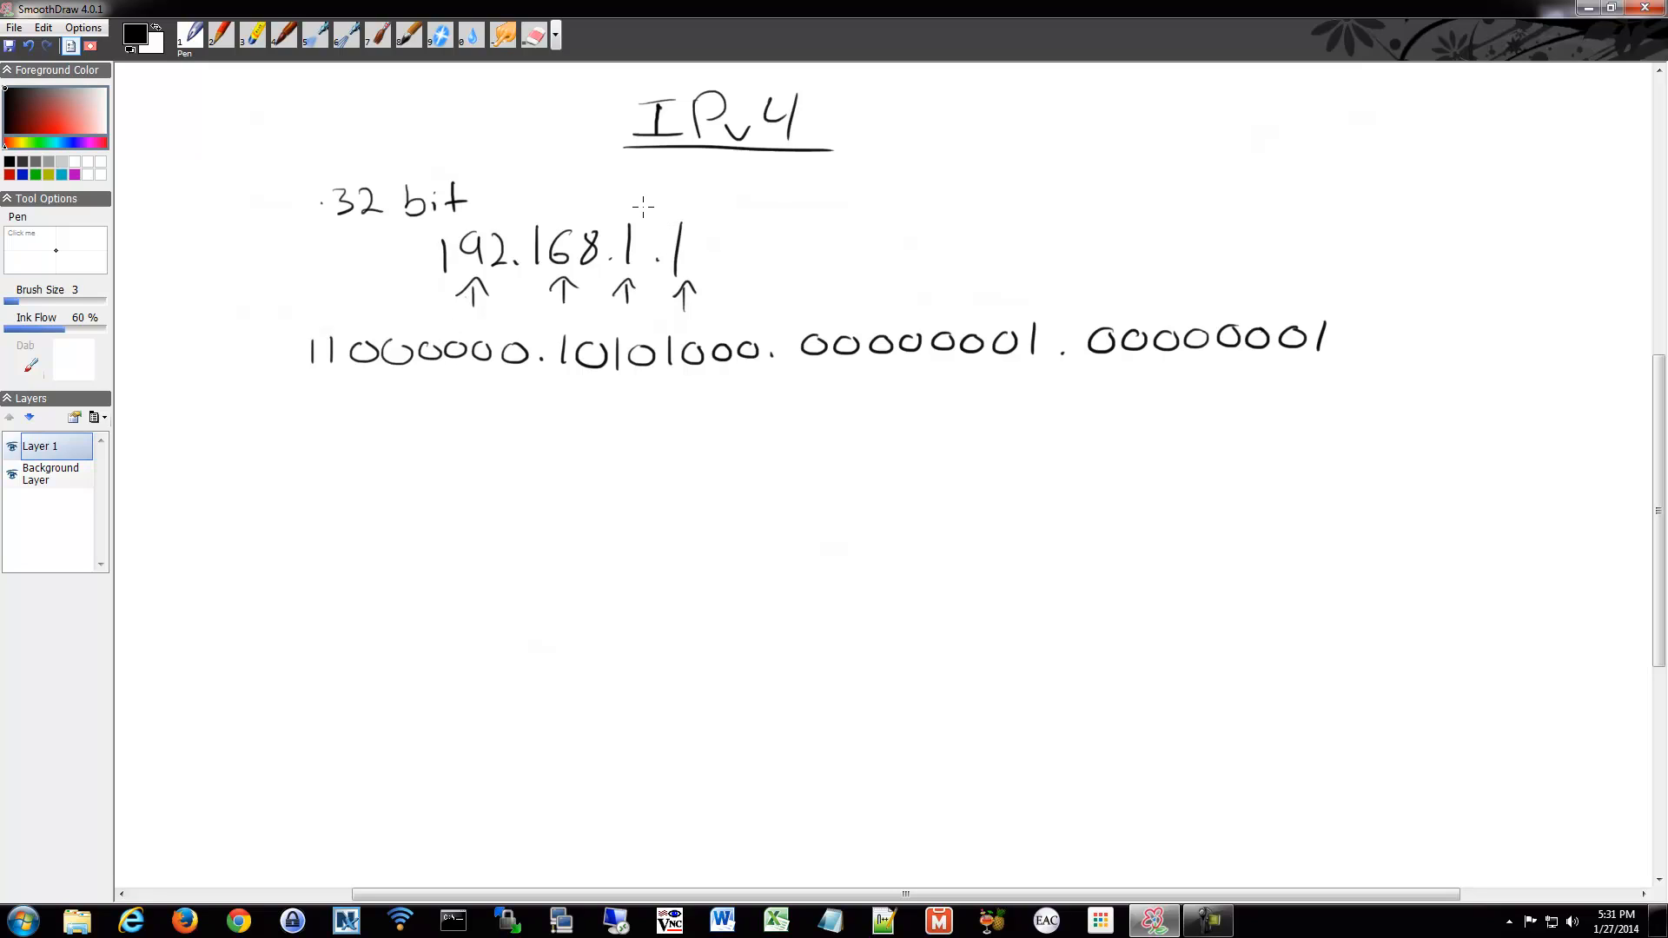
{"action": "mouse_move", "coordinate": [443, 837]}
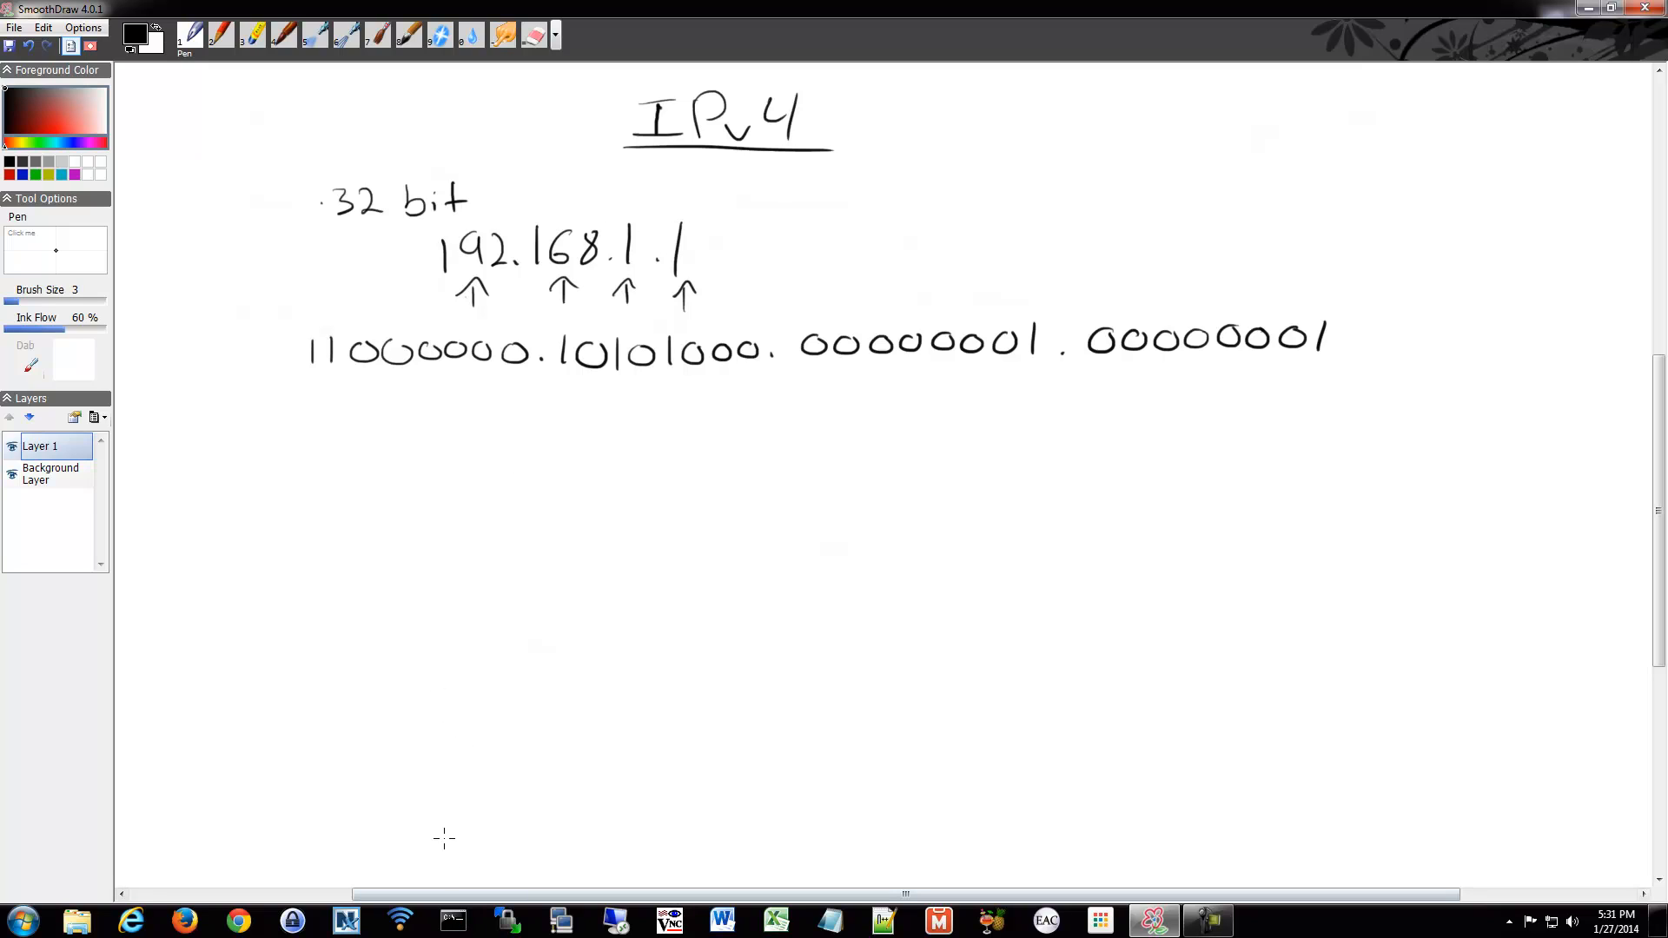
{"action": "mouse_move", "coordinate": [862, 226]}
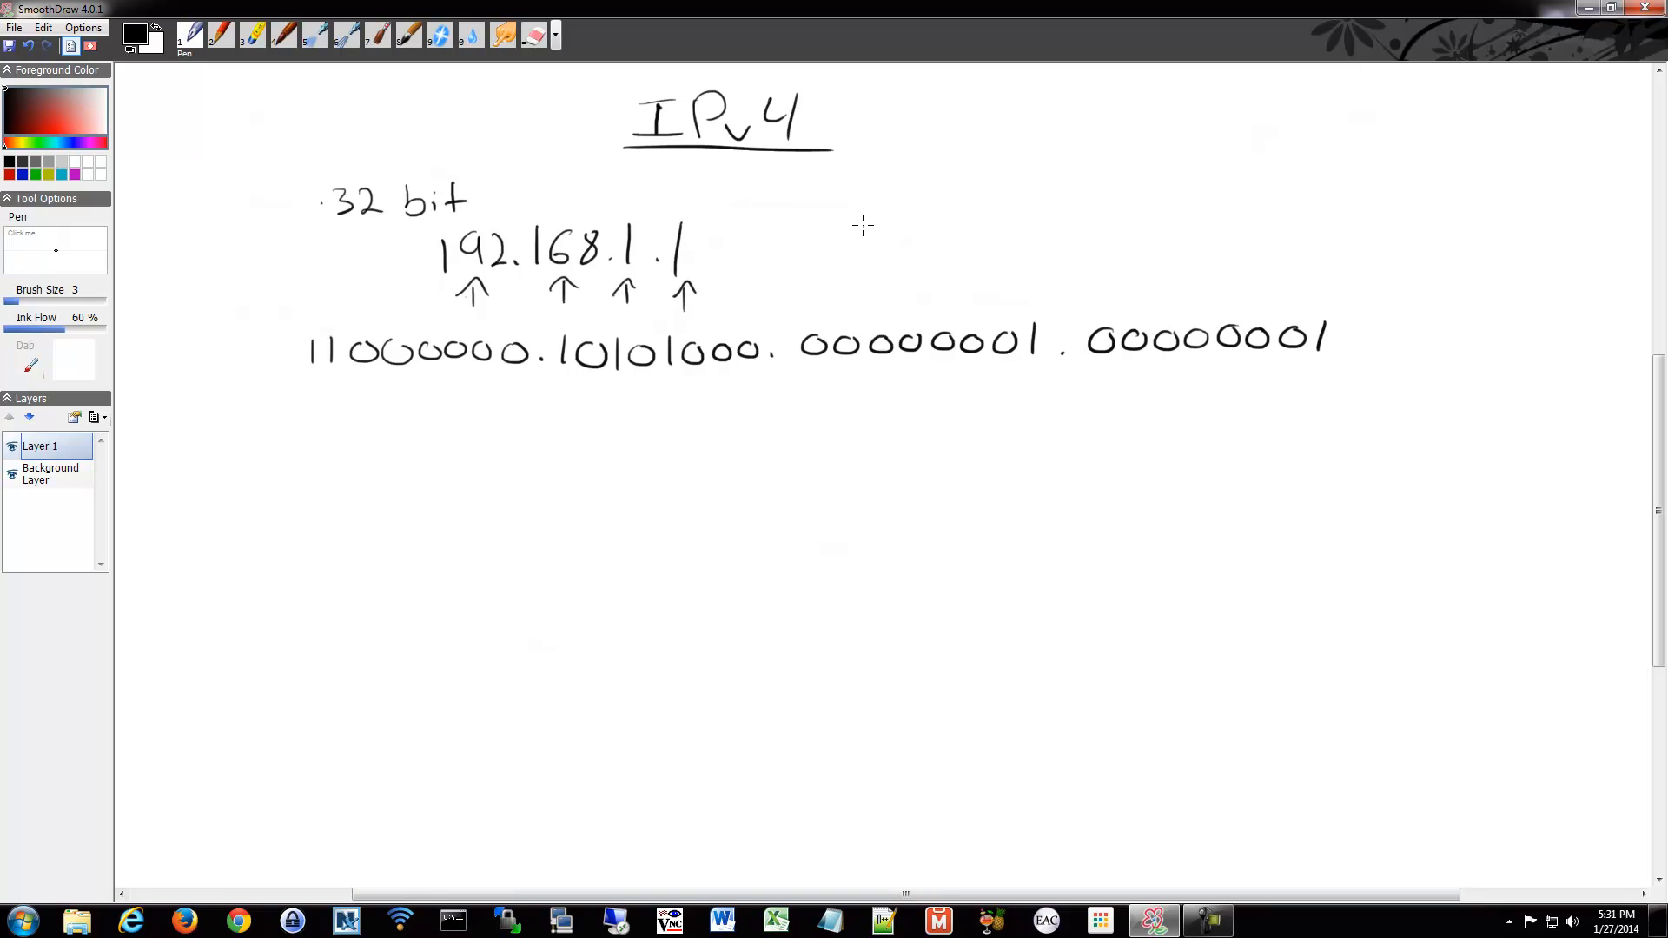
- Handwrite the mask 255.255.255.0 beside the address with arrows above it showing the split
{"action": "left_click_drag", "start_coordinate": [852, 245], "coordinate": [963, 224]}
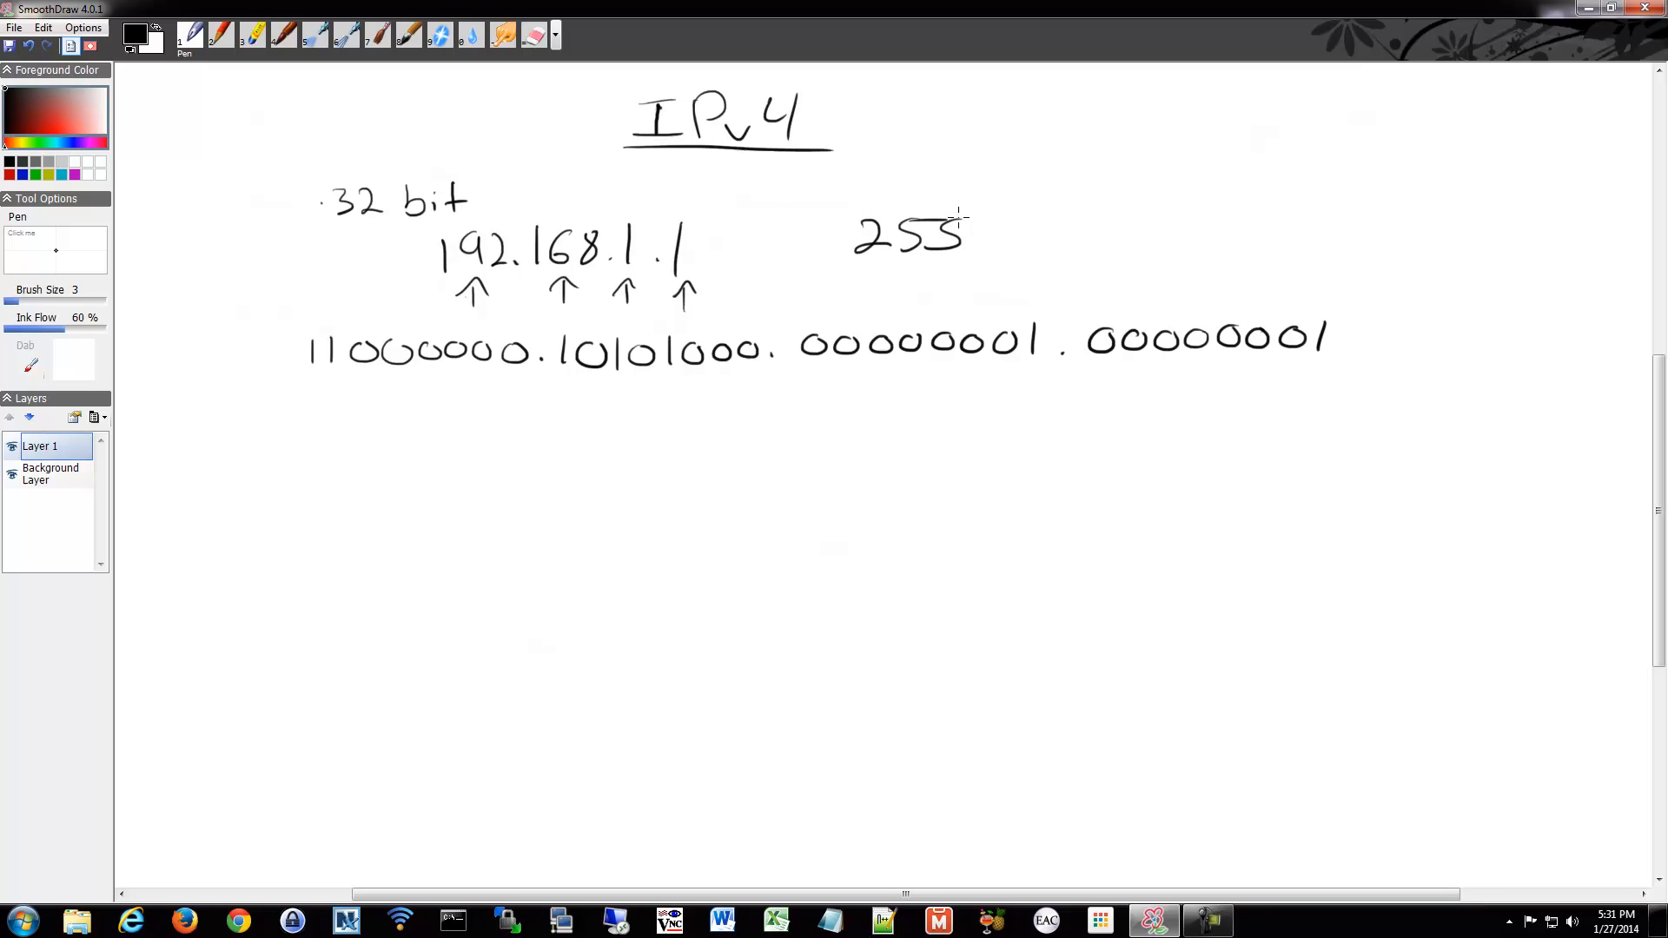
{"action": "left_click_drag", "start_coordinate": [993, 235], "coordinate": [1097, 235]}
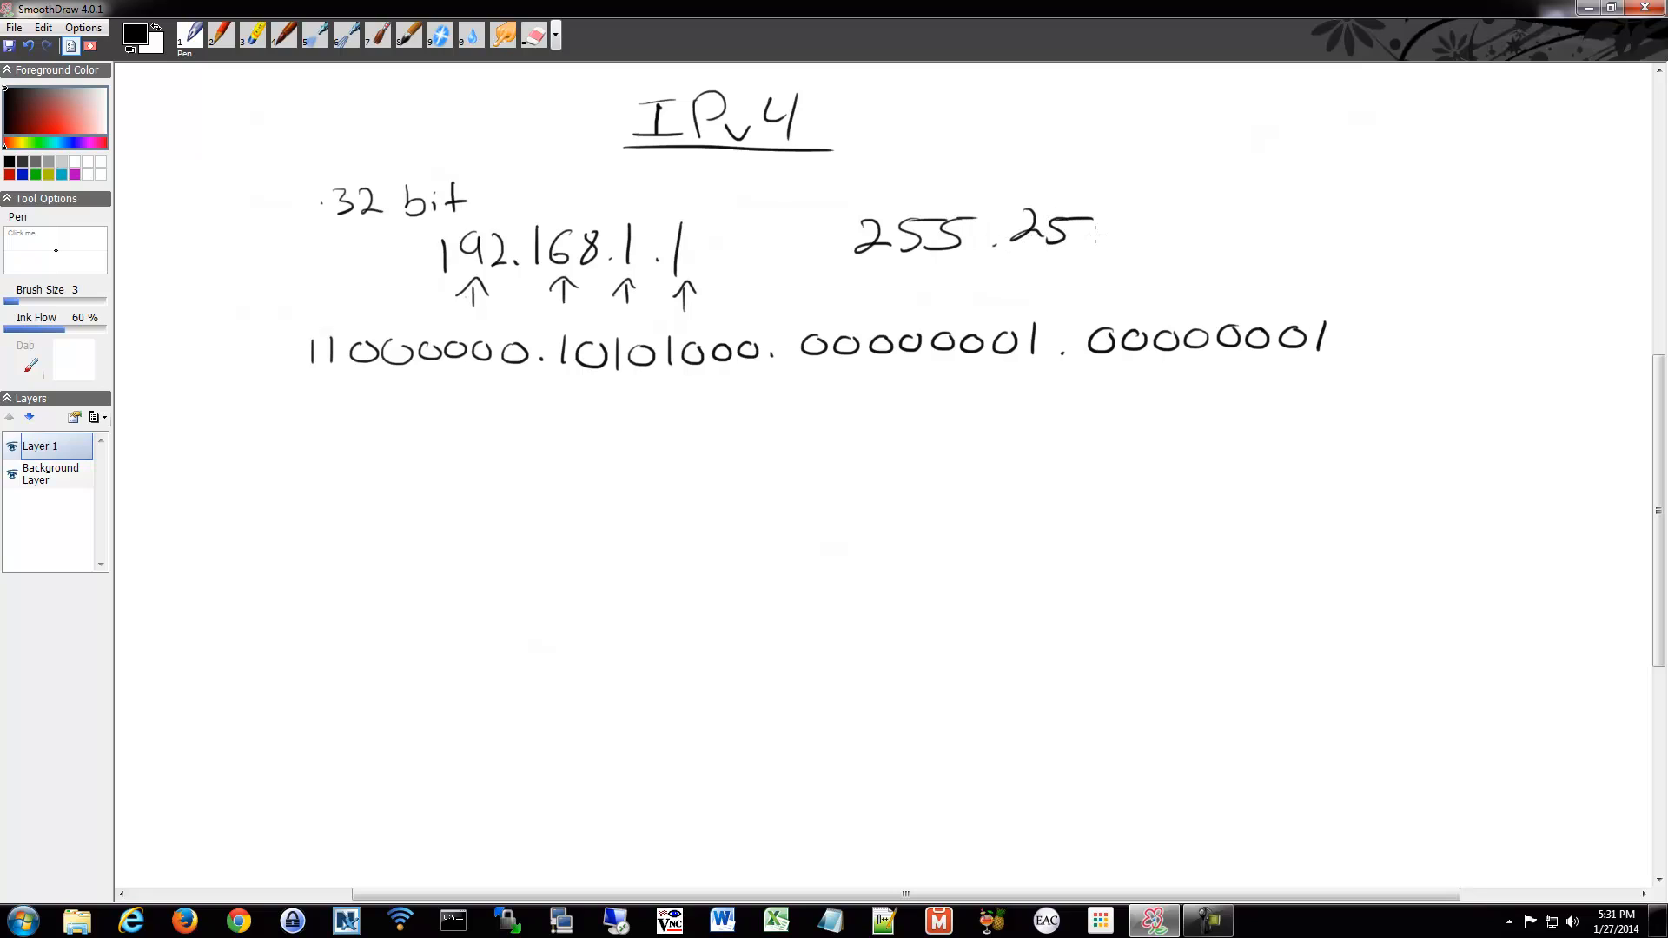
{"action": "left_click_drag", "start_coordinate": [1074, 230], "coordinate": [1138, 234]}
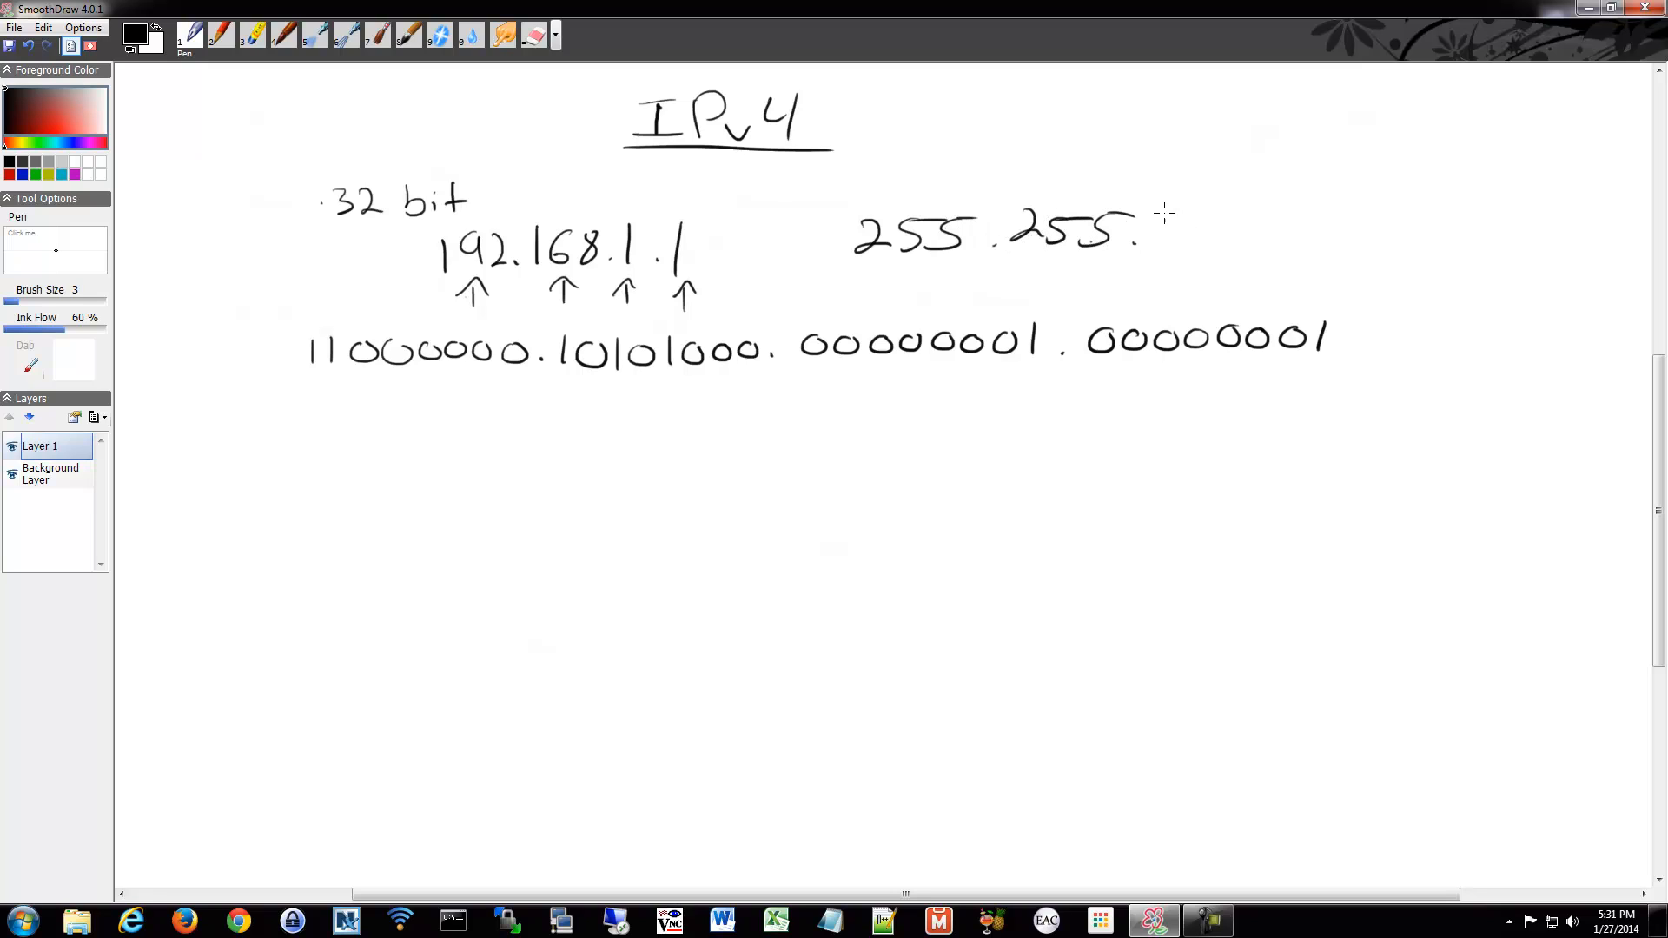
{"action": "left_click_drag", "start_coordinate": [1159, 225], "coordinate": [1254, 225]}
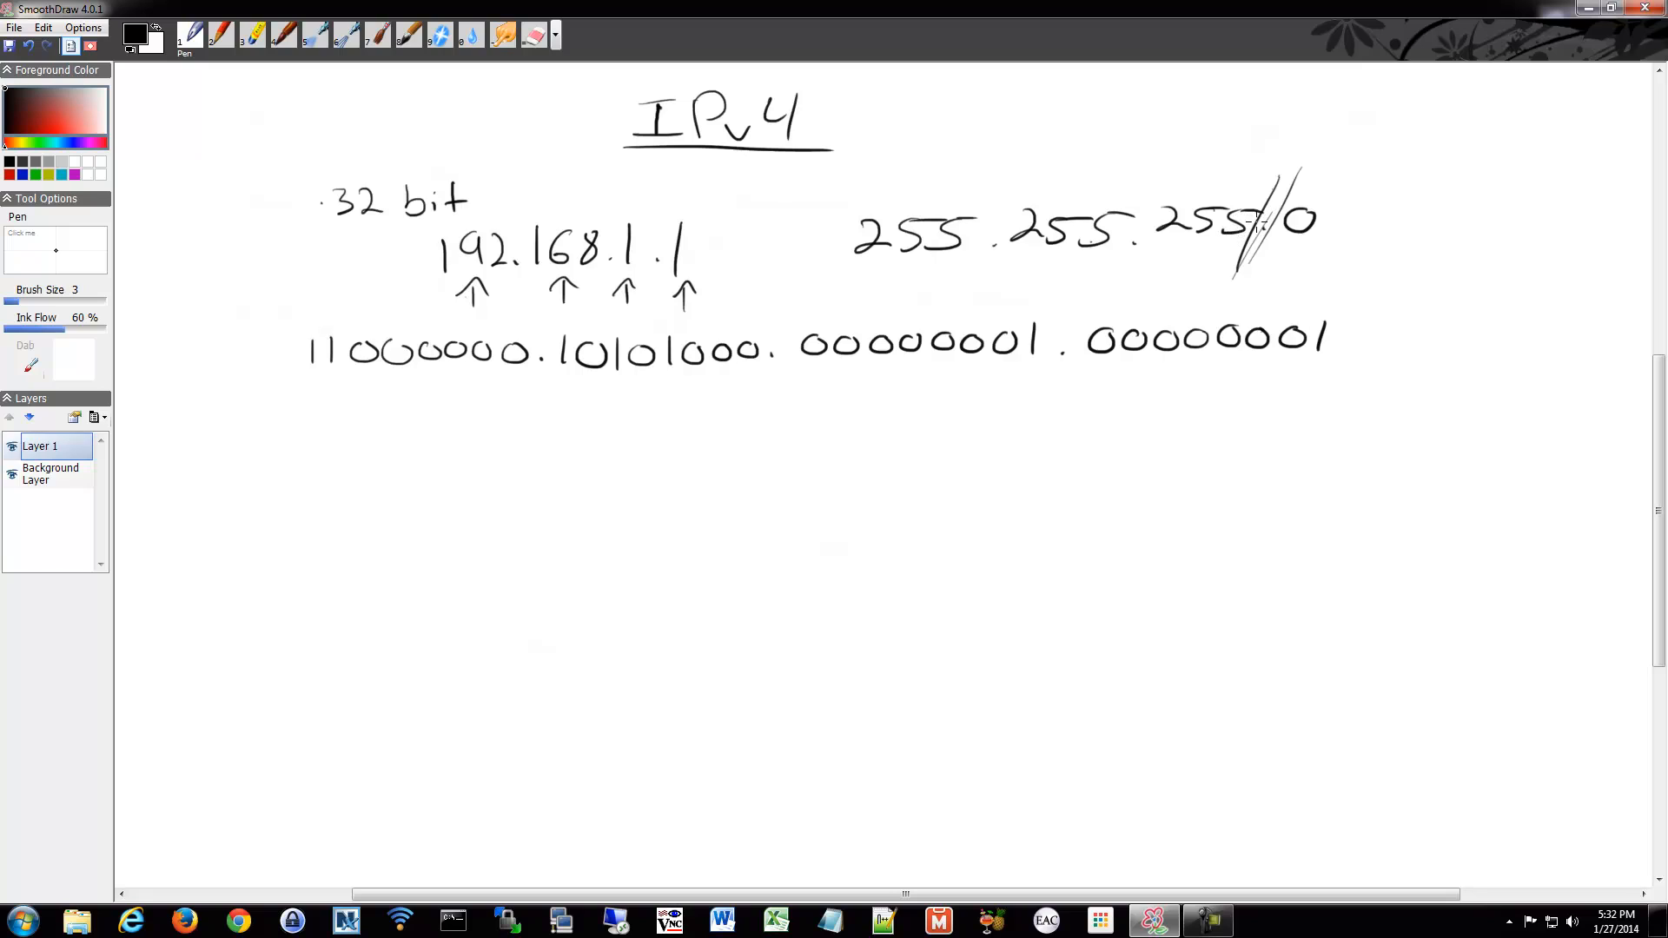
{"action": "left_click_drag", "start_coordinate": [1091, 149], "coordinate": [1218, 170]}
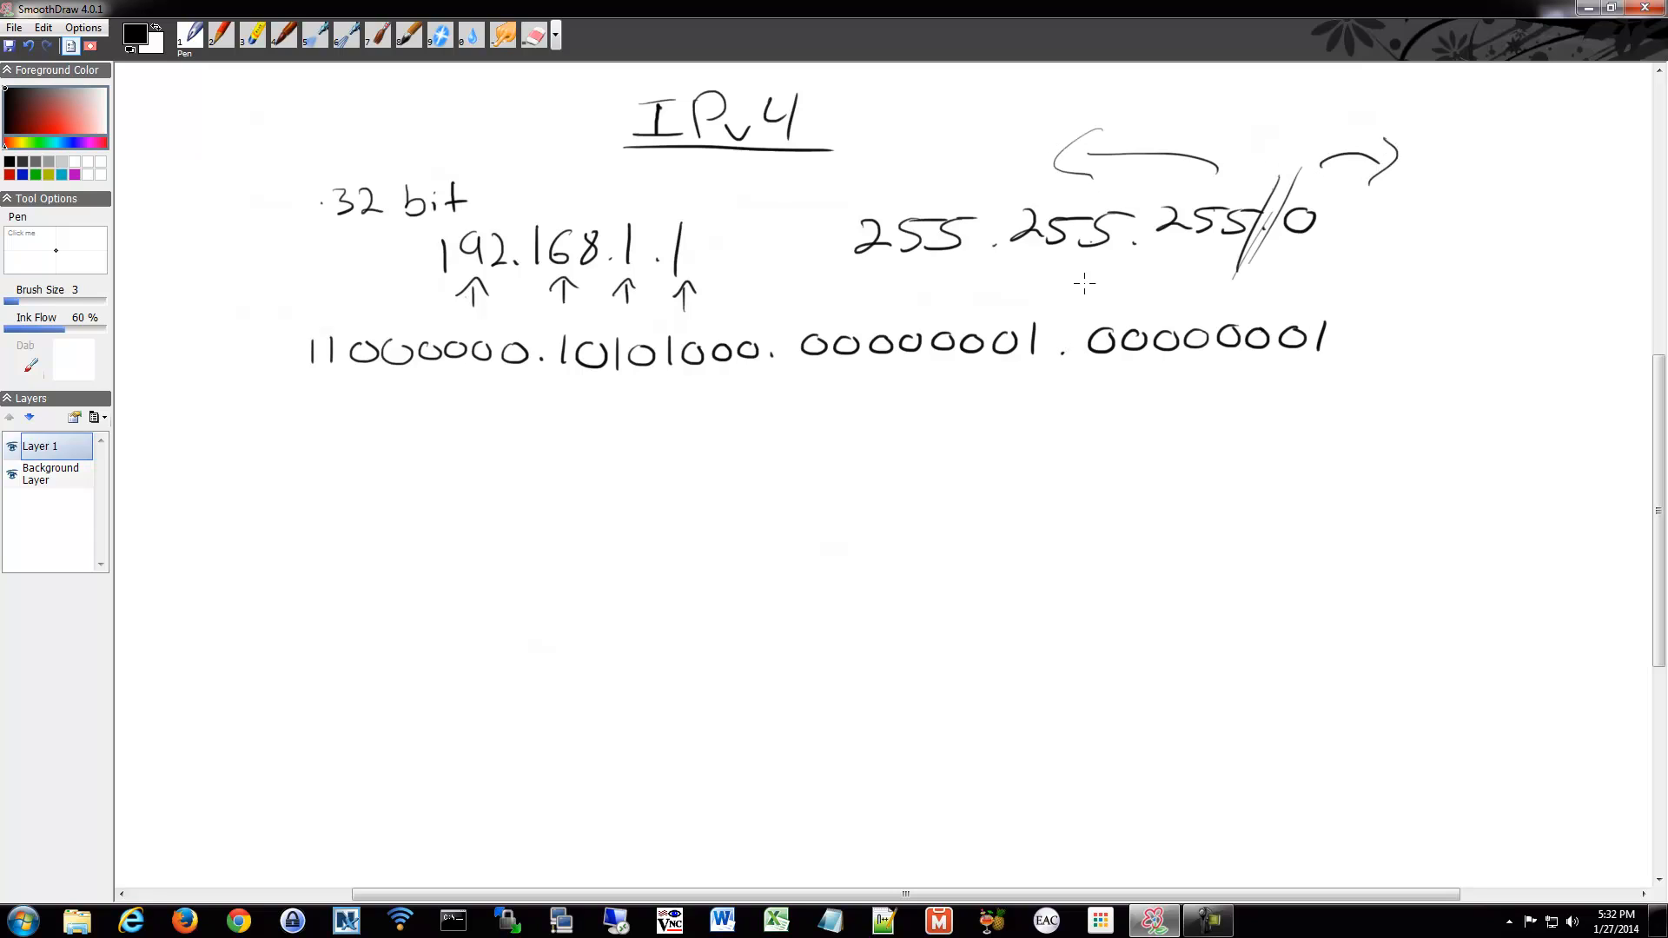
{"action": "mouse_move", "coordinate": [1250, 174]}
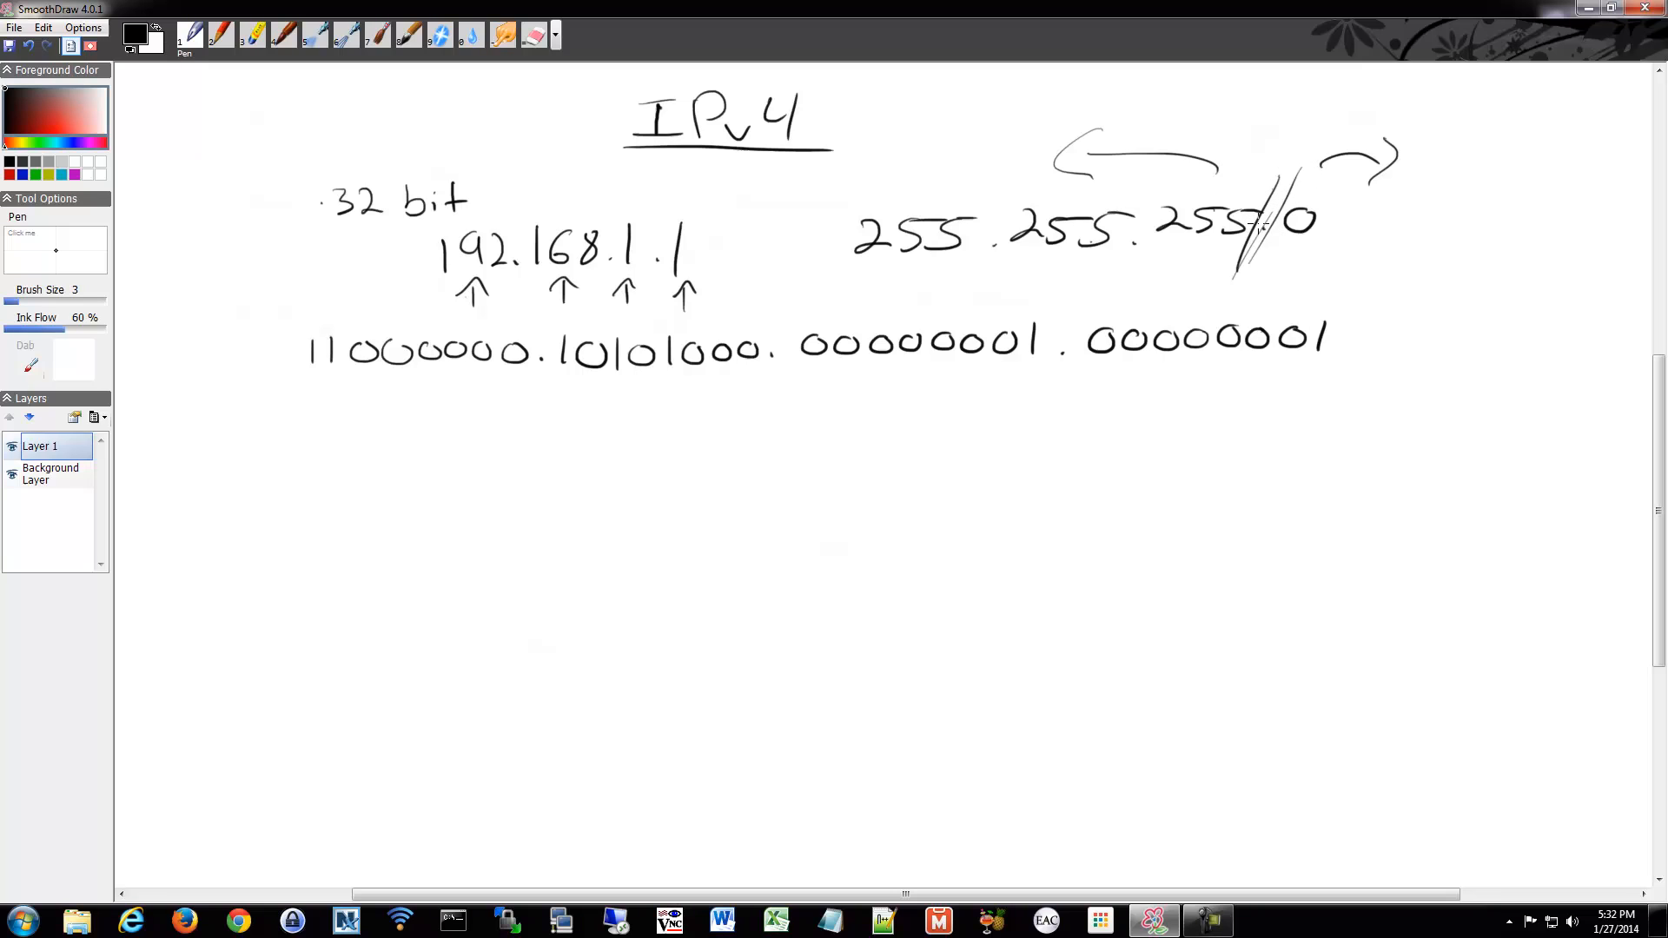
{"action": "mouse_move", "coordinate": [663, 192]}
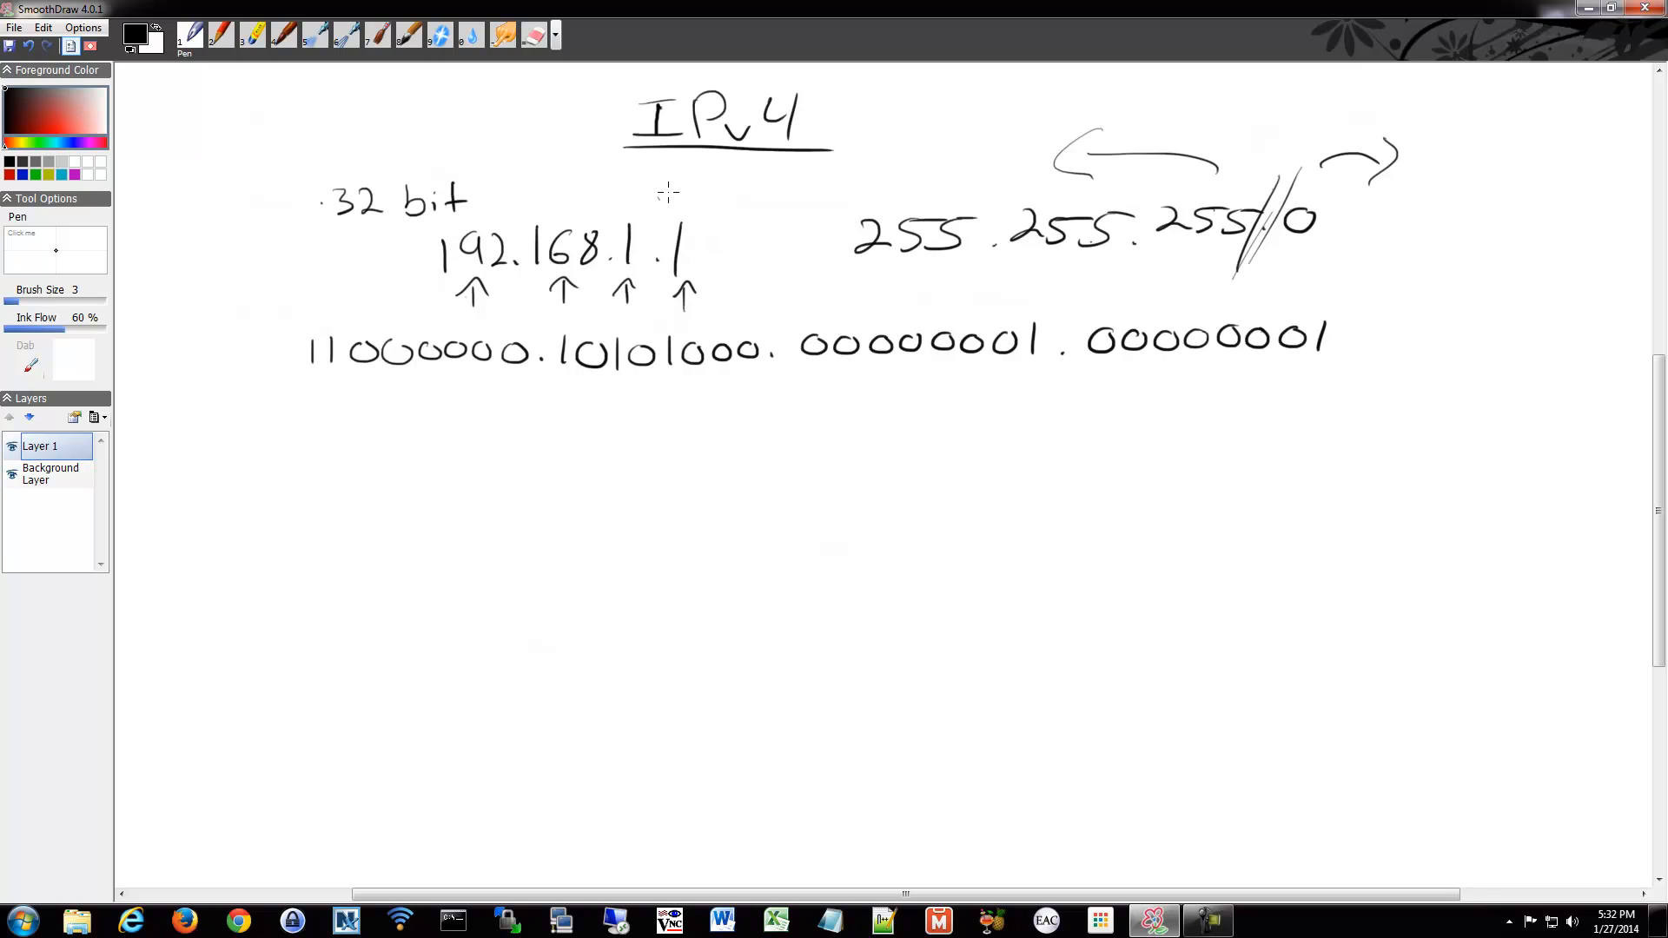
- Divide the address before its last octet with arrows pointing left over 192.168.1 and right over 1
{"action": "left_click_drag", "start_coordinate": [655, 212], "coordinate": [655, 310]}
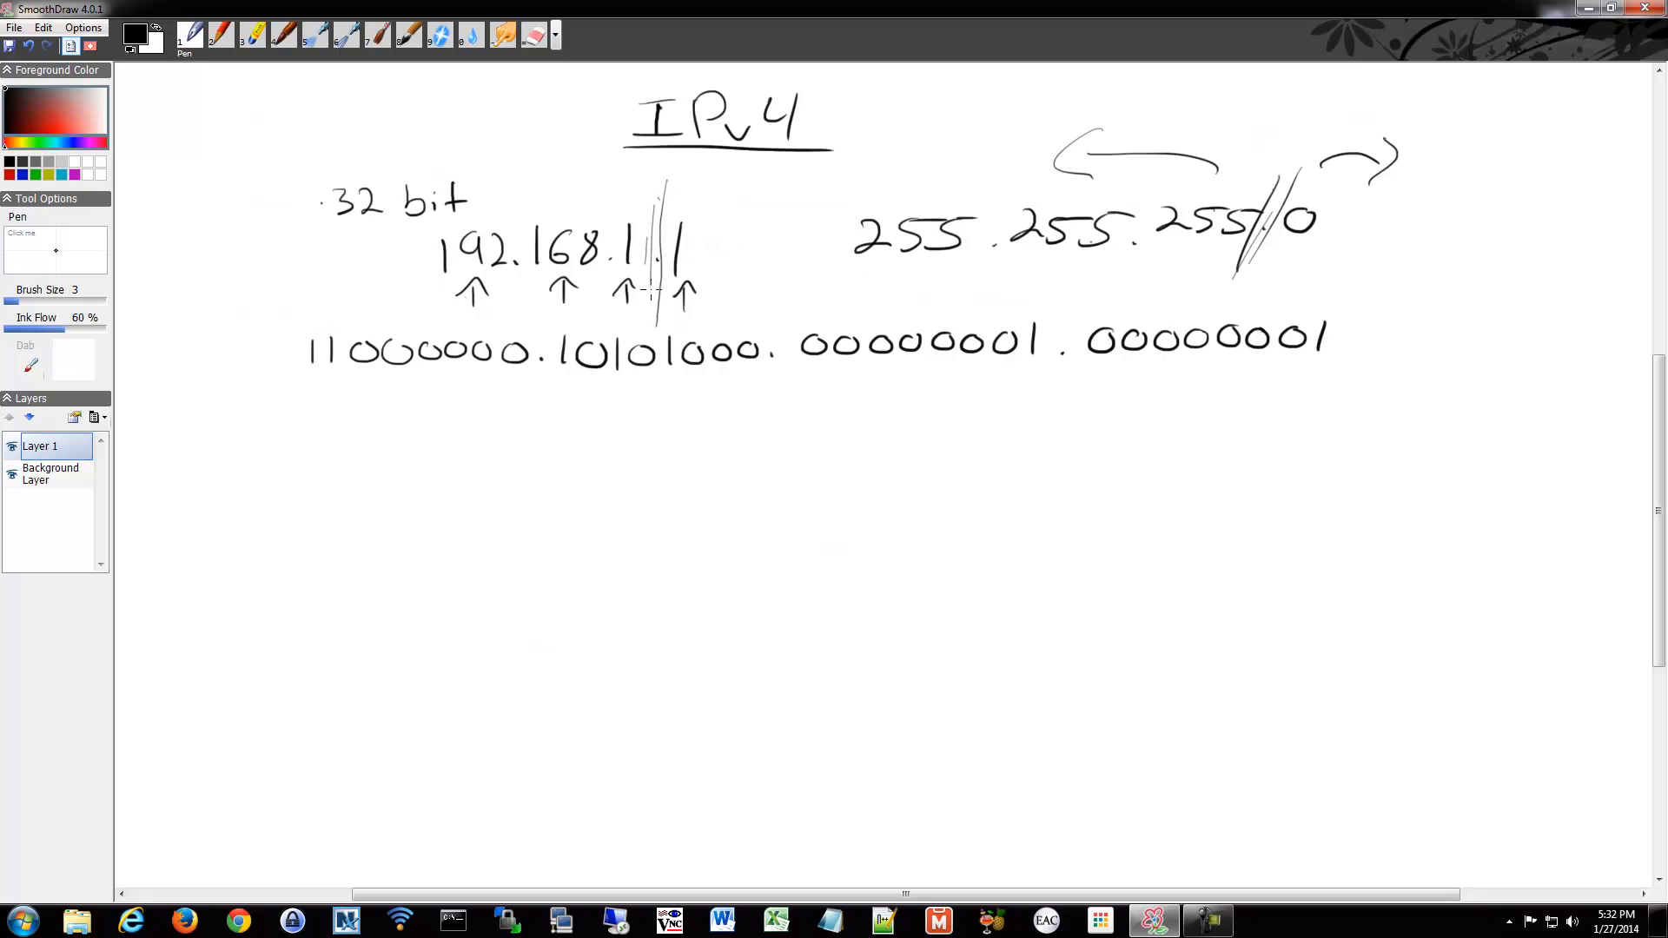
{"action": "left_click_drag", "start_coordinate": [540, 191], "coordinate": [629, 199]}
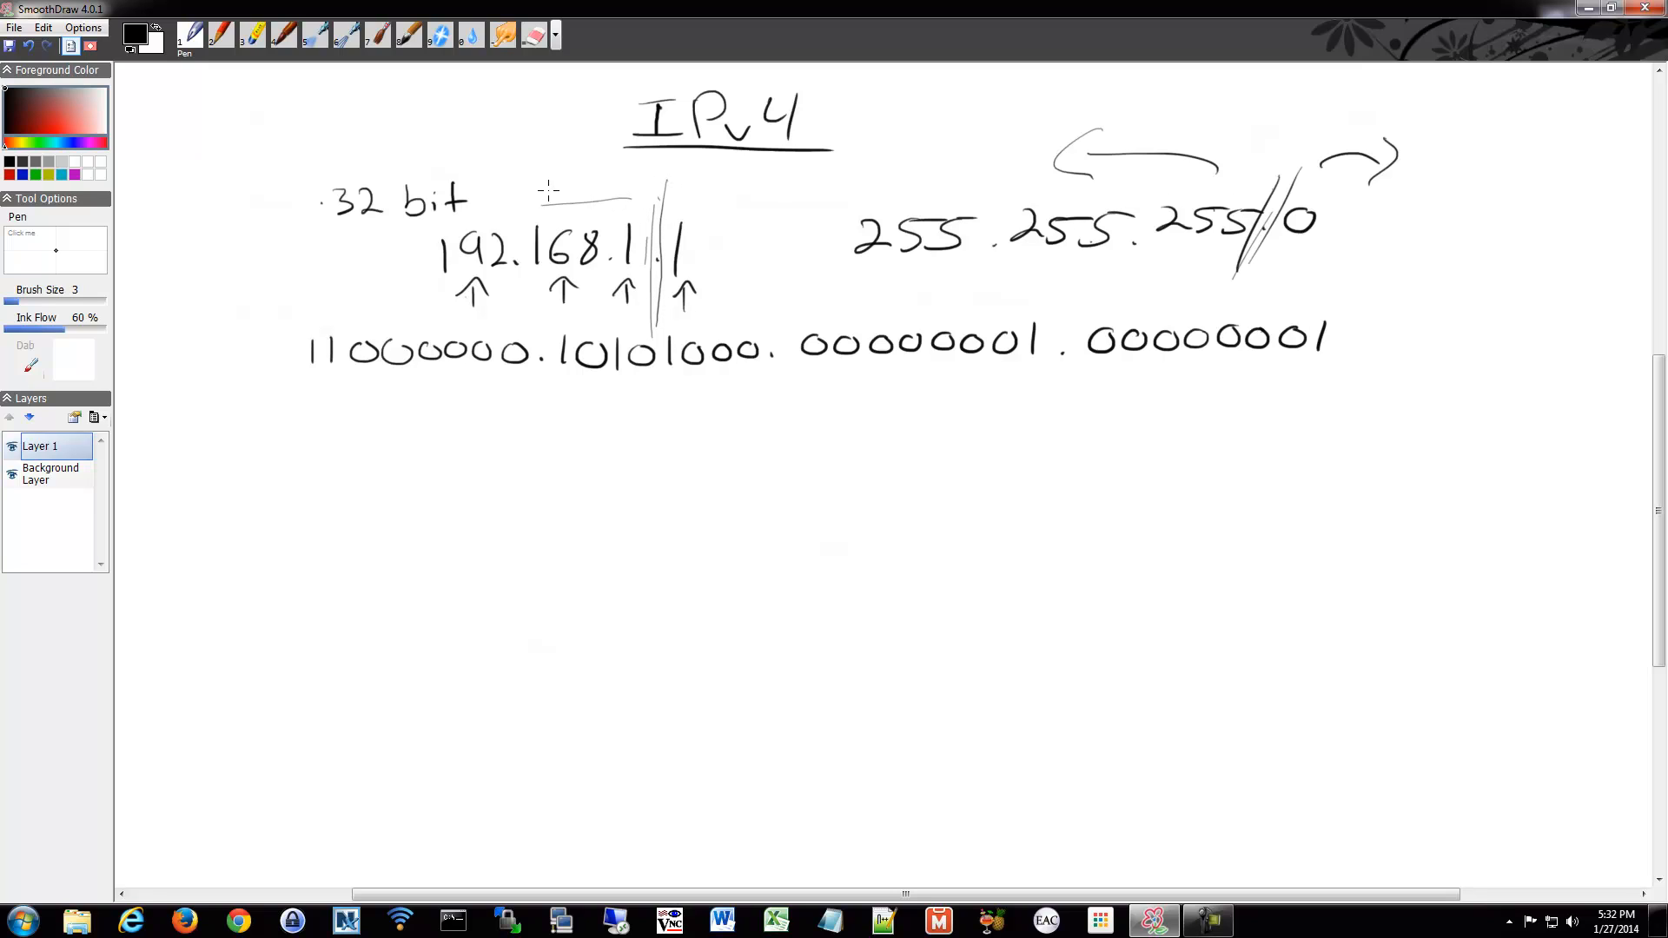
{"action": "left_click_drag", "start_coordinate": [627, 197], "coordinate": [542, 207]}
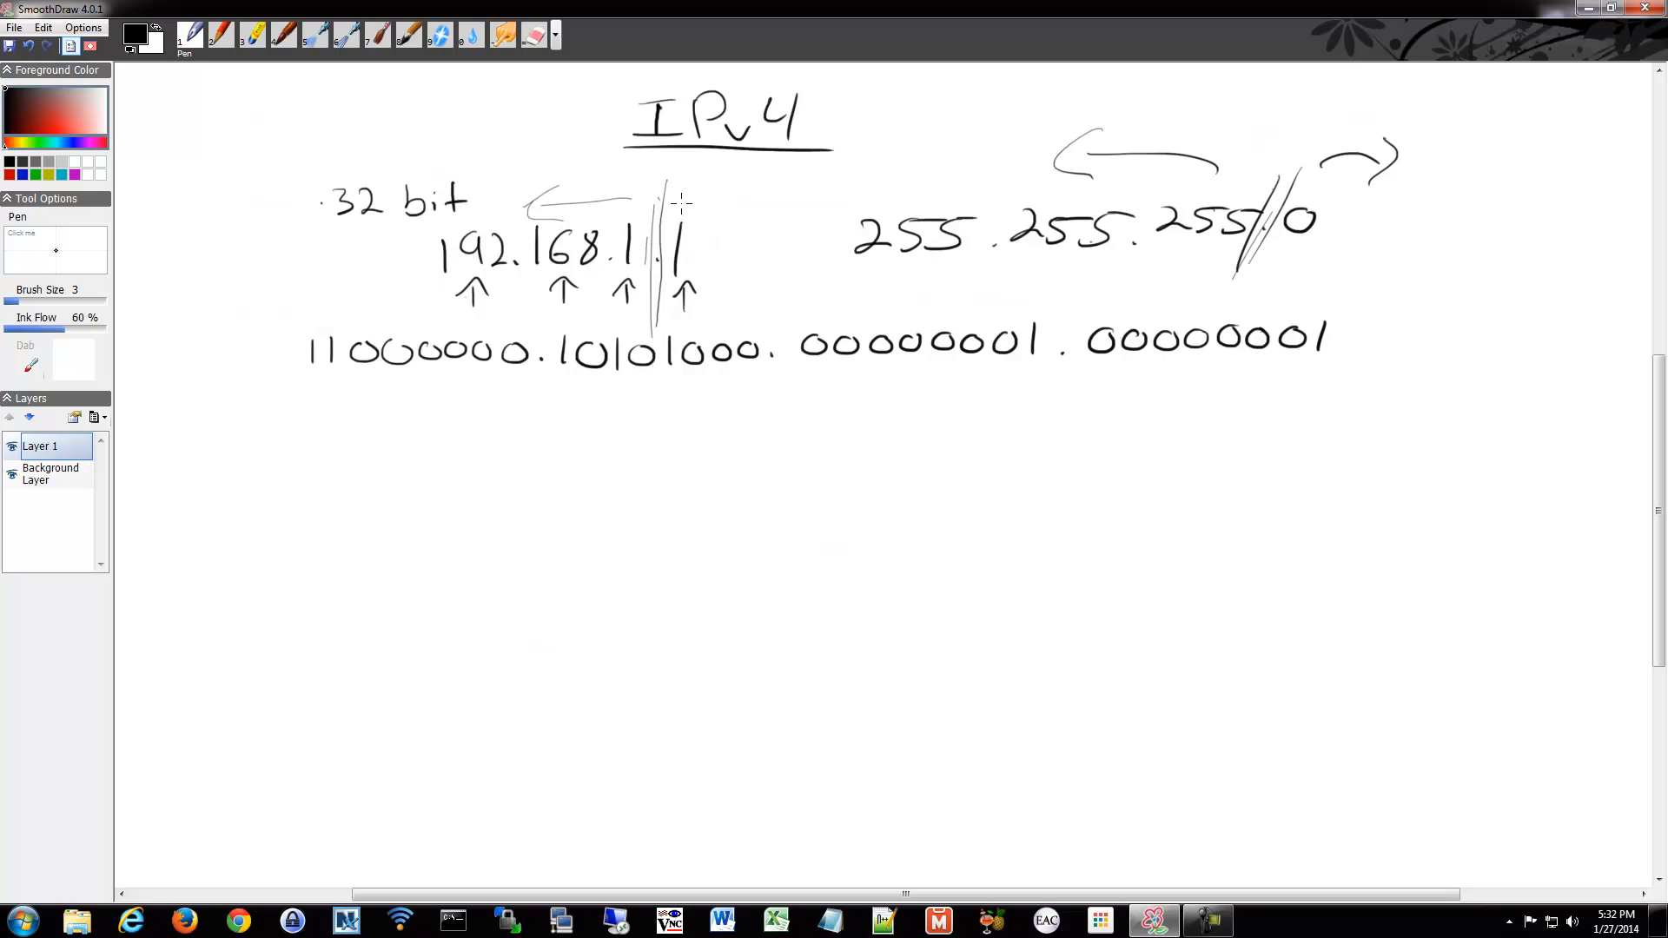
{"action": "left_click_drag", "start_coordinate": [627, 202], "coordinate": [728, 196]}
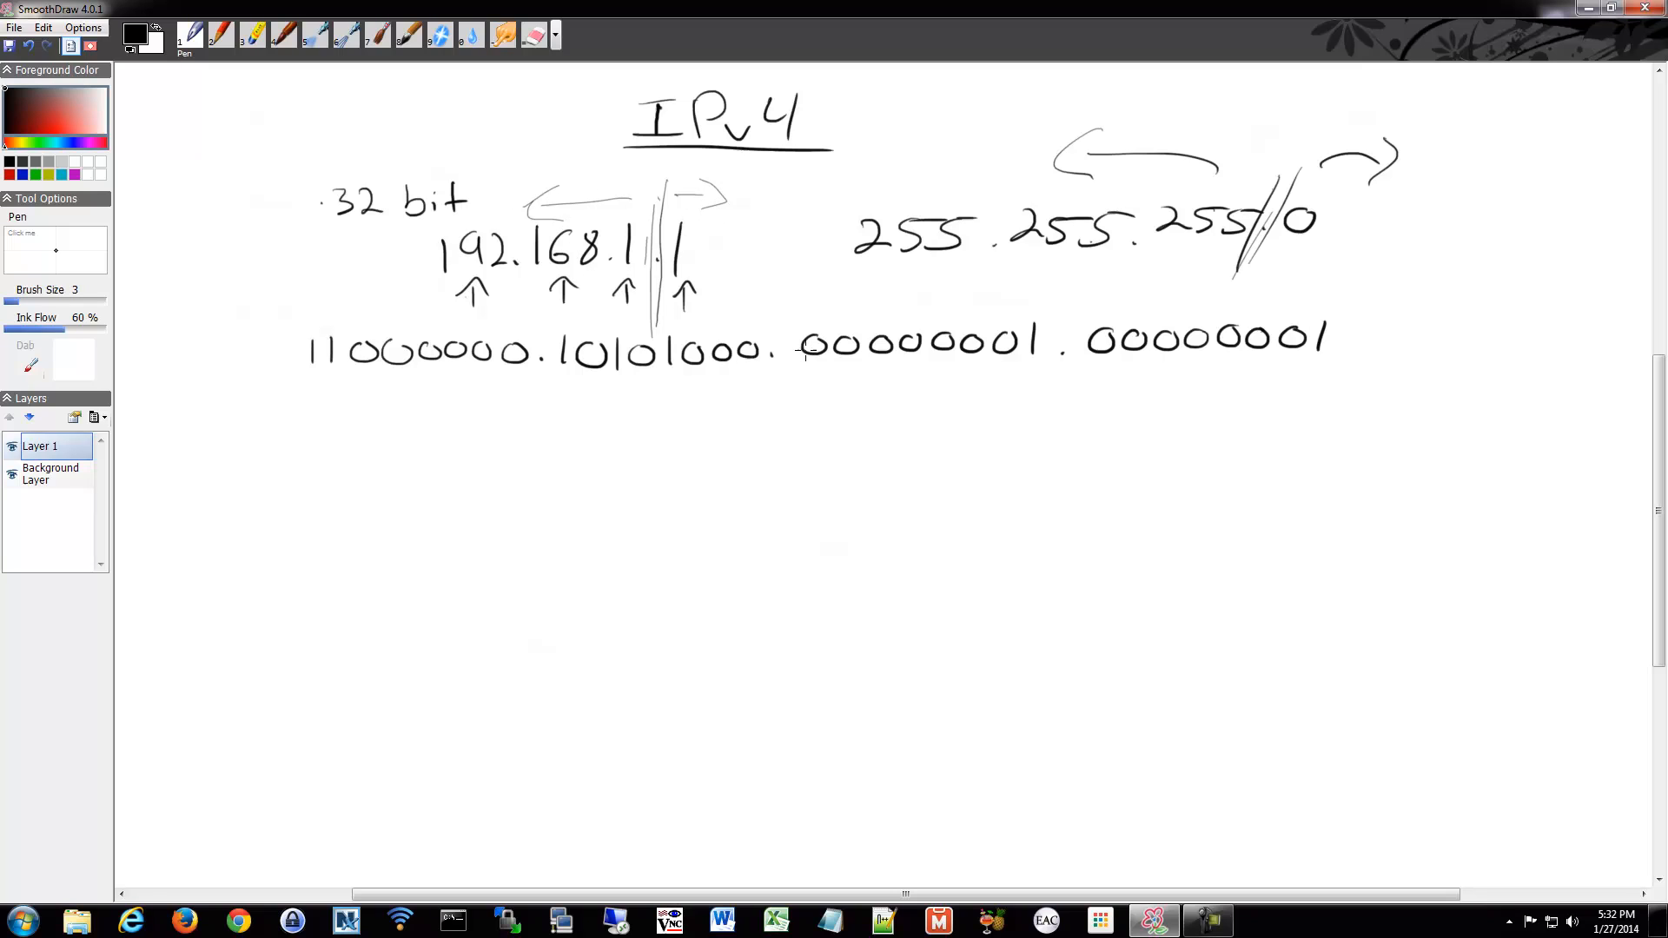
{"action": "mouse_move", "coordinate": [877, 309]}
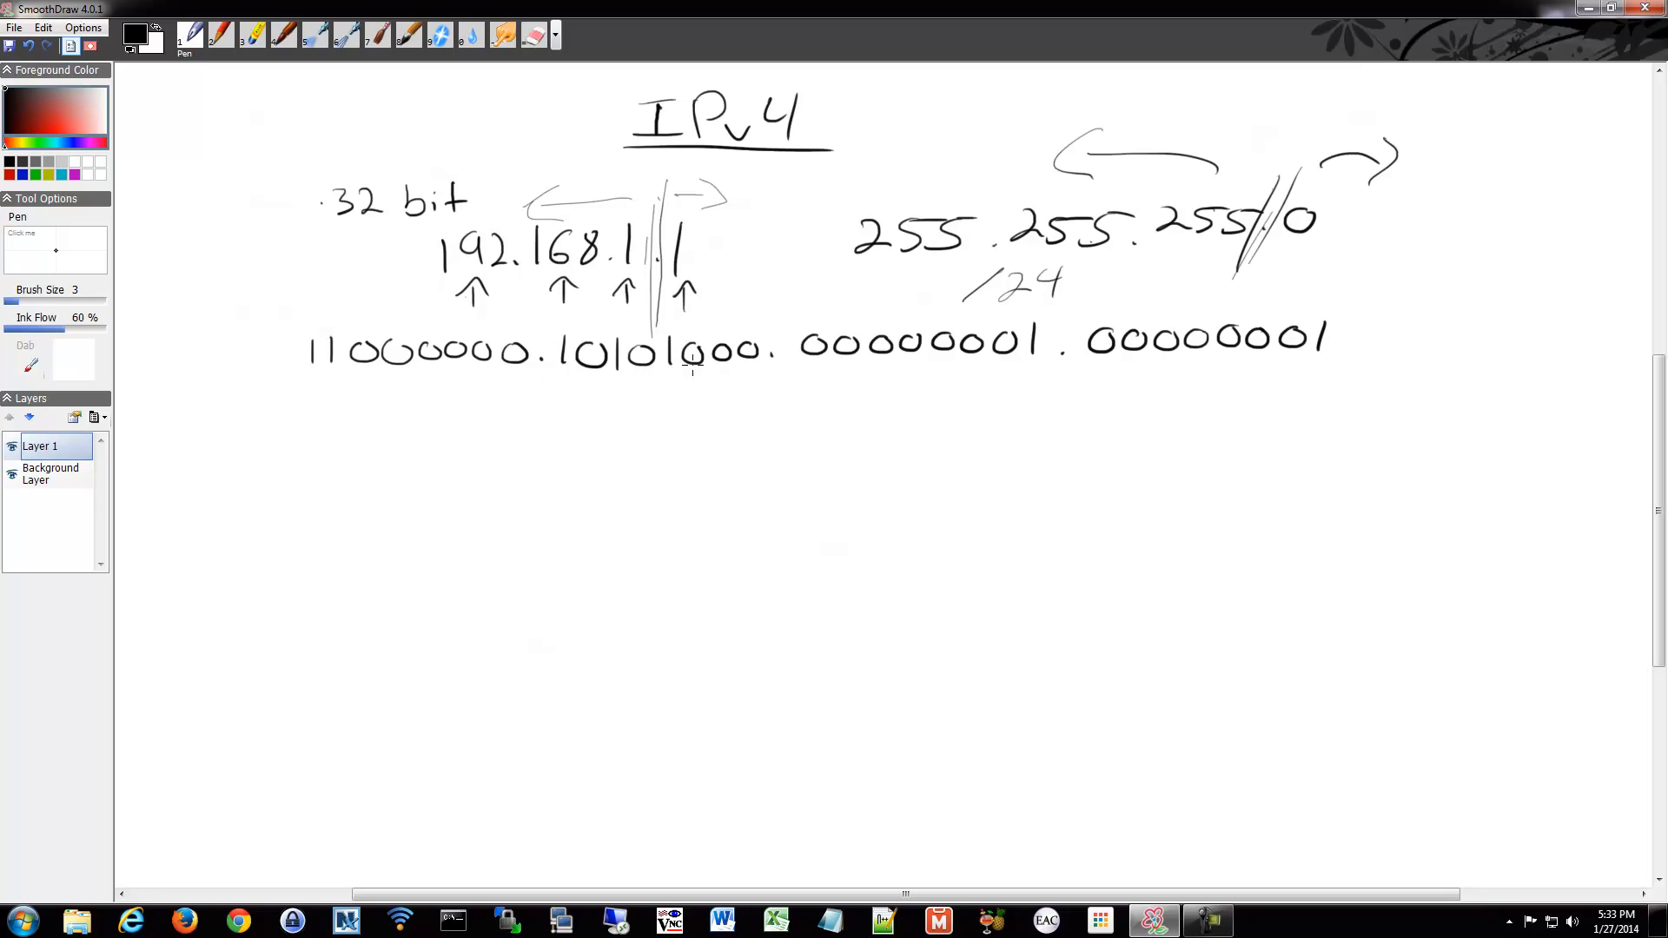
{"action": "mouse_move", "coordinate": [1204, 377]}
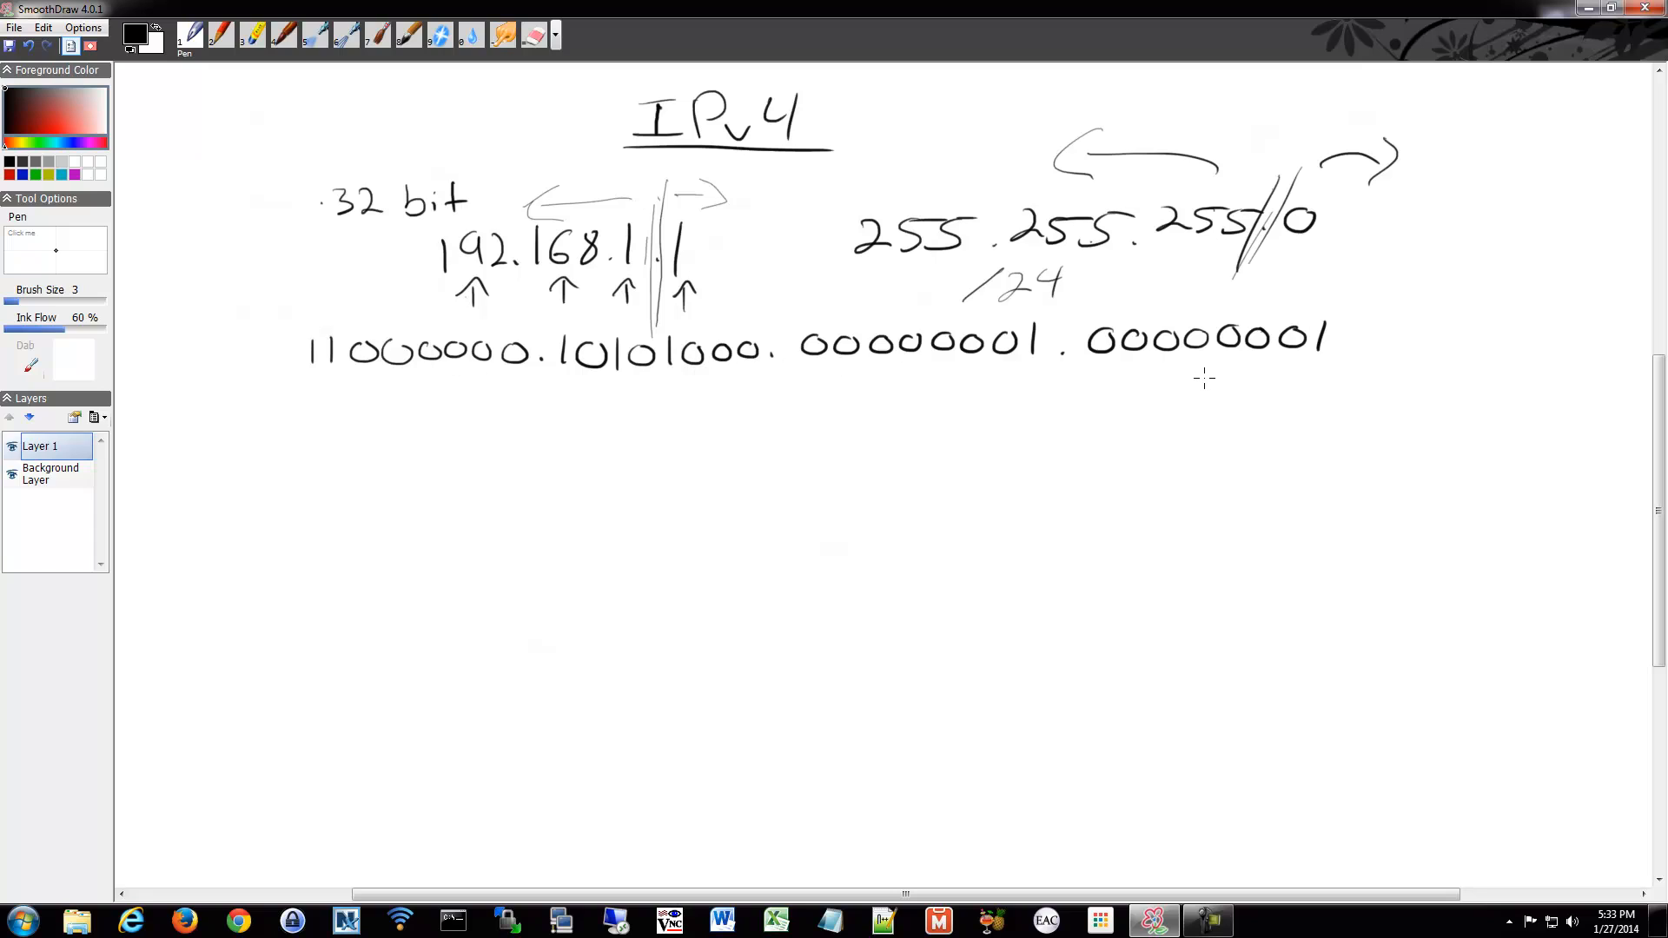
{"action": "mouse_move", "coordinate": [1105, 414]}
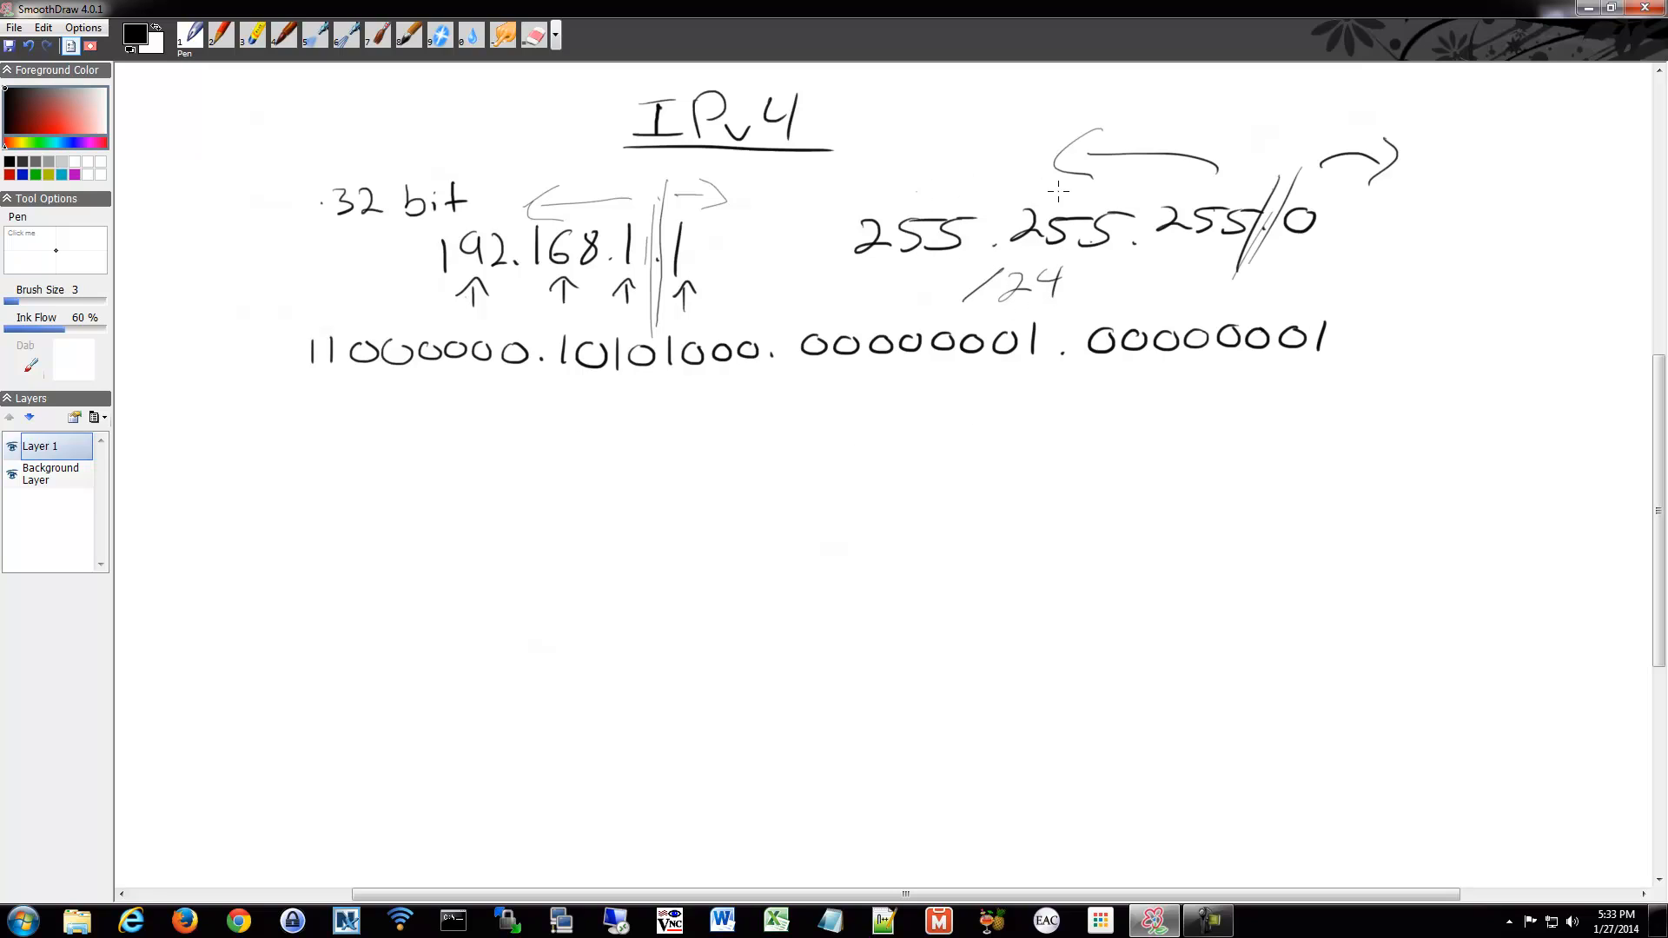
{"action": "mouse_move", "coordinate": [1095, 283]}
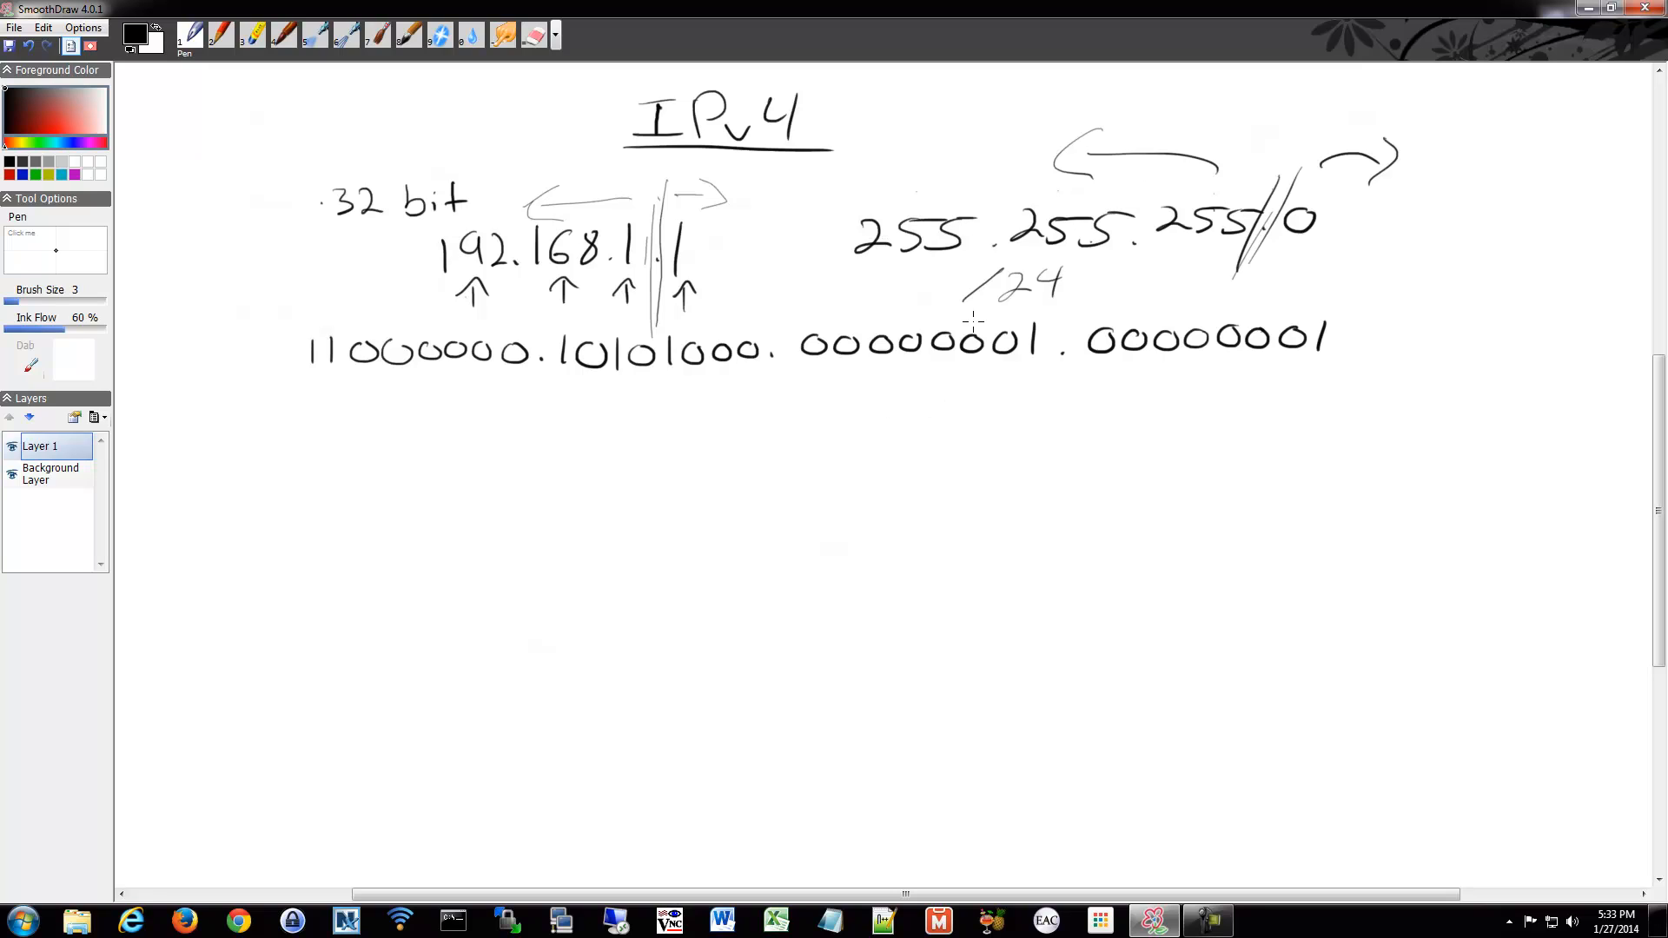
{"action": "mouse_move", "coordinate": [834, 485]}
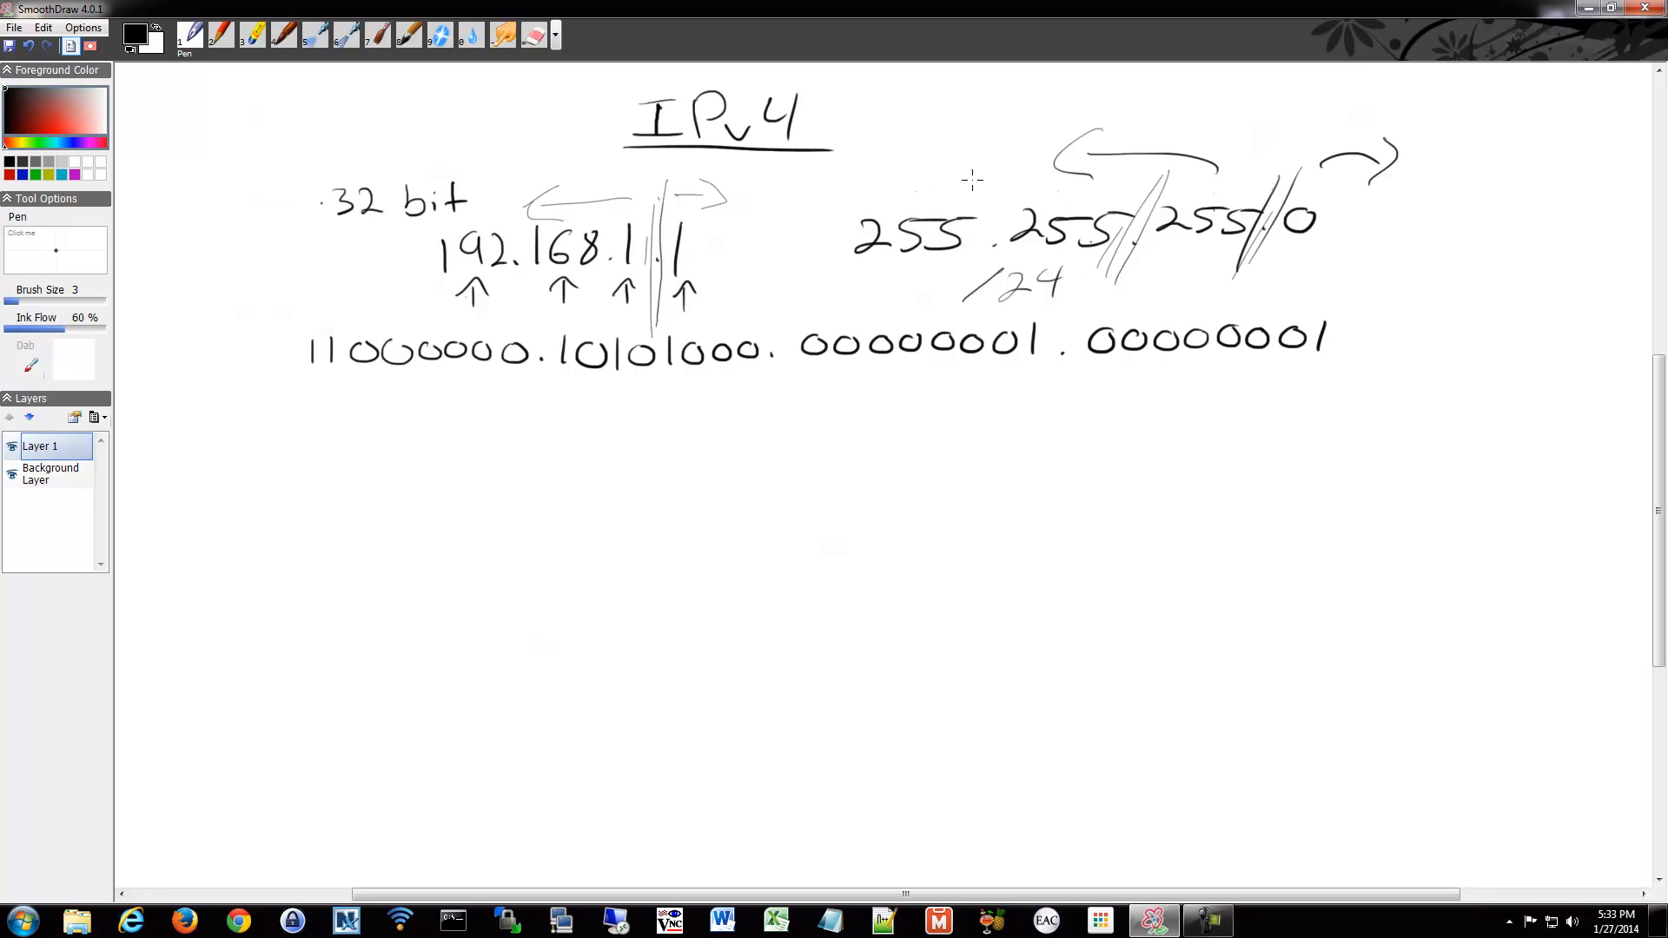
{"action": "mouse_move", "coordinate": [1247, 178]}
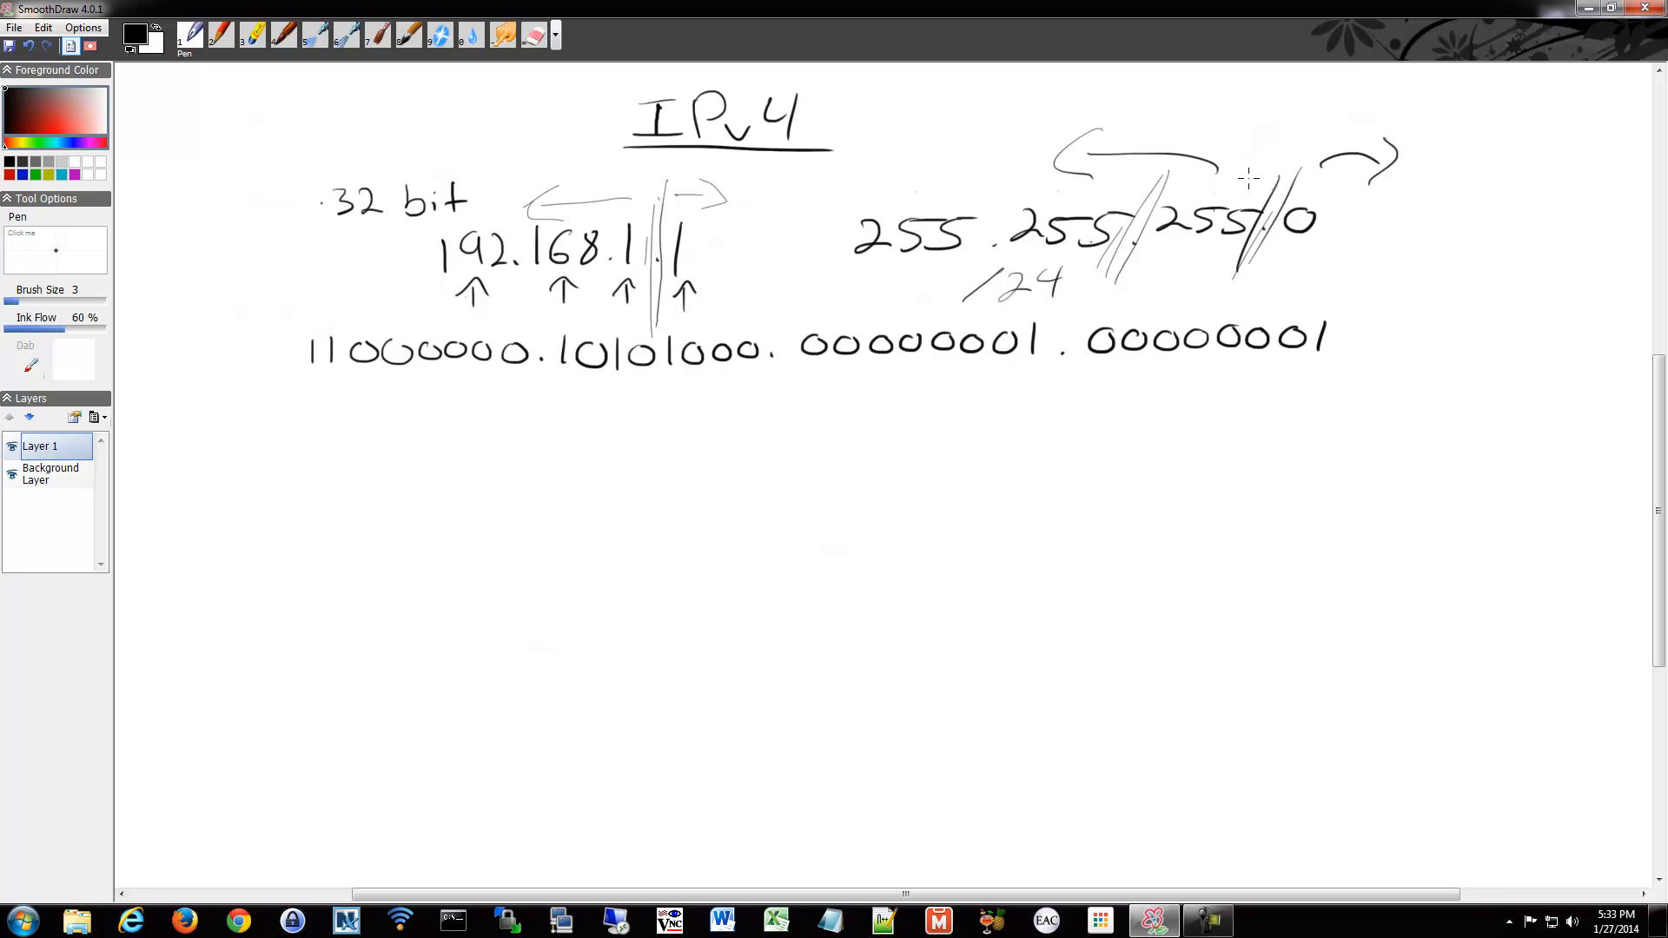
{"action": "mouse_move", "coordinate": [700, 439]}
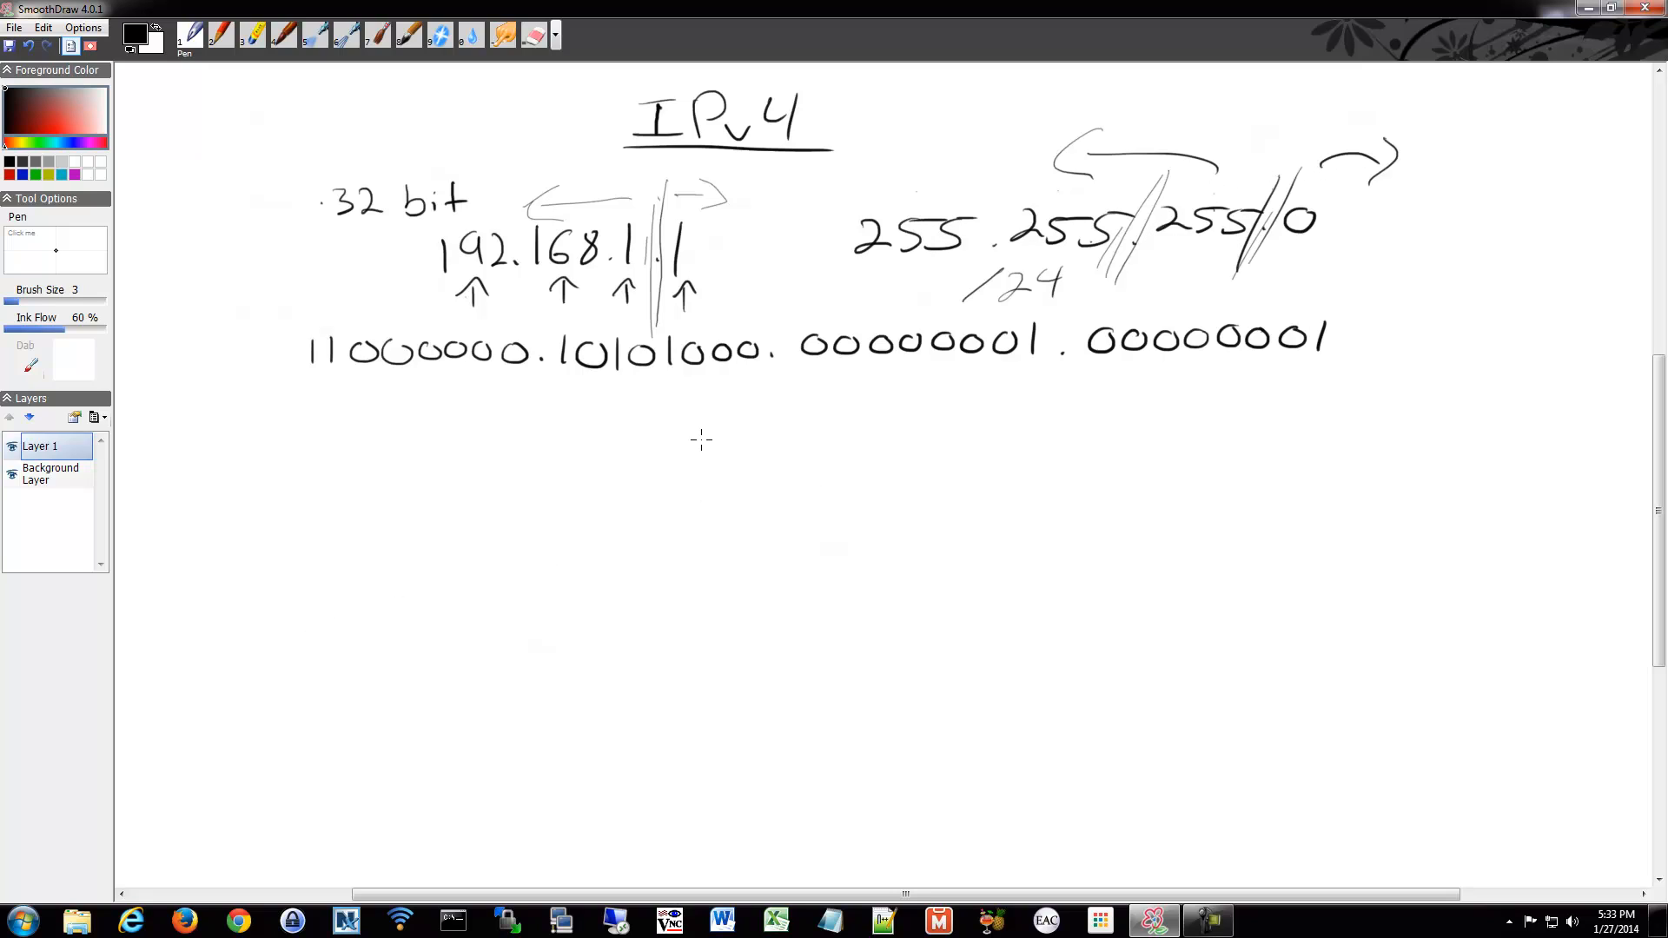
- Draw short pen strokes below the binary address, leaving the whiteboard content unchanged
{"action": "left_click_drag", "start_coordinate": [702, 394], "coordinate": [697, 431]}
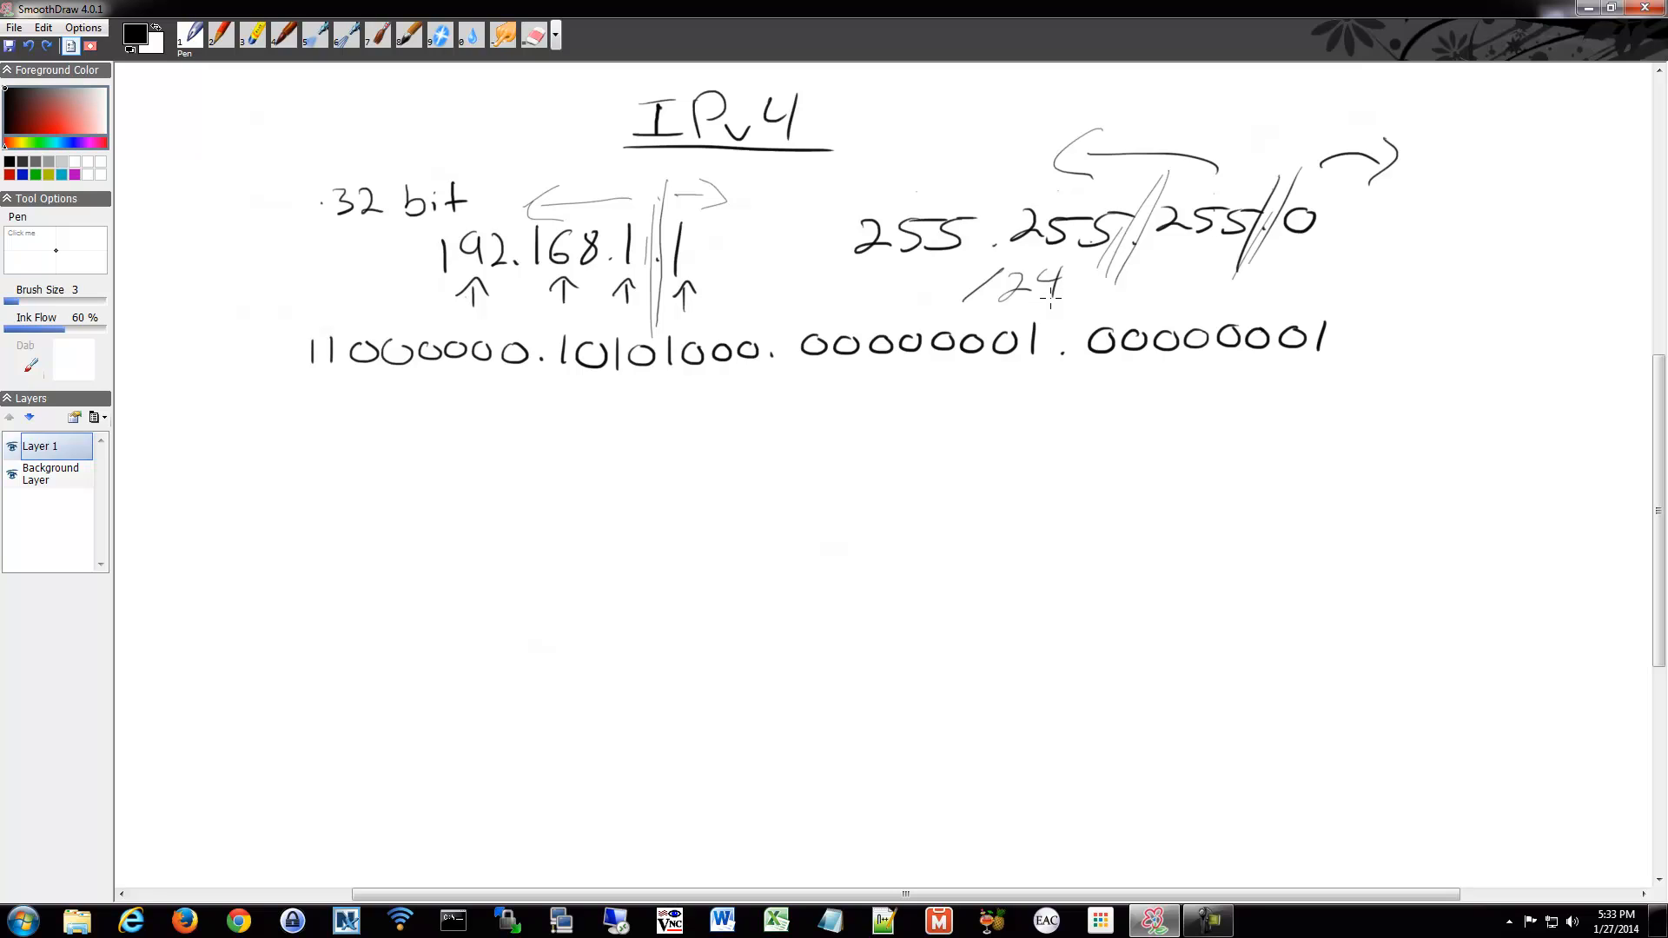
{"action": "mouse_move", "coordinate": [1300, 80]}
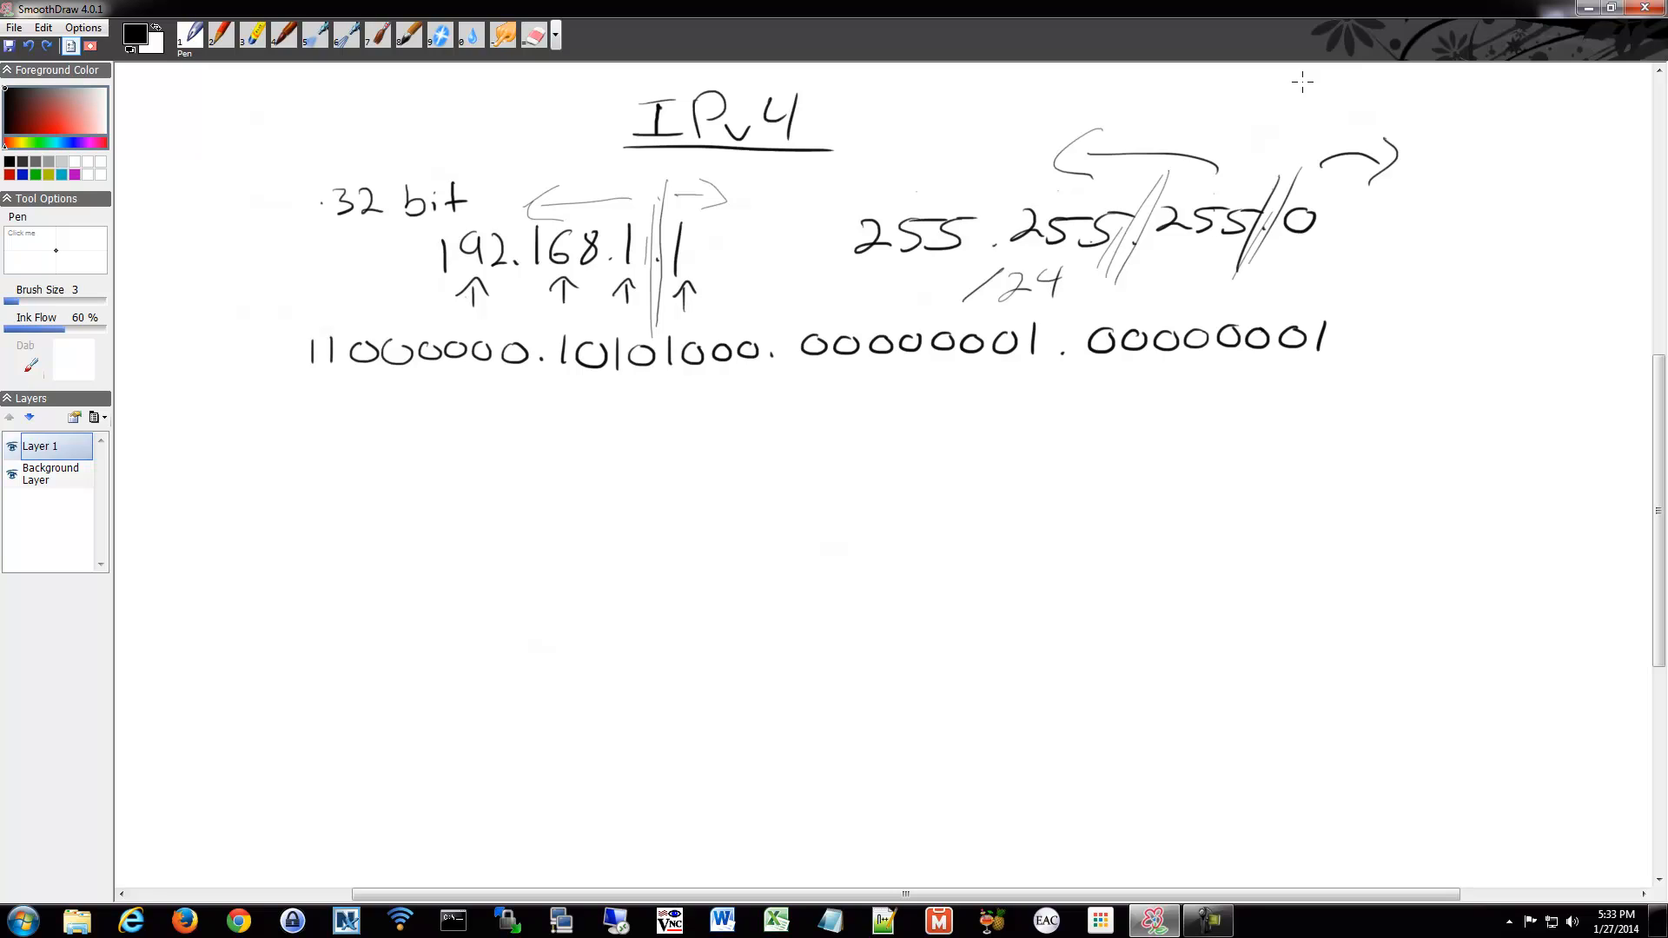
{"action": "mouse_move", "coordinate": [1331, 82]}
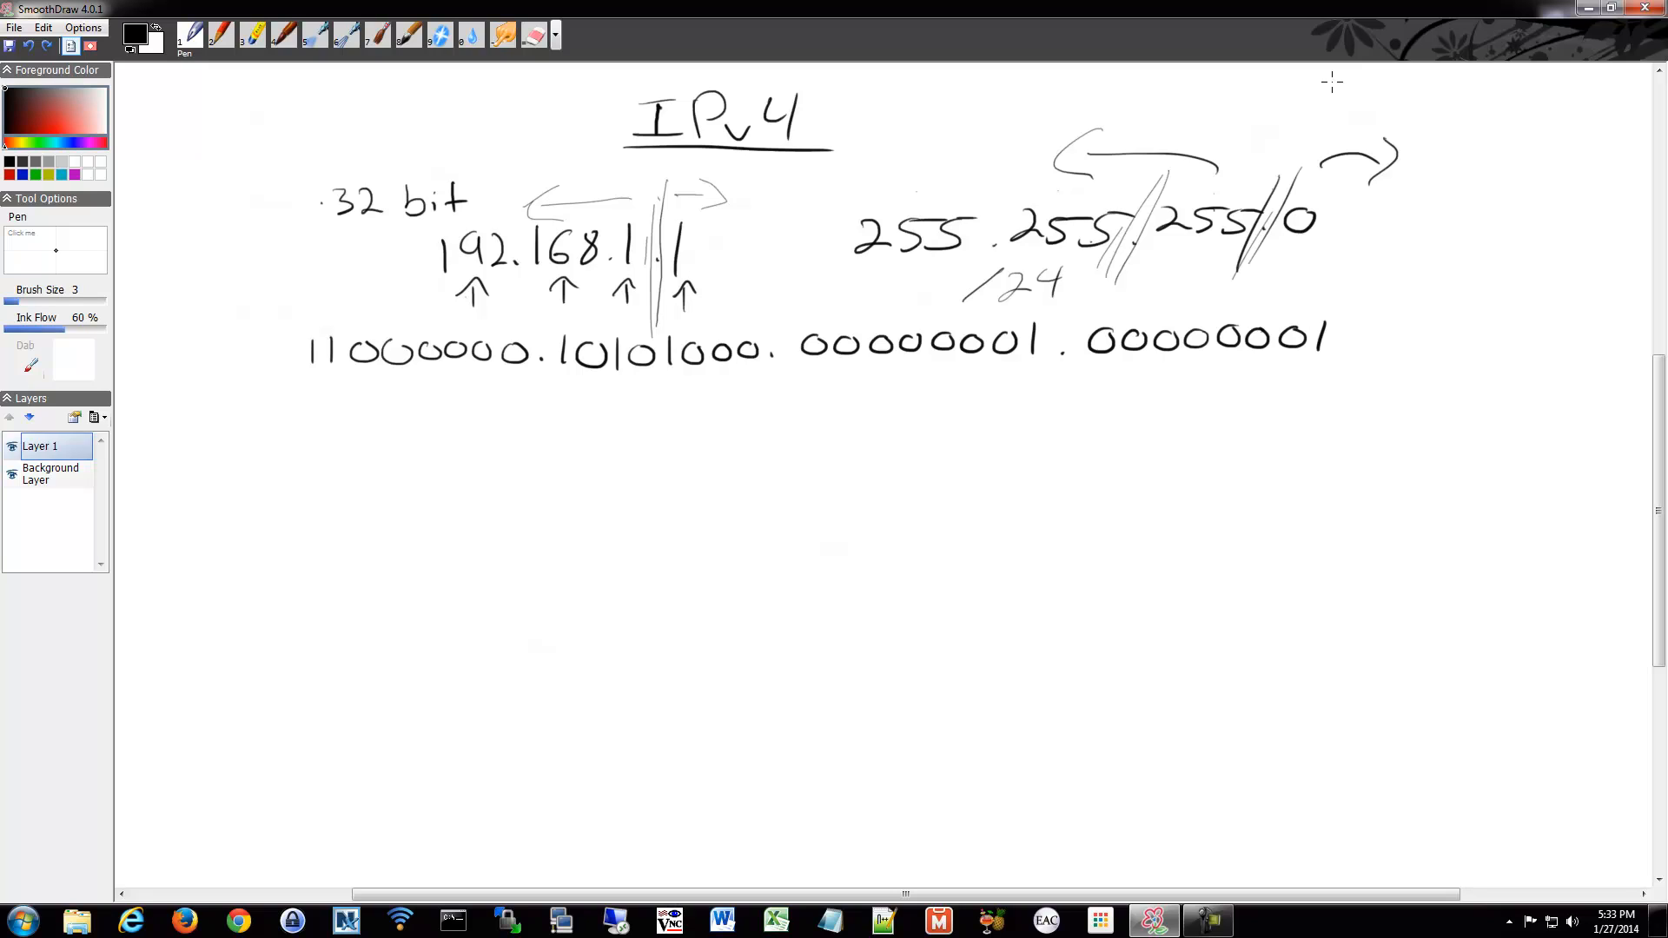
{"action": "left_click_drag", "start_coordinate": [462, 526], "coordinate": [511, 536]}
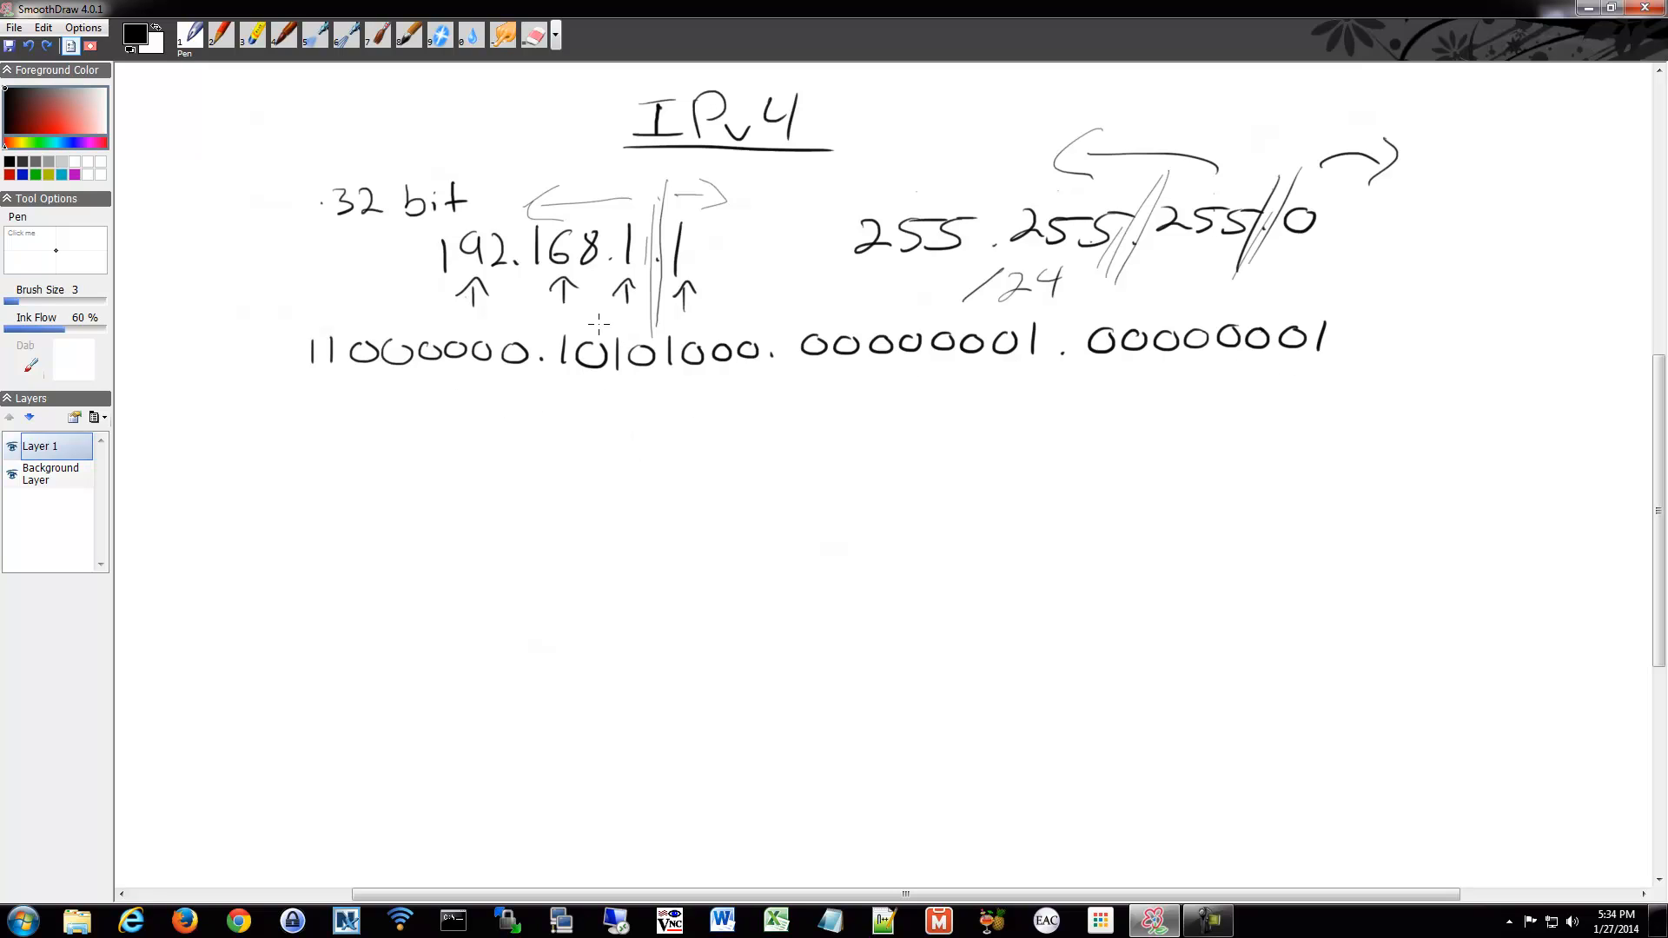
{"action": "mouse_move", "coordinate": [311, 443]}
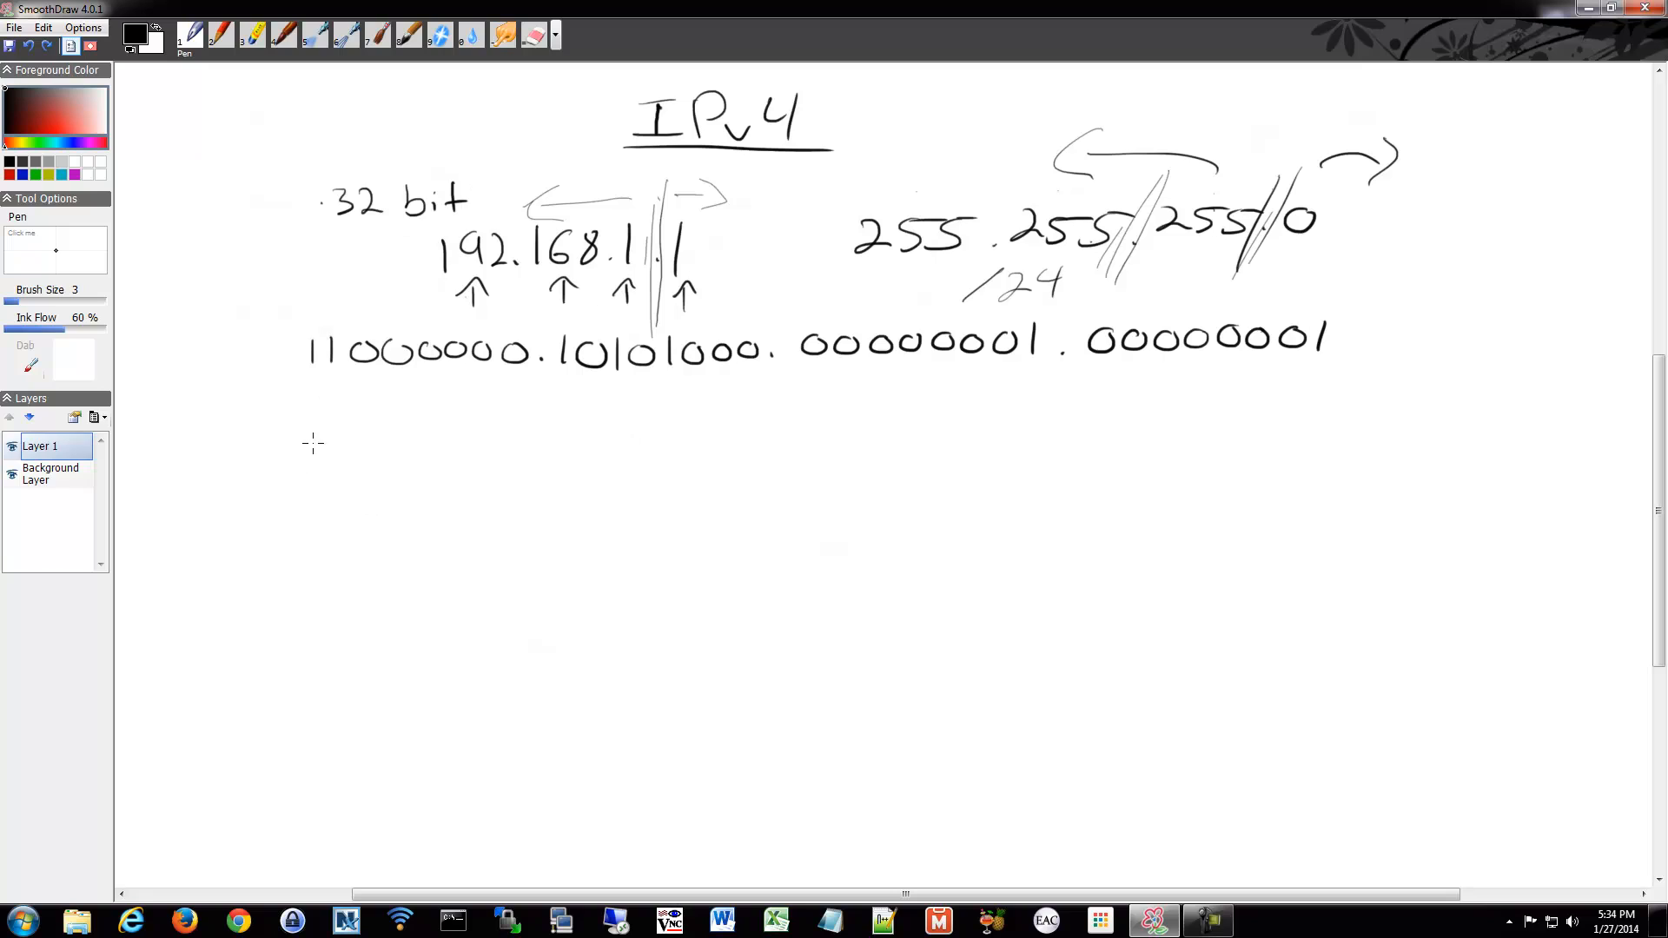
{"action": "left_click_drag", "start_coordinate": [322, 451], "coordinate": [321, 495]}
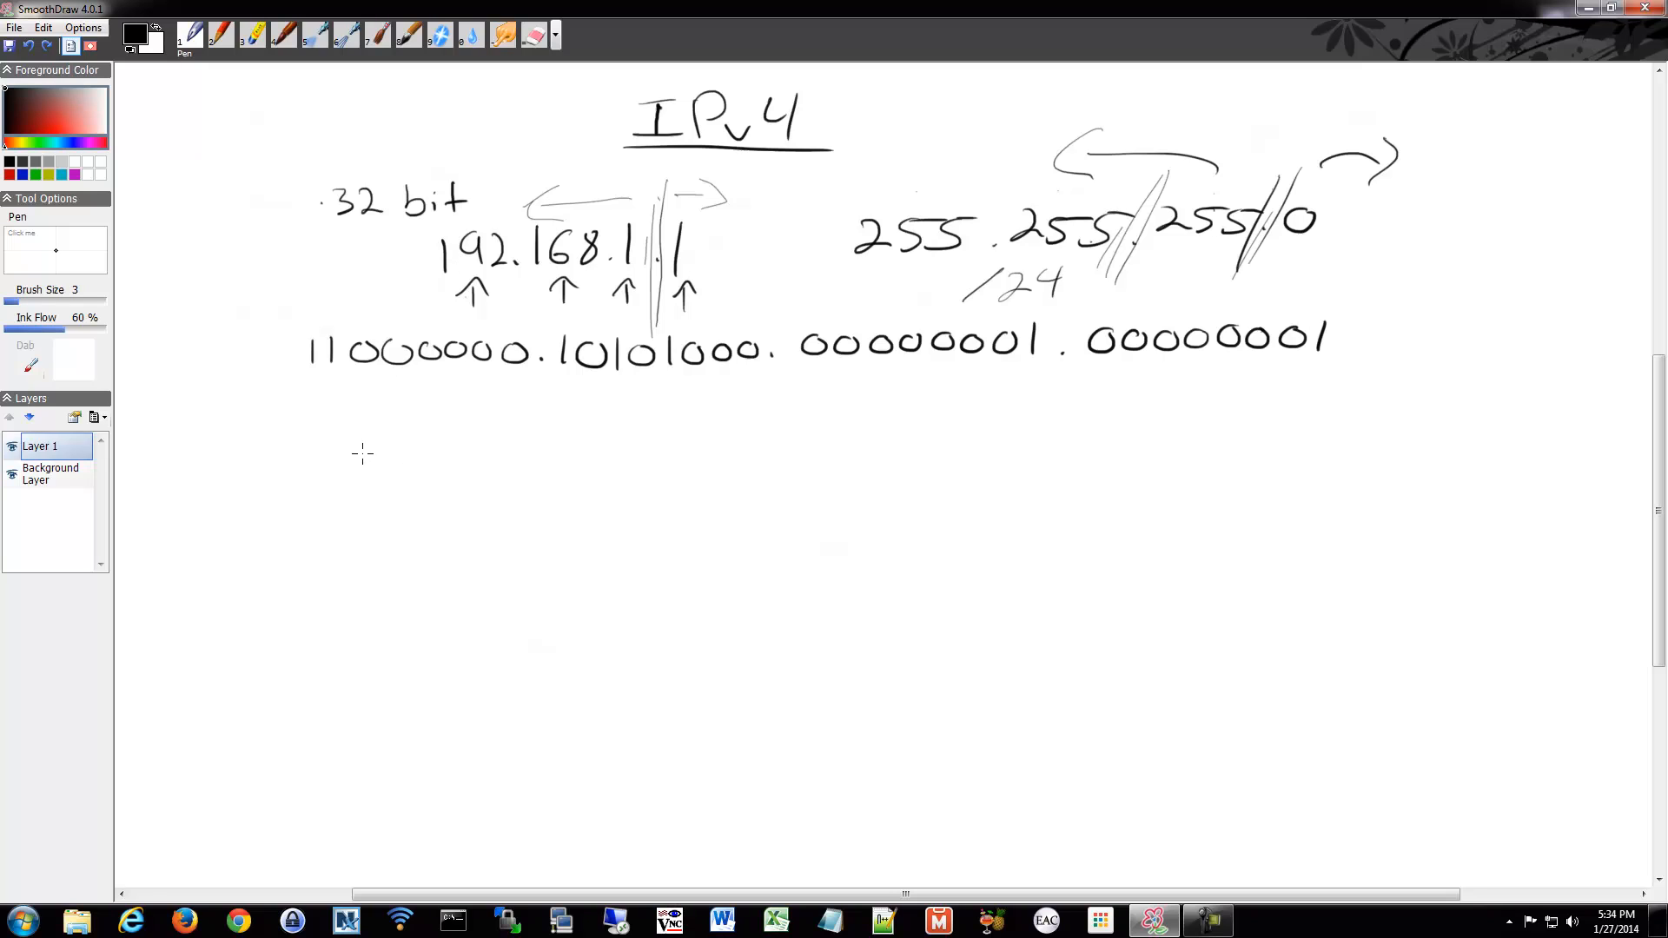
{"action": "mouse_move", "coordinate": [344, 462]}
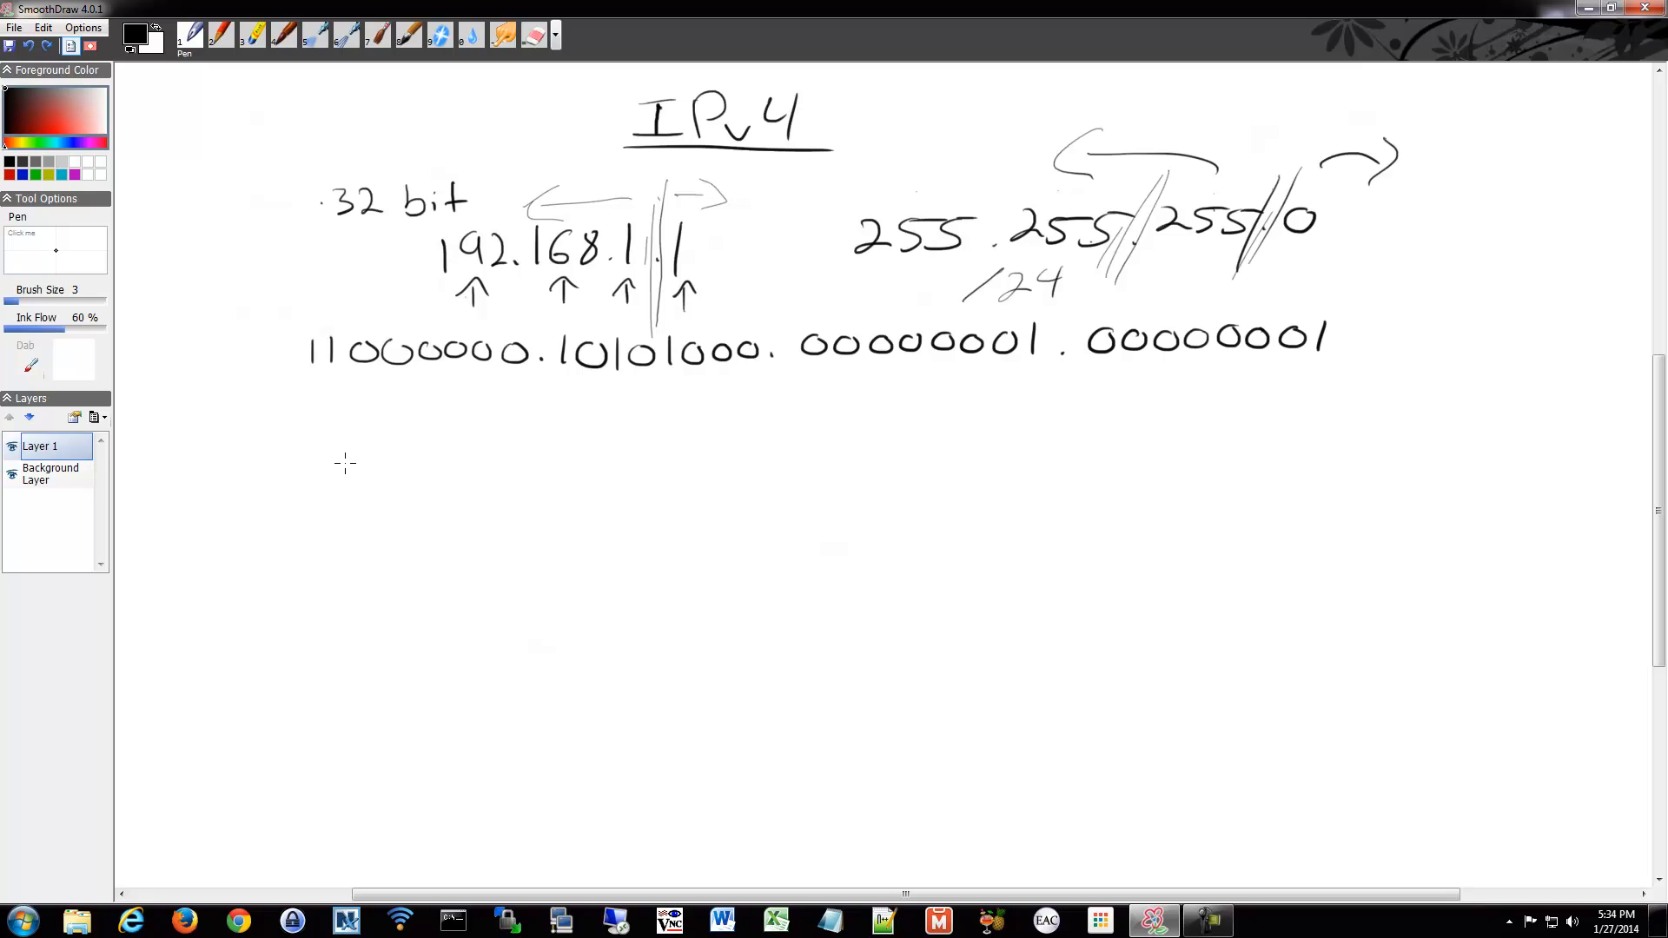
{"action": "mouse_move", "coordinate": [380, 392]}
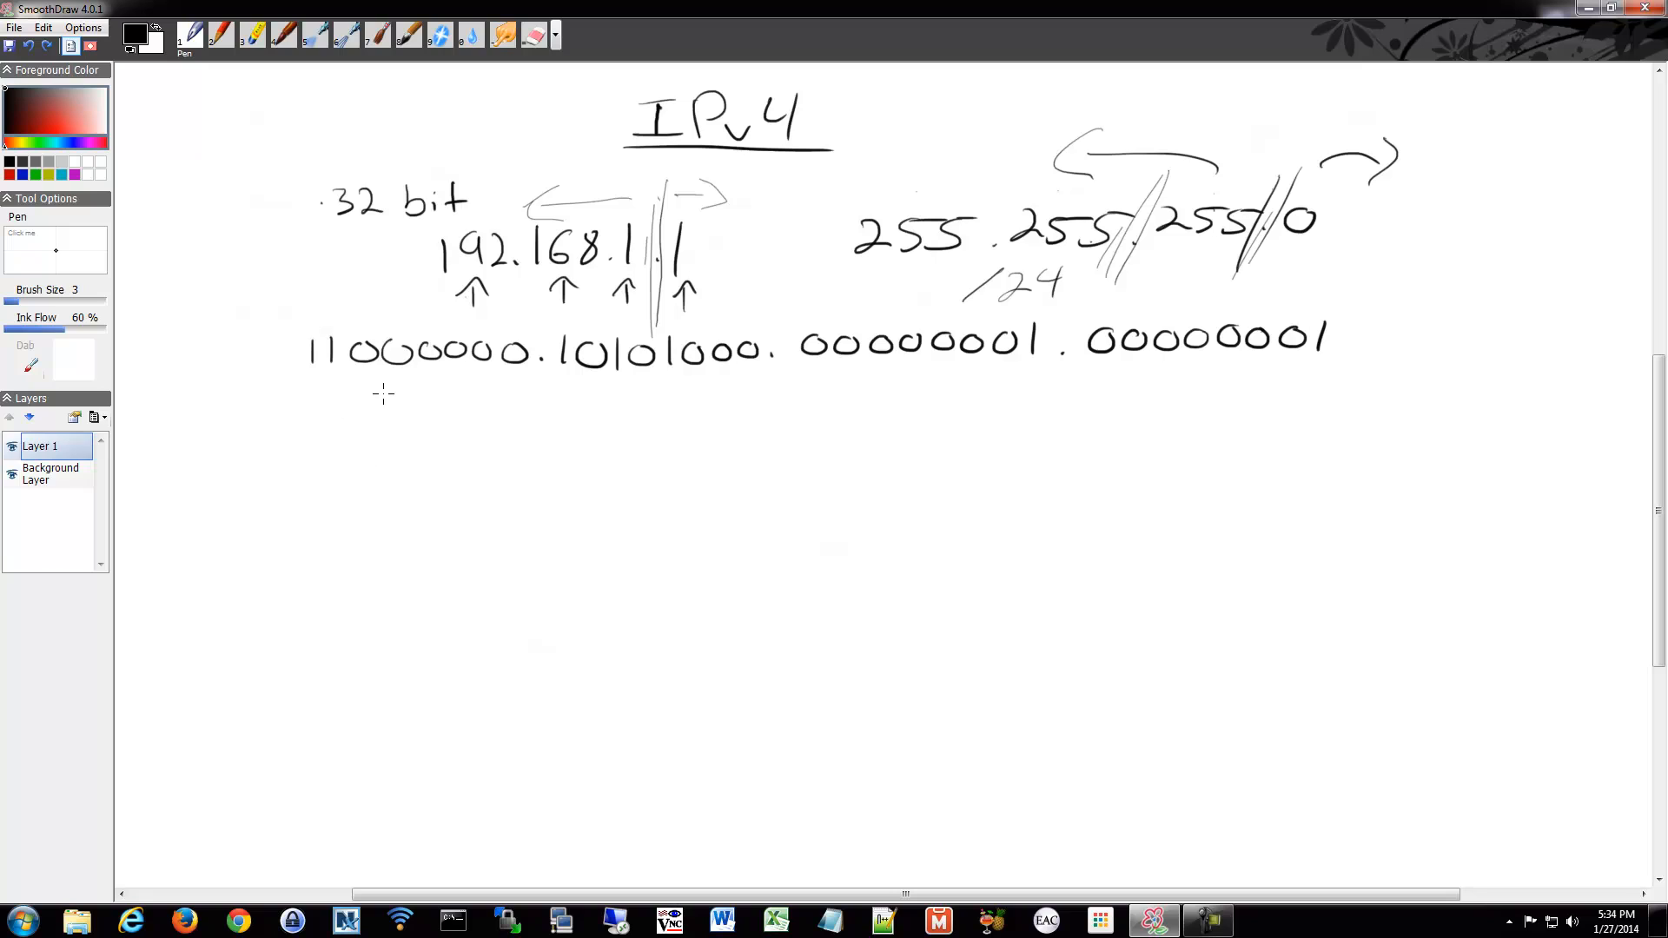
{"action": "mouse_move", "coordinate": [534, 340]}
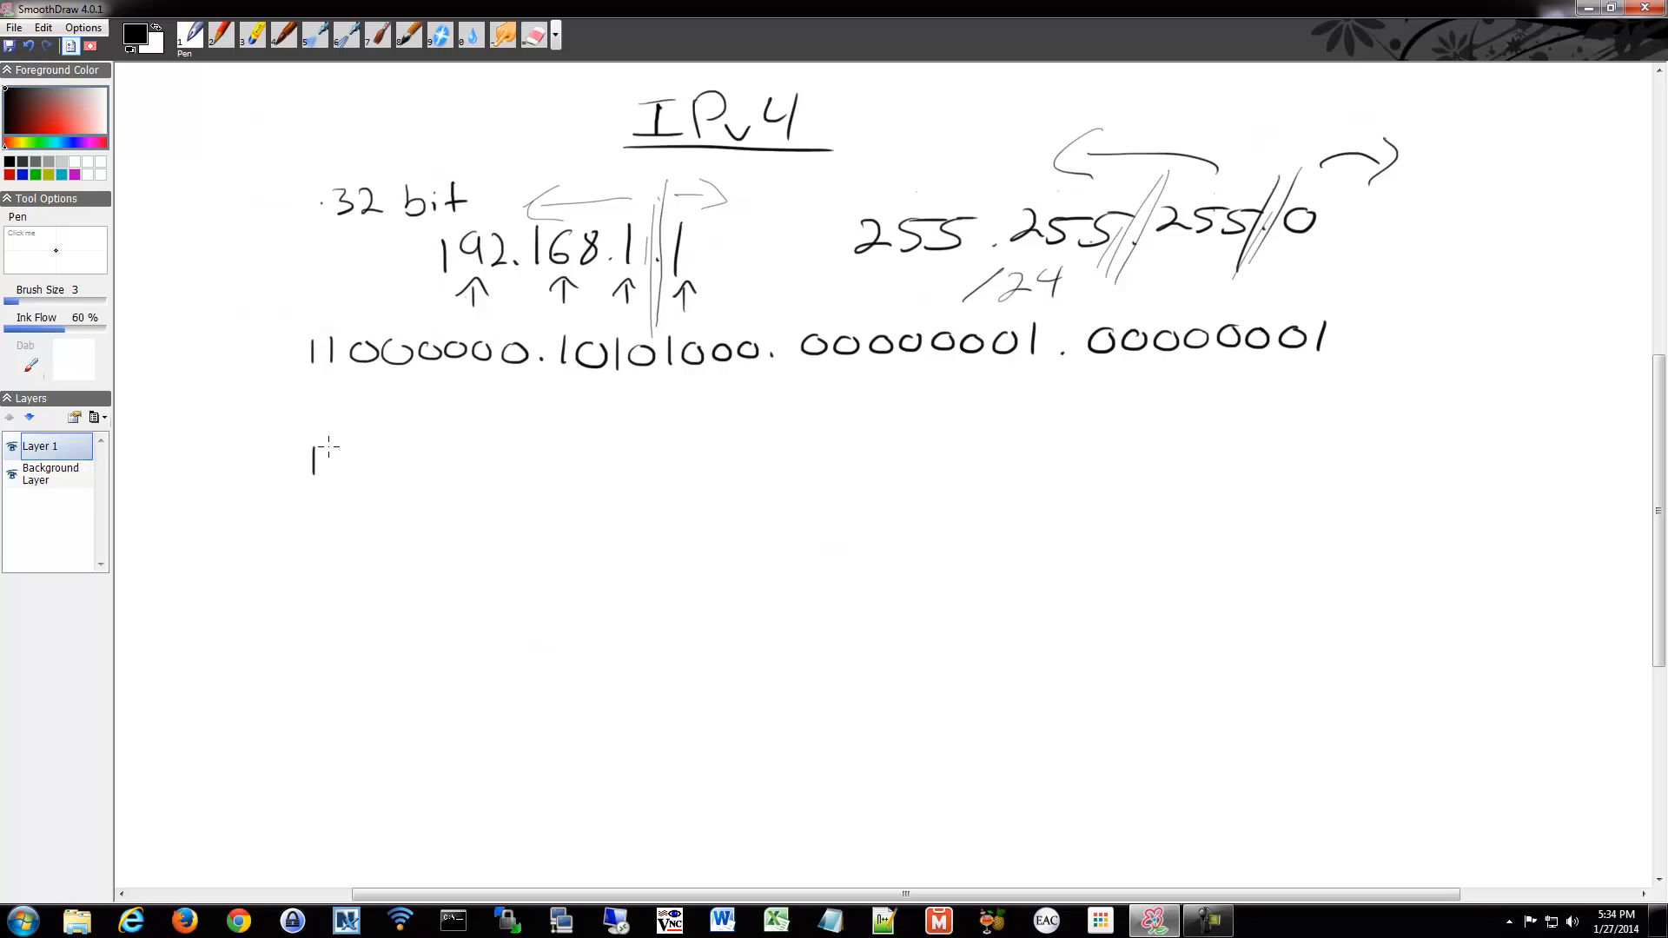
{"action": "left_click_drag", "start_coordinate": [320, 457], "coordinate": [367, 473]}
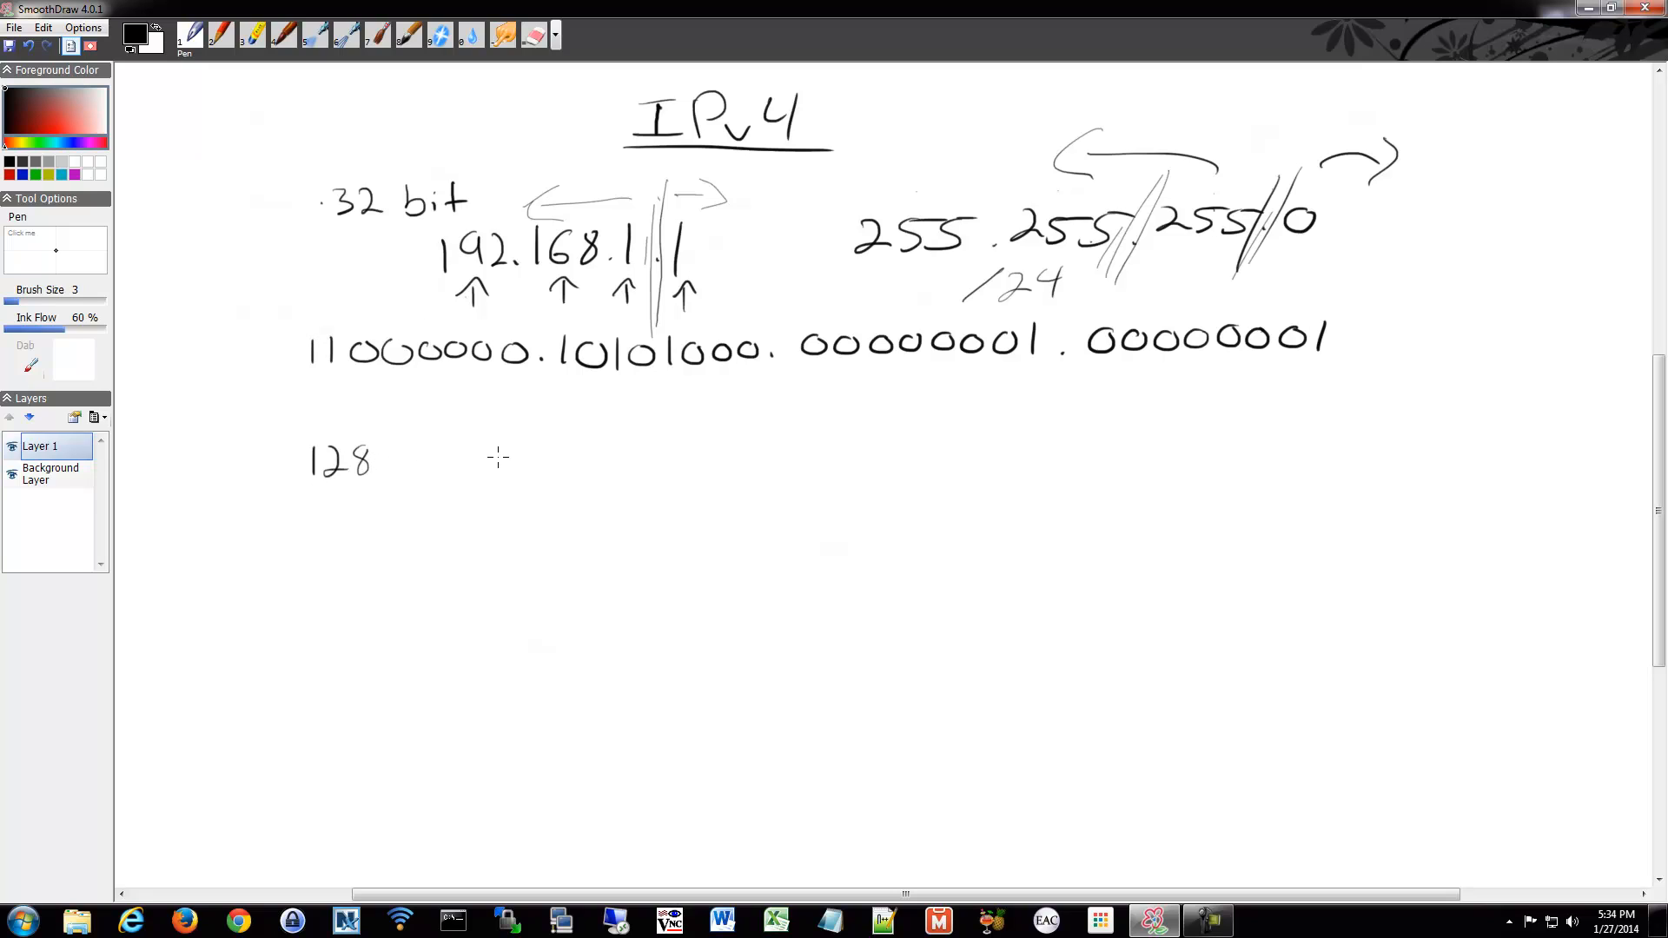
{"action": "mouse_move", "coordinate": [431, 450]}
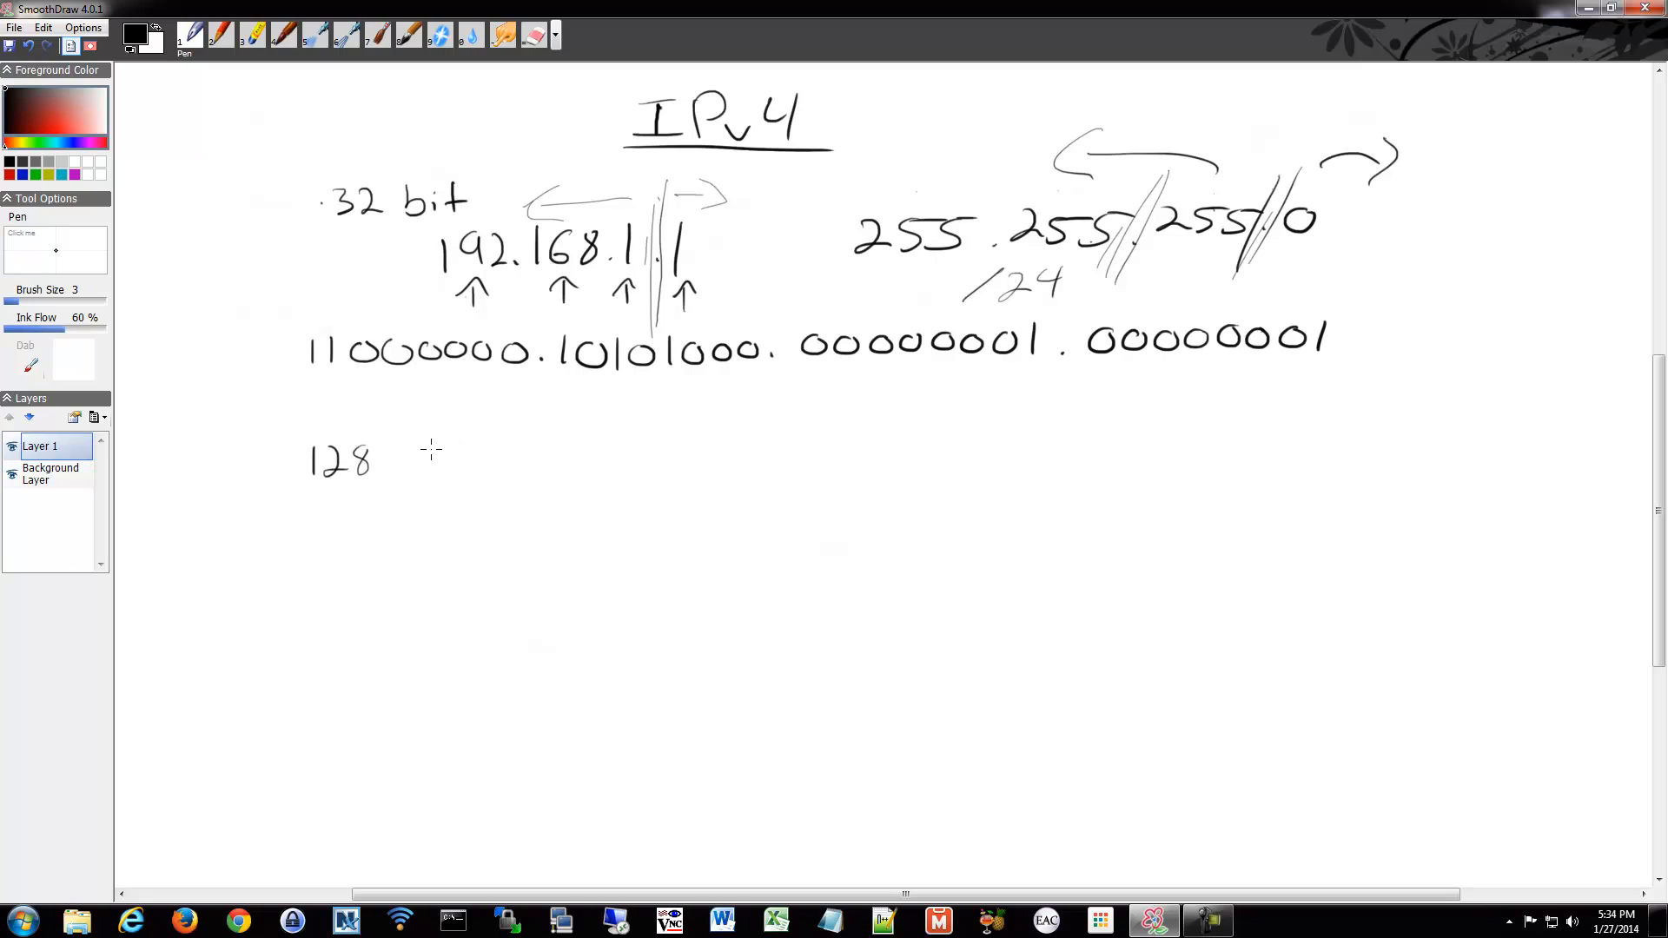
{"action": "mouse_move", "coordinate": [680, 447]}
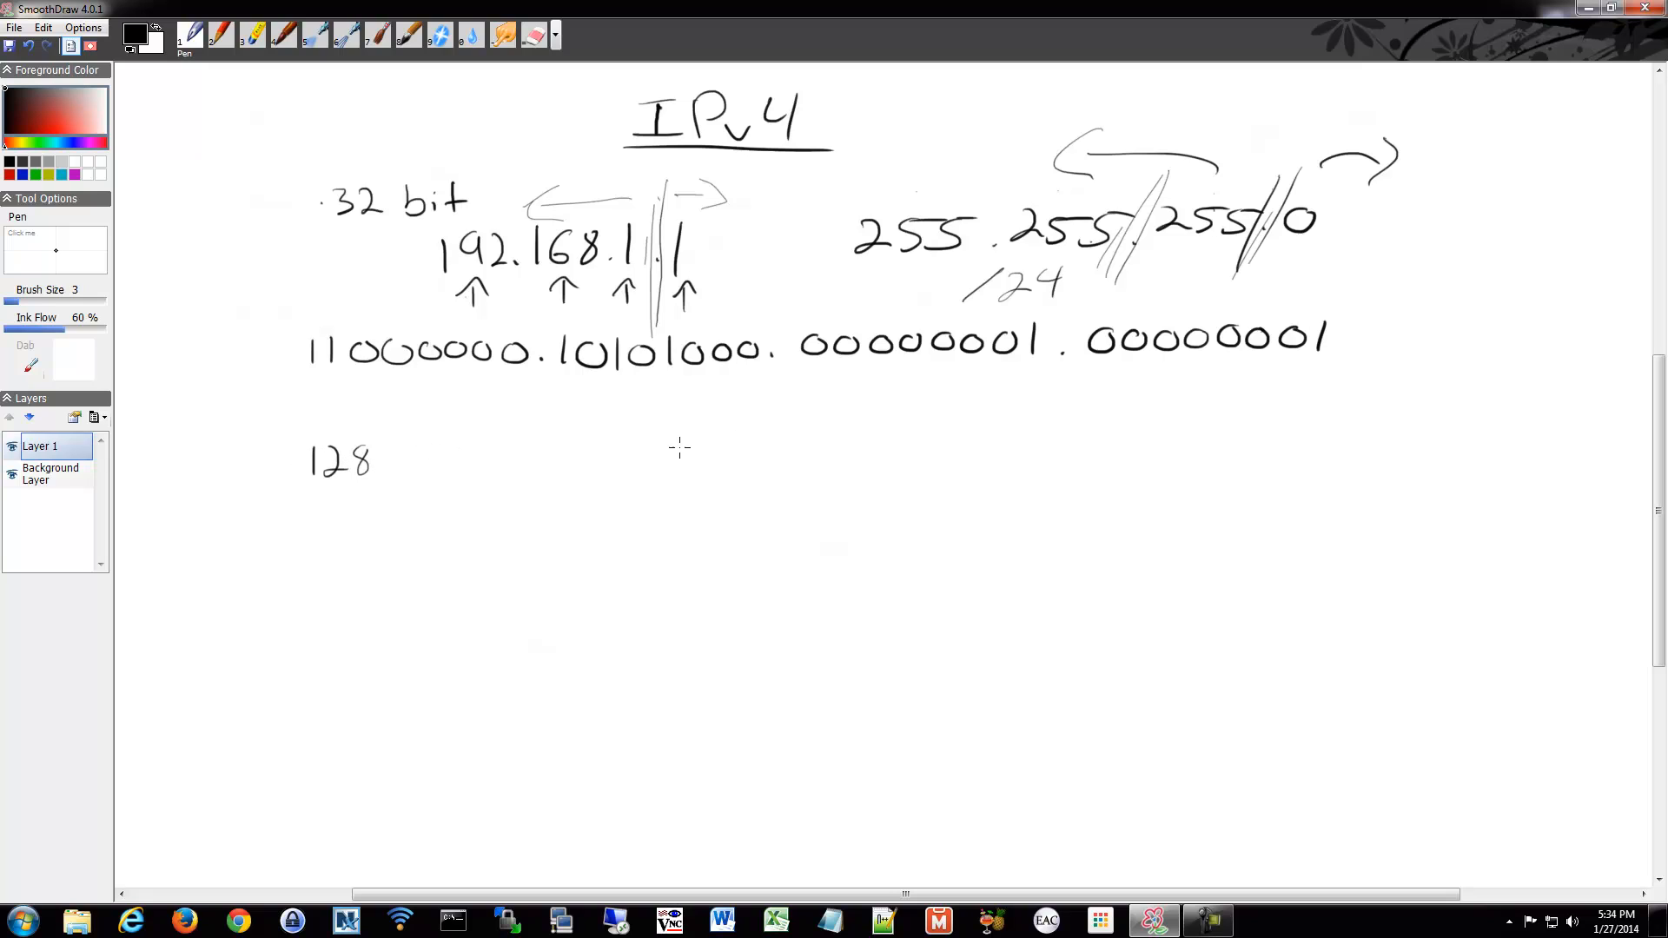
{"action": "left_click_drag", "start_coordinate": [447, 446], "coordinate": [436, 480]}
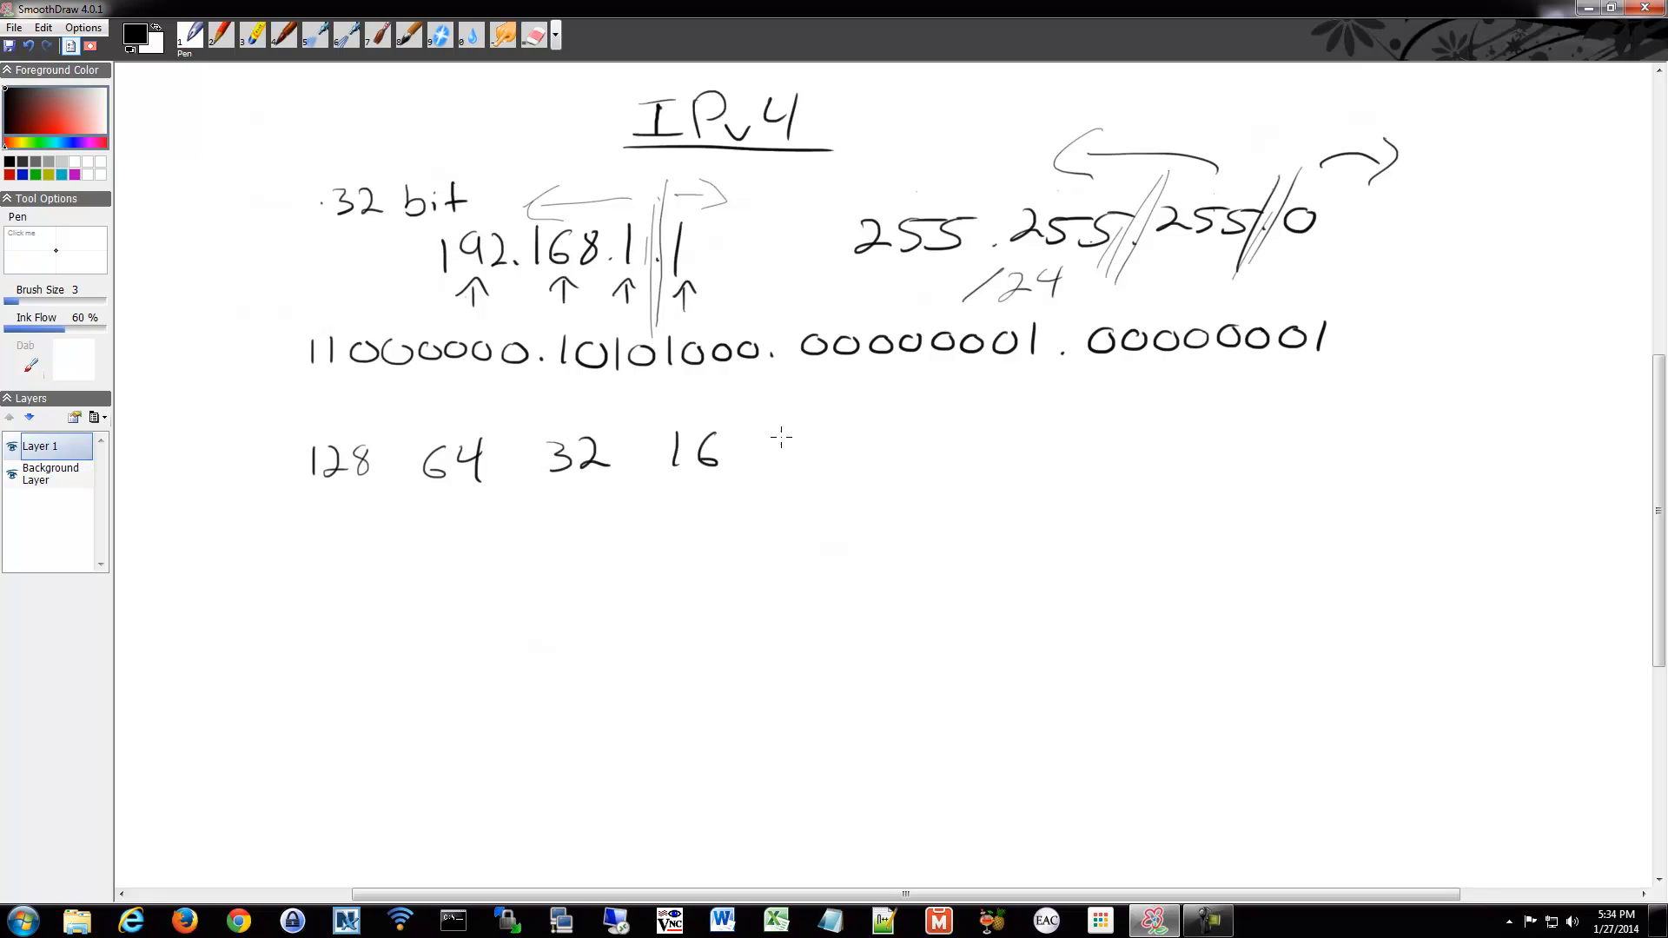
{"action": "left_click_drag", "start_coordinate": [787, 447], "coordinate": [904, 467]}
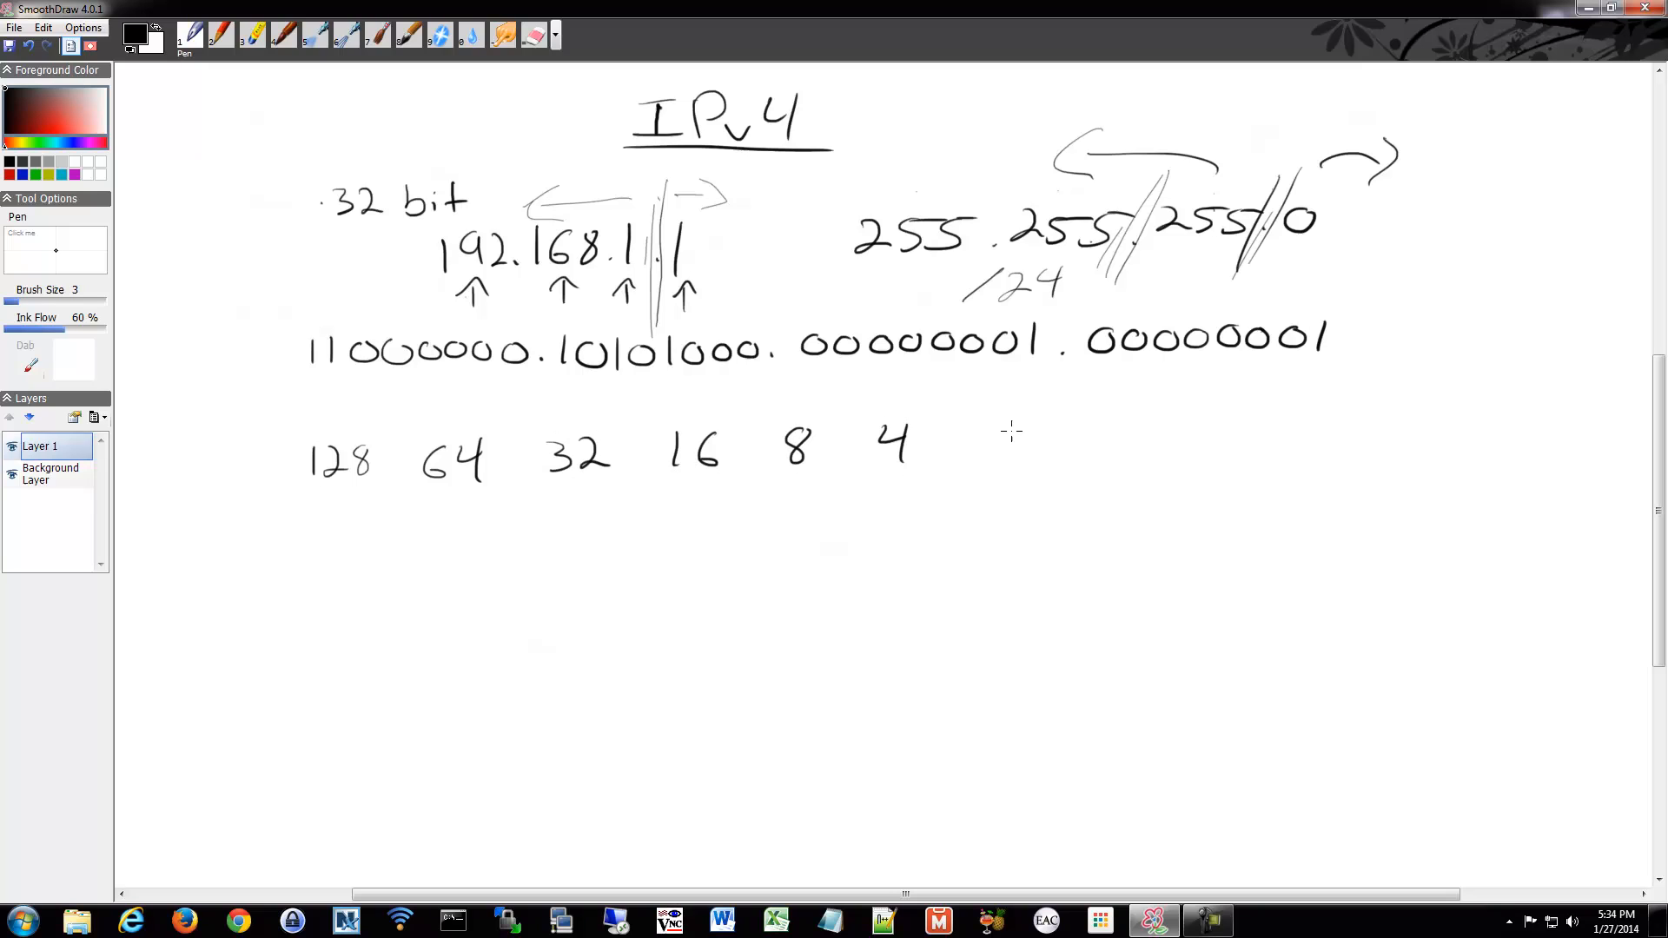
{"action": "left_click_drag", "start_coordinate": [1001, 441], "coordinate": [1102, 441]}
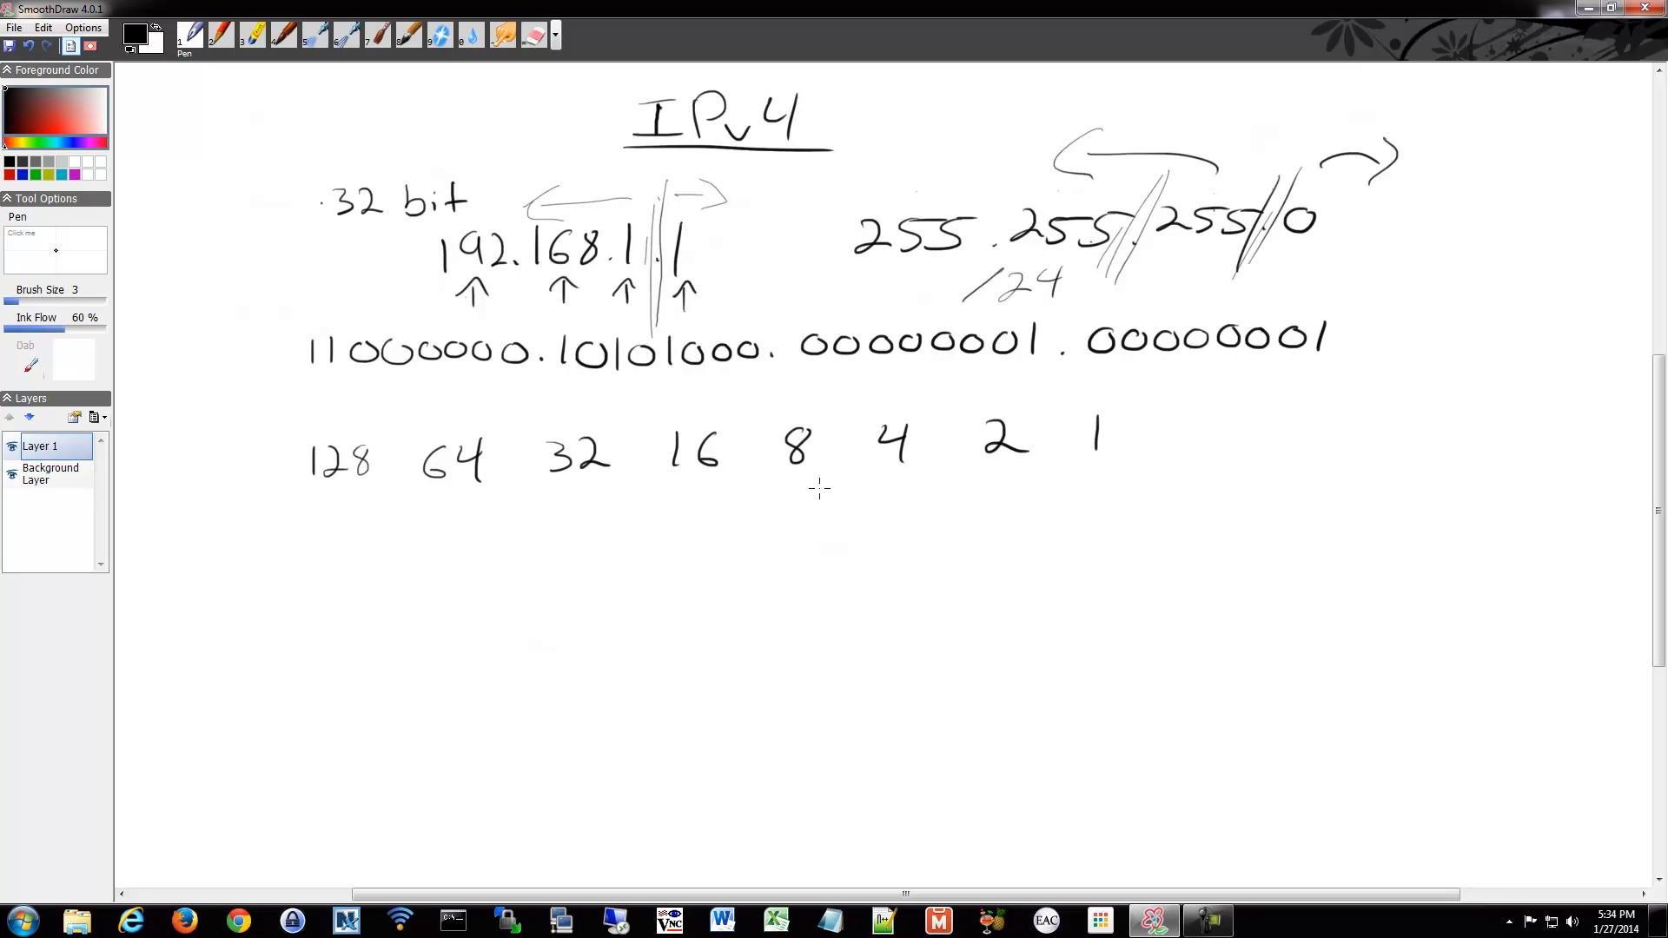
{"action": "mouse_move", "coordinate": [414, 444]}
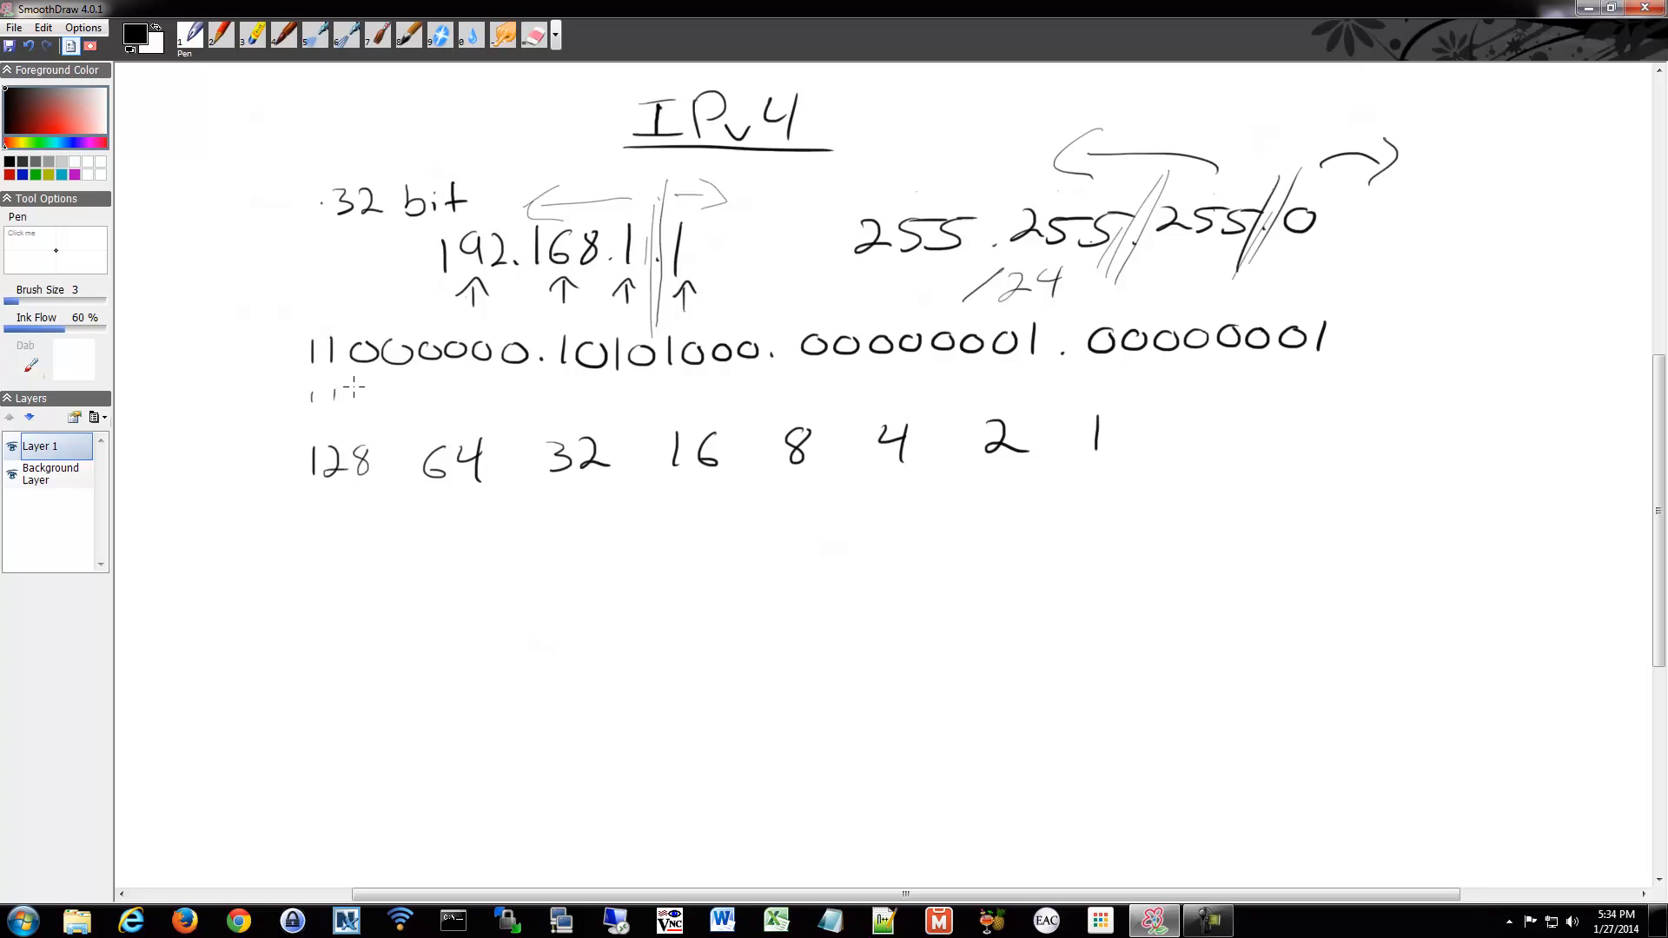
- Draw tick marks under each bit of 11000000 and down arrows above its first two 1s
{"action": "left_click_drag", "start_coordinate": [331, 388], "coordinate": [447, 388]}
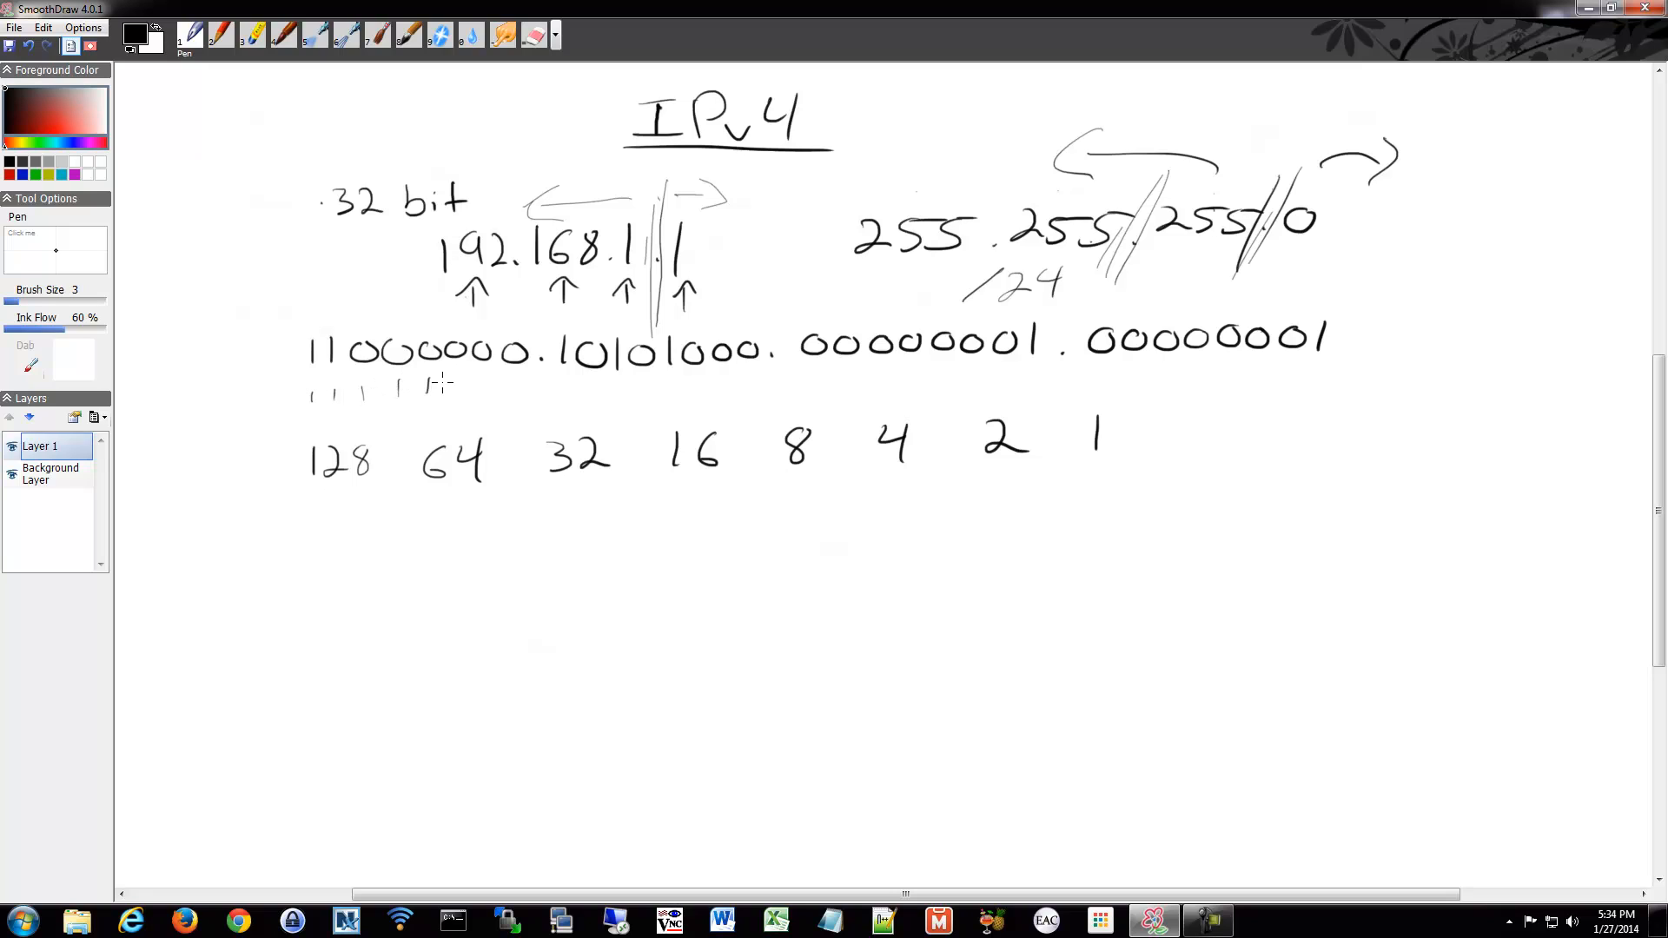
{"action": "left_click_drag", "start_coordinate": [425, 387], "coordinate": [521, 388]}
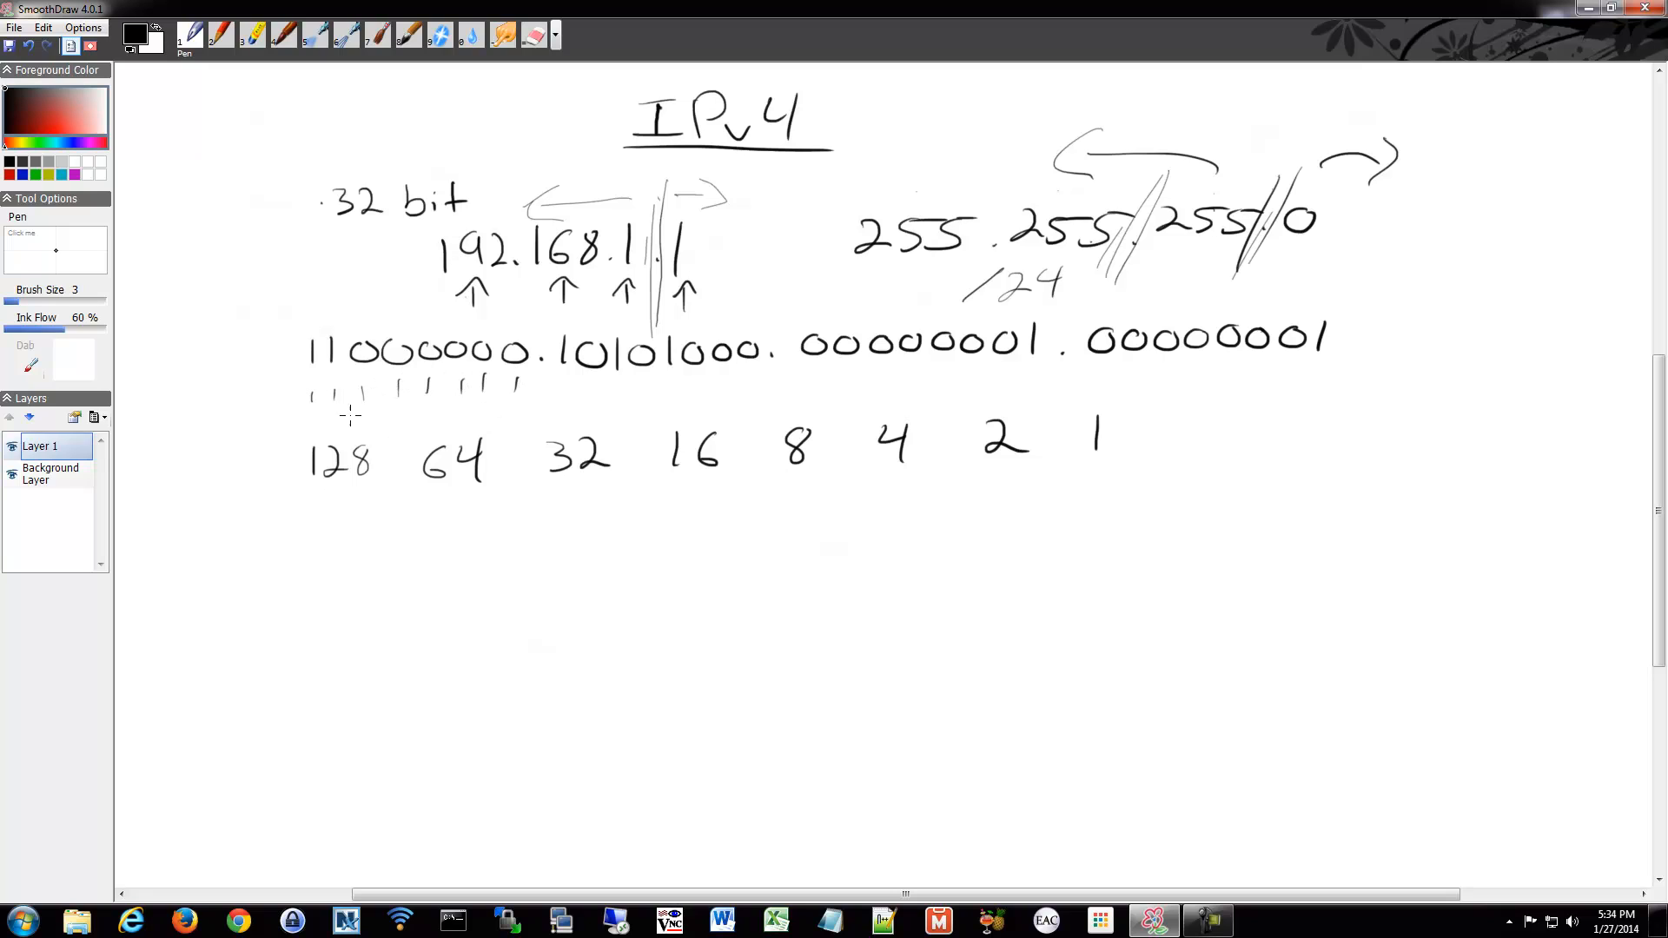
{"action": "mouse_move", "coordinate": [771, 370]}
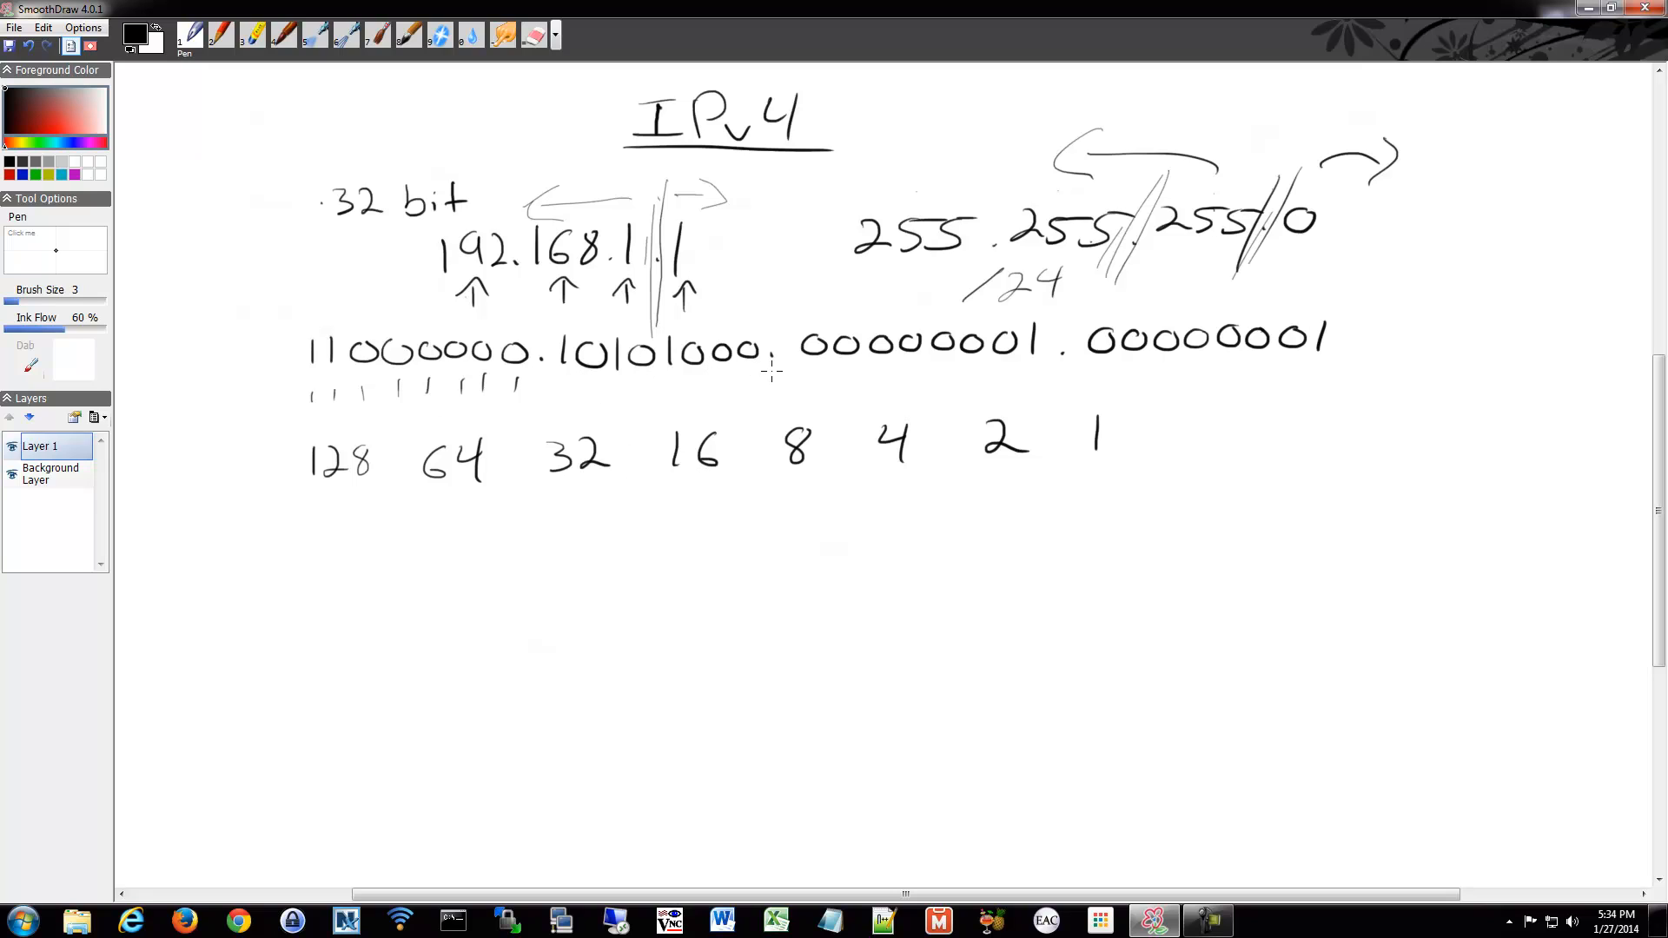
{"action": "mouse_move", "coordinate": [1122, 361]}
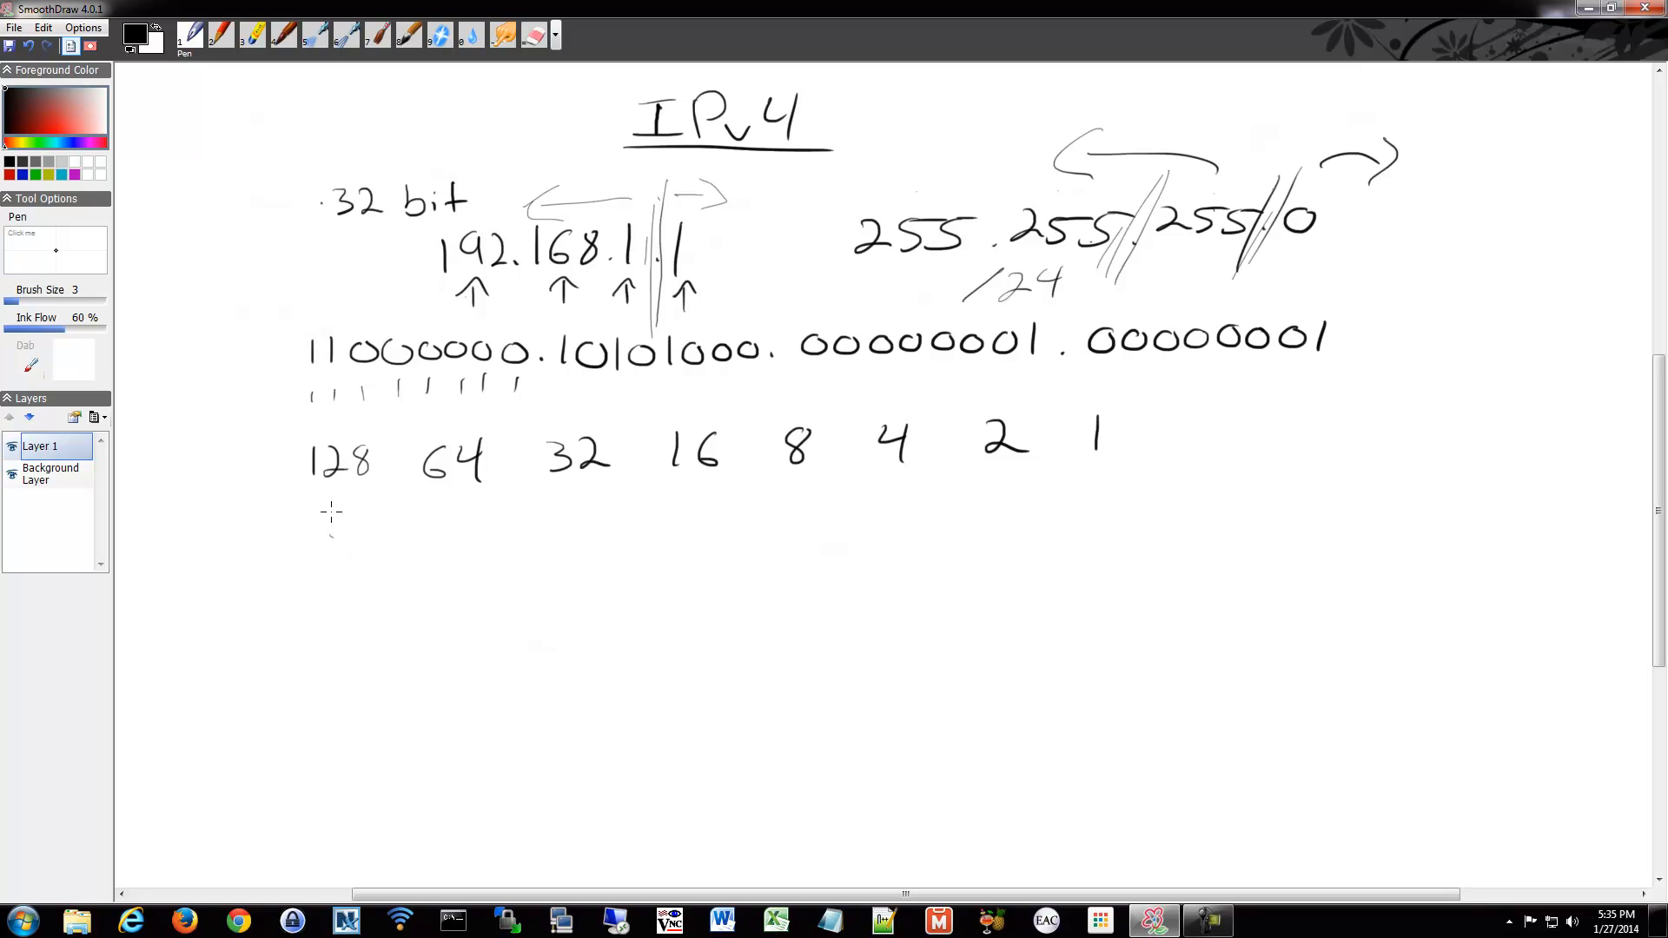
{"action": "mouse_move", "coordinate": [356, 323]}
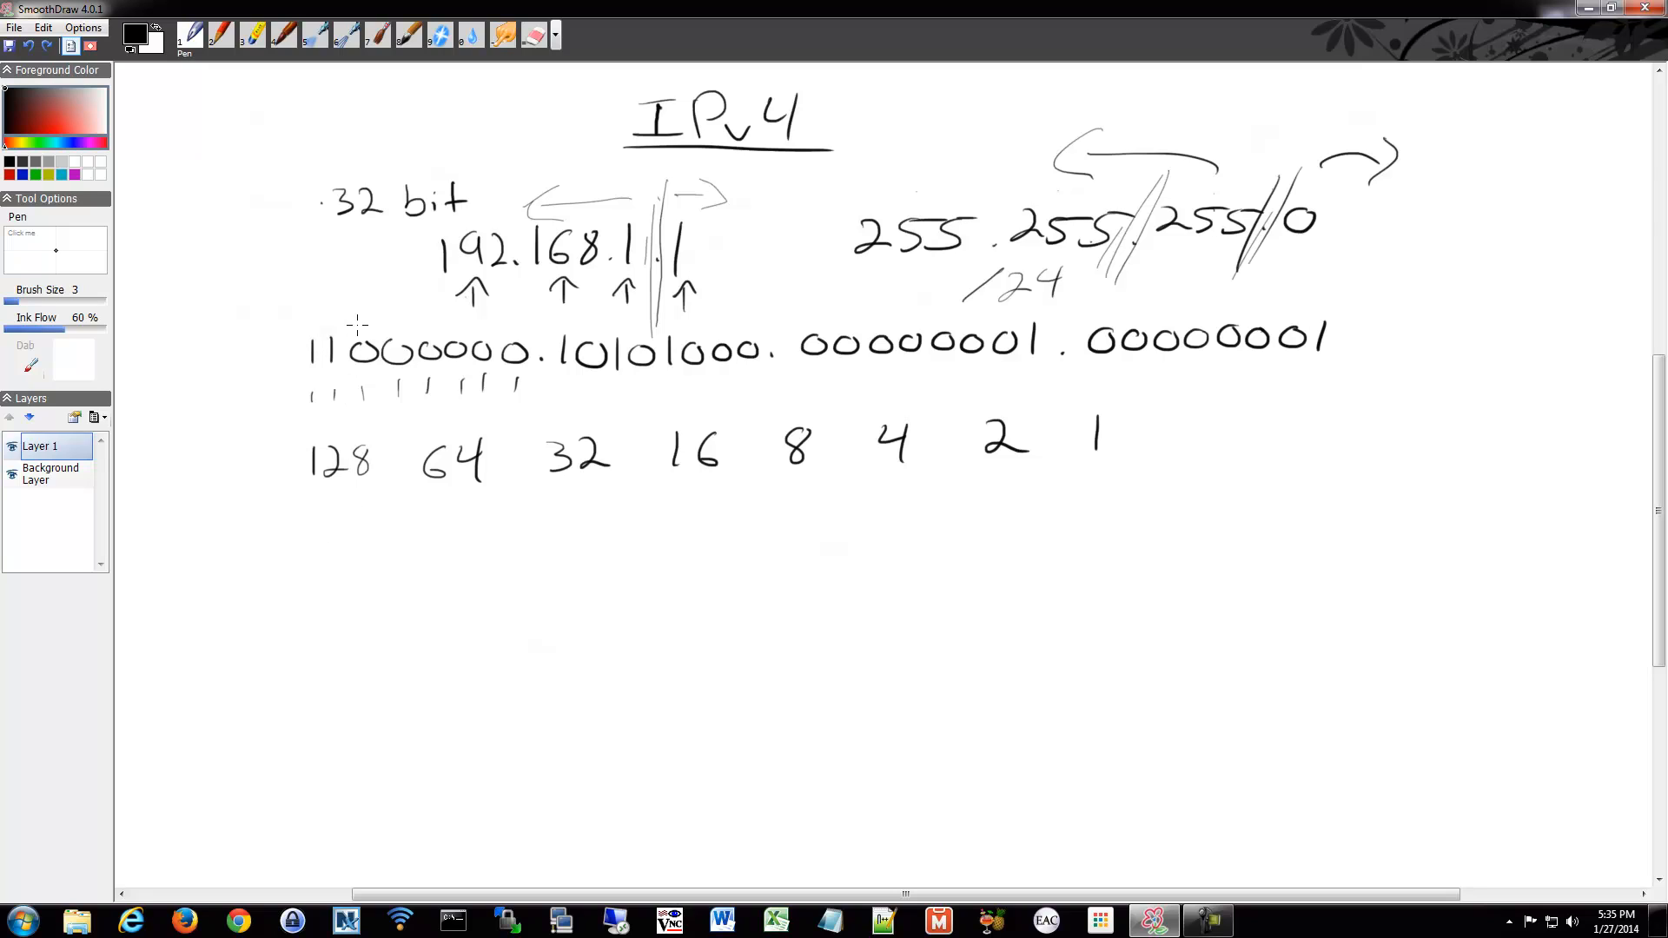
{"action": "mouse_move", "coordinate": [316, 299]}
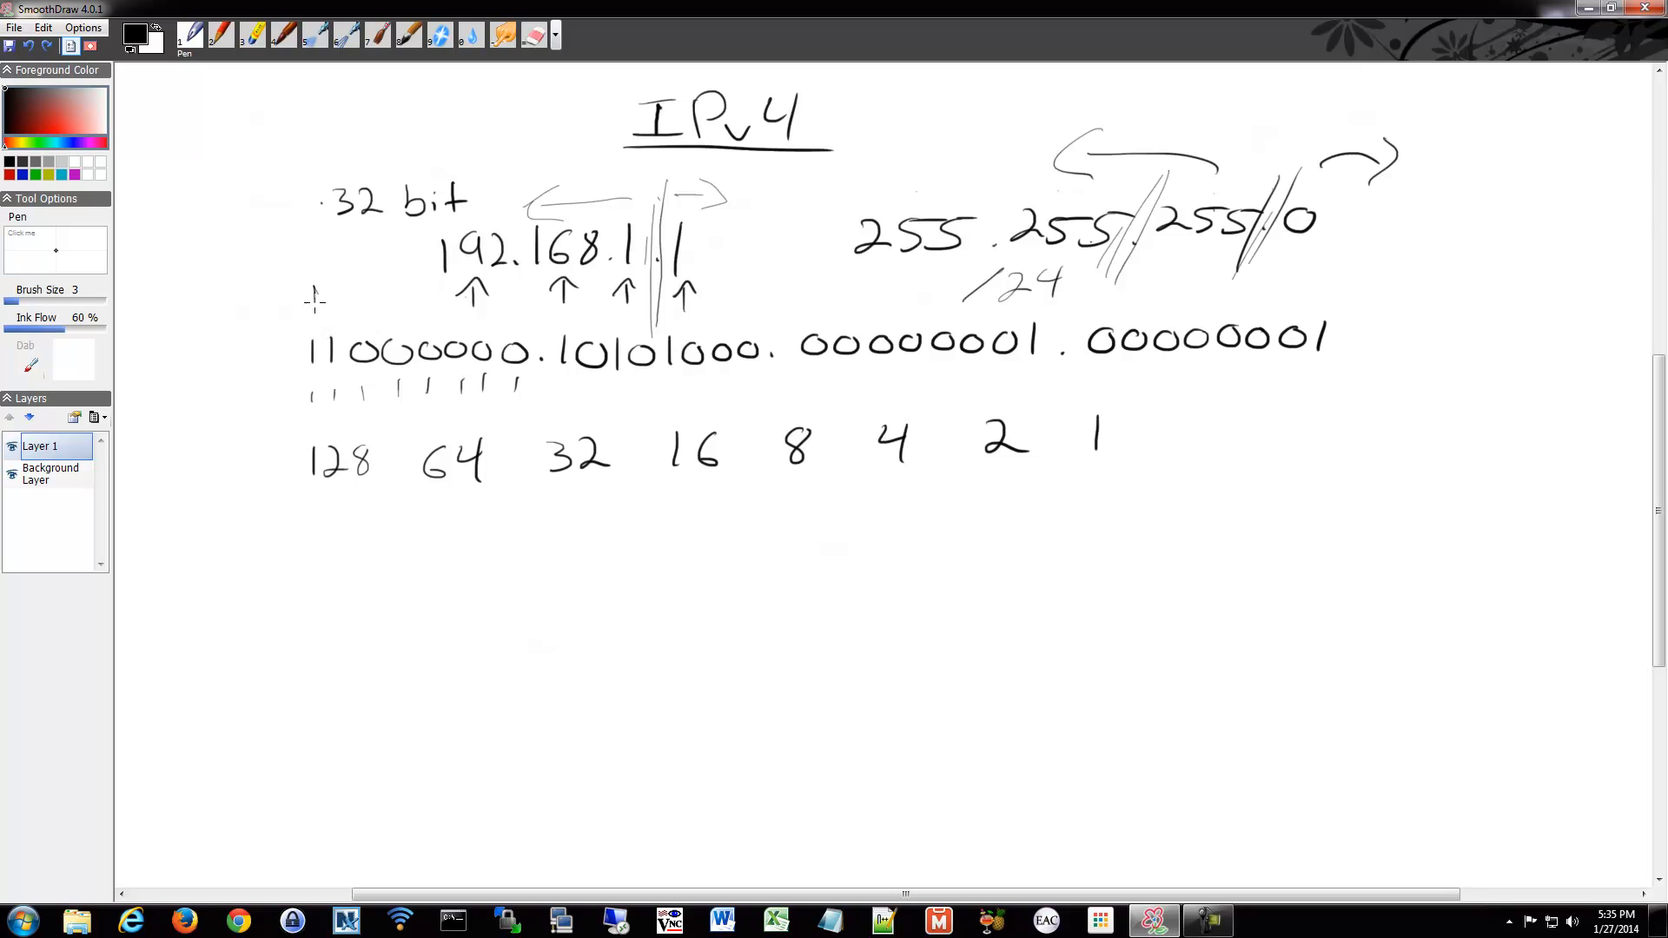
{"action": "left_click_drag", "start_coordinate": [320, 281], "coordinate": [377, 309]}
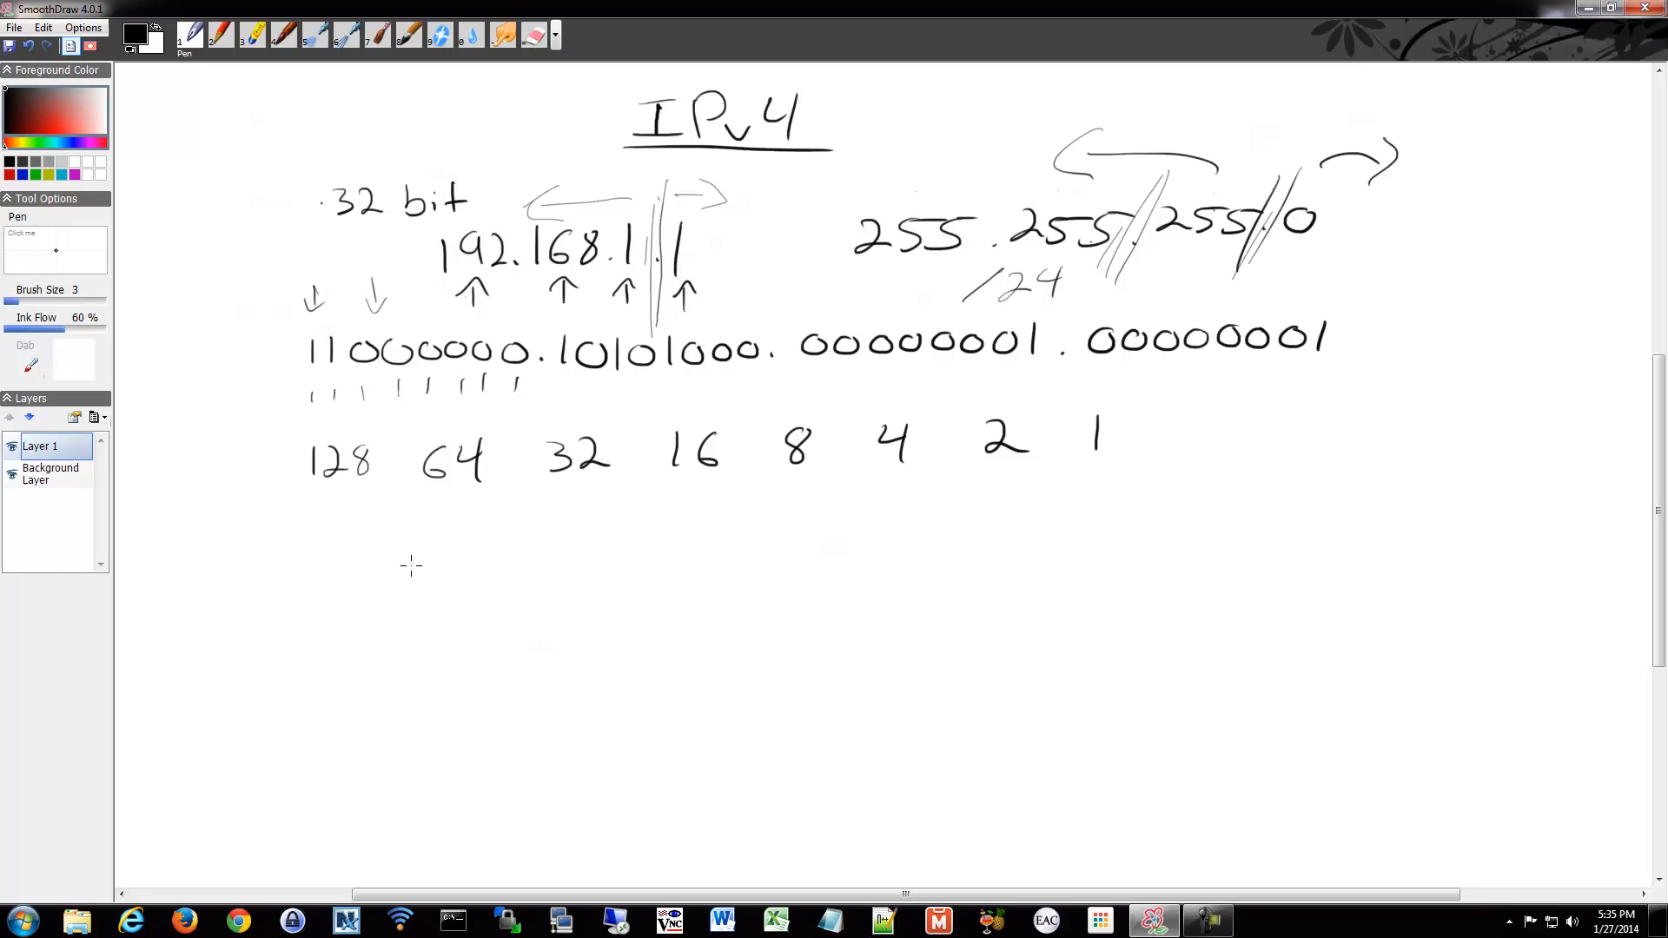
{"action": "mouse_move", "coordinate": [365, 504]}
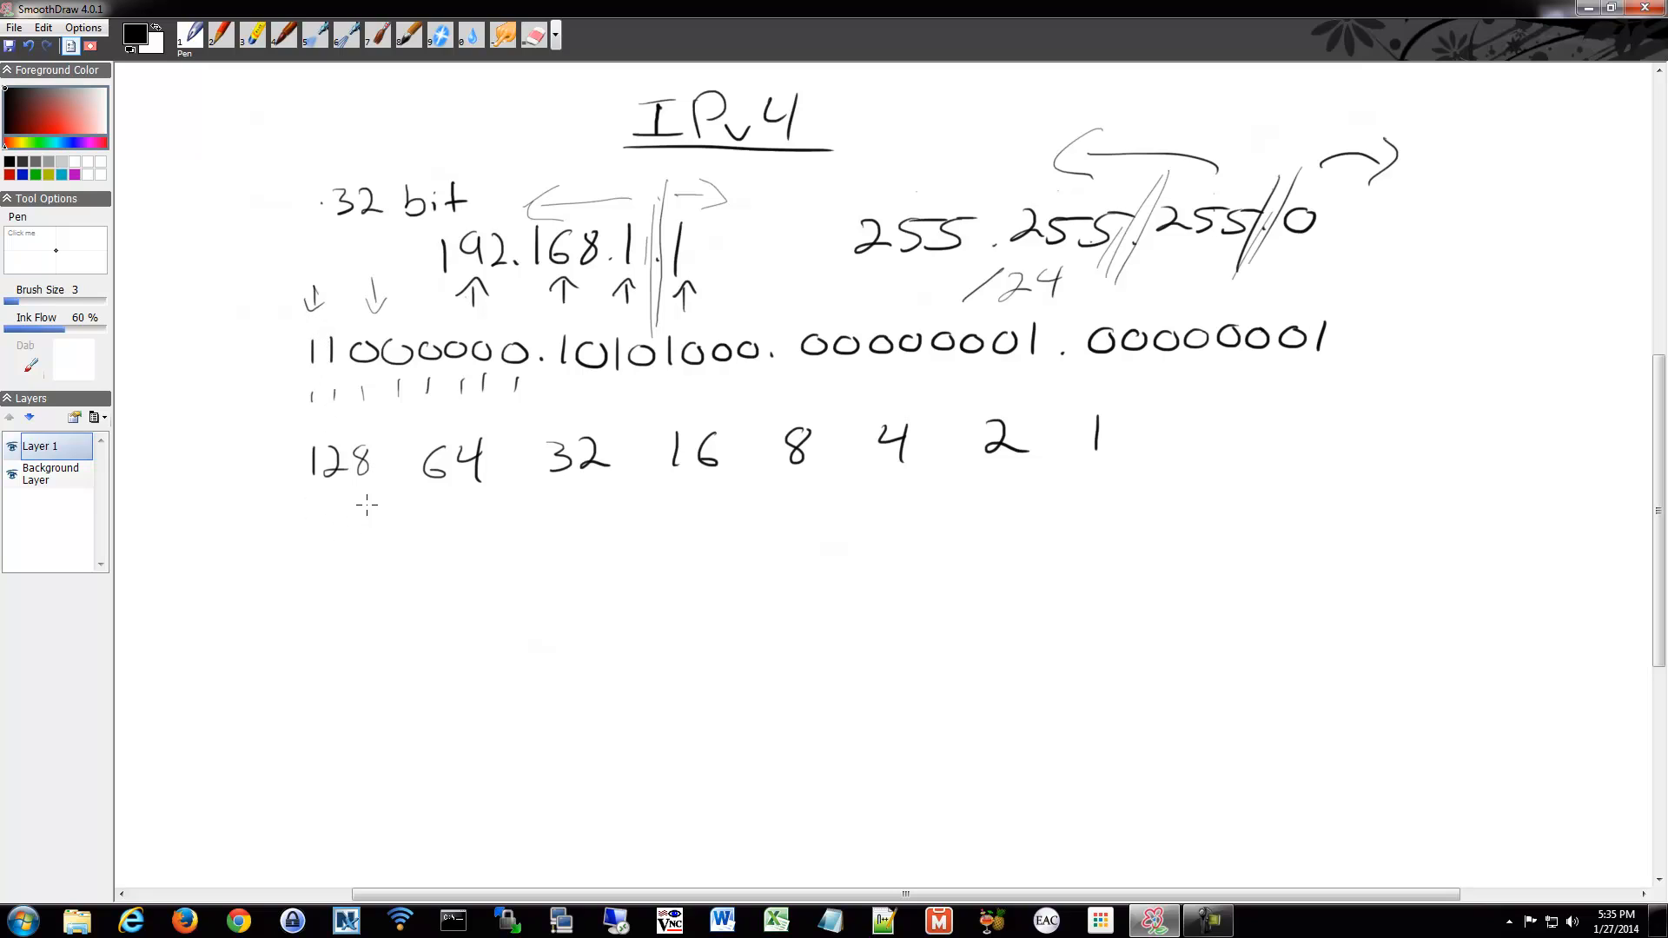
- Handwrite the bits 1 1 0 0 0 0 0 0 beneath the place values 128 through 1
{"action": "left_click_drag", "start_coordinate": [342, 521], "coordinate": [342, 557]}
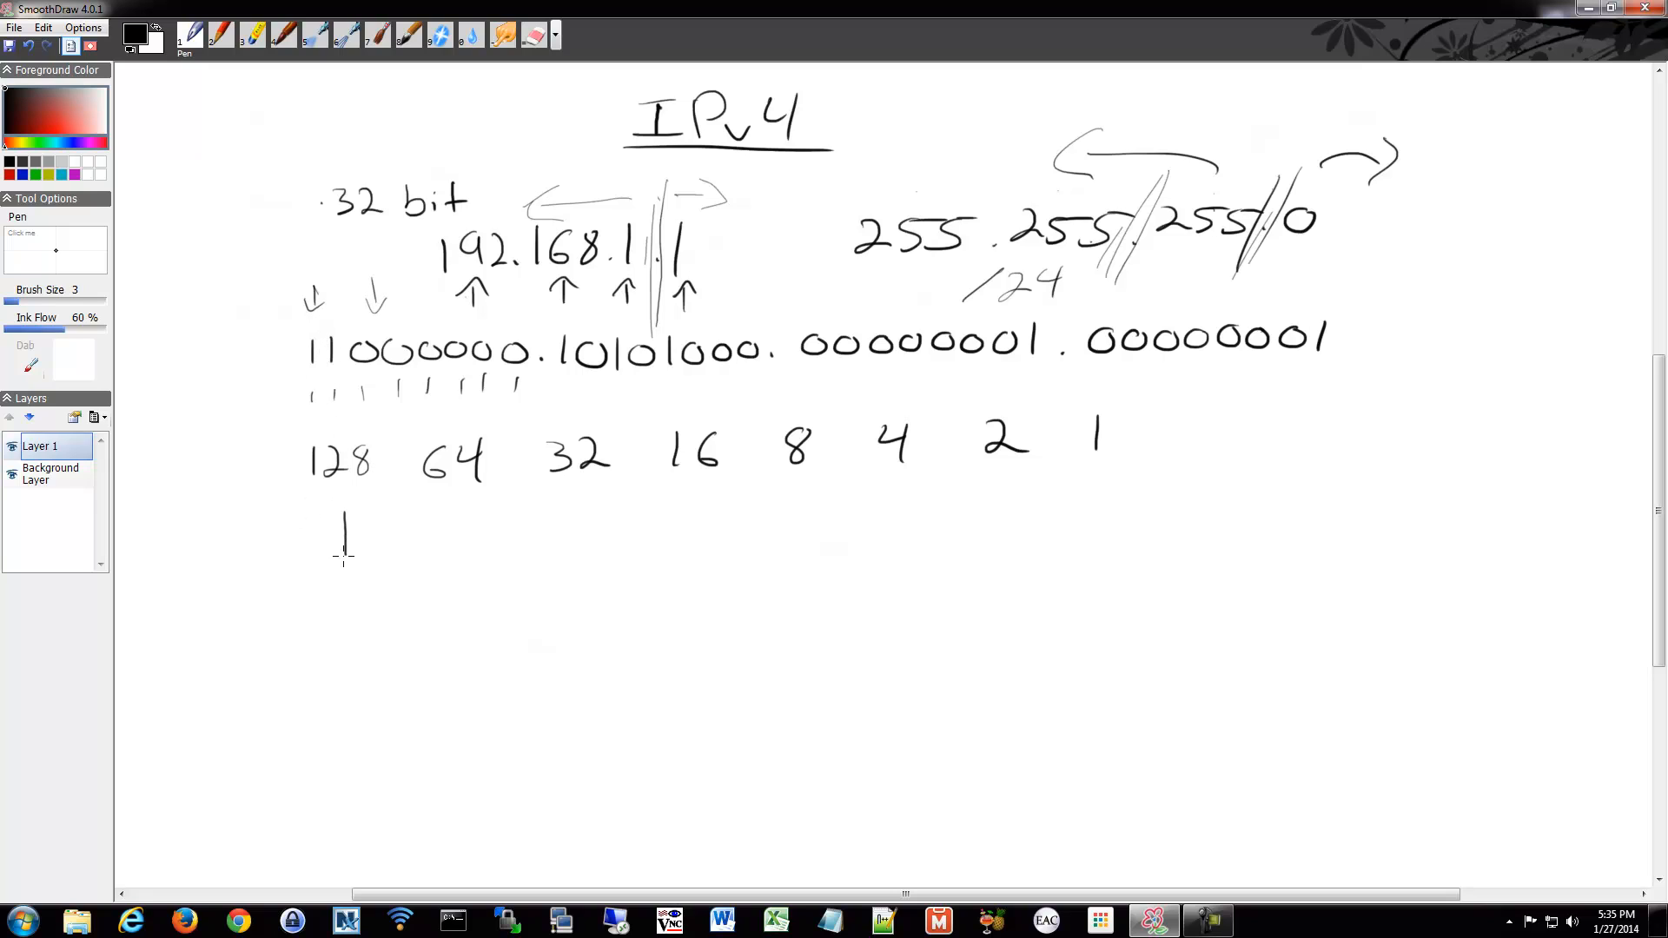
{"action": "left_click_drag", "start_coordinate": [457, 511], "coordinate": [457, 552]}
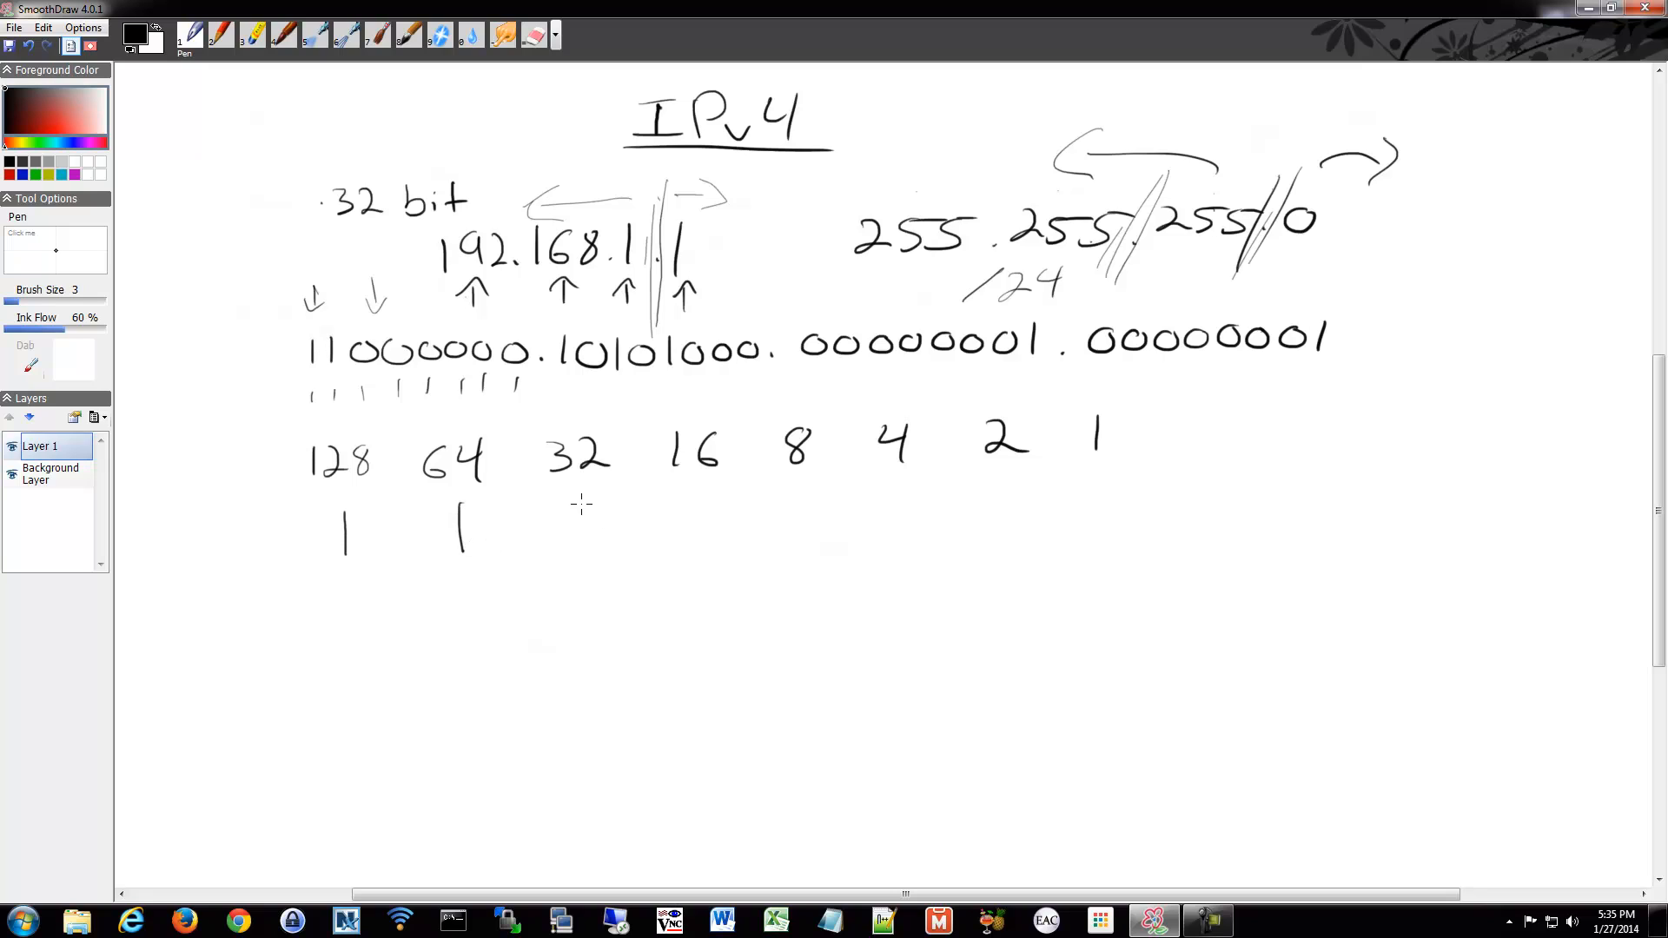
{"action": "left_click_drag", "start_coordinate": [575, 522], "coordinate": [697, 521]}
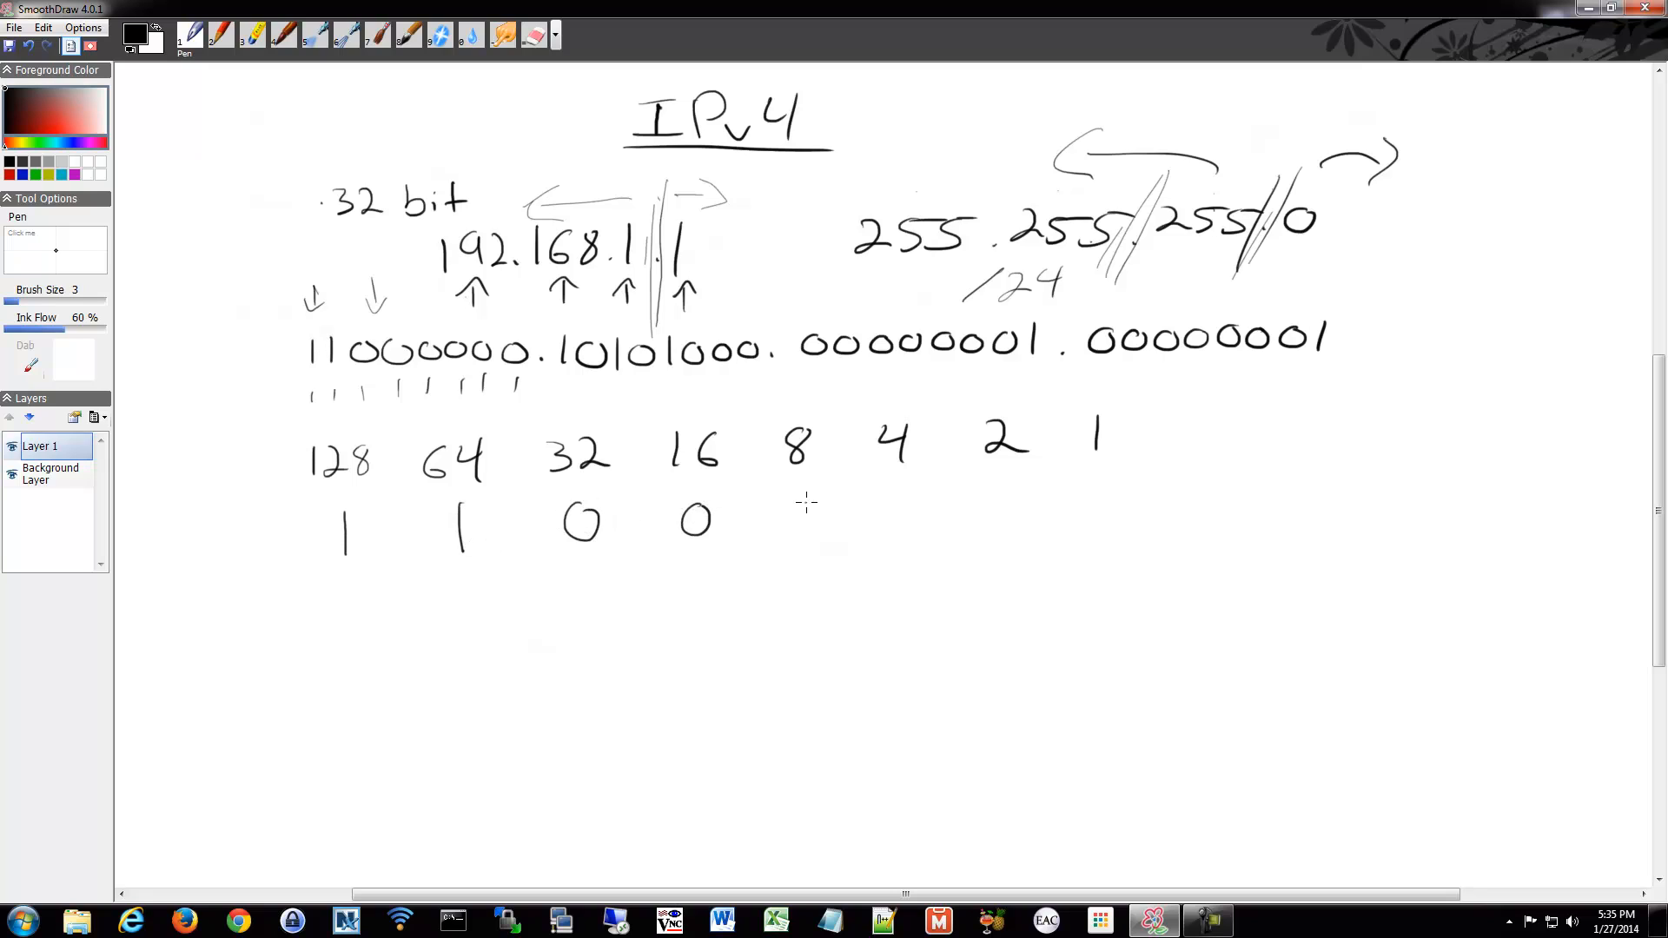
{"action": "left_click_drag", "start_coordinate": [803, 519], "coordinate": [1006, 502]}
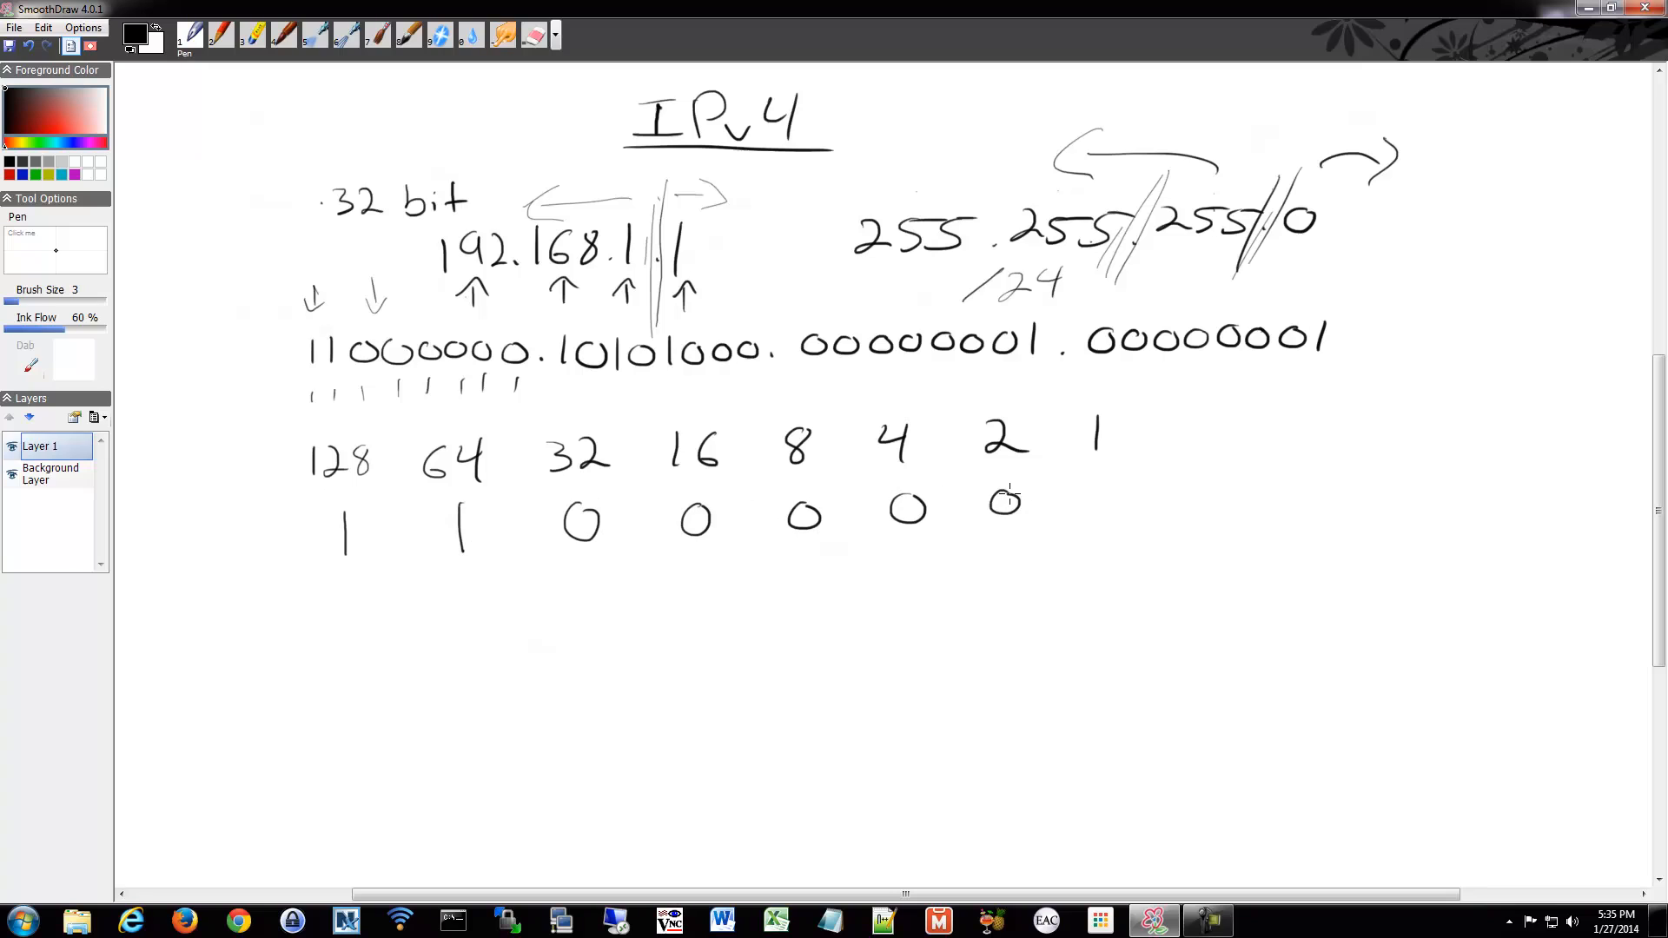
{"action": "left_click_drag", "start_coordinate": [1064, 500], "coordinate": [1101, 501]}
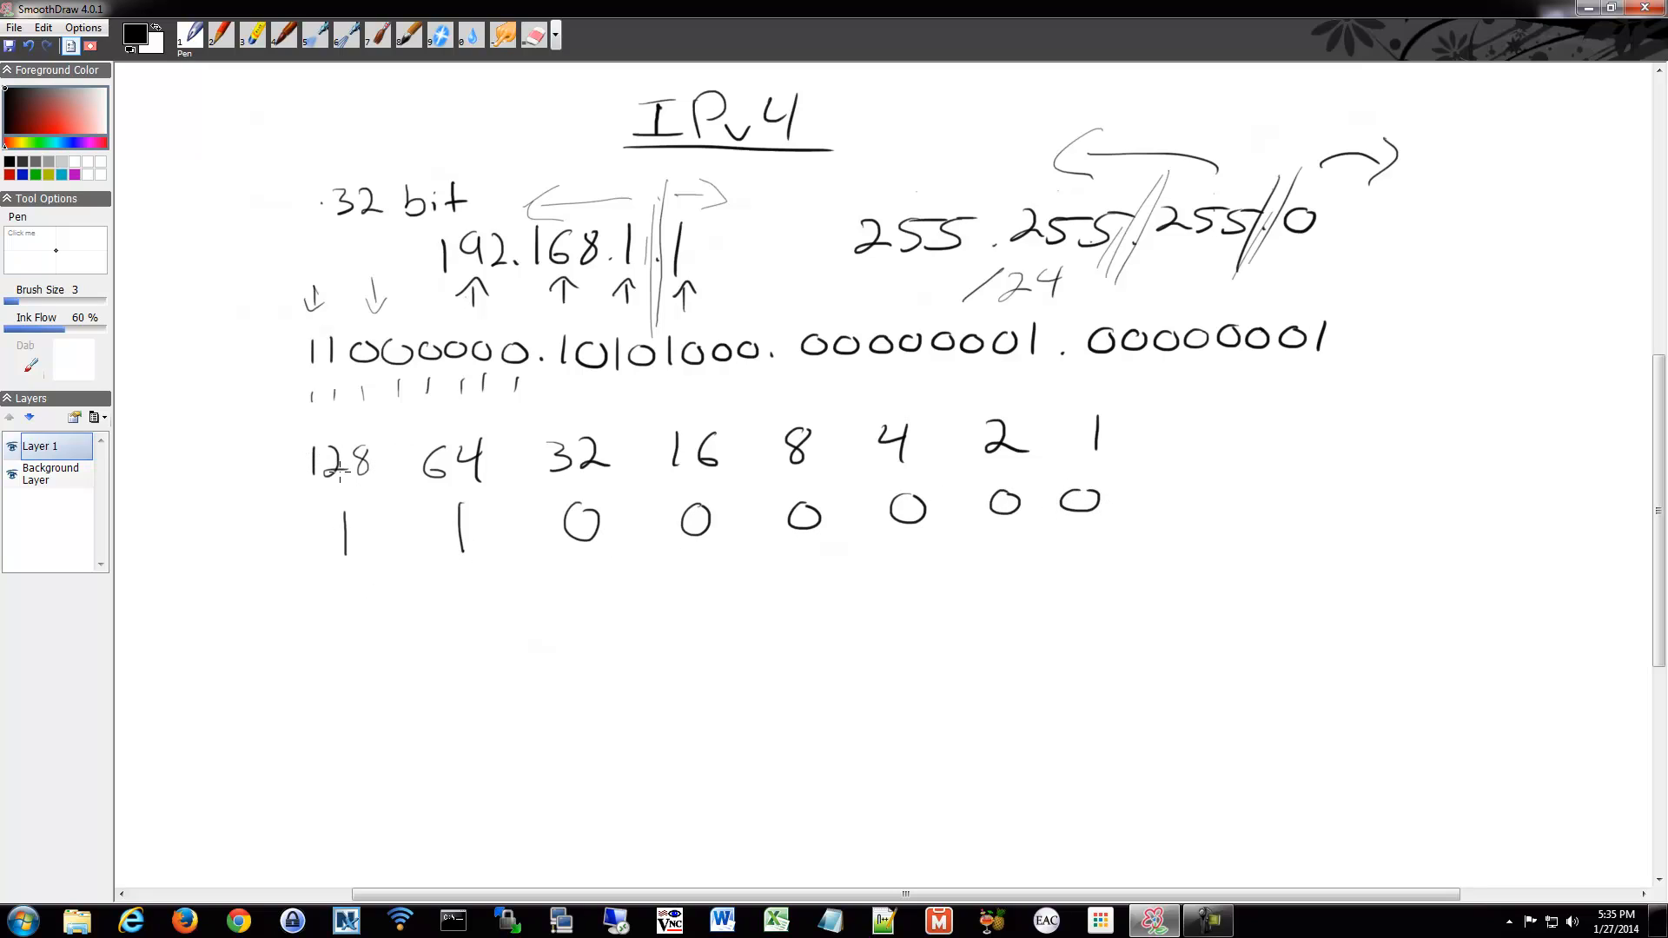
{"action": "mouse_move", "coordinate": [346, 617]}
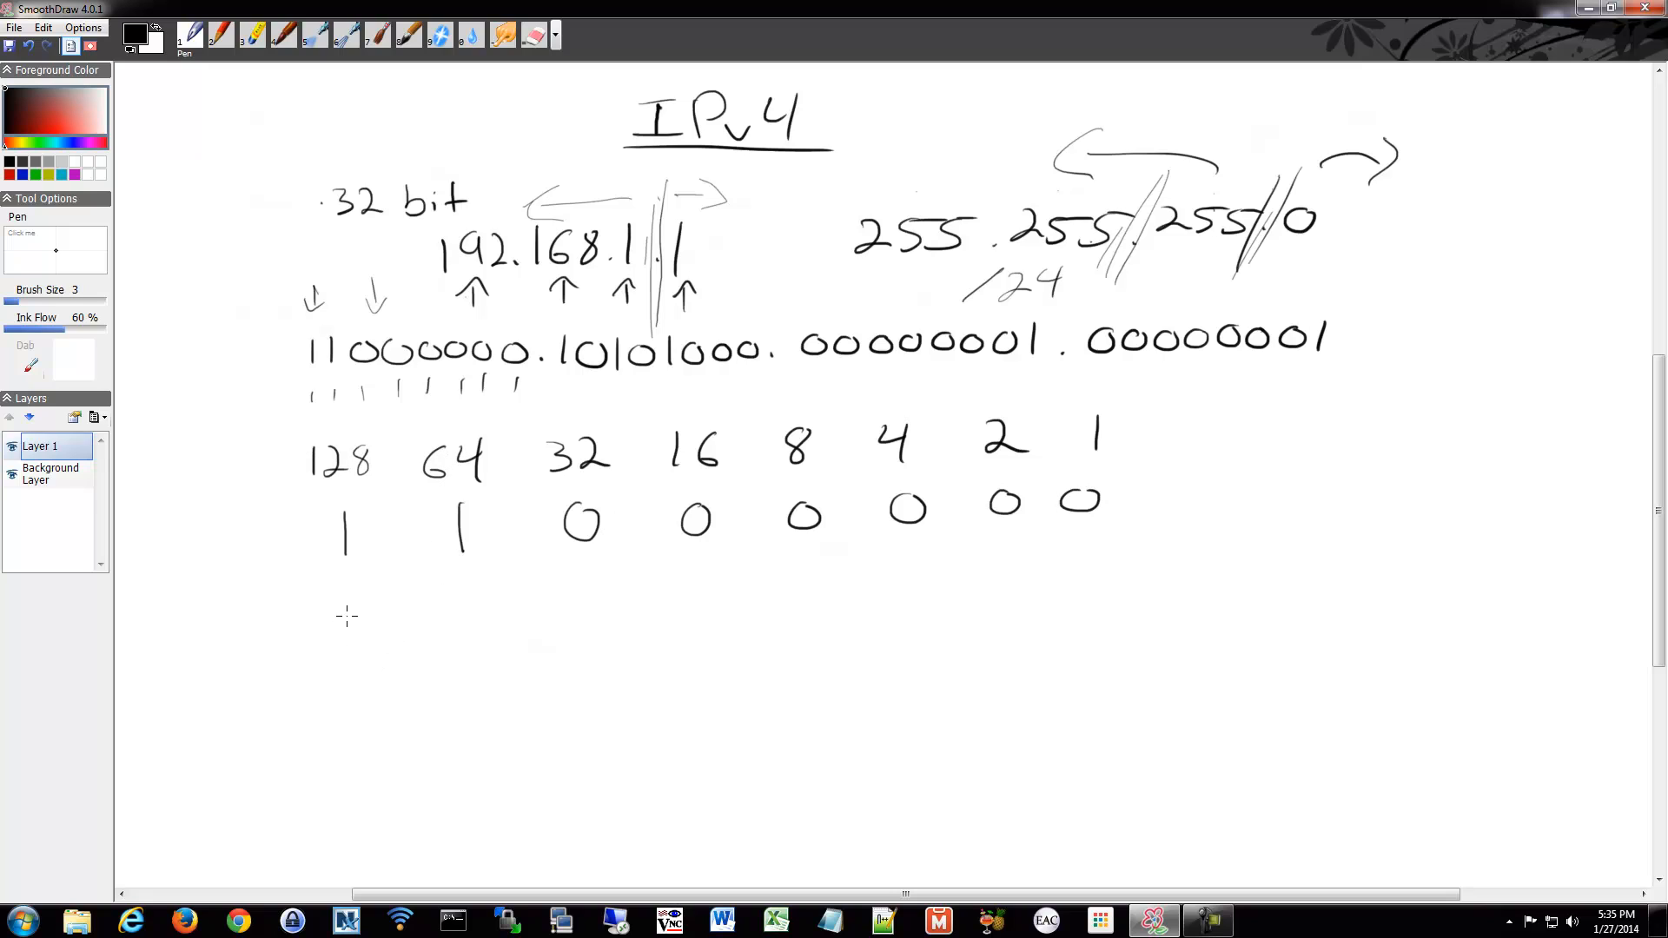
- Draw a V joining the 1s under 128 and 64 into a sum of 192 below the table
{"action": "left_click_drag", "start_coordinate": [362, 606], "coordinate": [457, 681]}
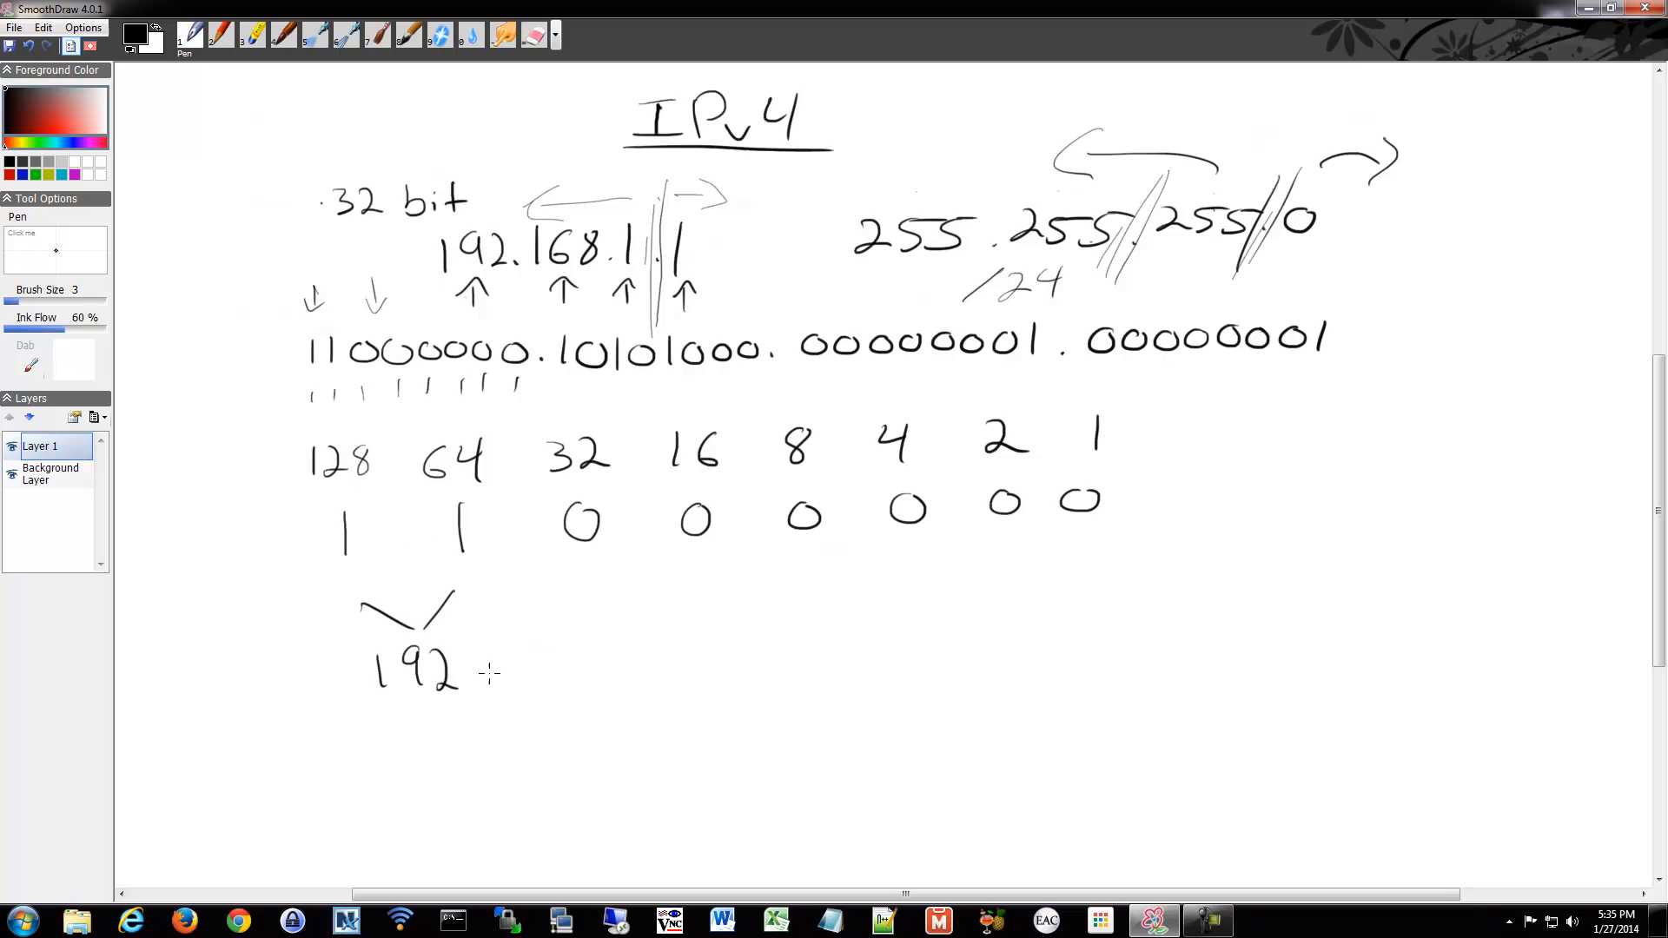
{"action": "mouse_move", "coordinate": [443, 327]}
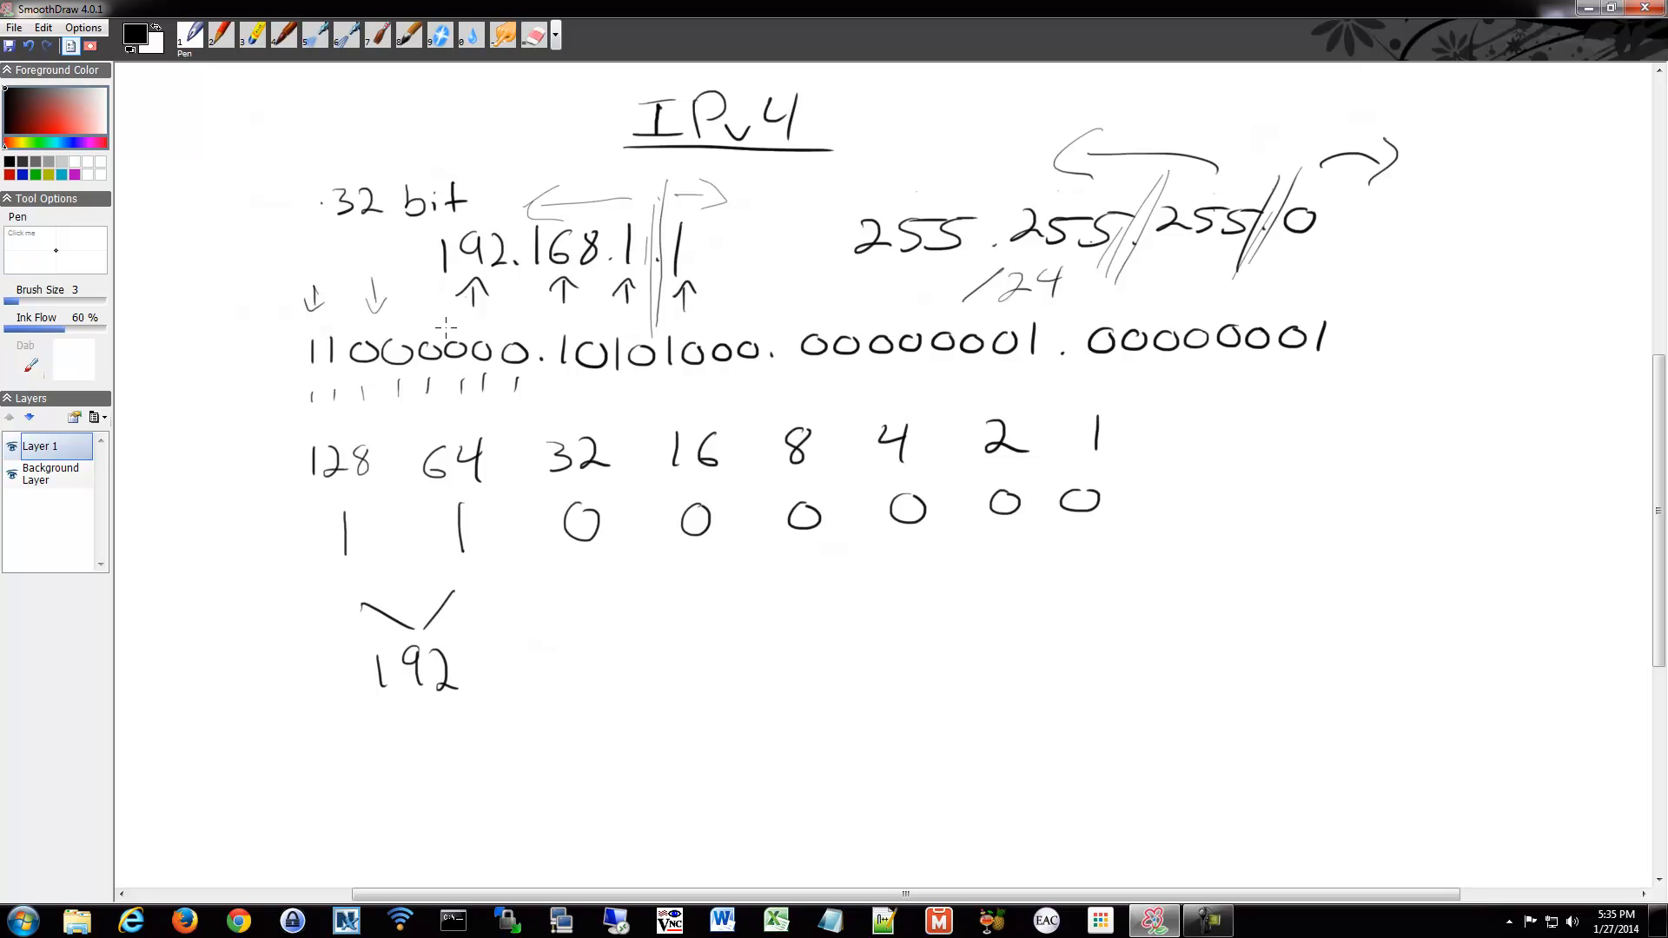
{"action": "mouse_move", "coordinate": [490, 523]}
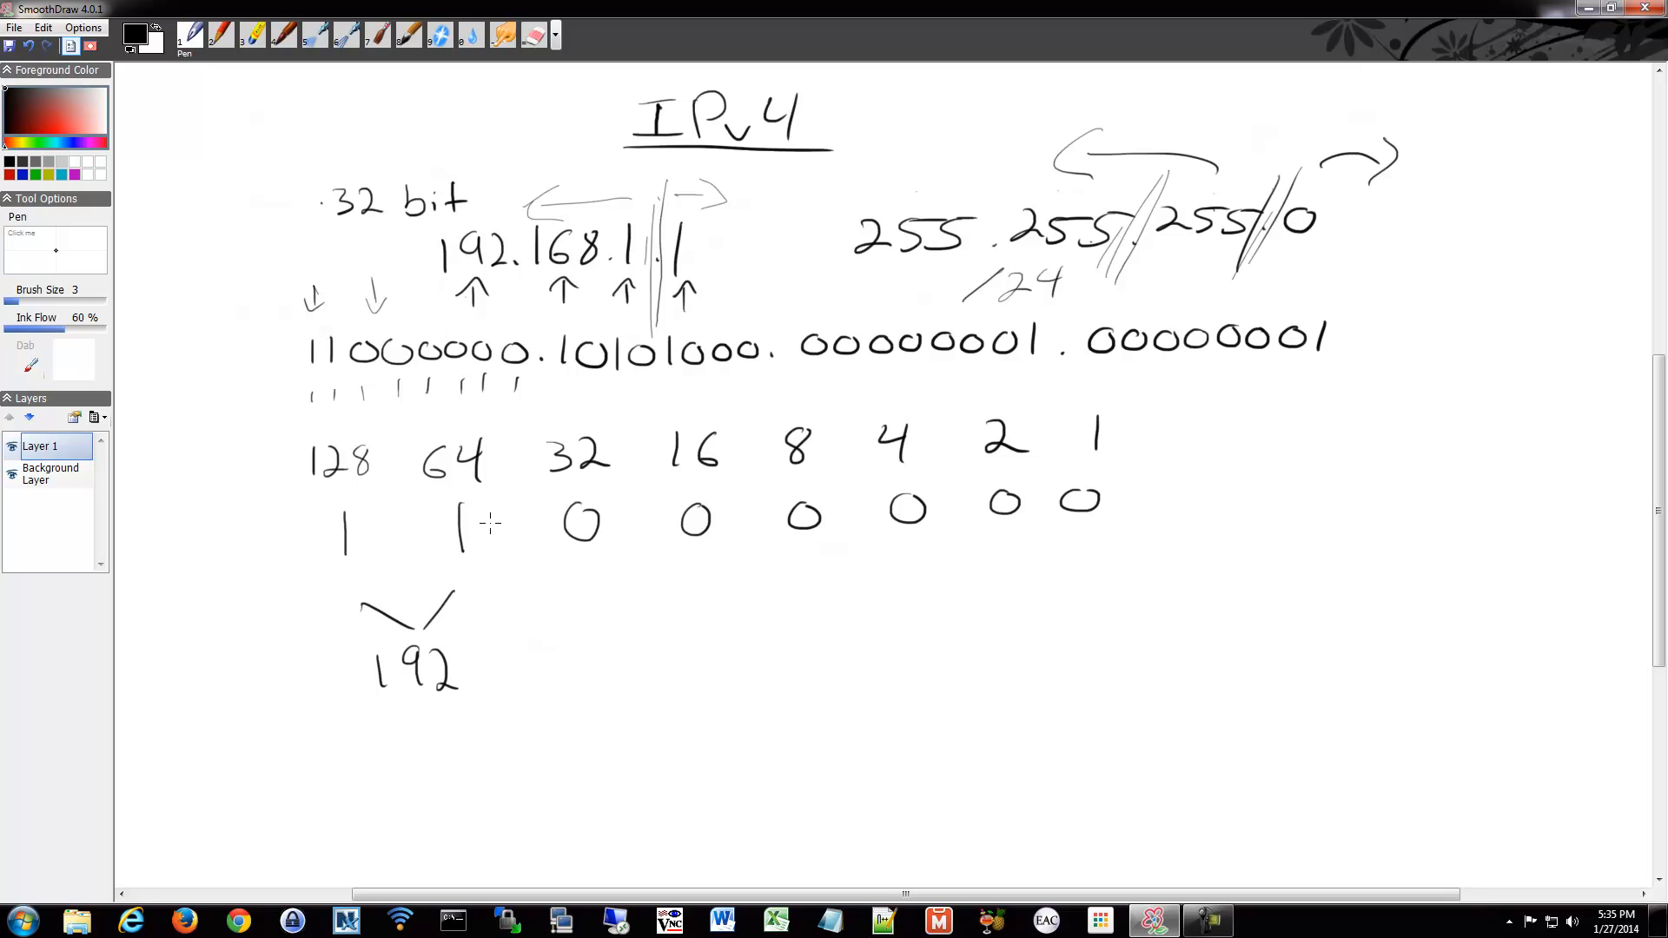
{"action": "mouse_move", "coordinate": [1157, 530]}
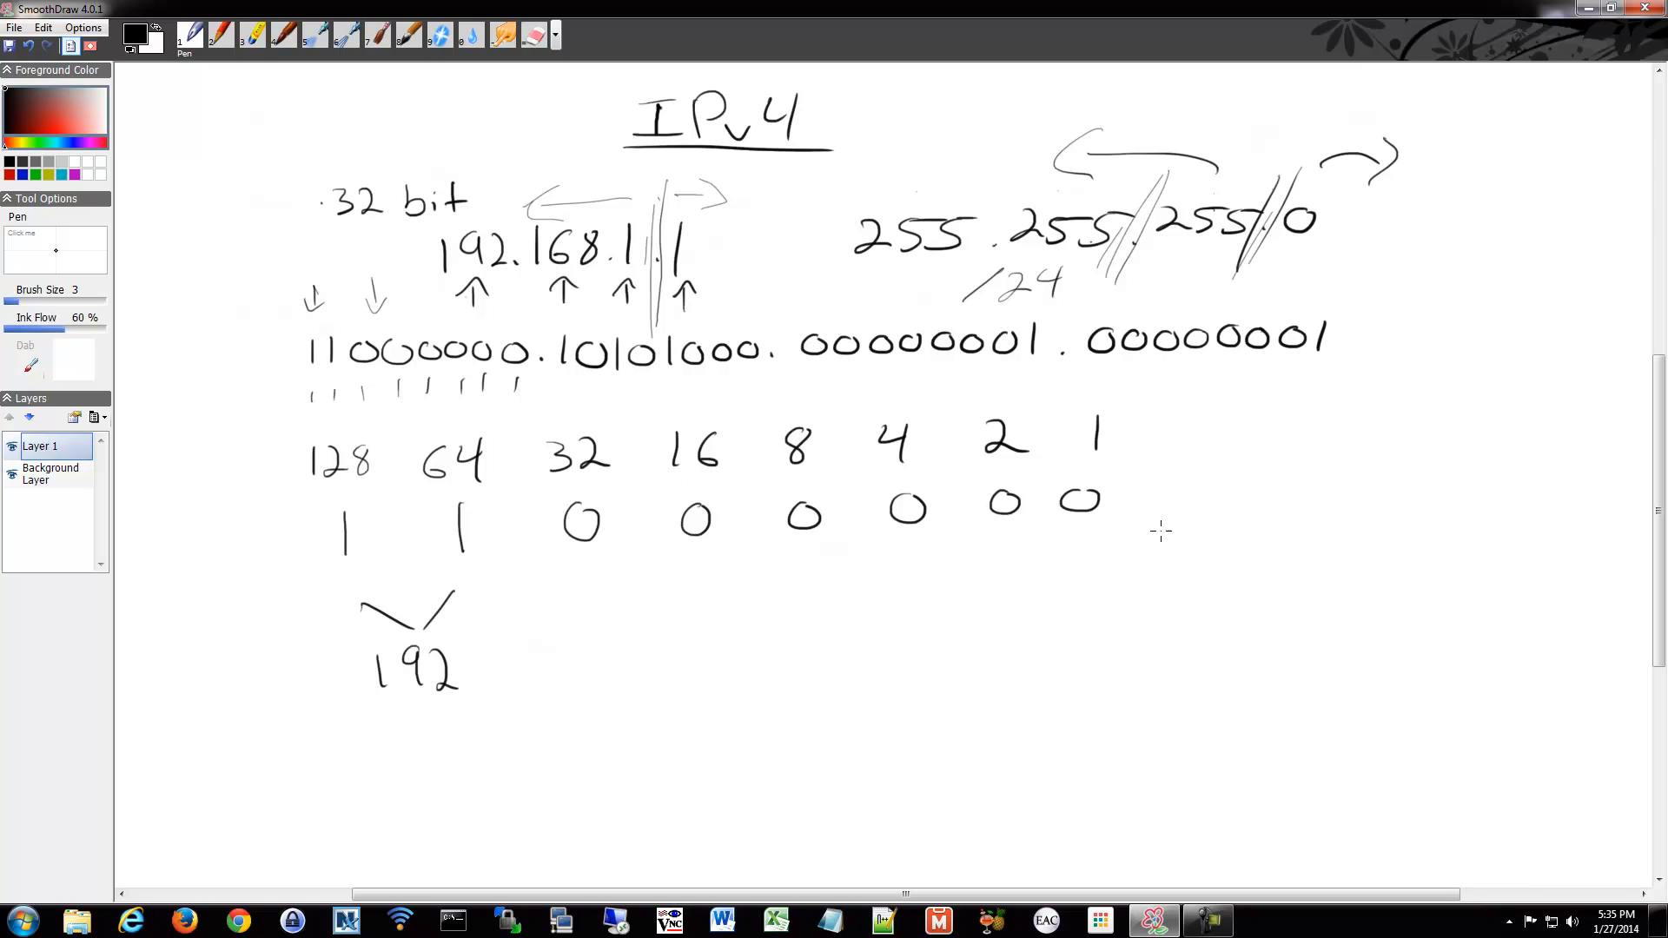
{"action": "mouse_move", "coordinate": [532, 466]}
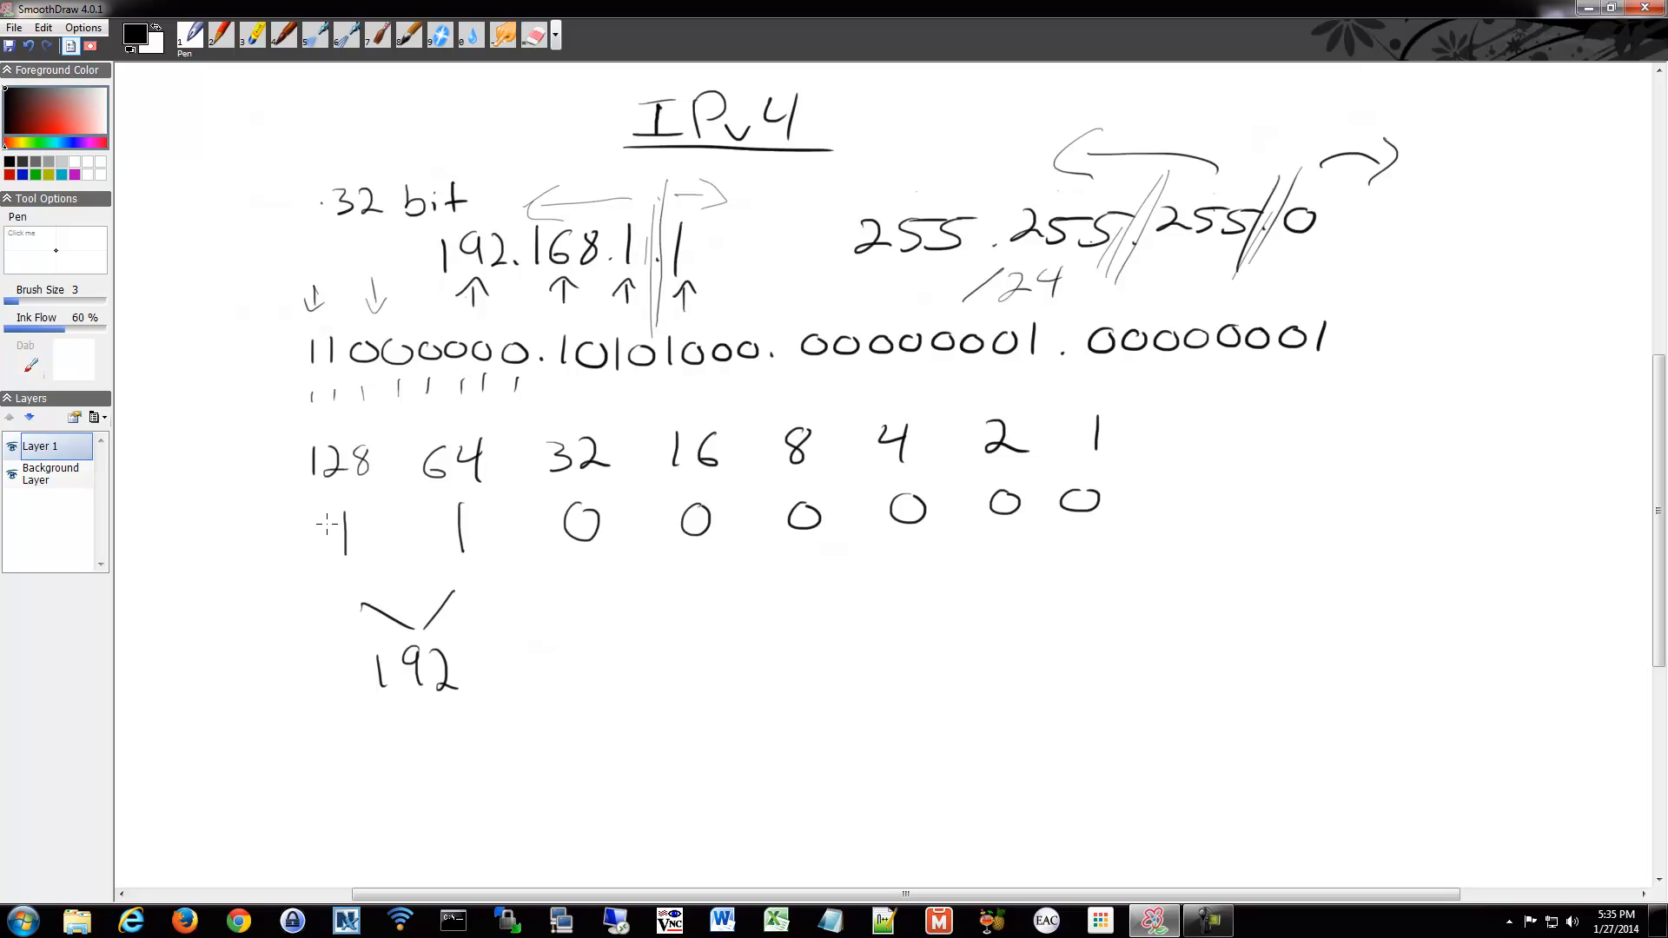
- Circle the 1 bits in the row, reworking it toward 00000001 with a value of 1 under the 1 place
{"action": "left_click_drag", "start_coordinate": [340, 521], "coordinate": [480, 531]}
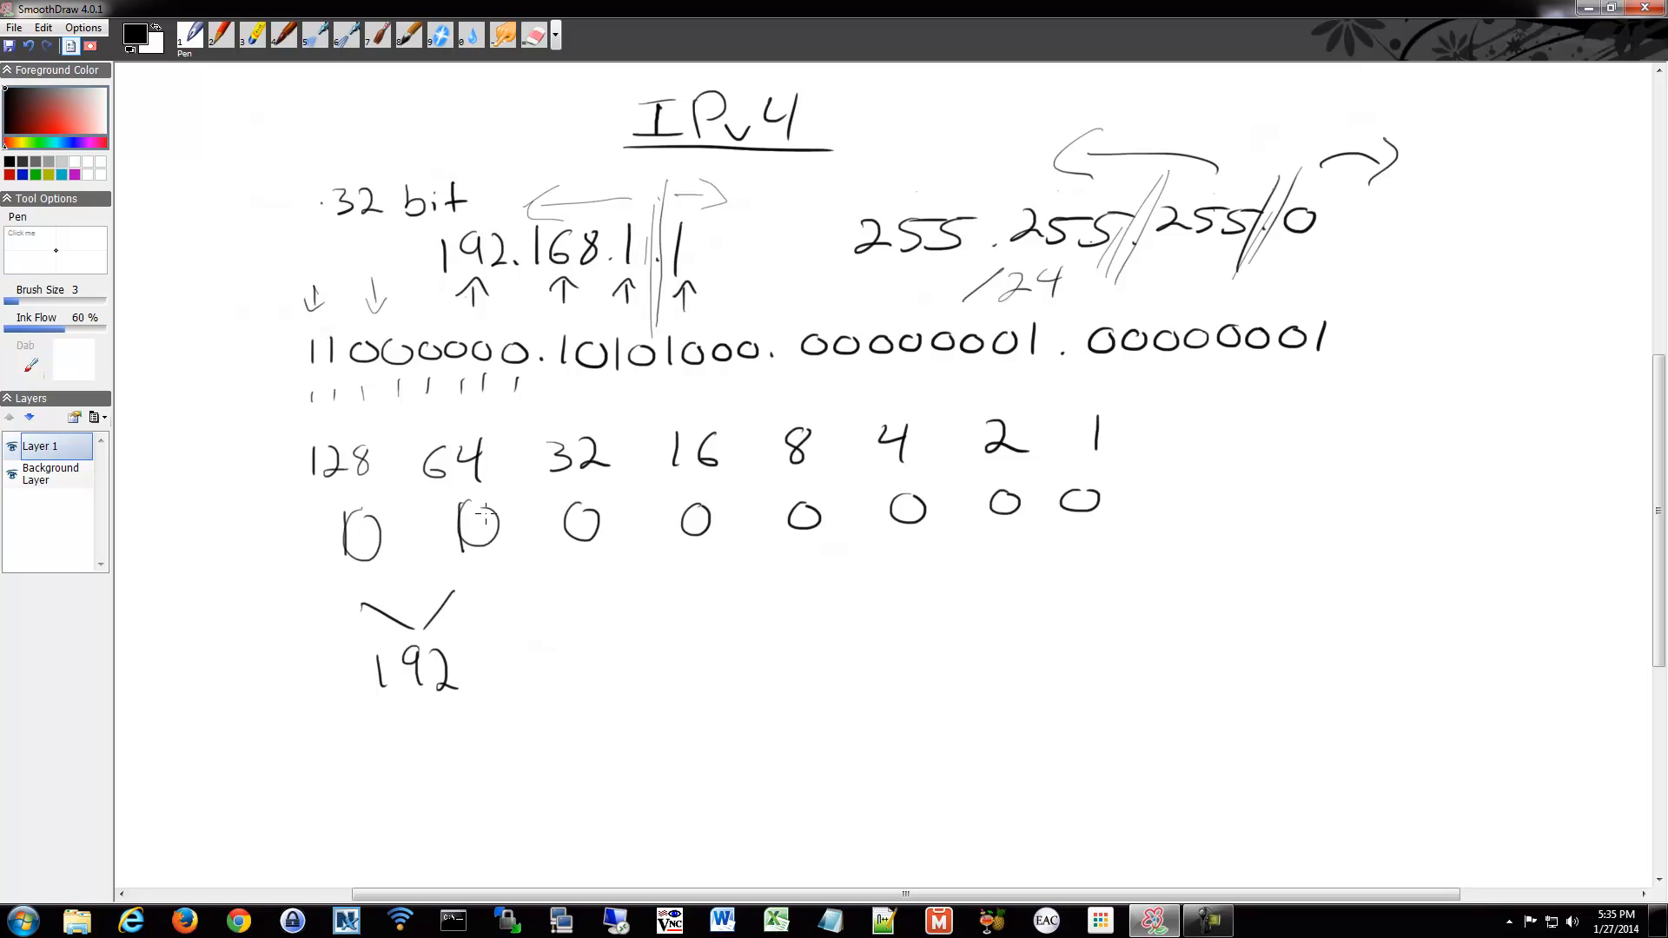
{"action": "left_click_drag", "start_coordinate": [1063, 479], "coordinate": [1096, 521]}
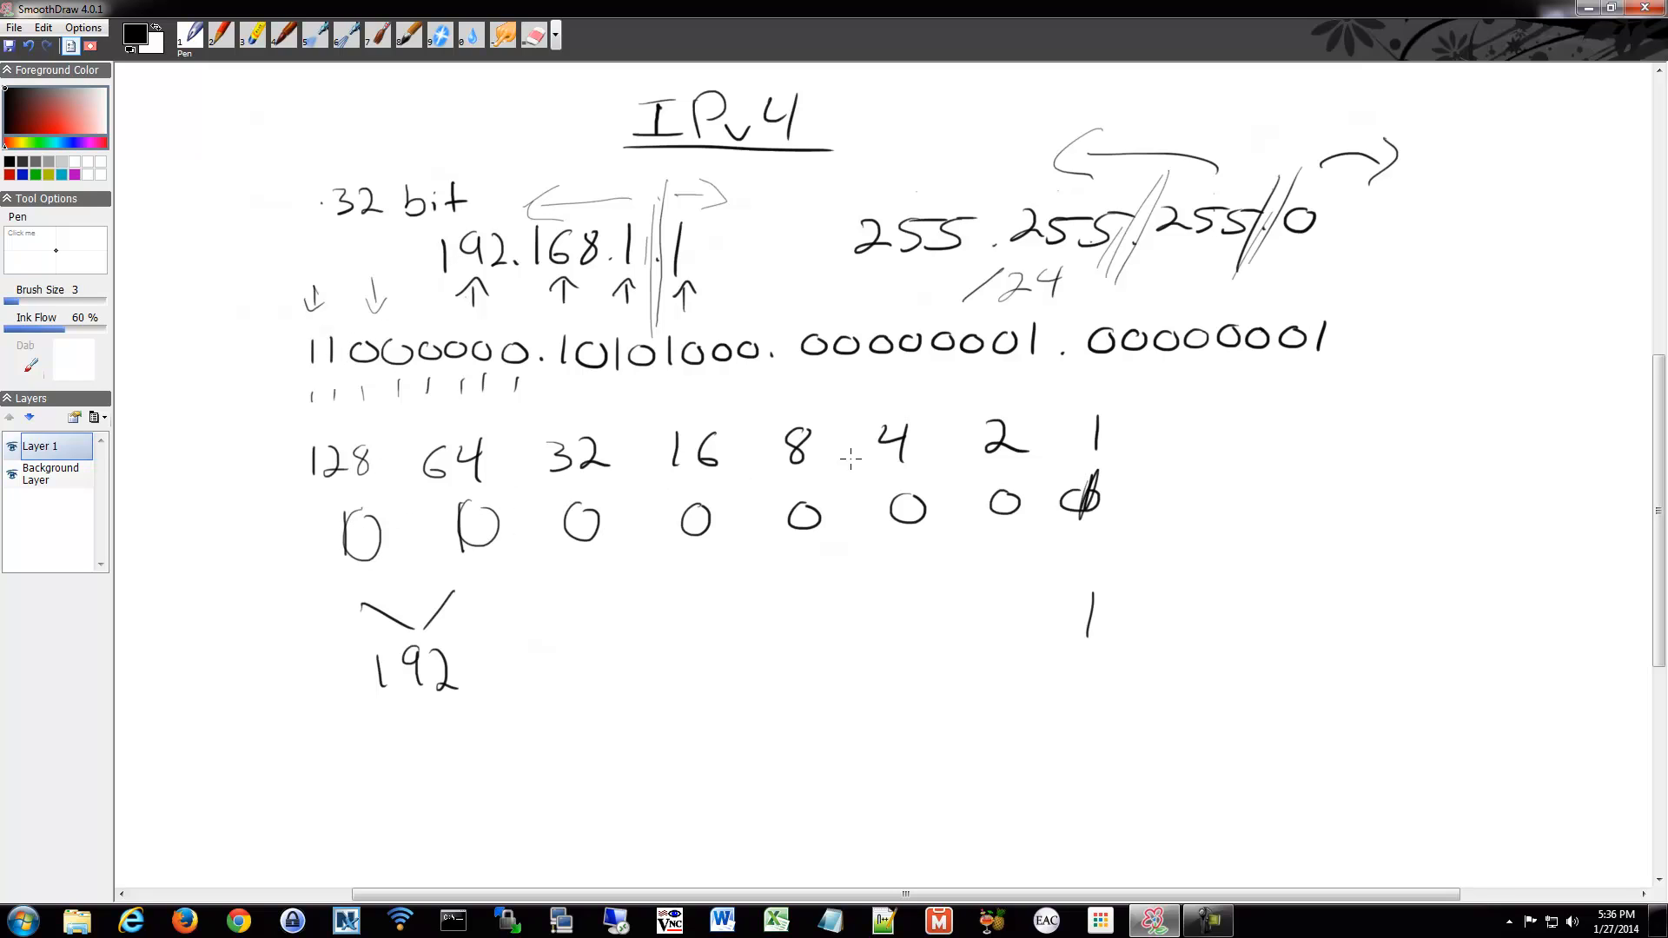
{"action": "mouse_move", "coordinate": [912, 594]}
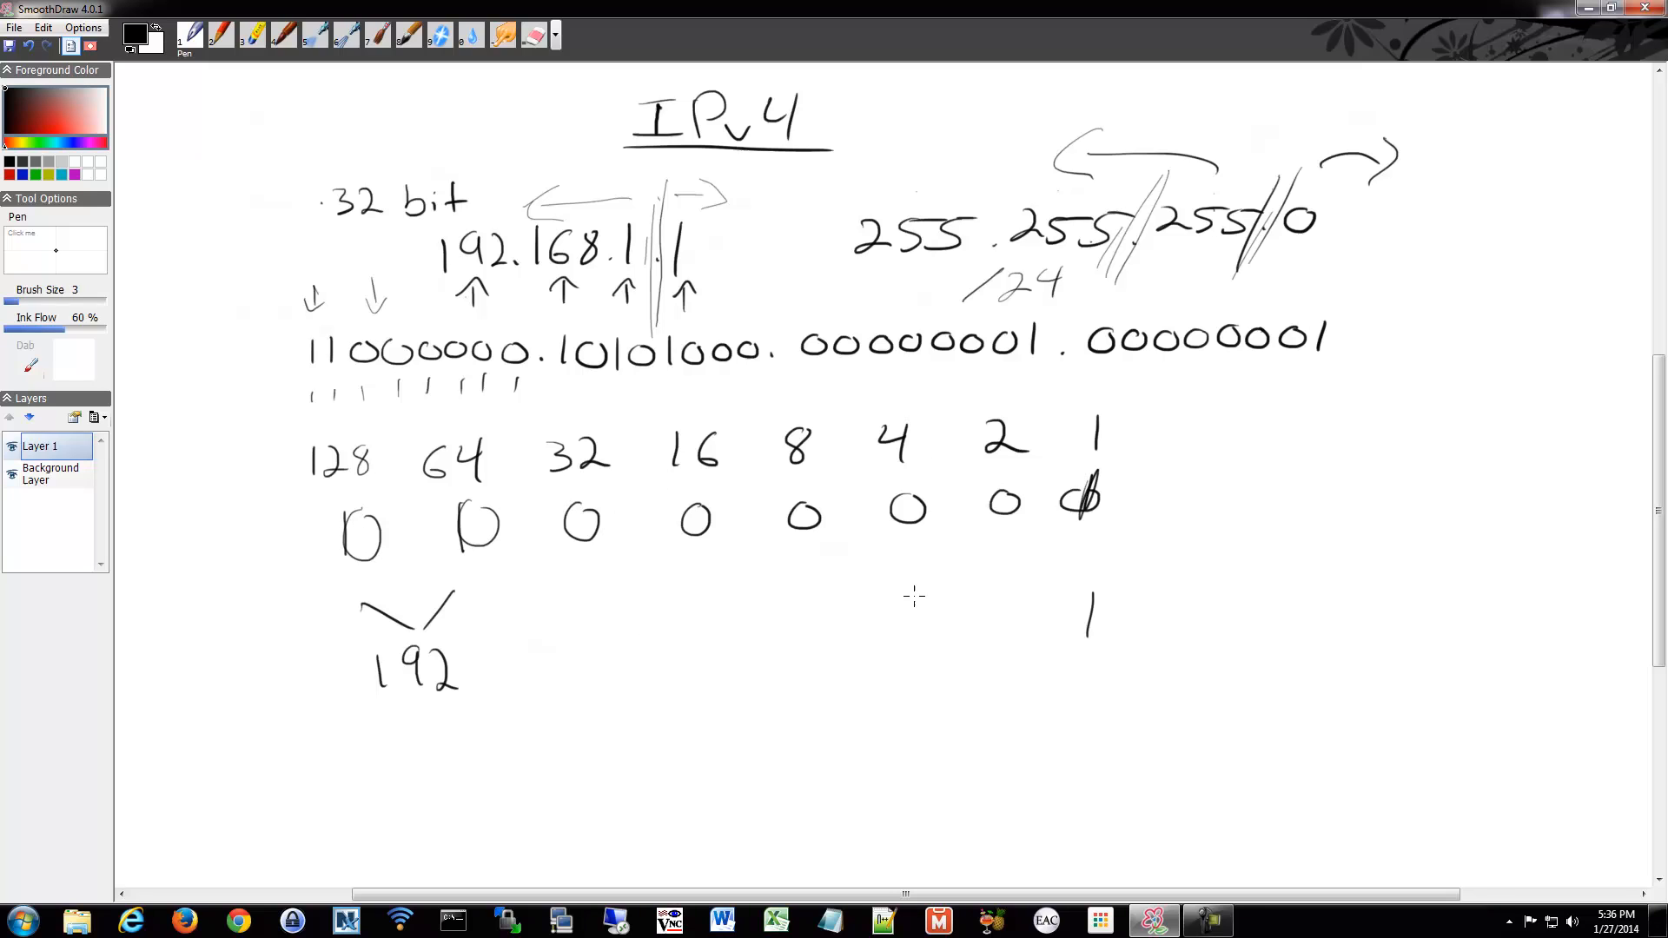
{"action": "mouse_move", "coordinate": [985, 619]}
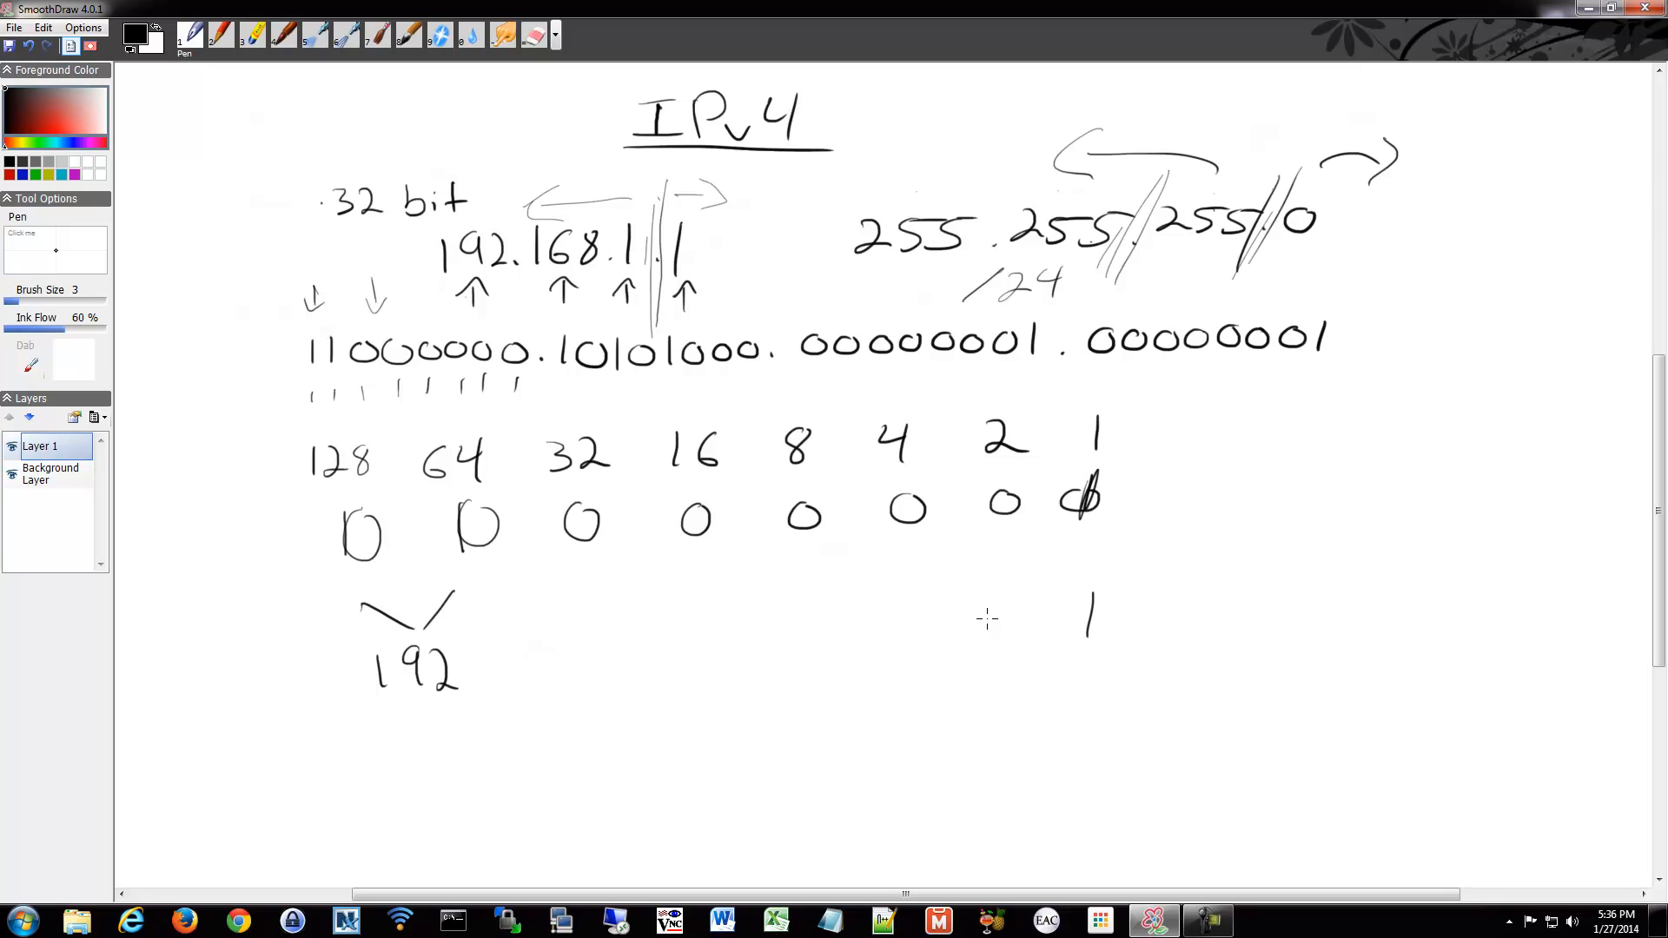
{"action": "mouse_move", "coordinate": [423, 706]}
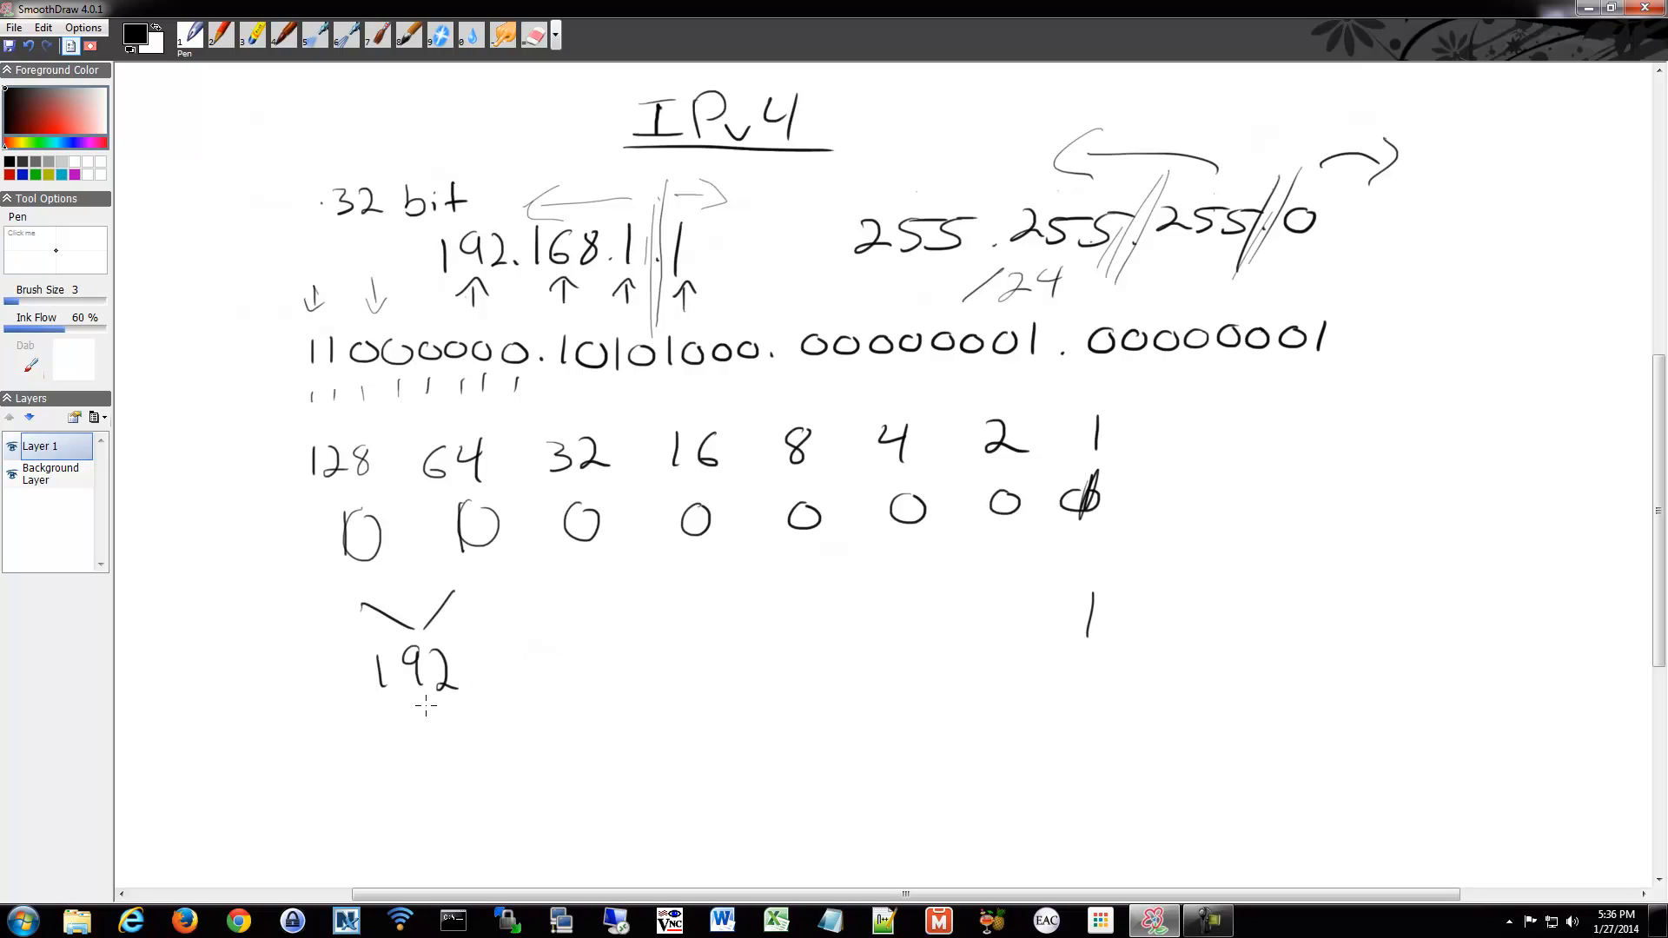
{"action": "mouse_move", "coordinate": [431, 726]}
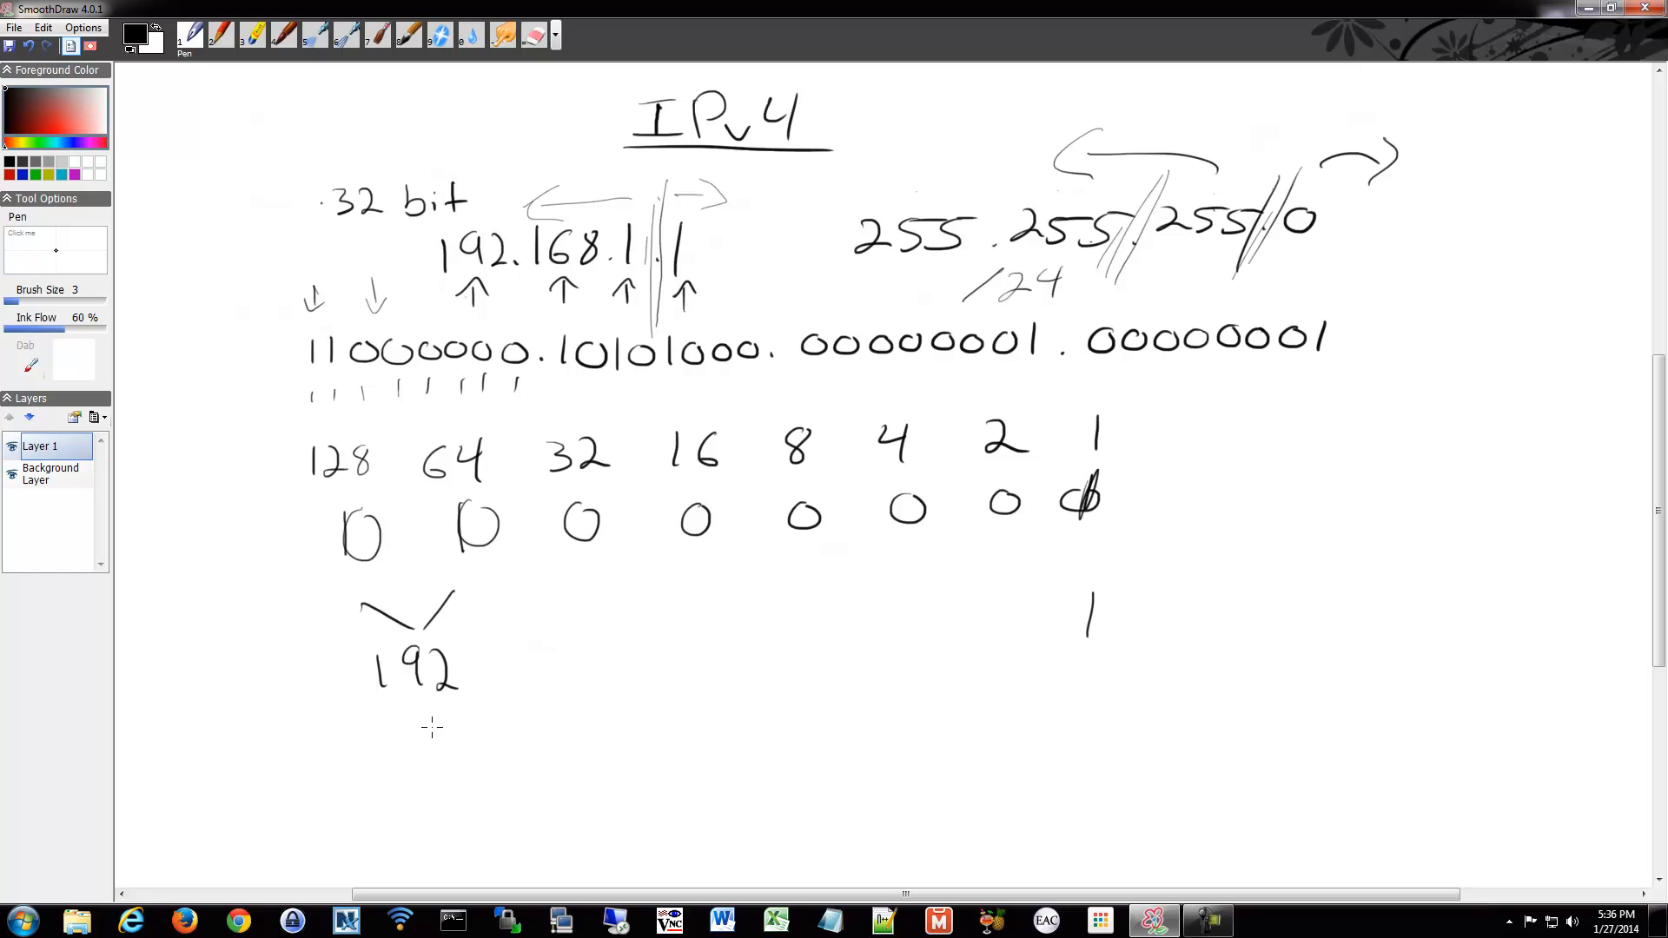
{"action": "mouse_move", "coordinate": [465, 730]}
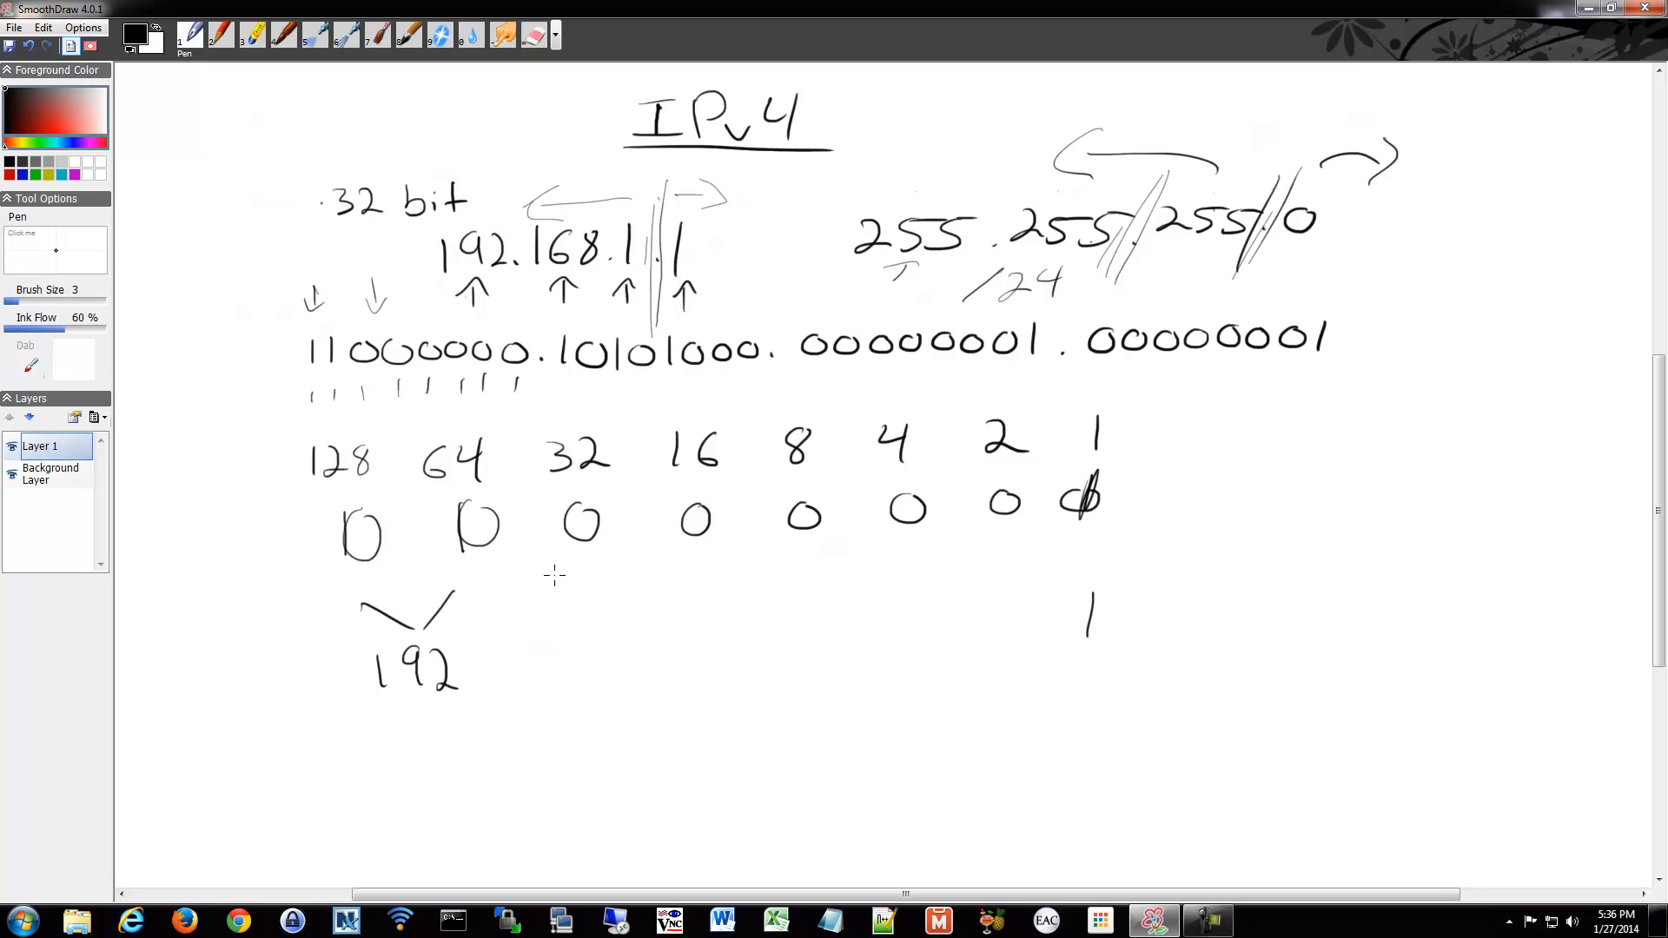
{"action": "mouse_move", "coordinate": [959, 417]}
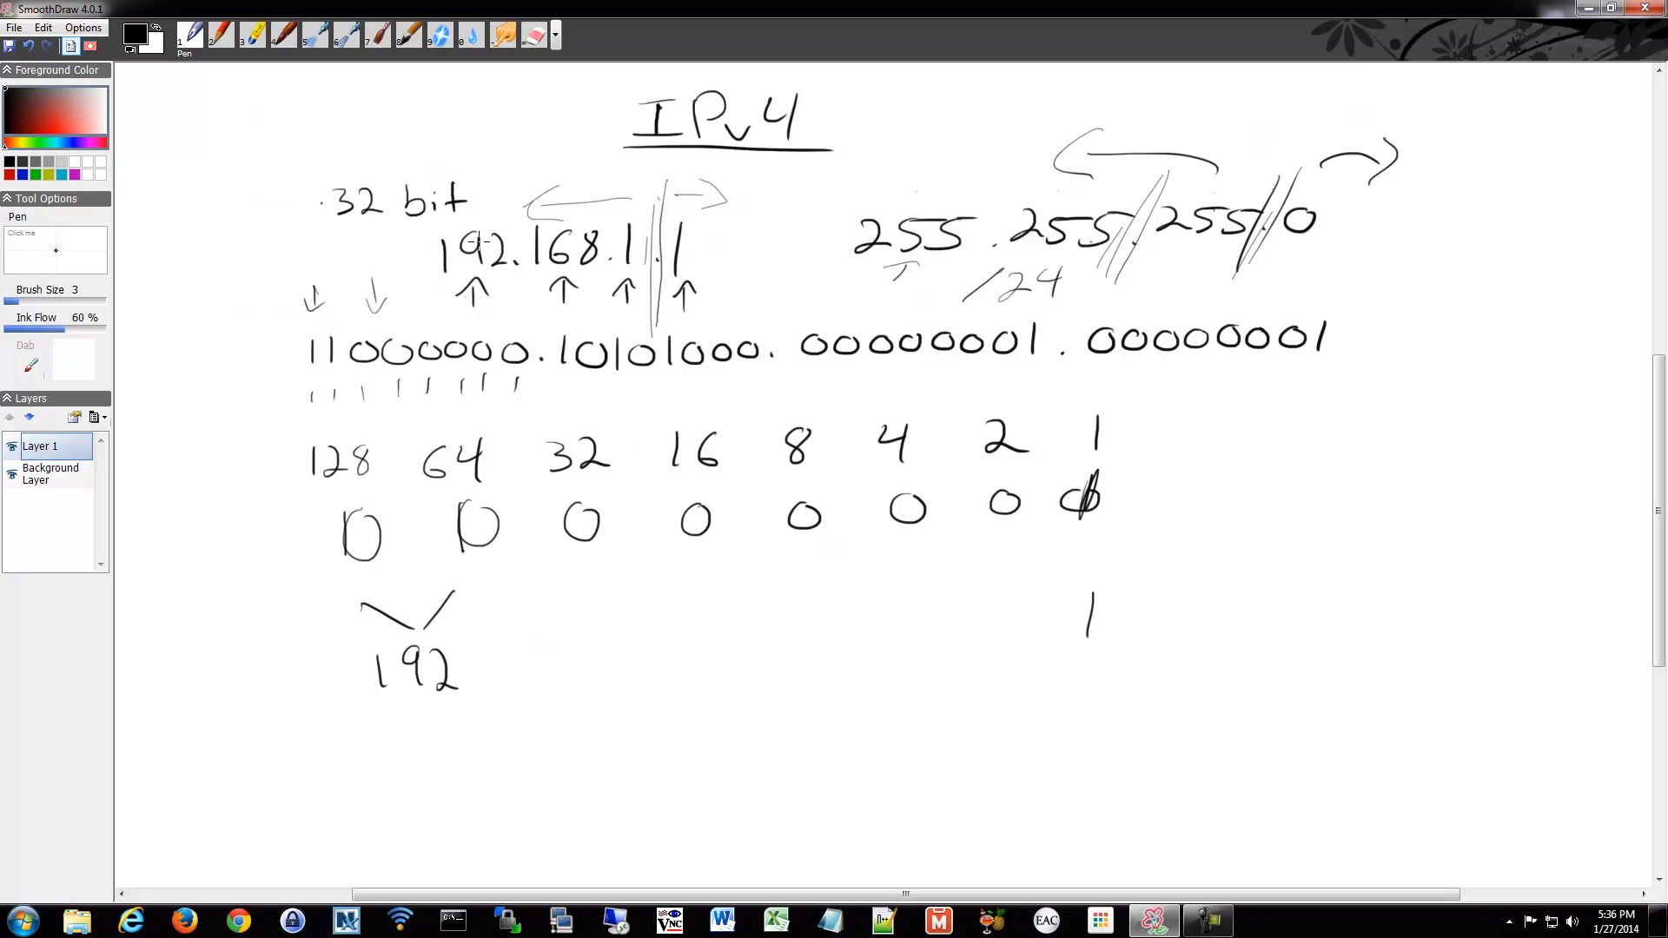
{"action": "mouse_move", "coordinate": [466, 601]}
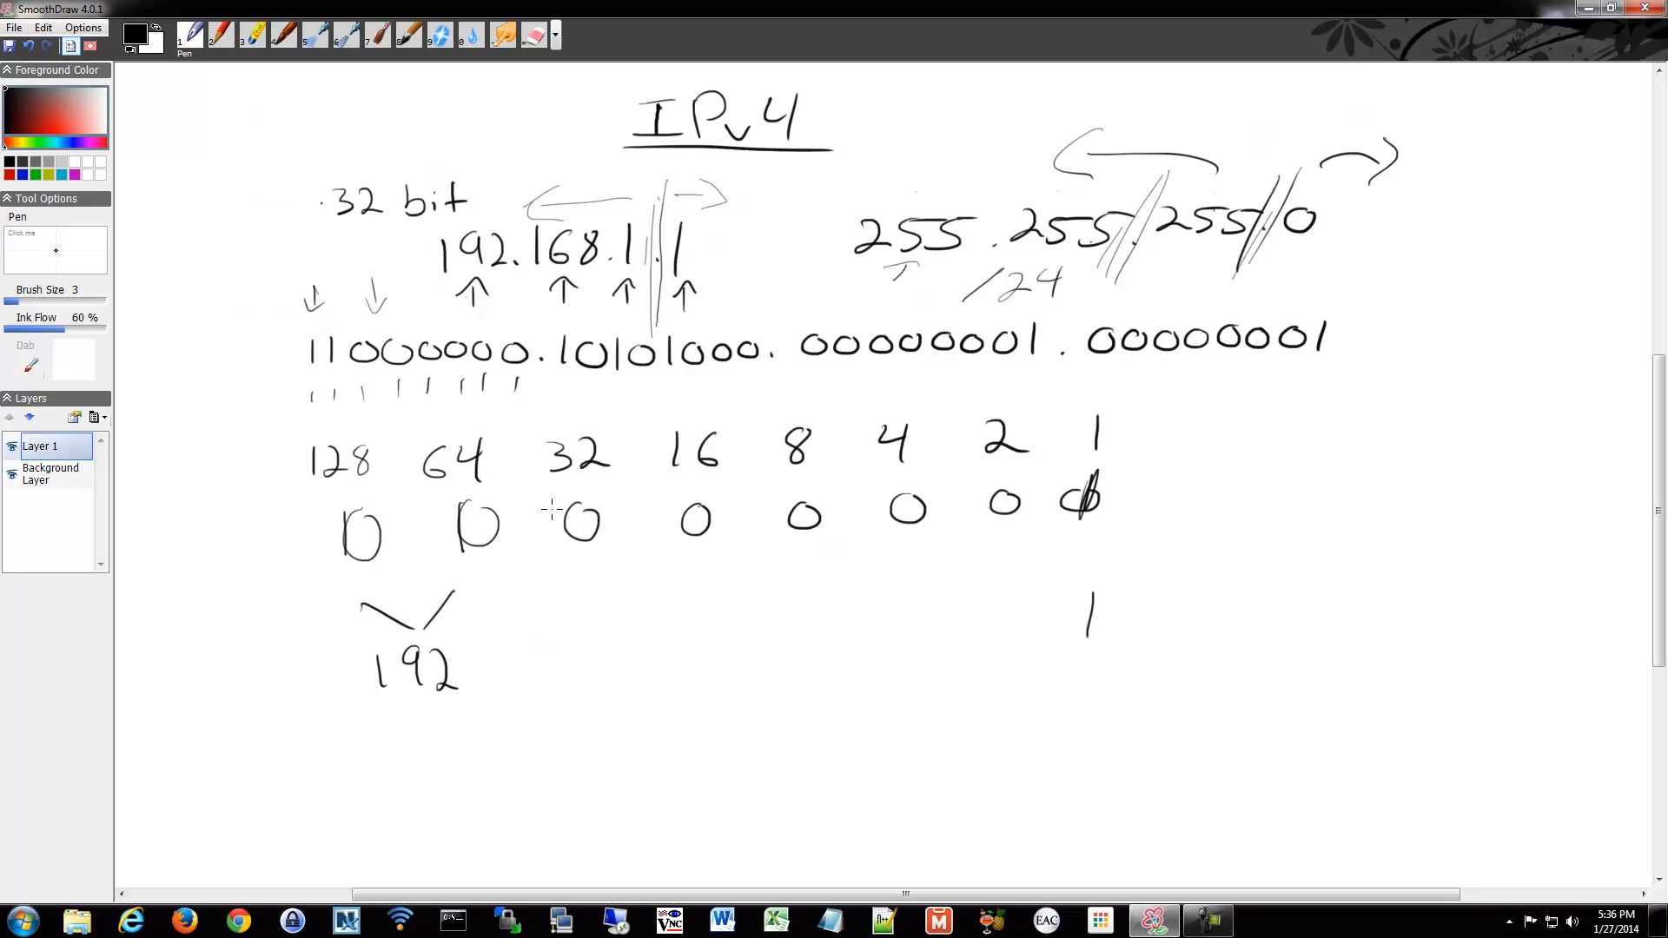
{"action": "mouse_move", "coordinate": [413, 673]}
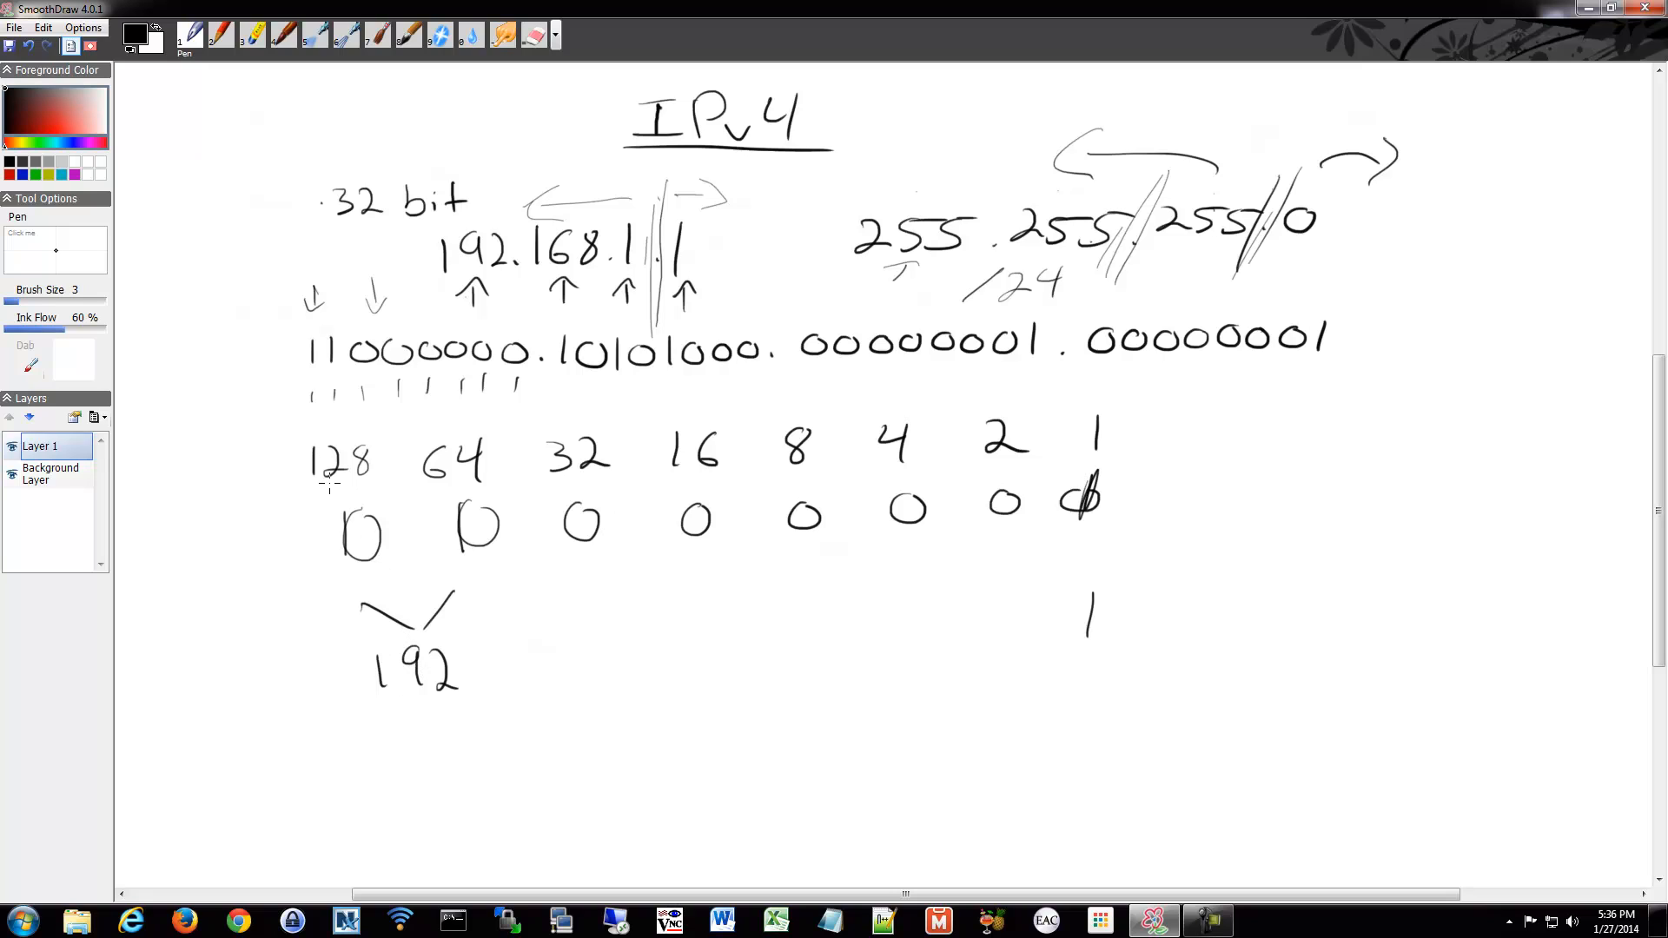
{"action": "mouse_move", "coordinate": [382, 626]}
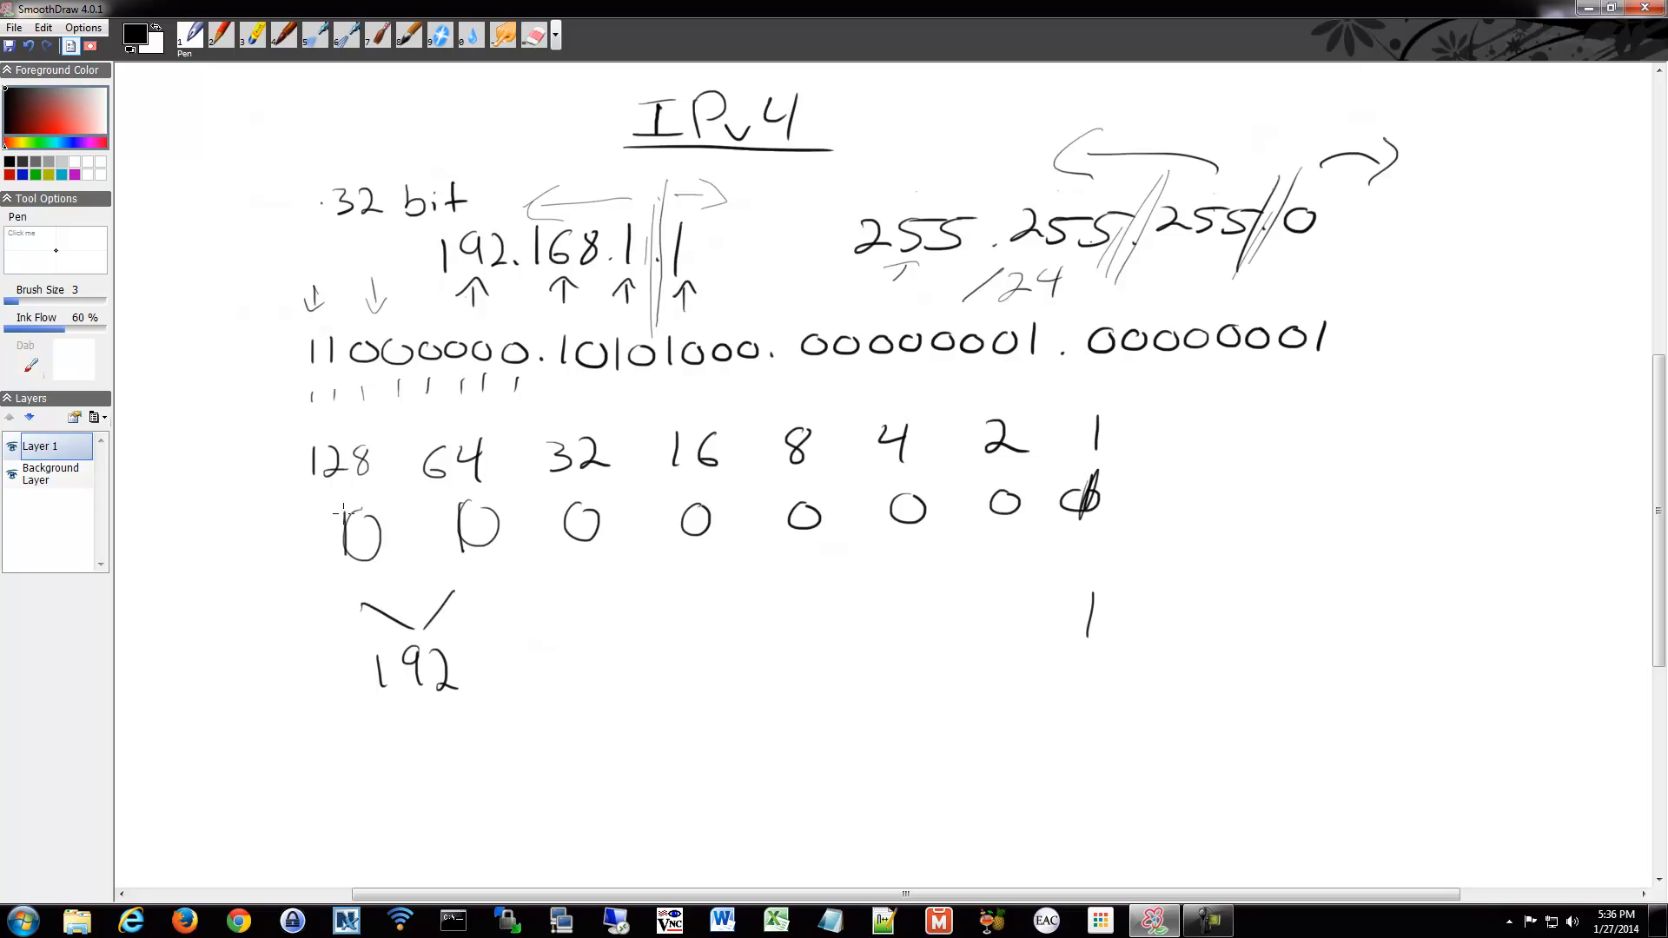
- Retrace the 1 bit under 128 so it appears thicker
{"action": "left_click_drag", "start_coordinate": [340, 505], "coordinate": [341, 558]}
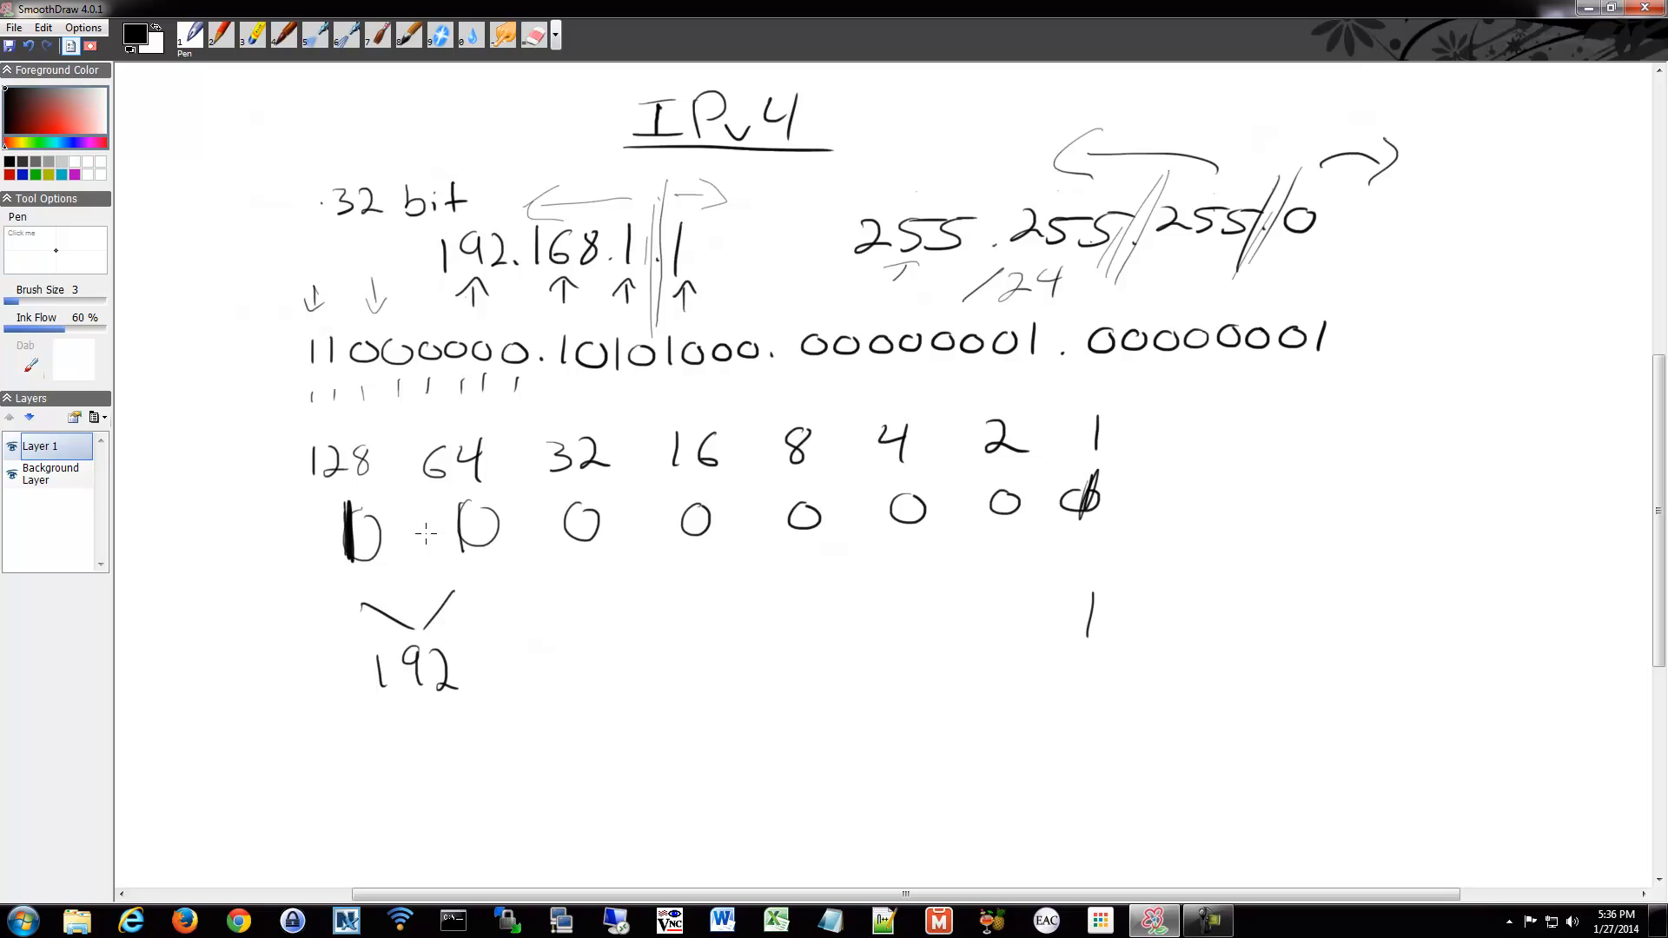
{"action": "mouse_move", "coordinate": [431, 544]}
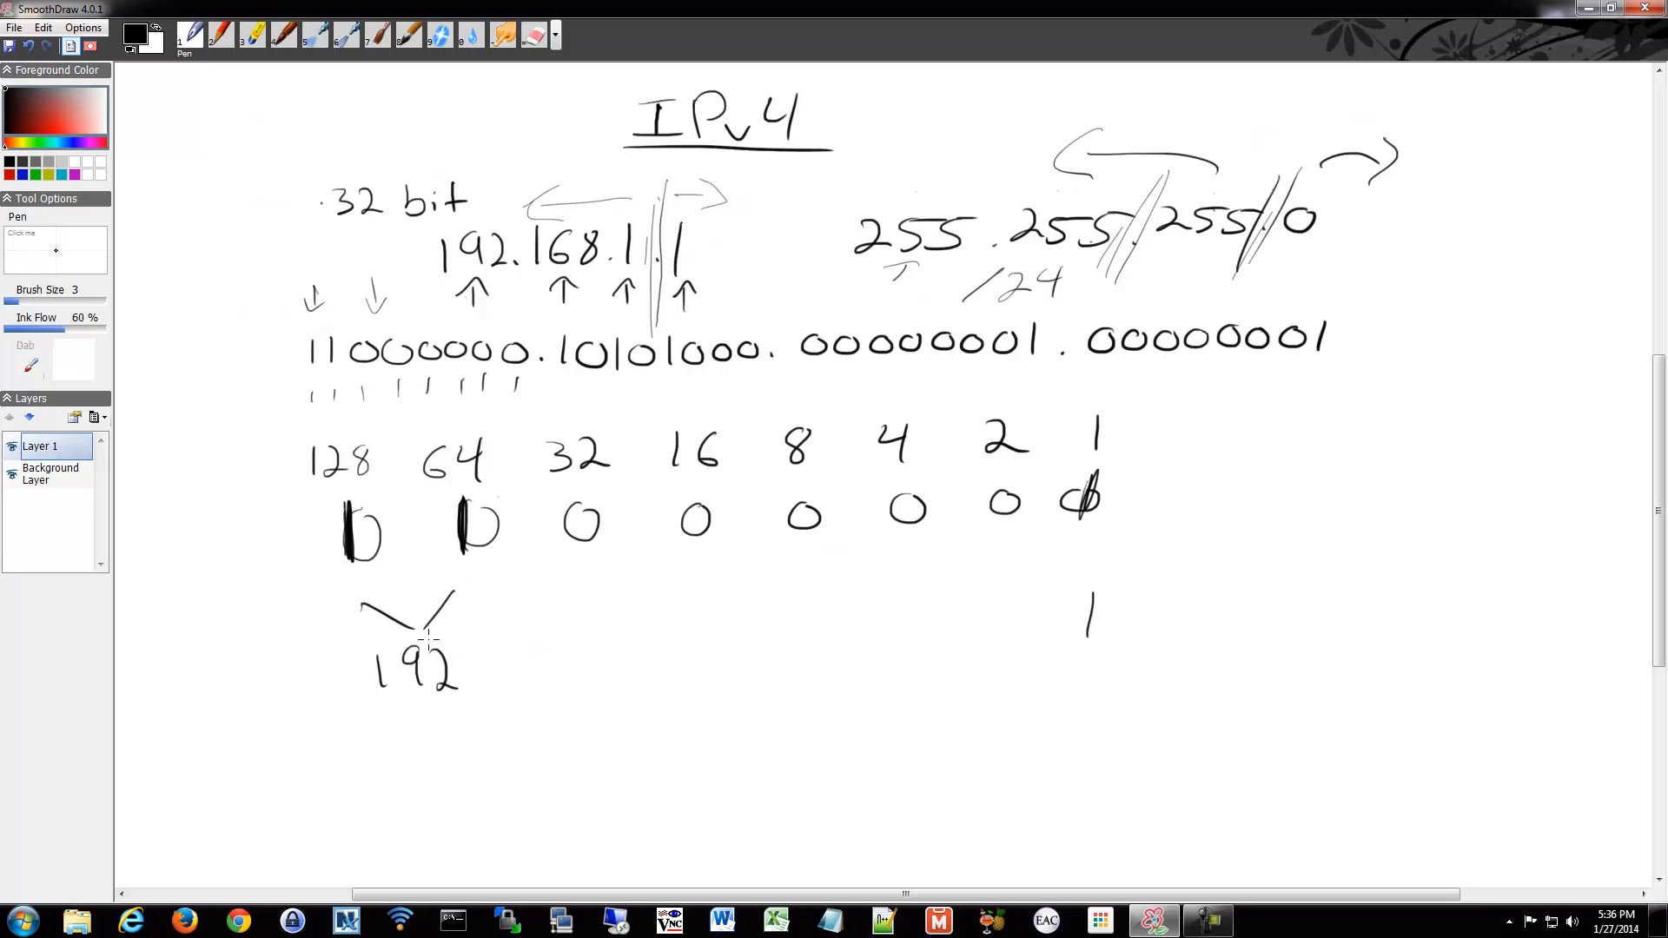
{"action": "mouse_move", "coordinate": [595, 490]}
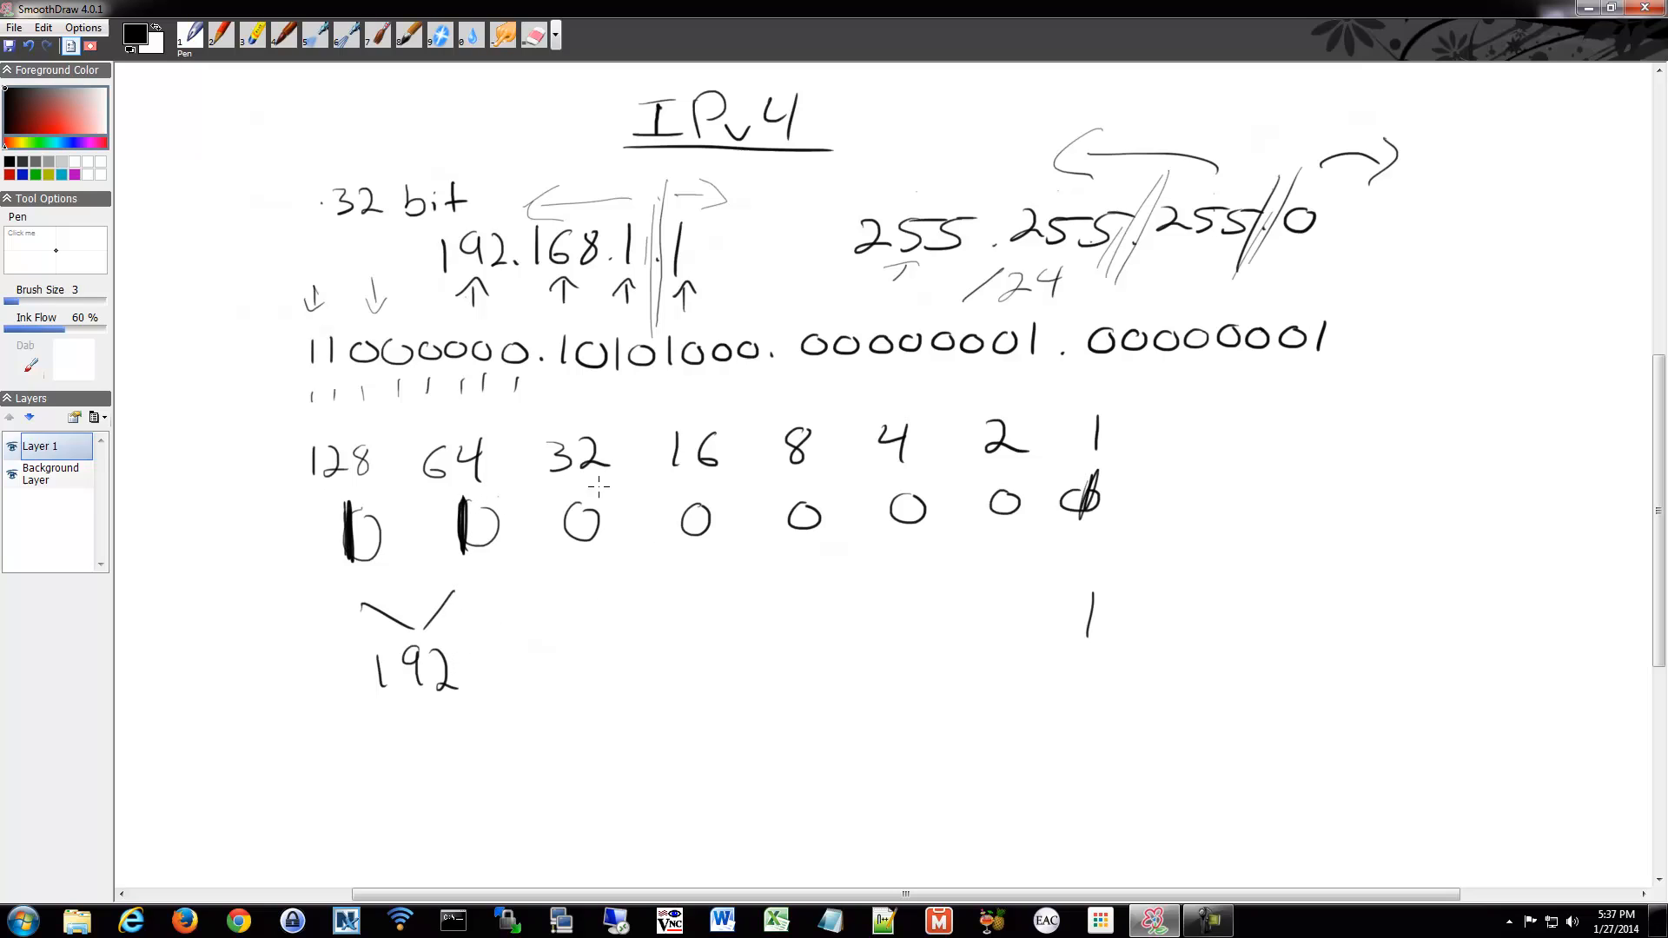
{"action": "mouse_move", "coordinate": [511, 644]}
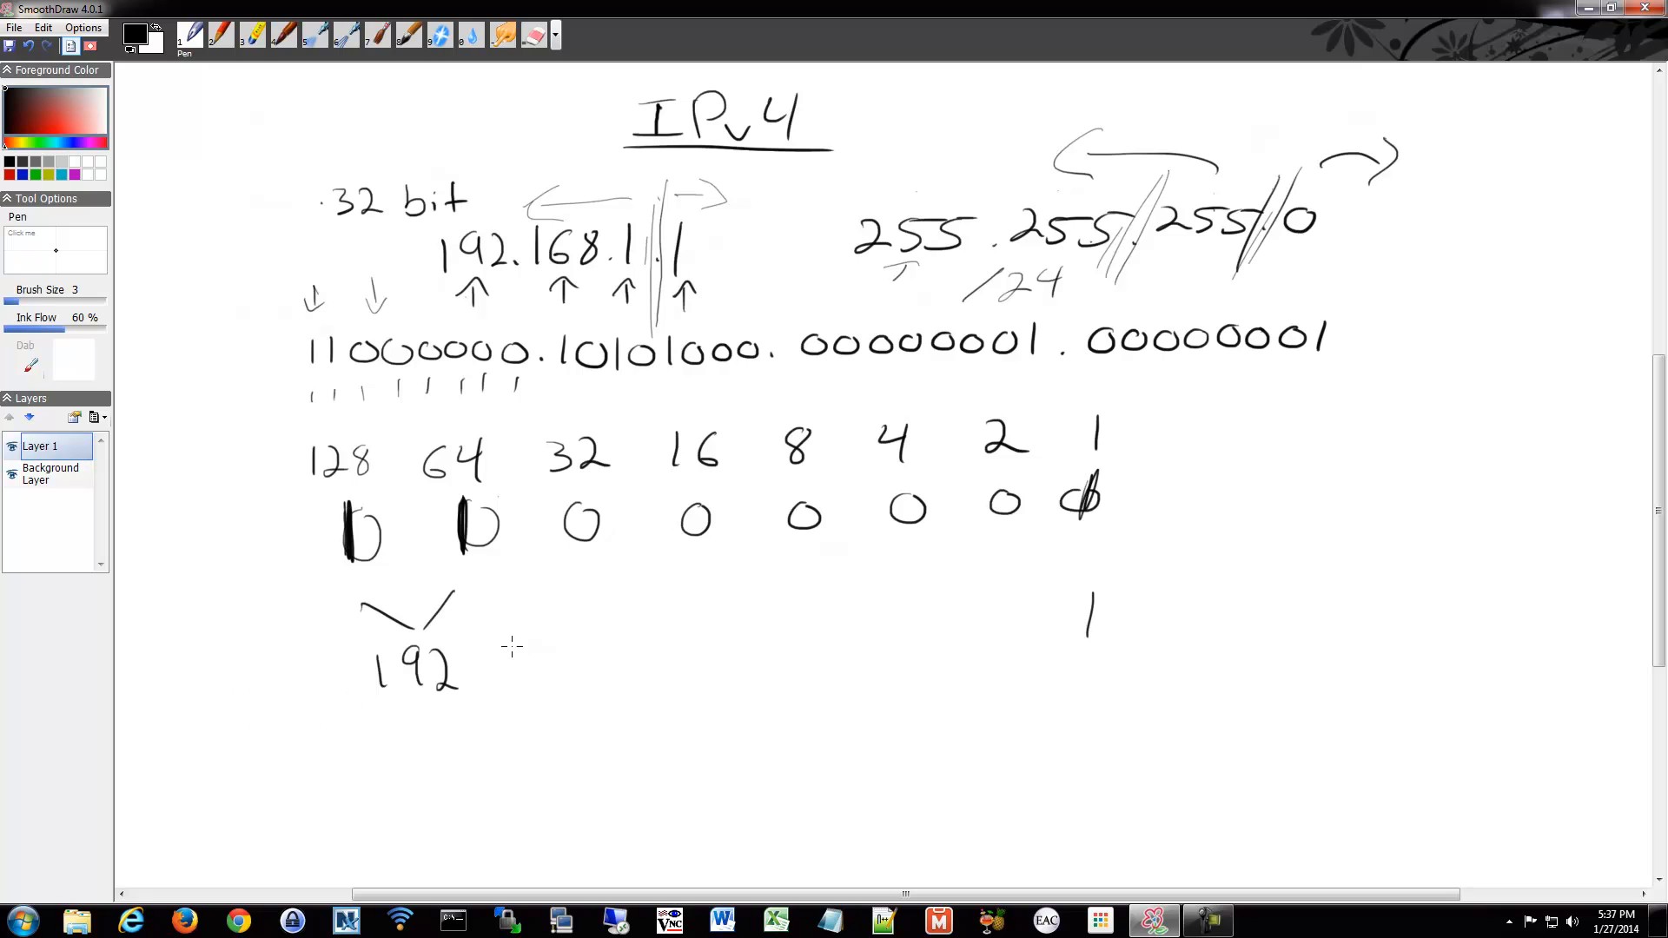
{"action": "mouse_move", "coordinate": [587, 575]}
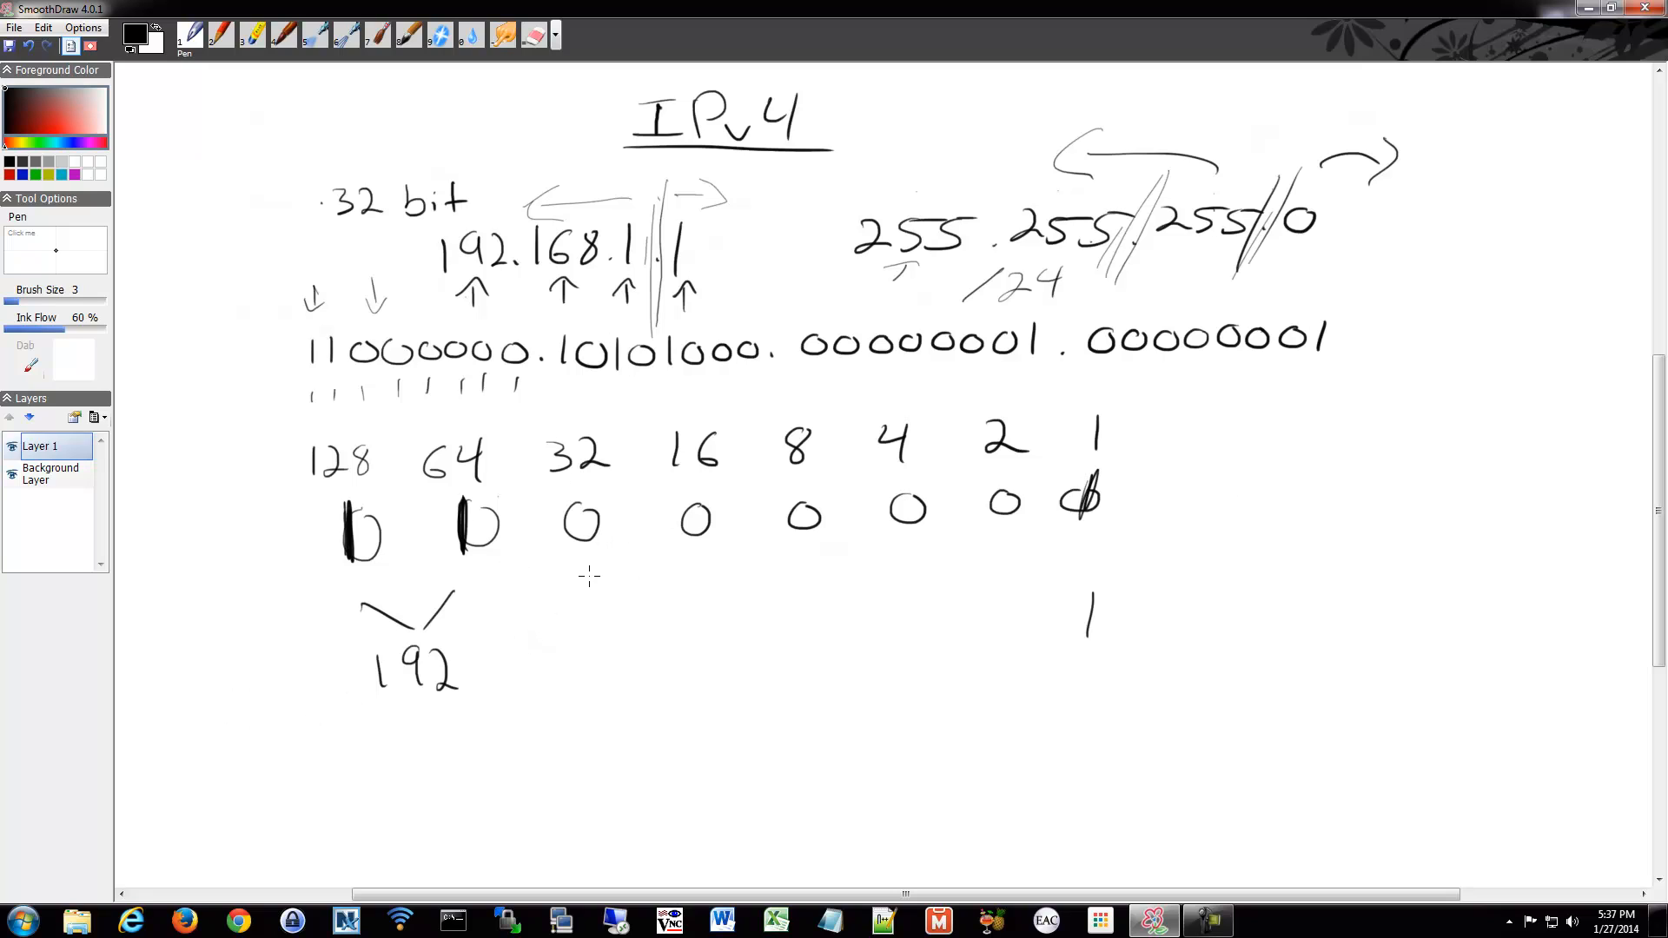
- Write 168 below the table, circle the bit under 64 and overwrite the 0 under 32 with a 1
{"action": "left_click_drag", "start_coordinate": [612, 660], "coordinate": [697, 713]}
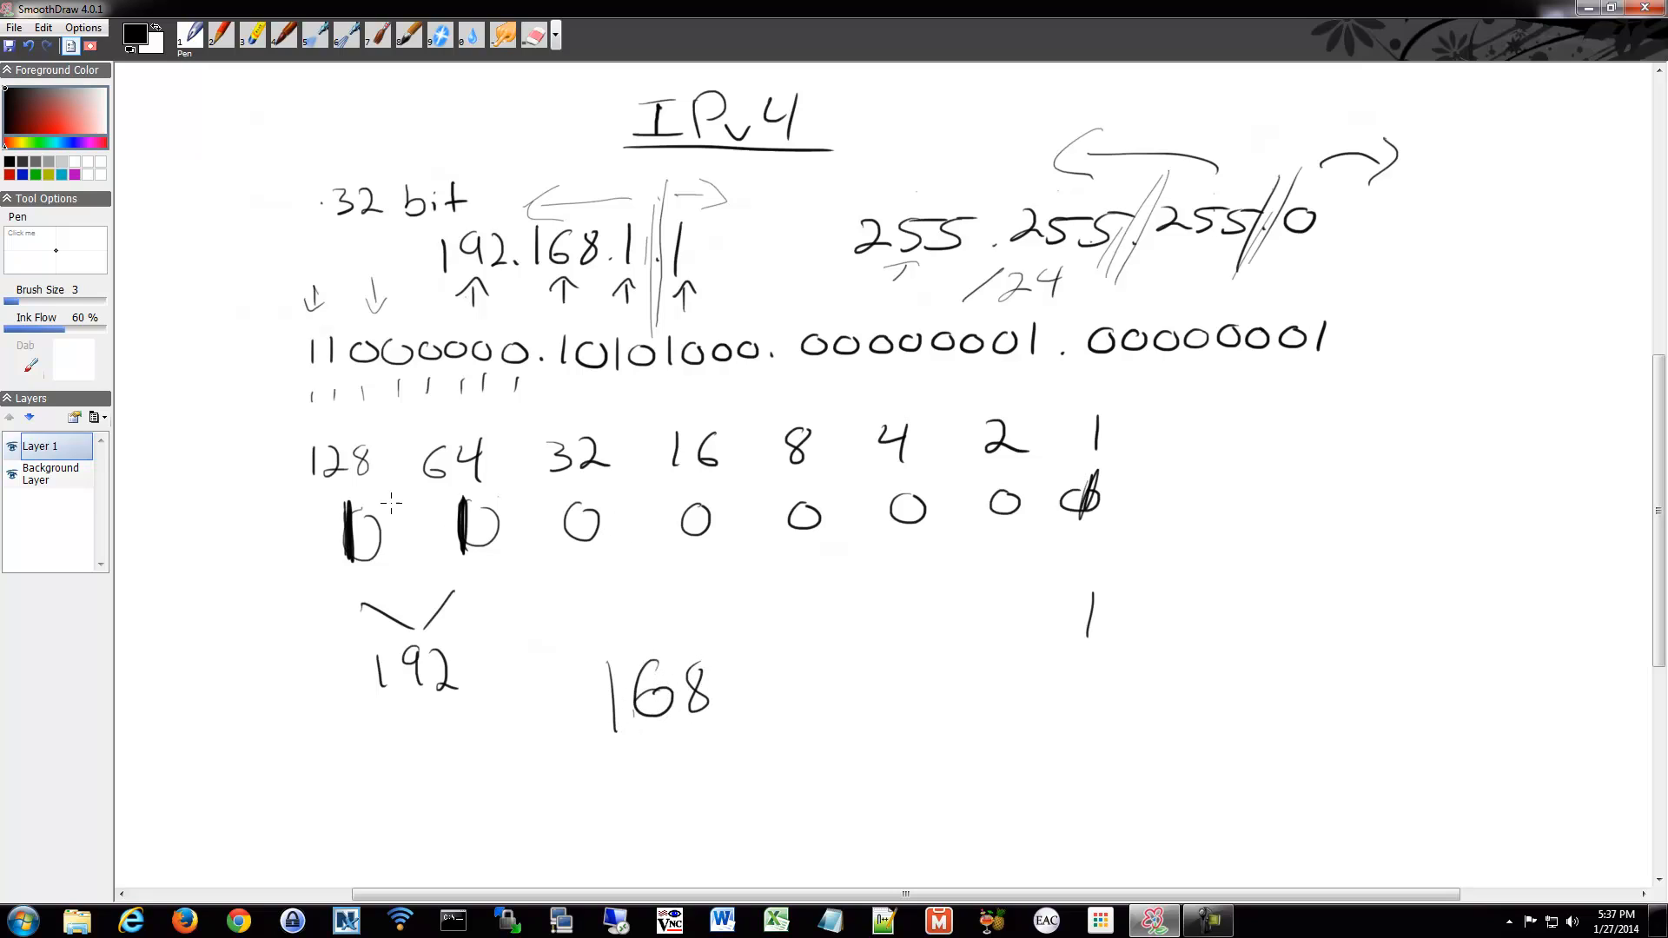
{"action": "mouse_move", "coordinate": [619, 653]}
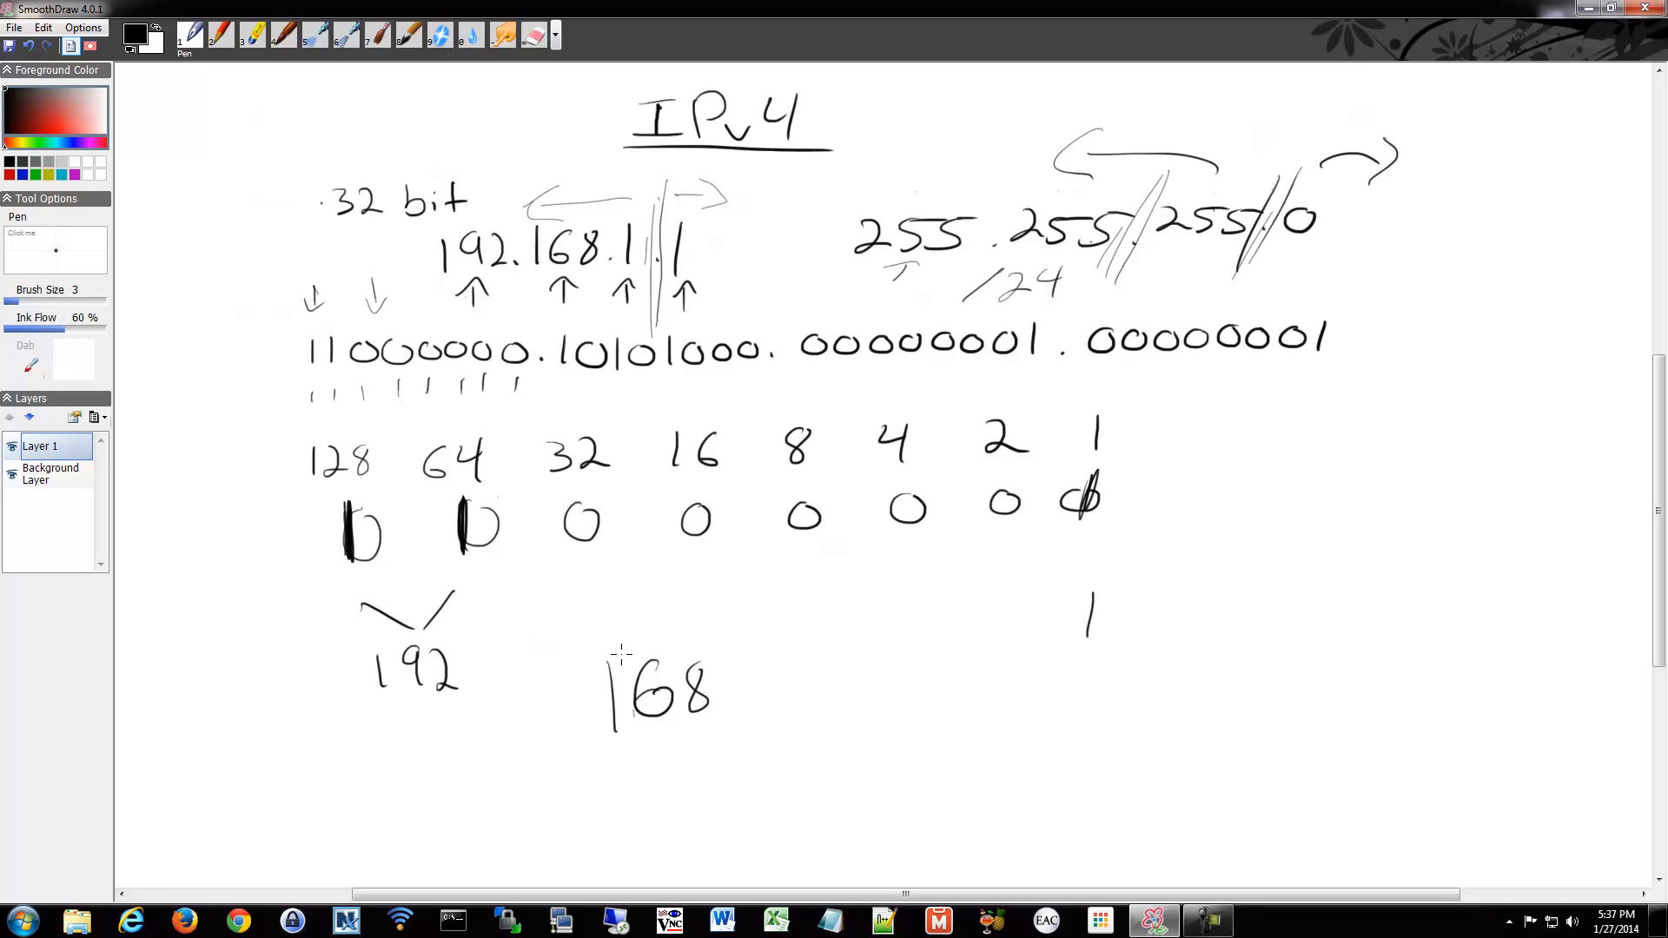
{"action": "mouse_move", "coordinate": [614, 563]}
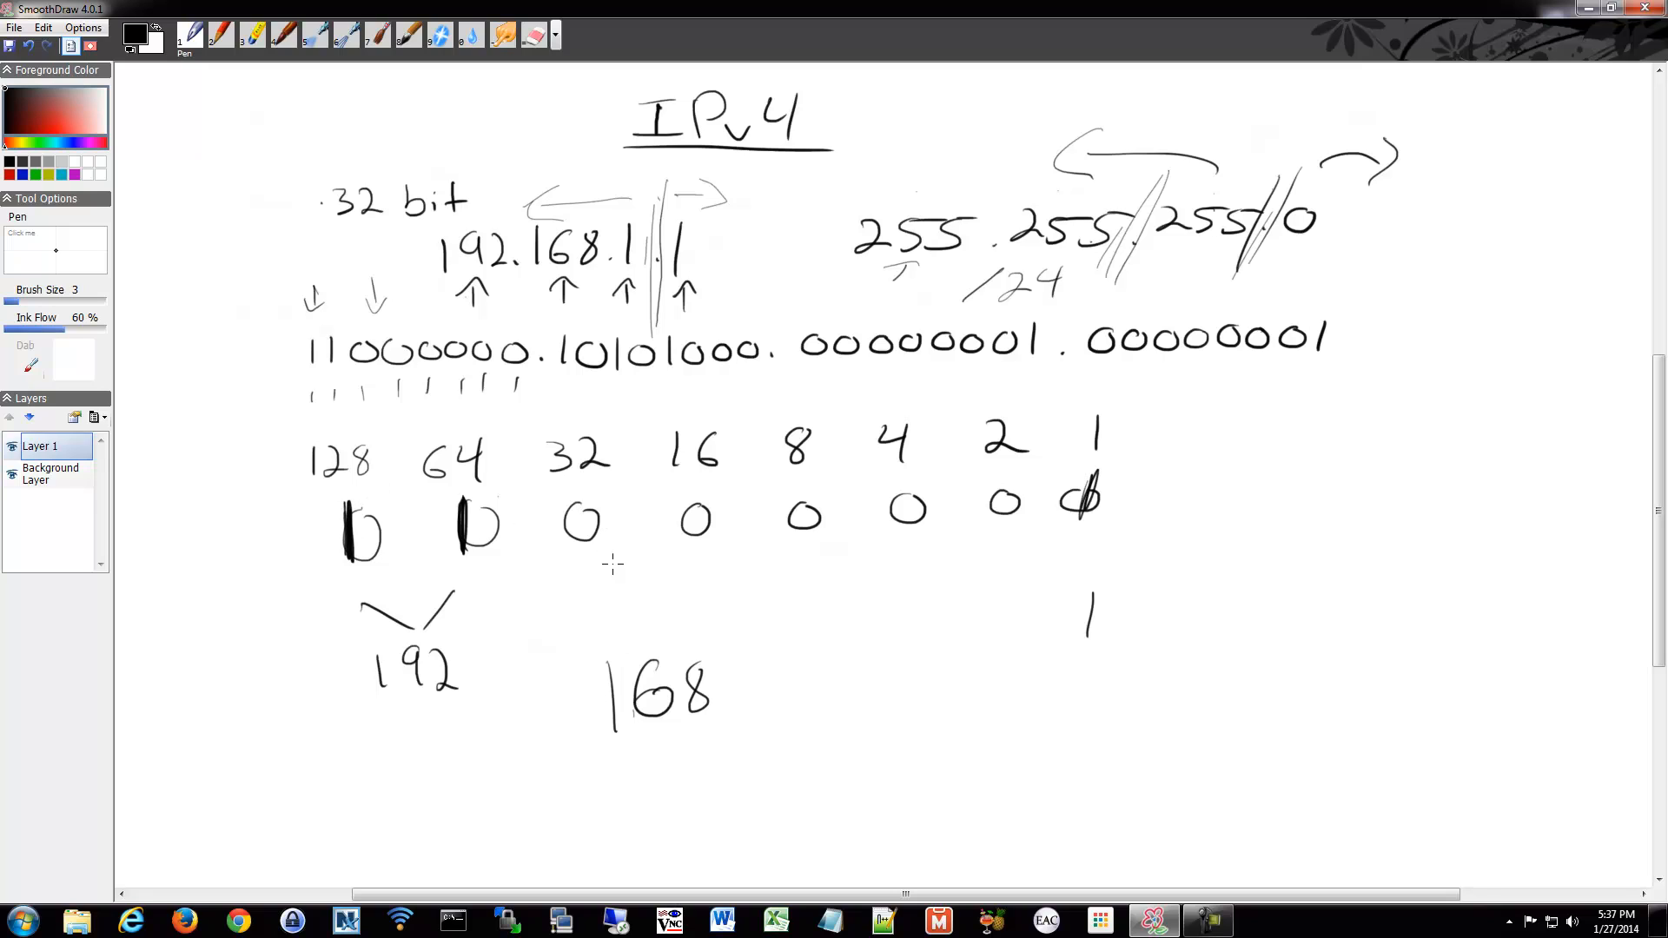
{"action": "mouse_move", "coordinate": [618, 618]}
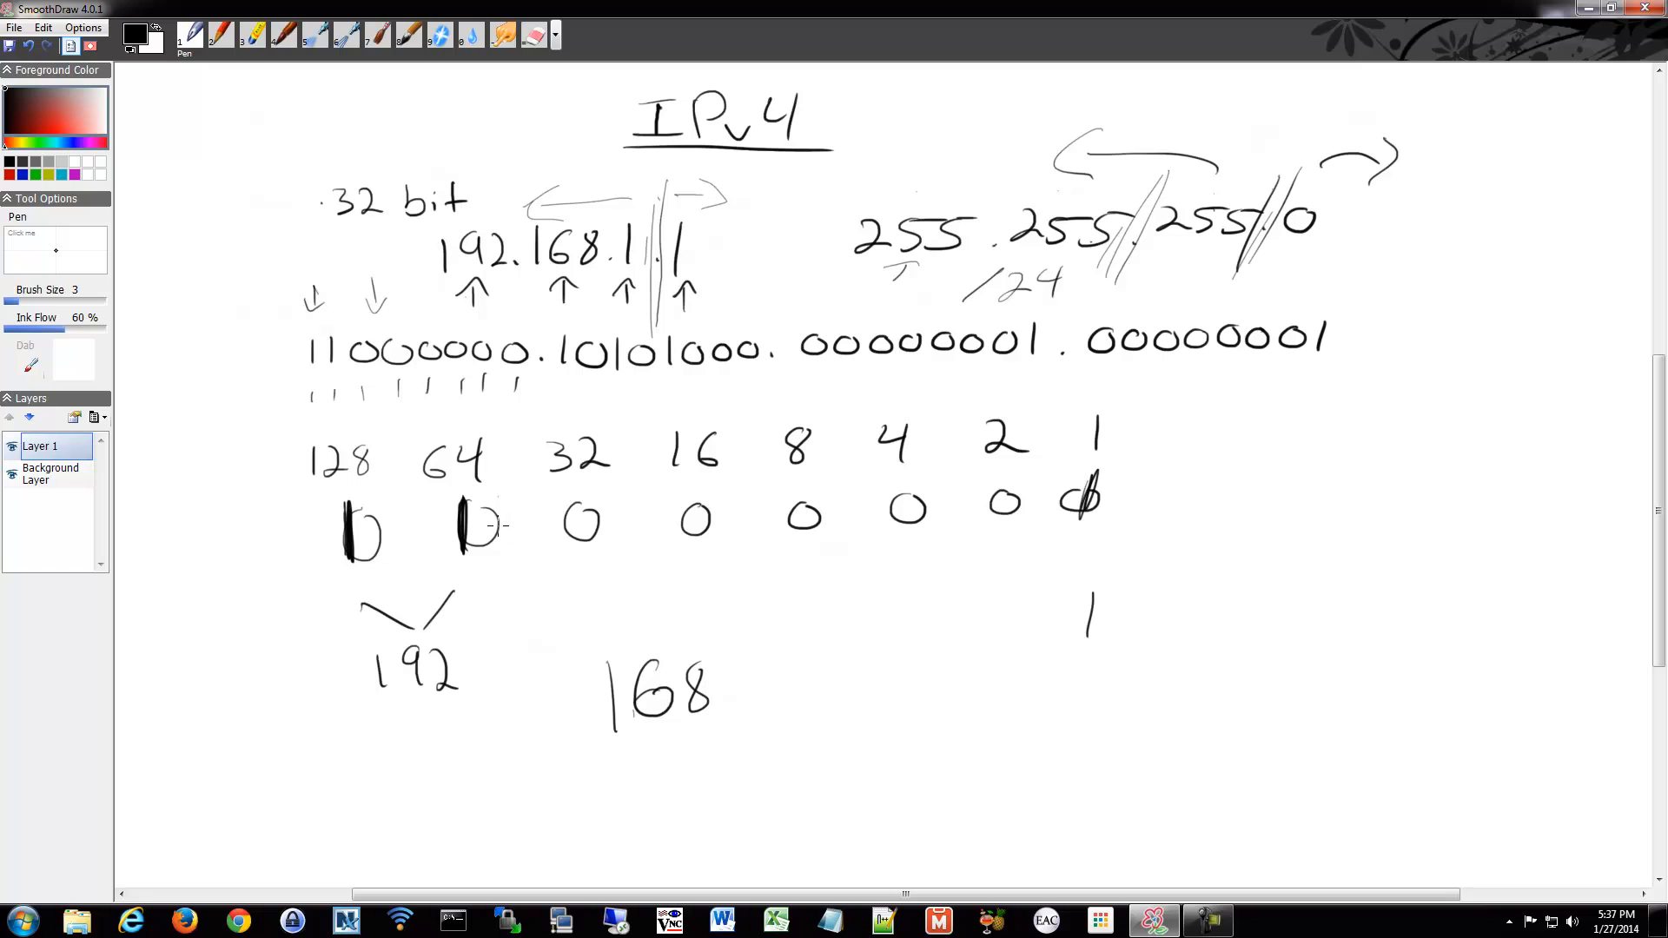
{"action": "left_click_drag", "start_coordinate": [457, 522], "coordinate": [506, 521]}
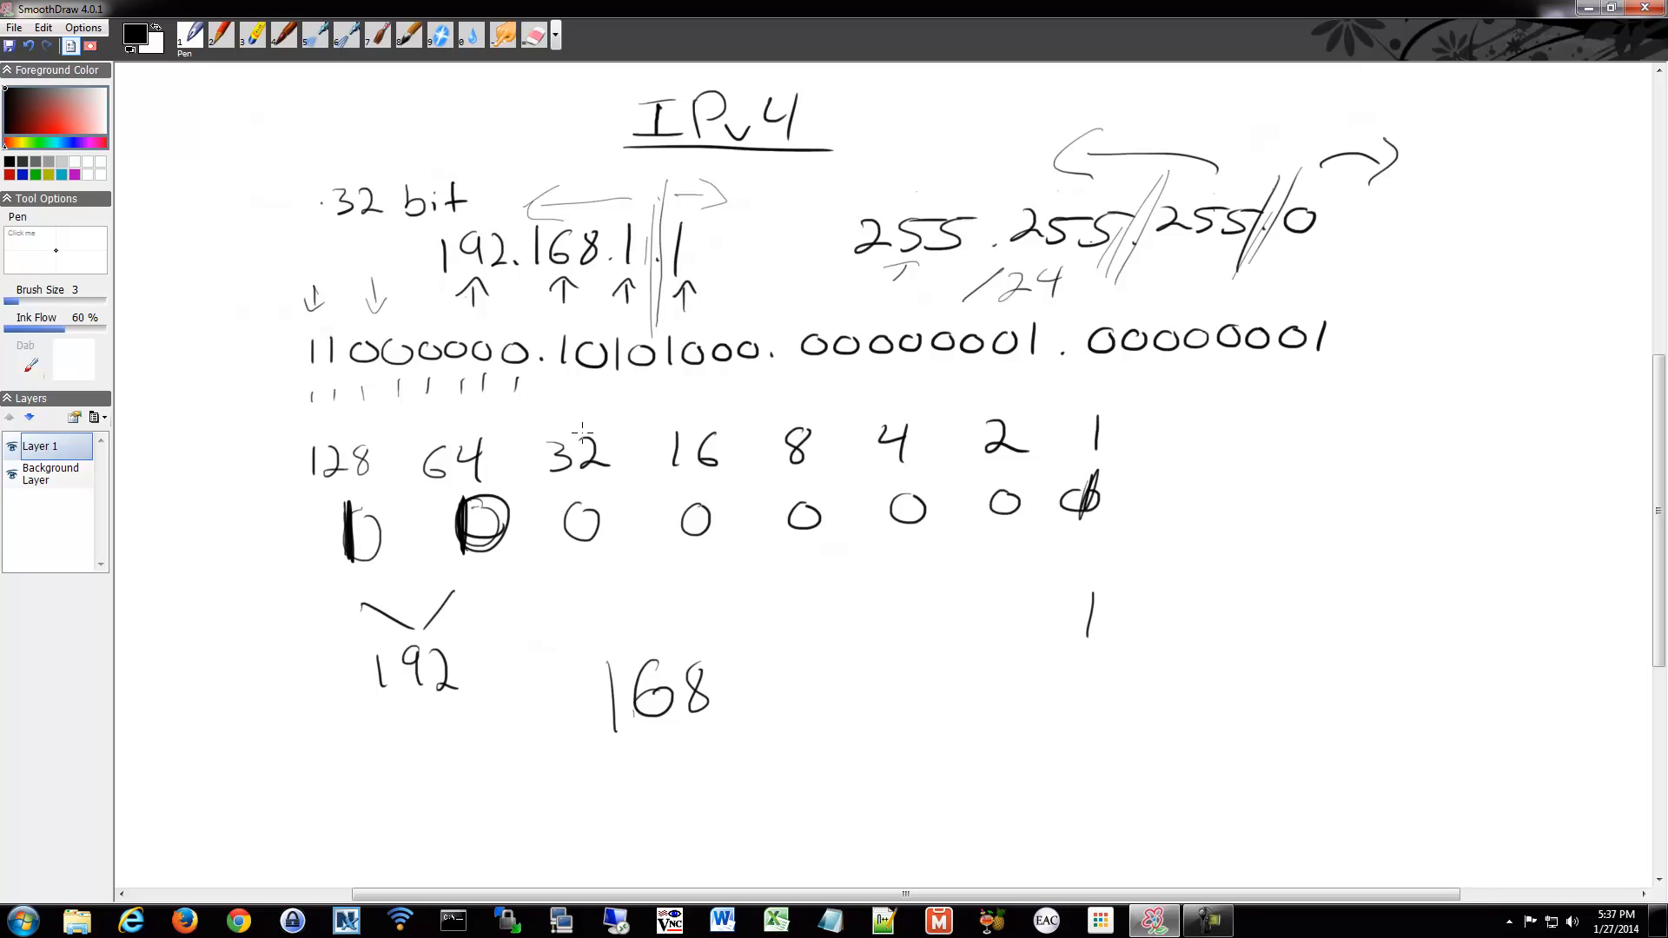
{"action": "left_click_drag", "start_coordinate": [563, 500], "coordinate": [601, 542]}
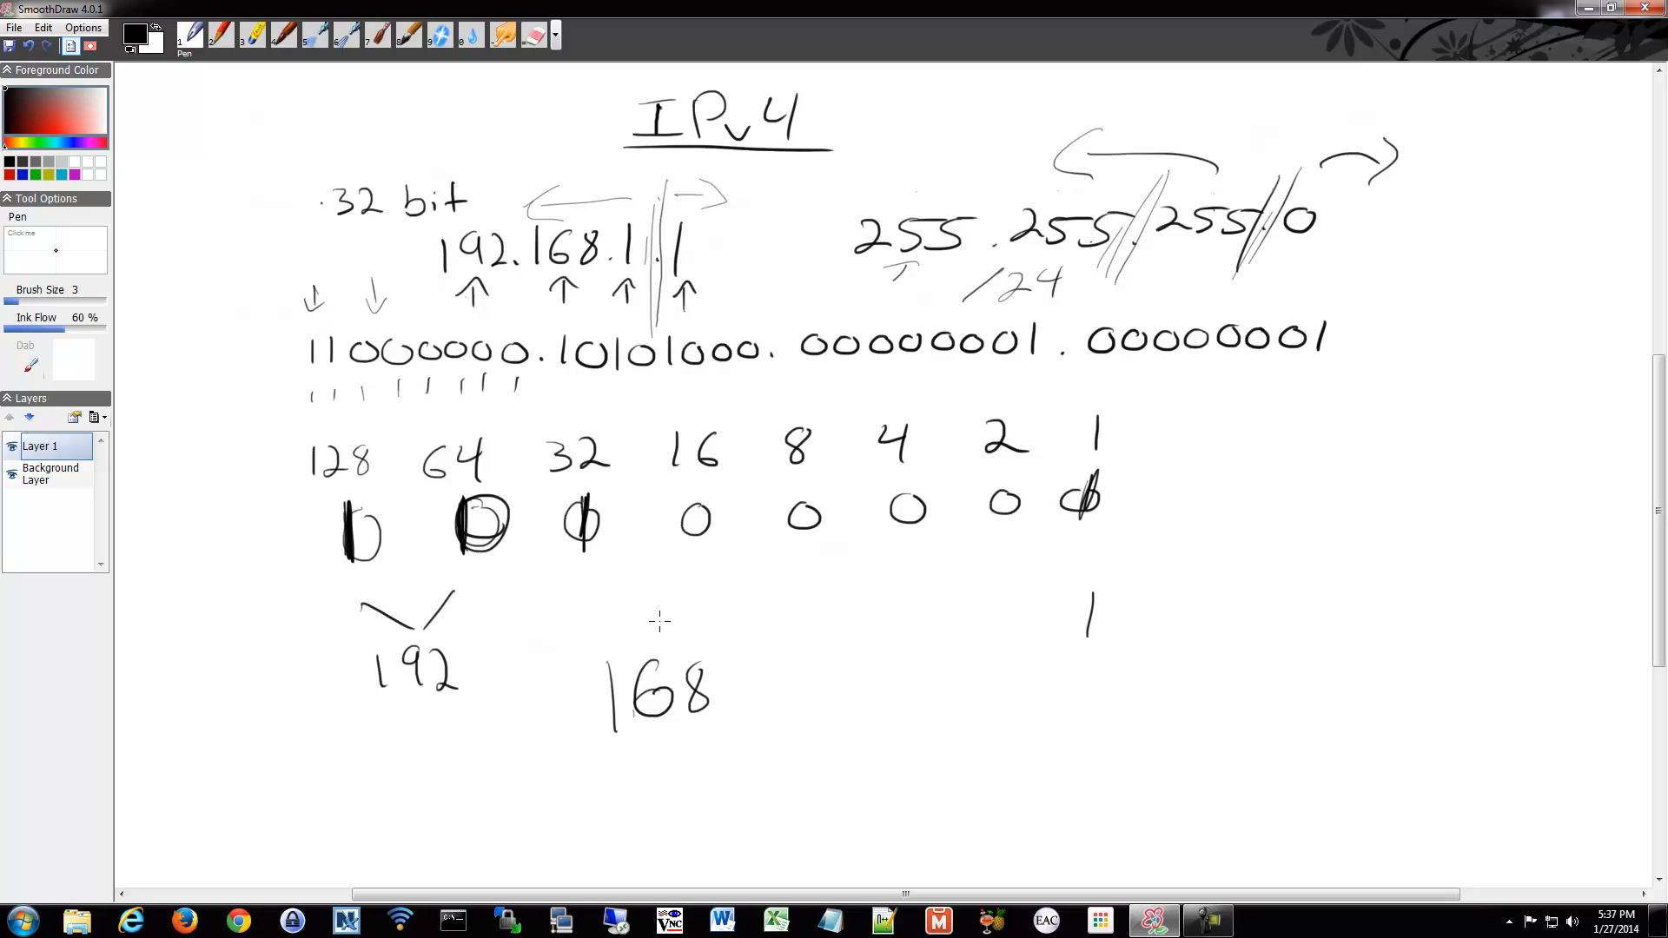
{"action": "mouse_move", "coordinate": [744, 579]}
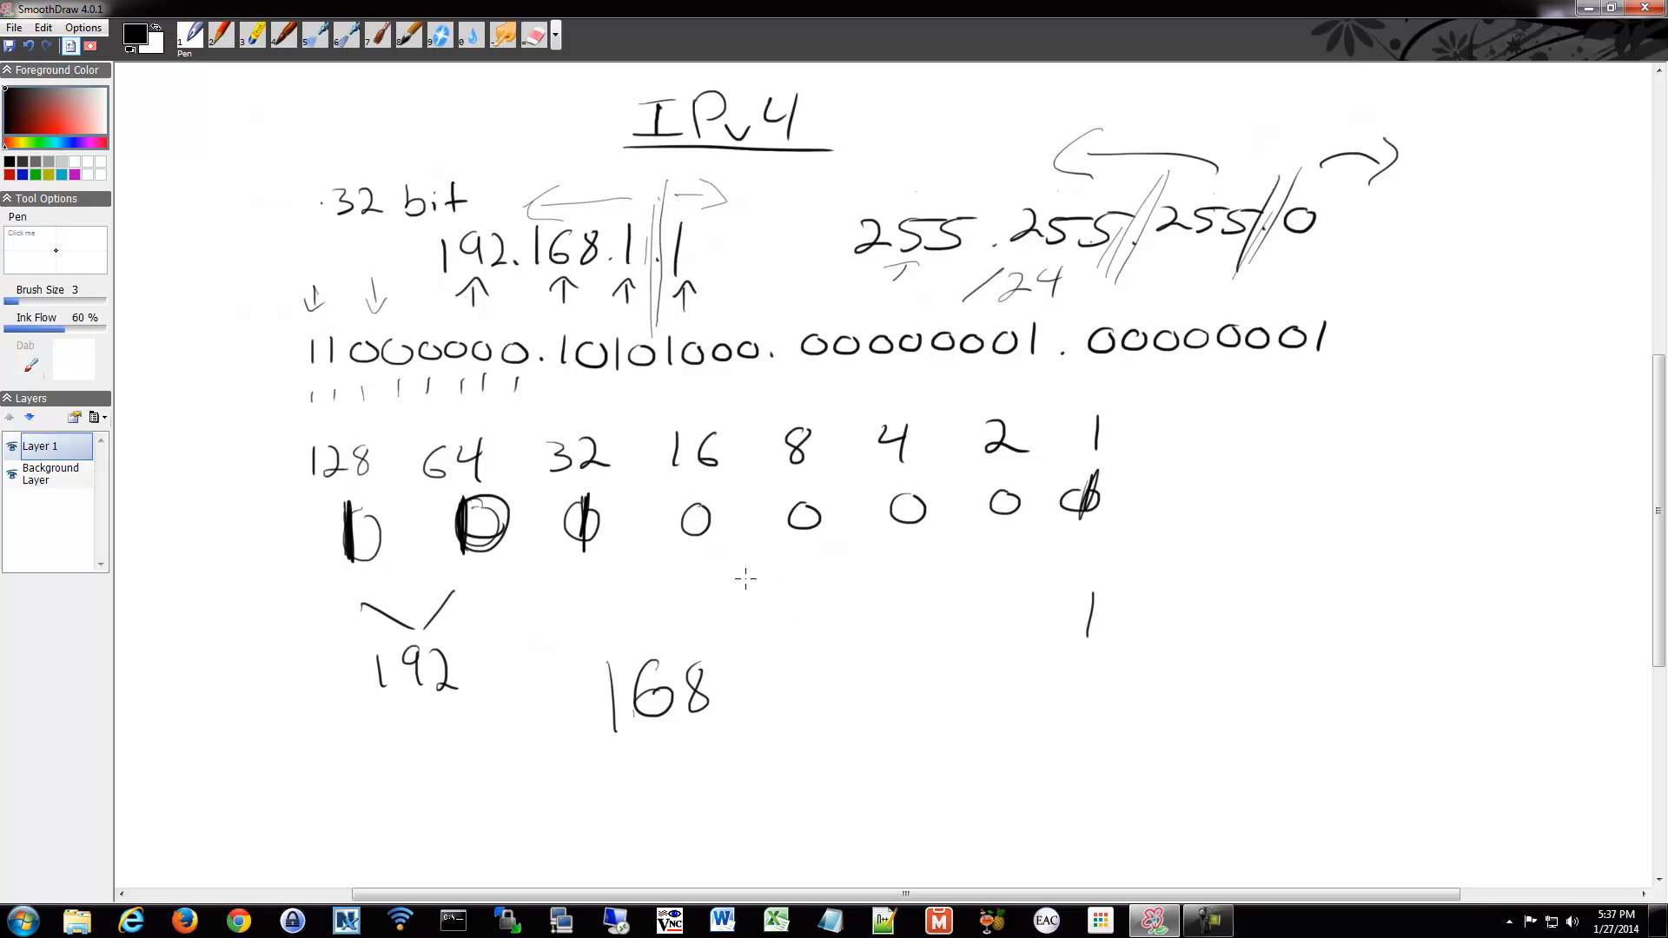
{"action": "mouse_move", "coordinate": [733, 582]}
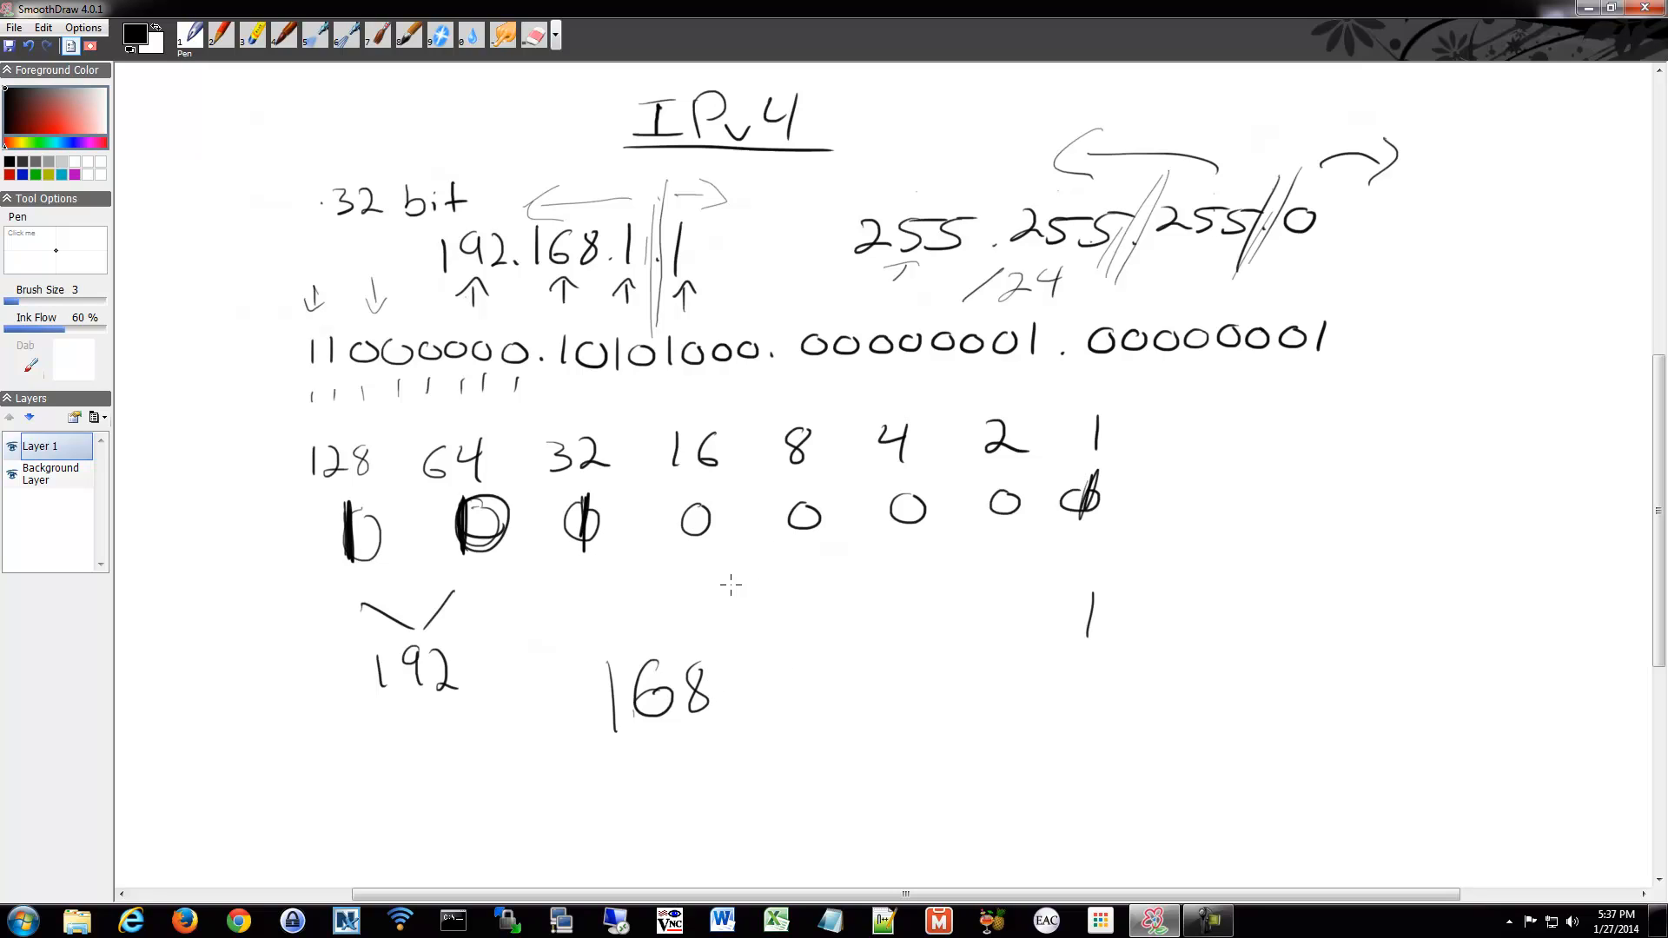
{"action": "mouse_move", "coordinate": [622, 513]}
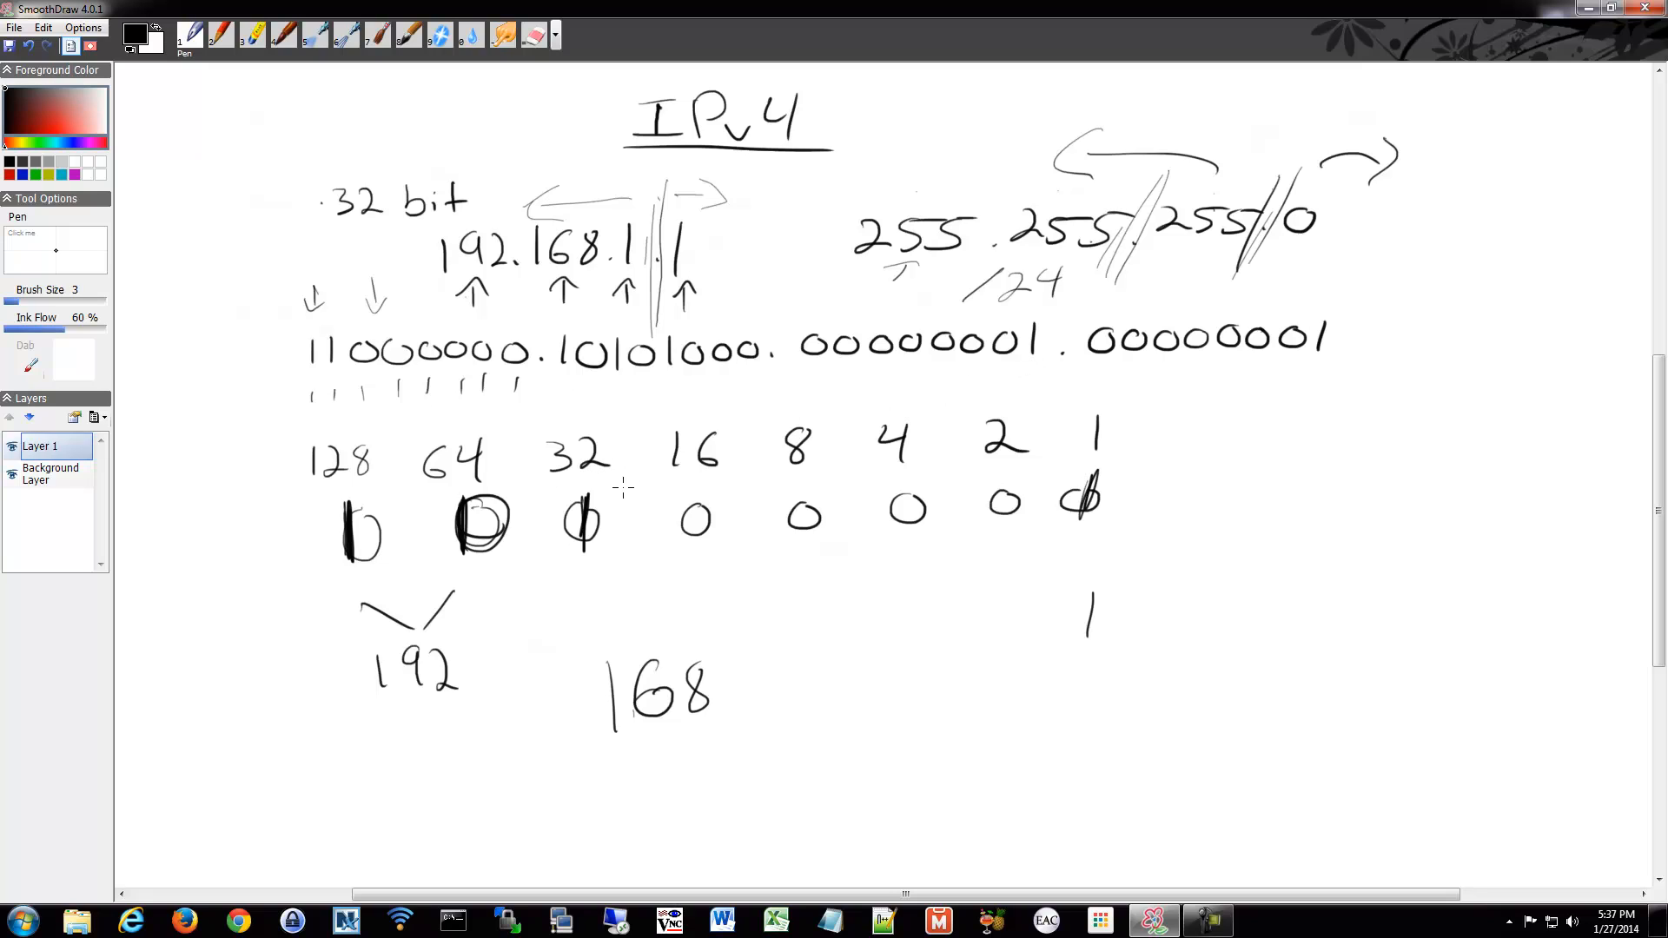
{"action": "mouse_move", "coordinate": [631, 486]}
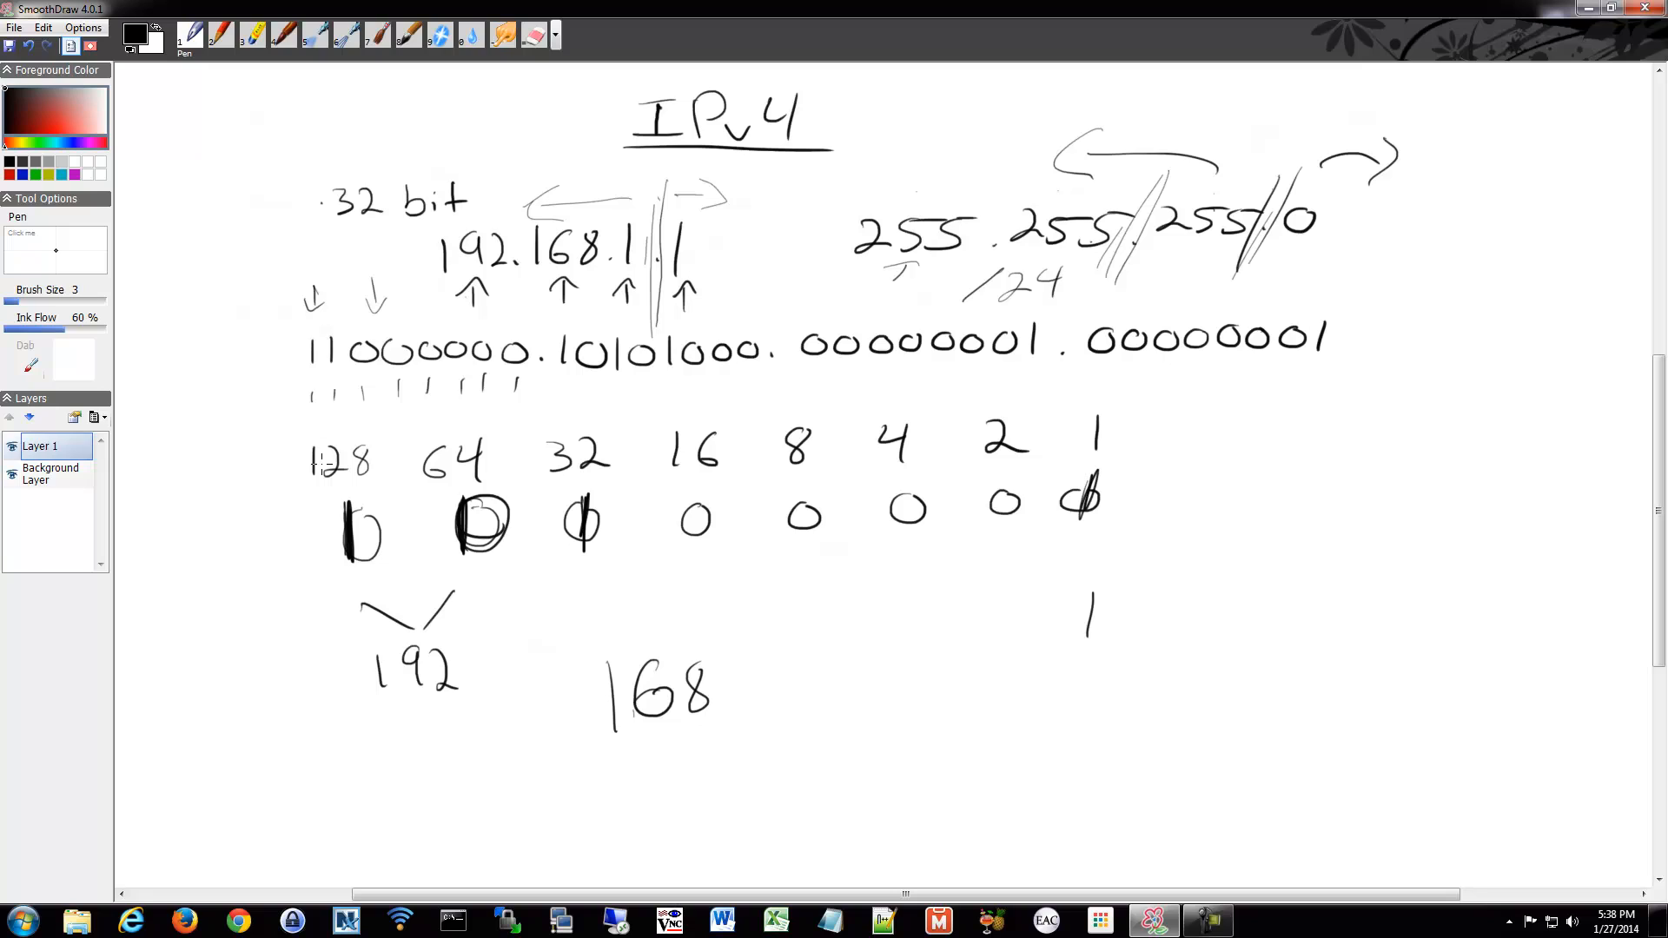
{"action": "mouse_move", "coordinate": [383, 474]}
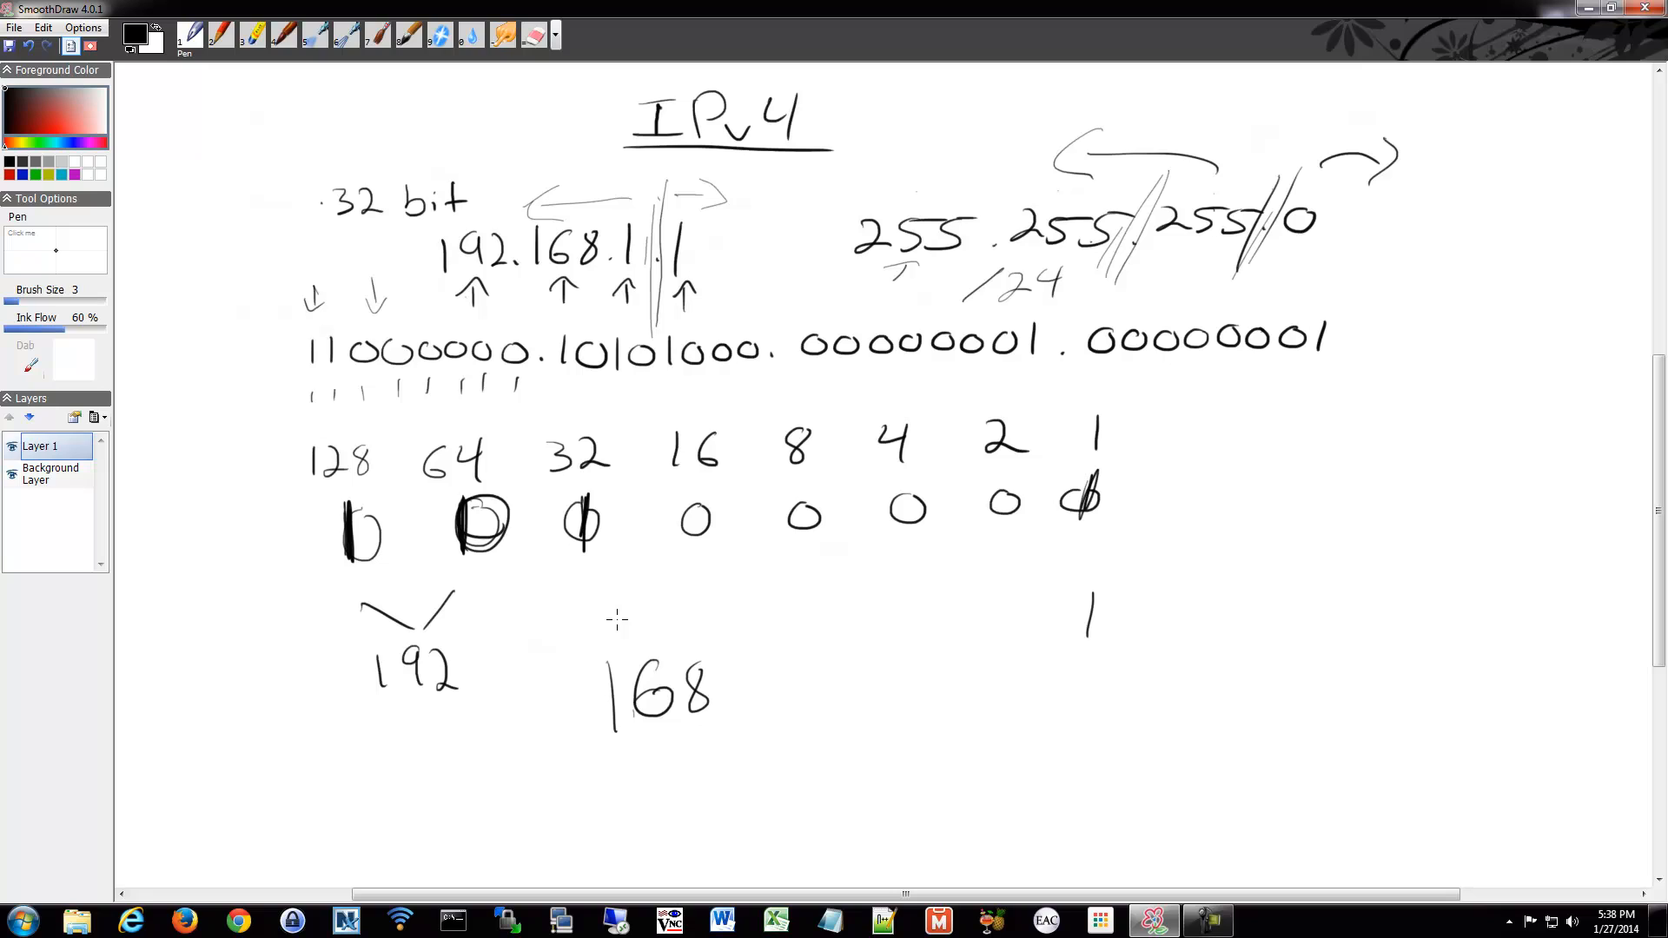
{"action": "mouse_move", "coordinate": [801, 476]}
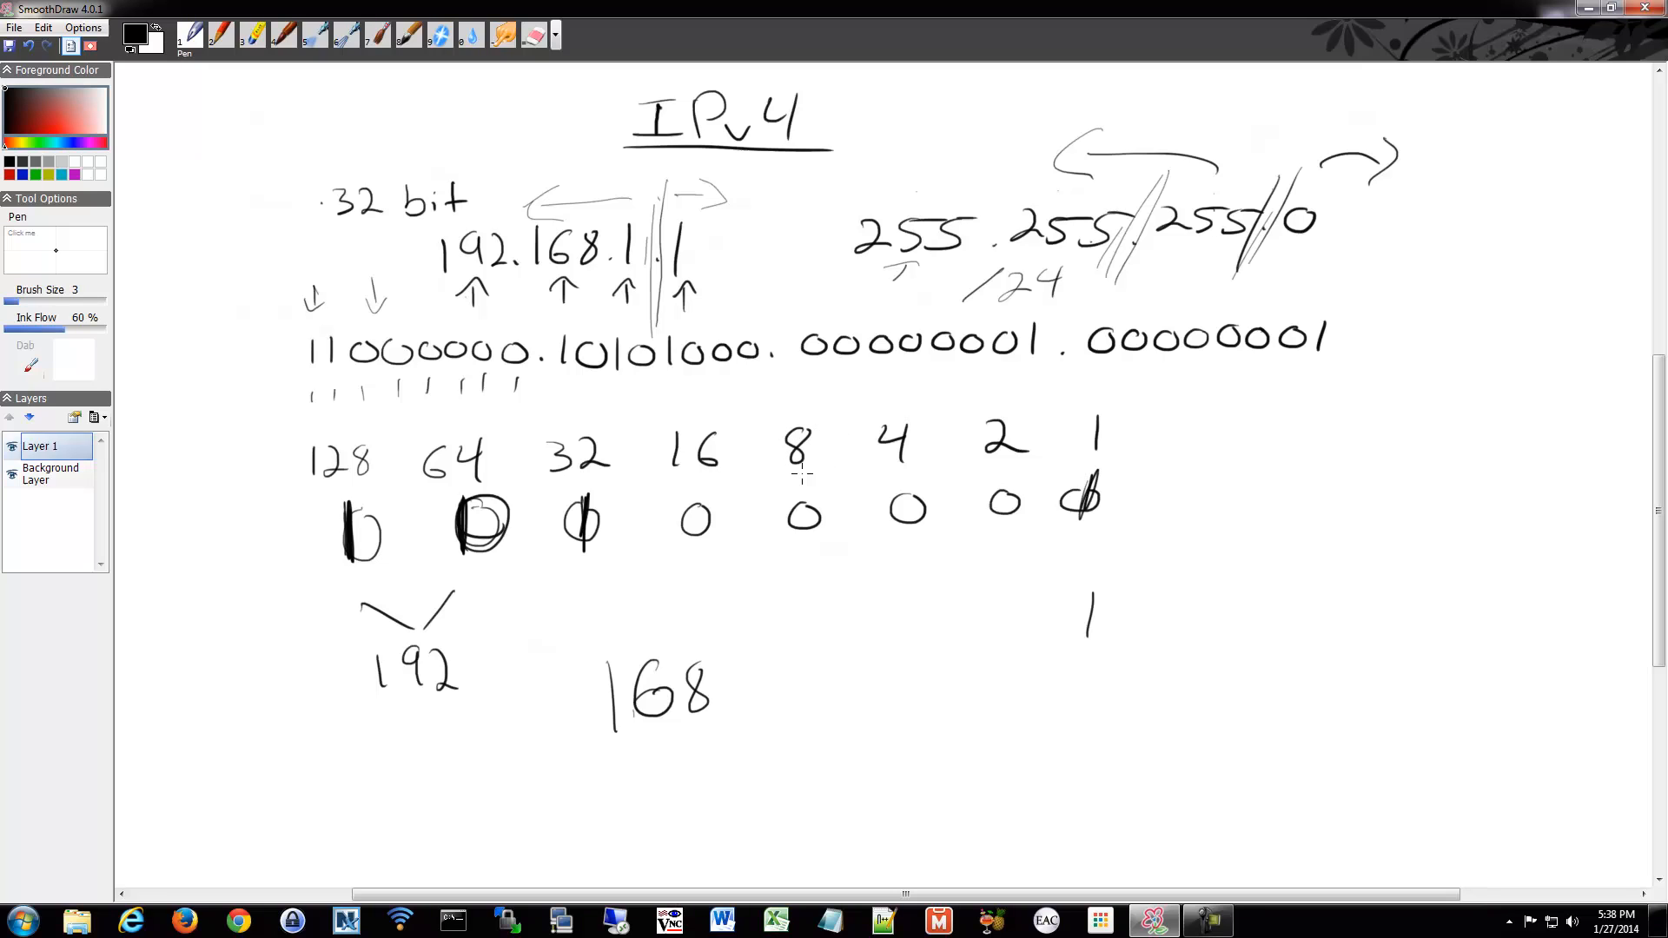
{"action": "mouse_move", "coordinate": [671, 479]}
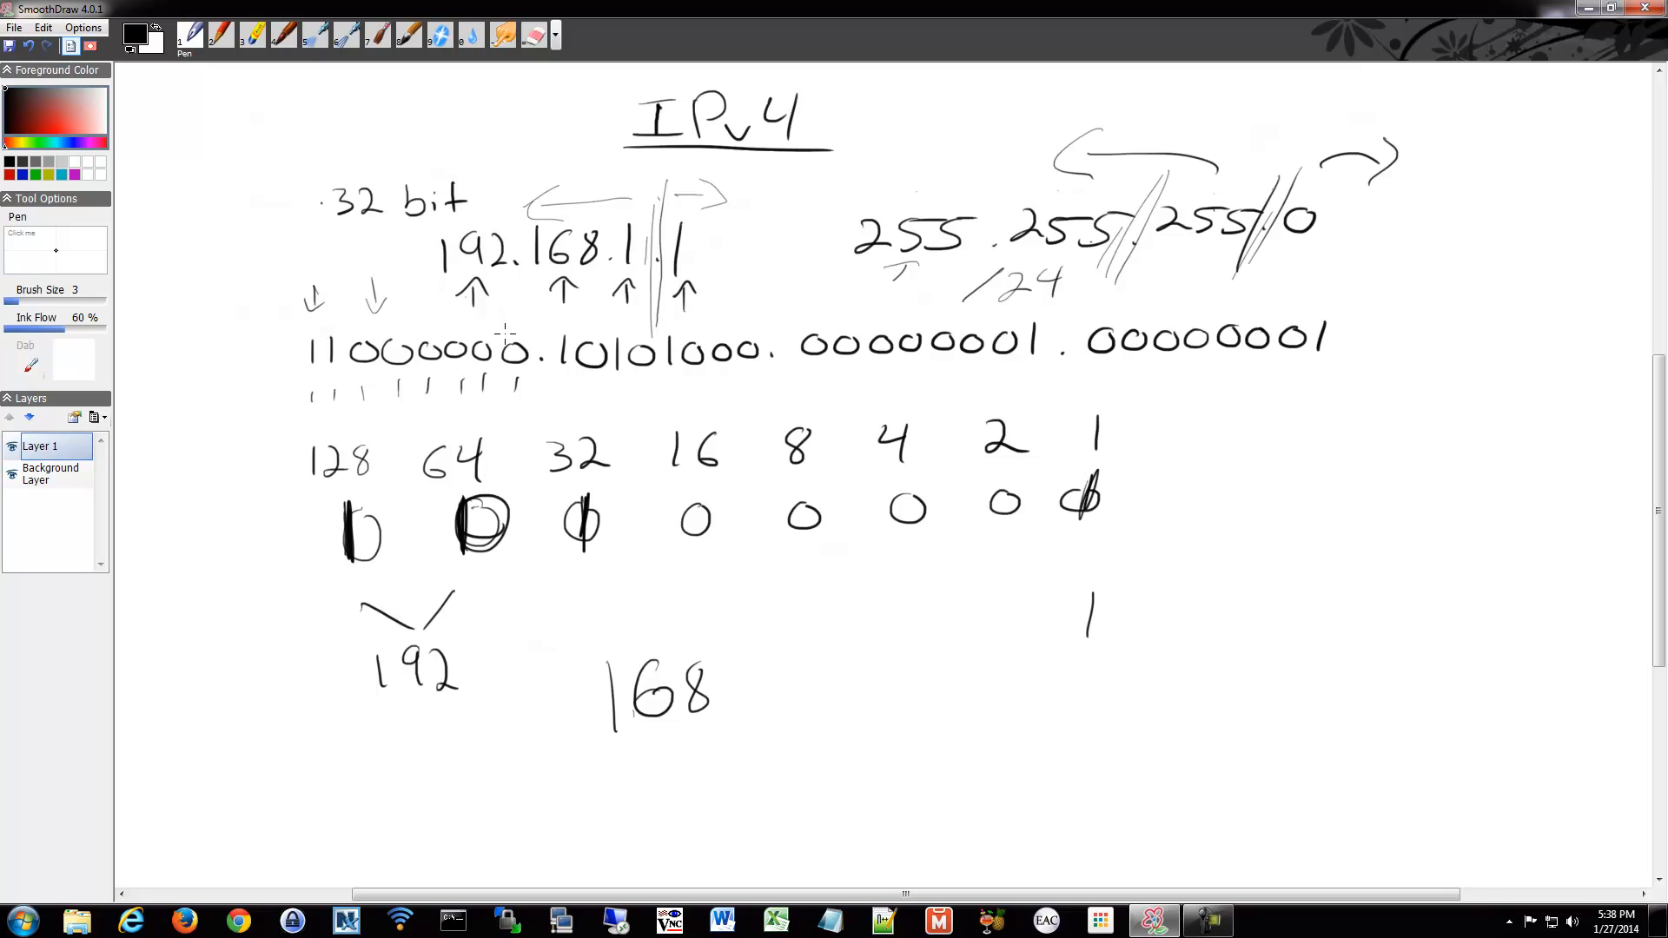
{"action": "mouse_move", "coordinate": [514, 355]}
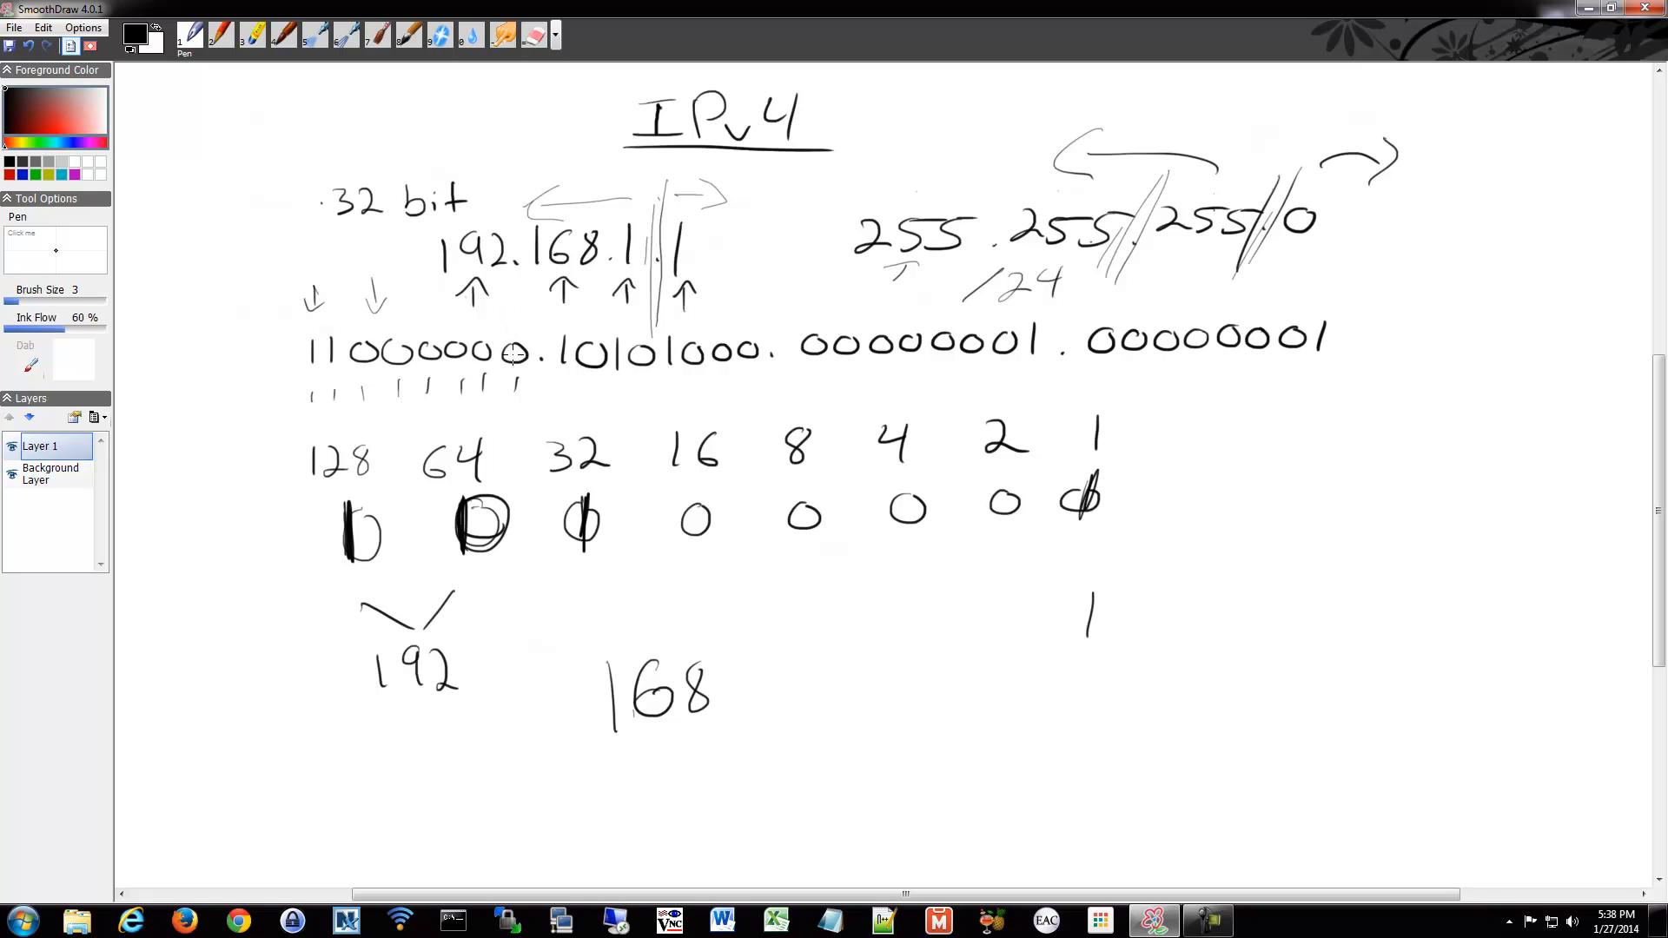
{"action": "mouse_move", "coordinate": [1060, 357]}
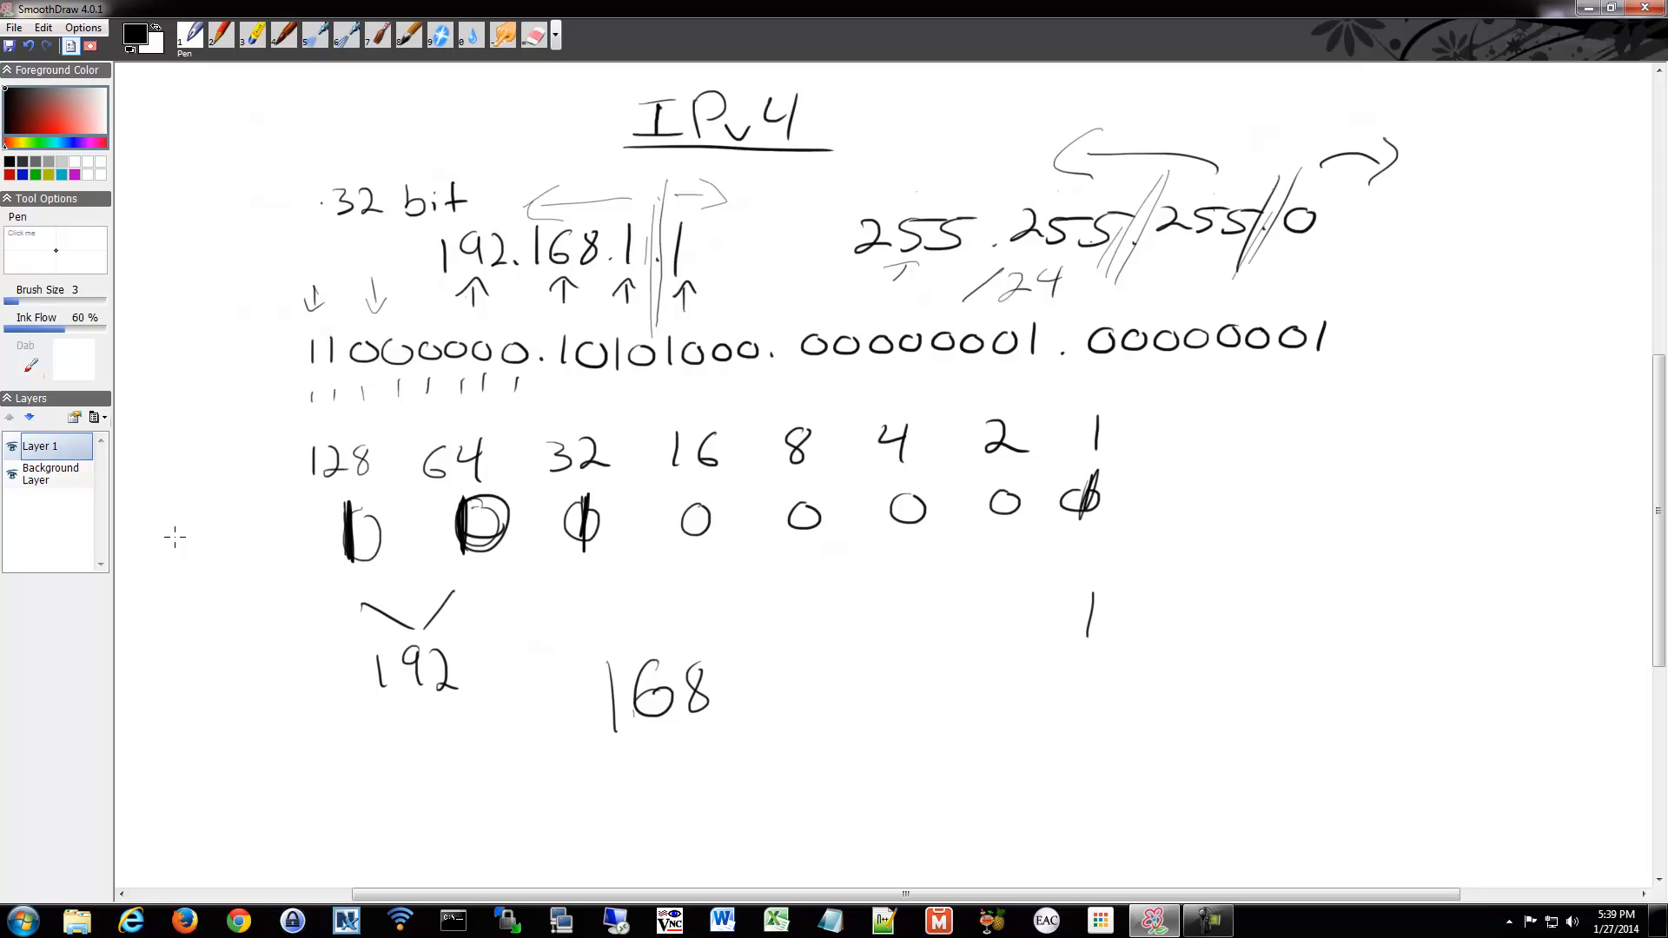
{"action": "mouse_move", "coordinate": [490, 264]}
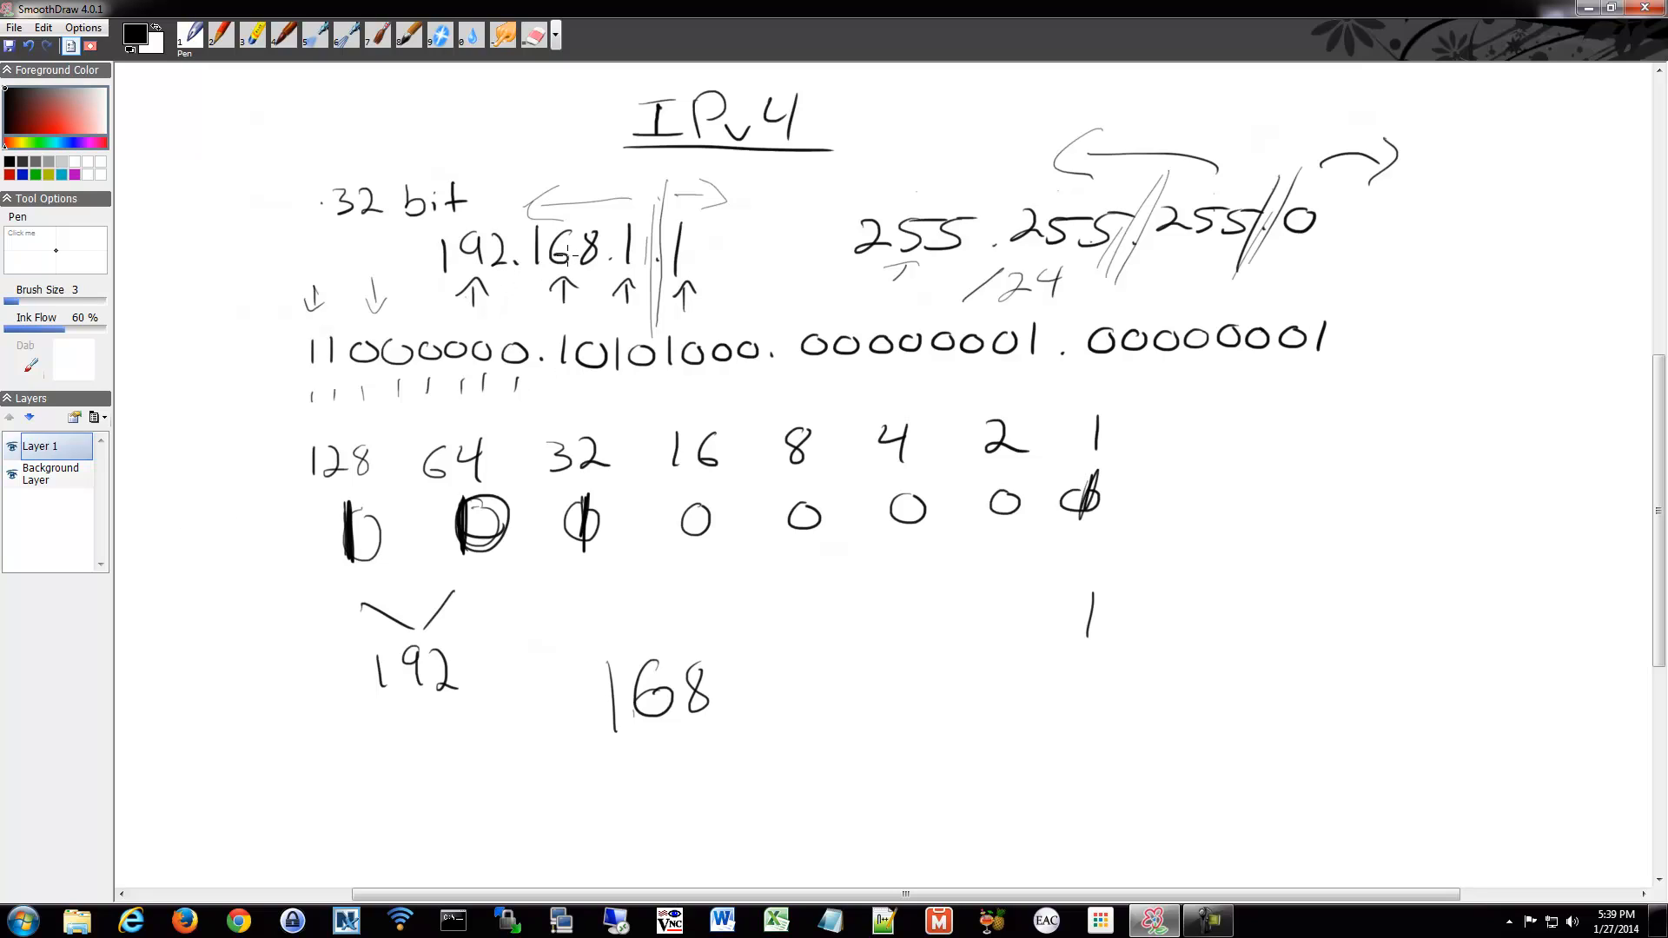
{"action": "mouse_move", "coordinate": [459, 351]}
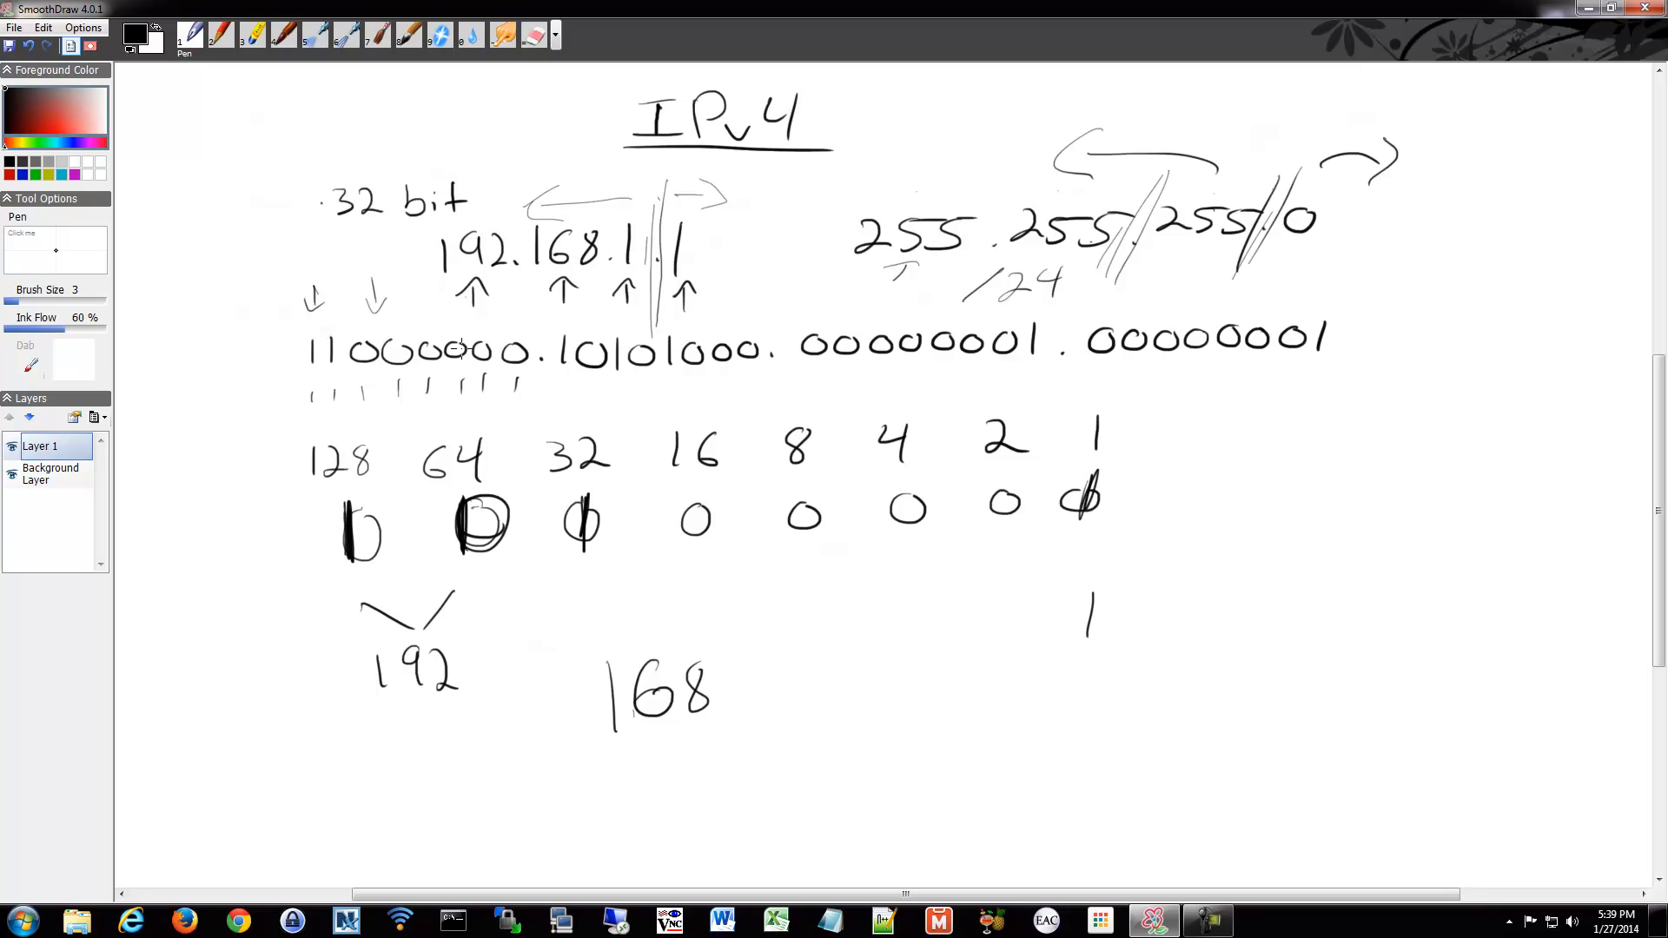